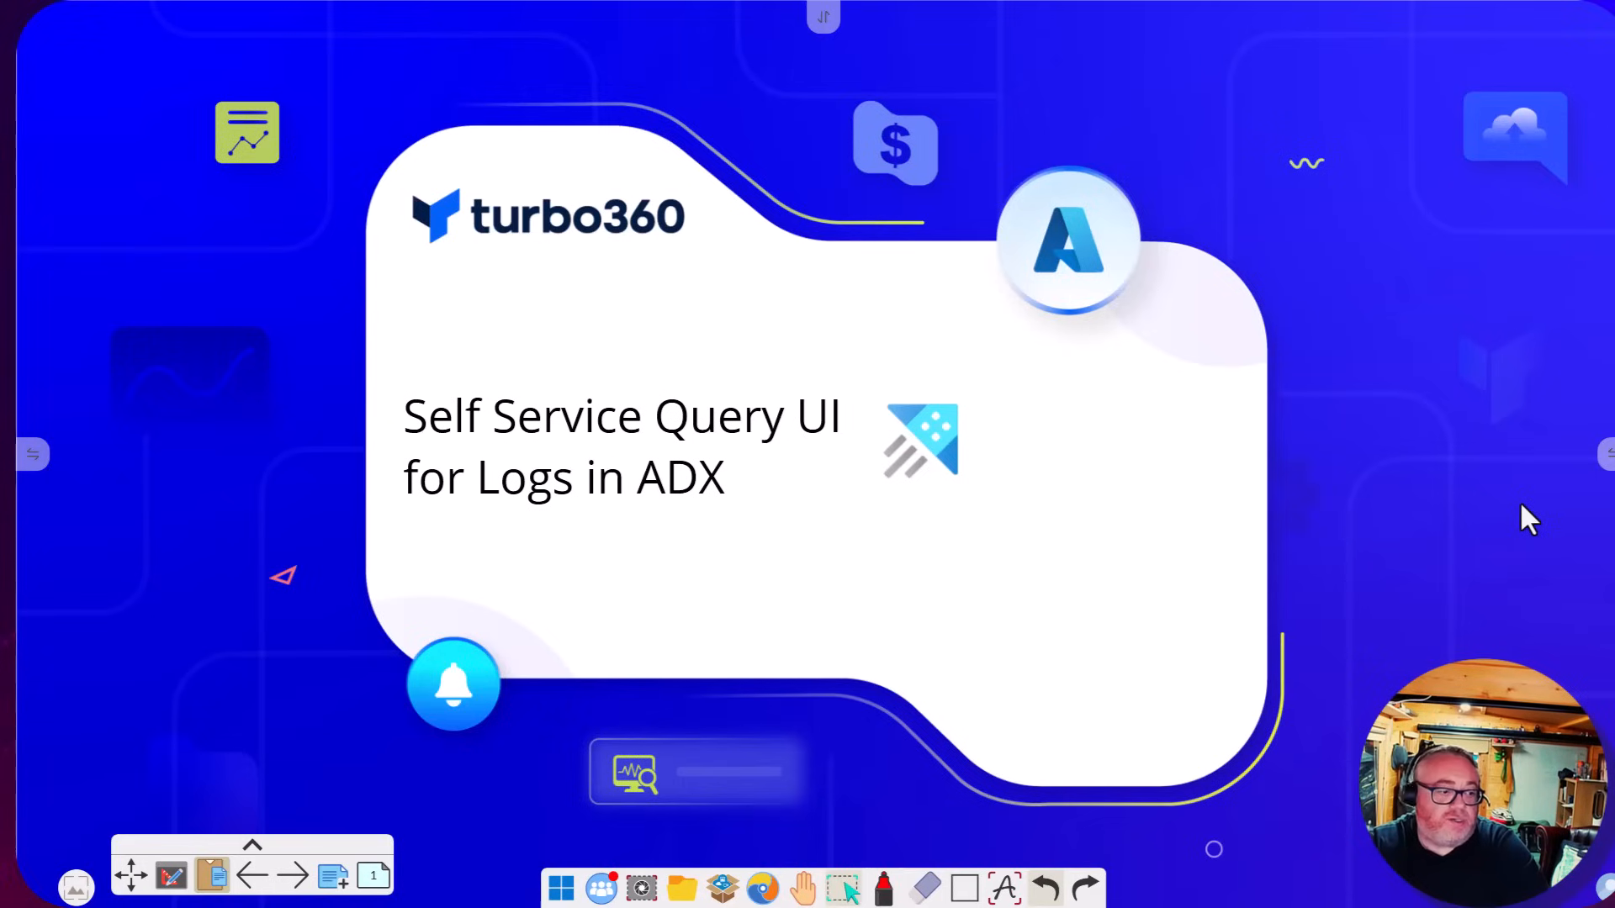
pyautogui.moveTo(943, 545)
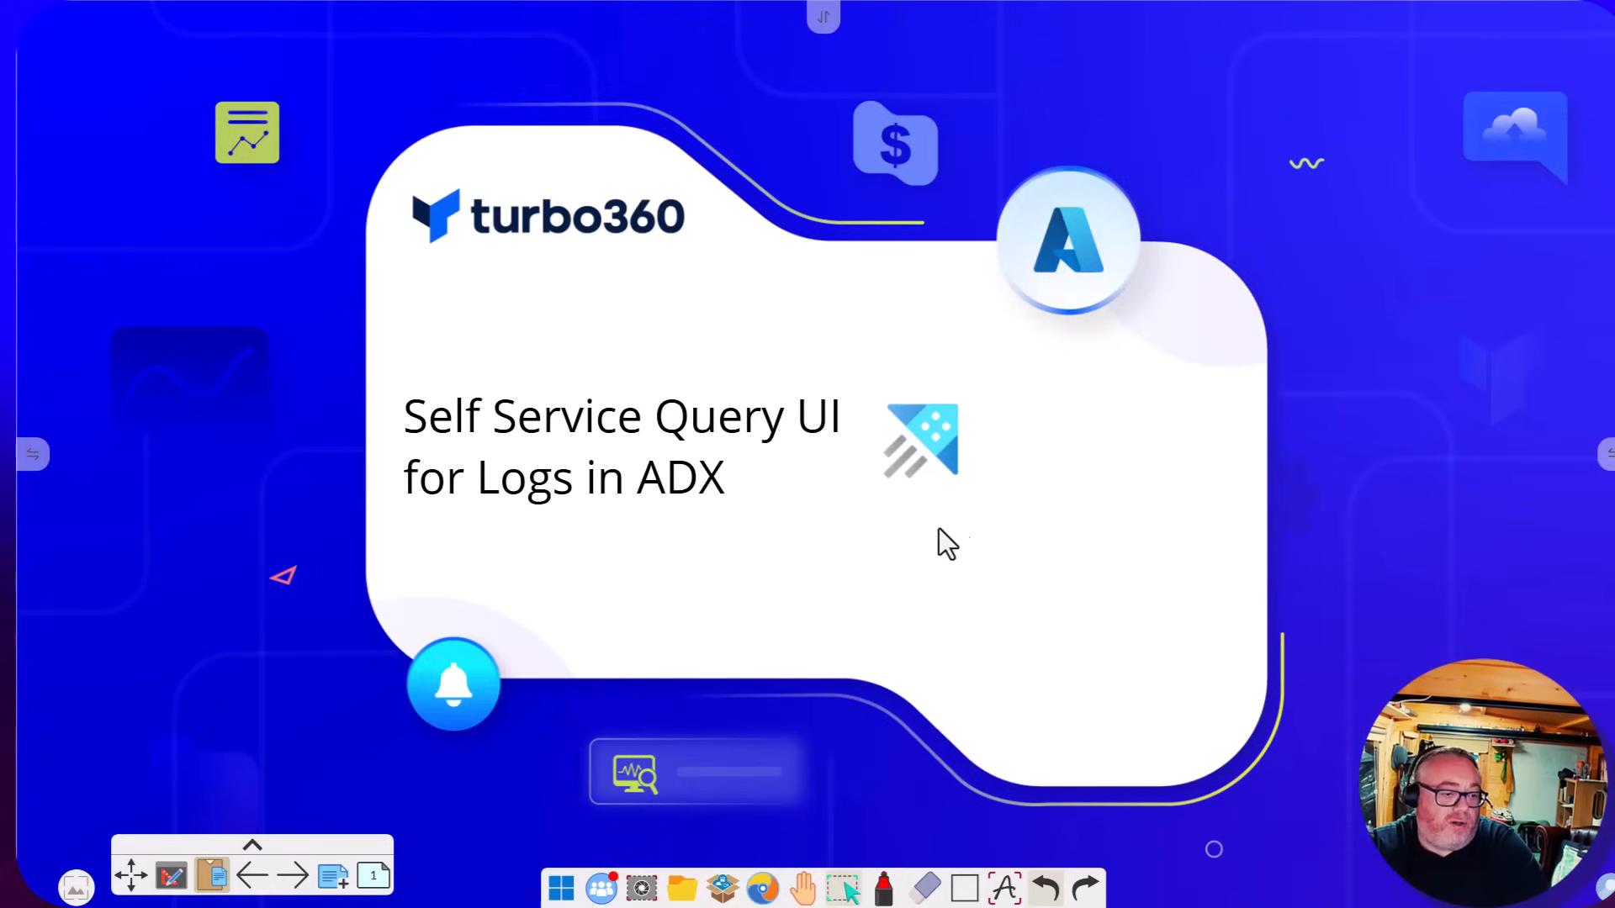
pyautogui.moveTo(1222, 576)
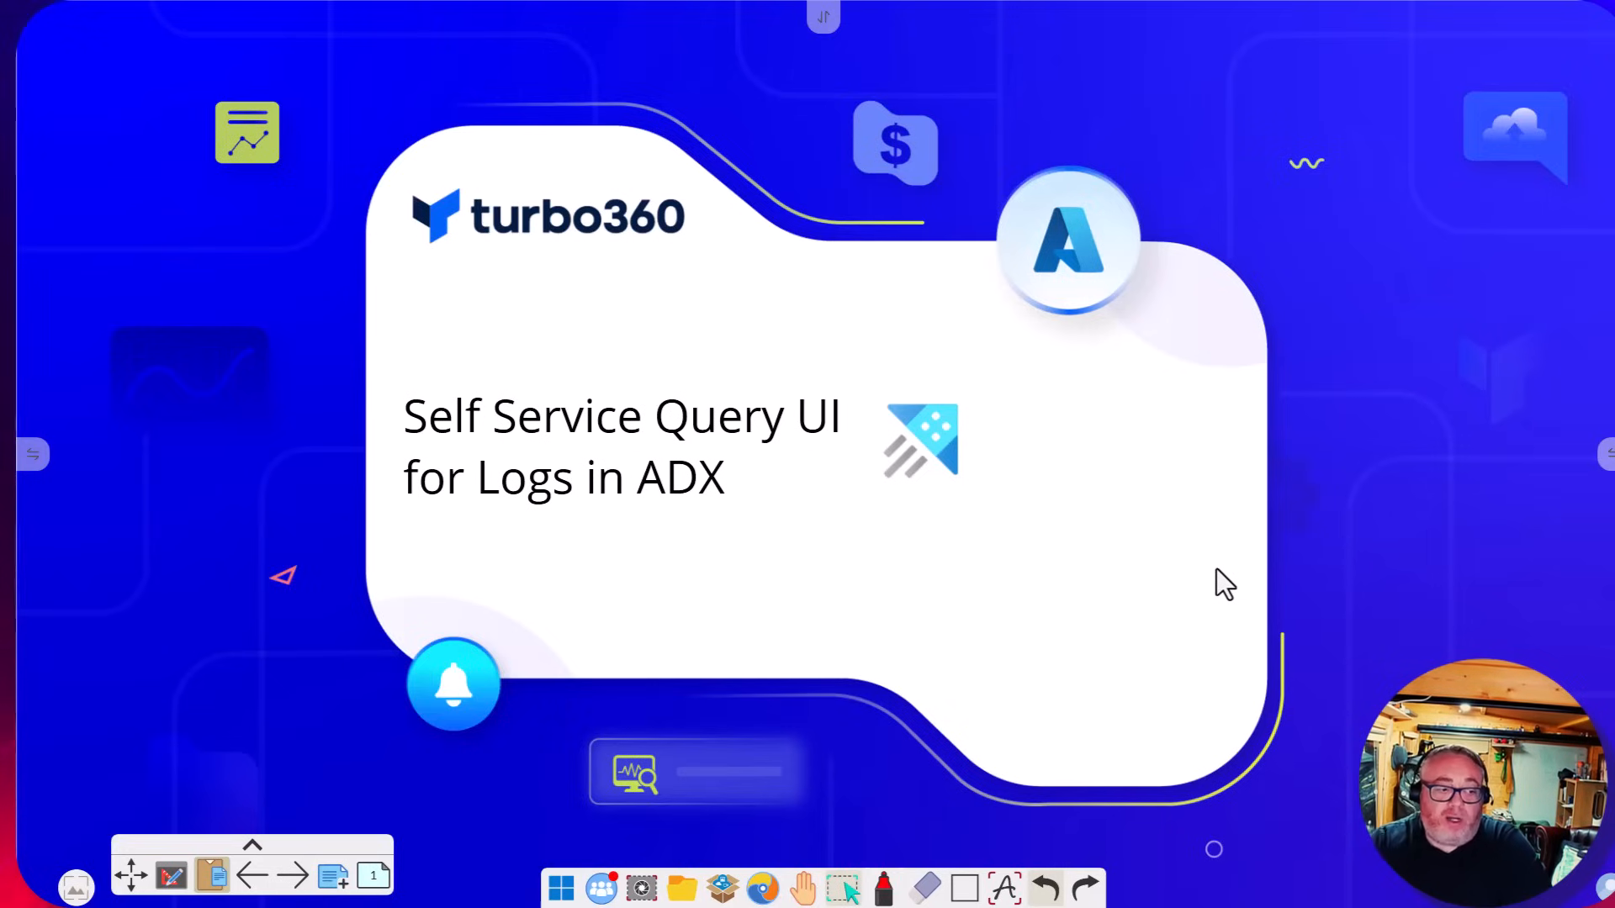
pyautogui.moveTo(1104, 603)
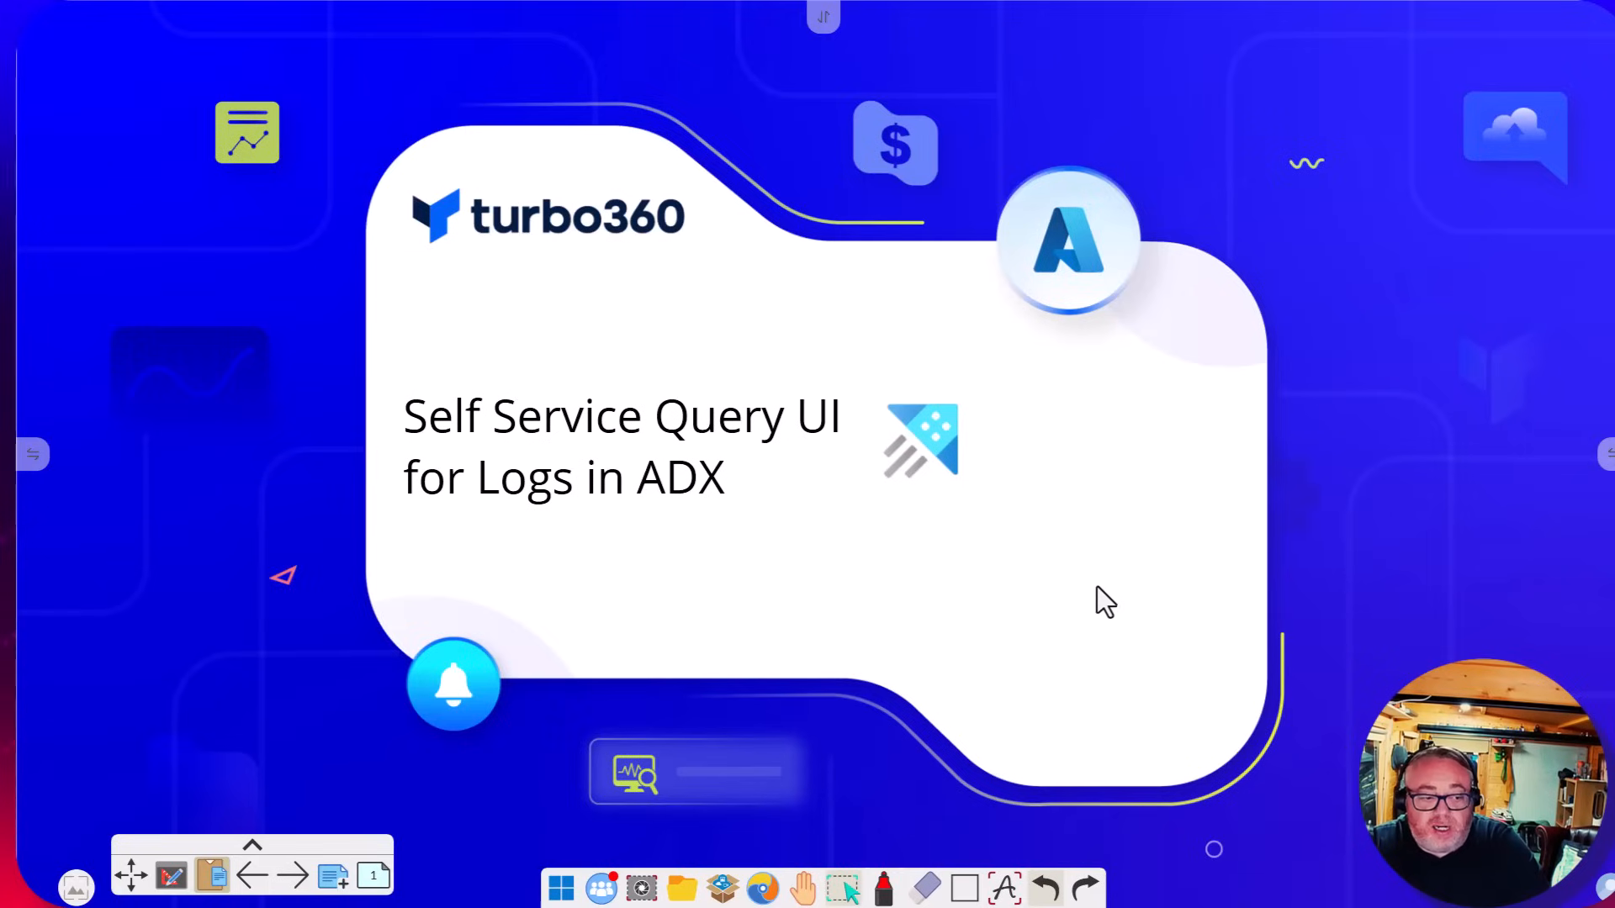
pyautogui.moveTo(300, 886)
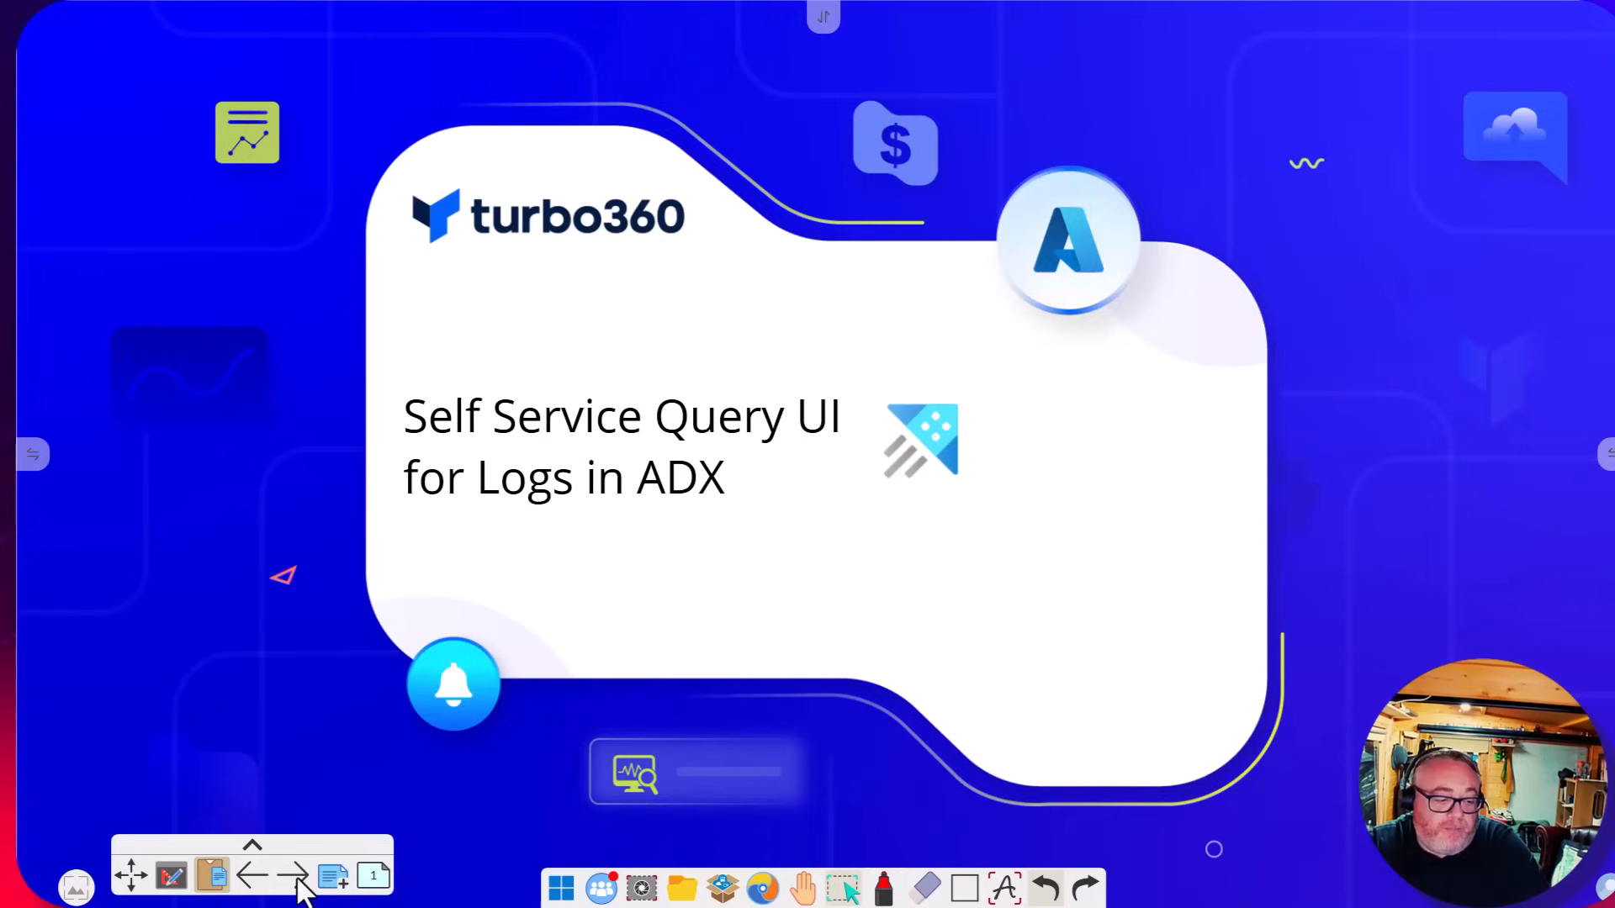
# Advance to the Turbo360 architecture diagram slide showing the log sources feeding ADX
pyautogui.click(291, 876)
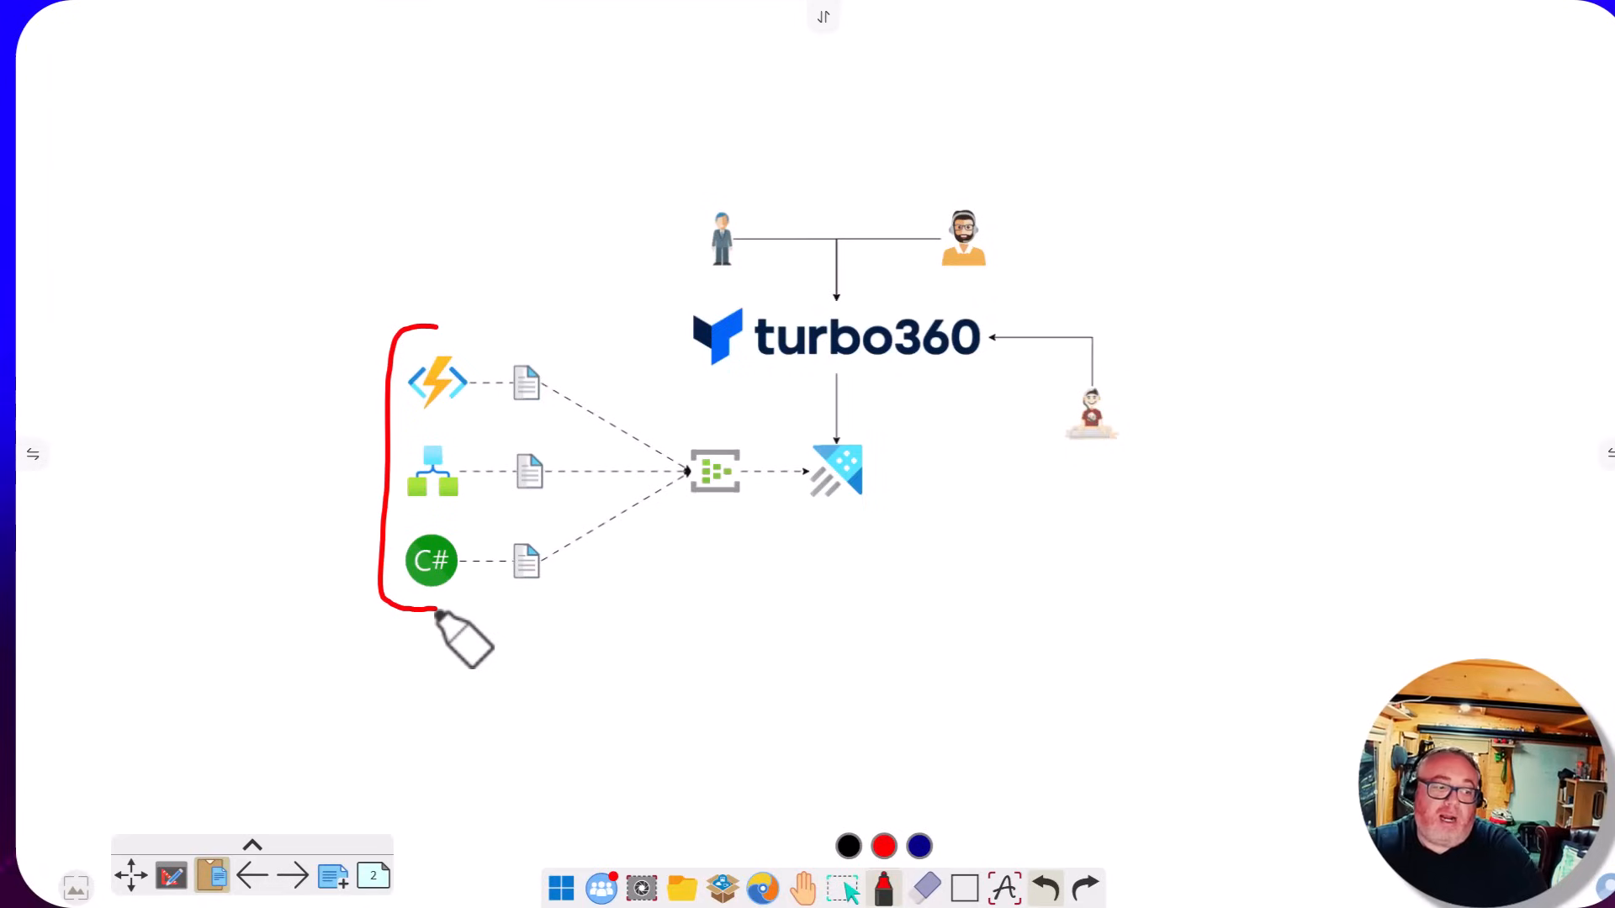
pyautogui.moveTo(607, 597)
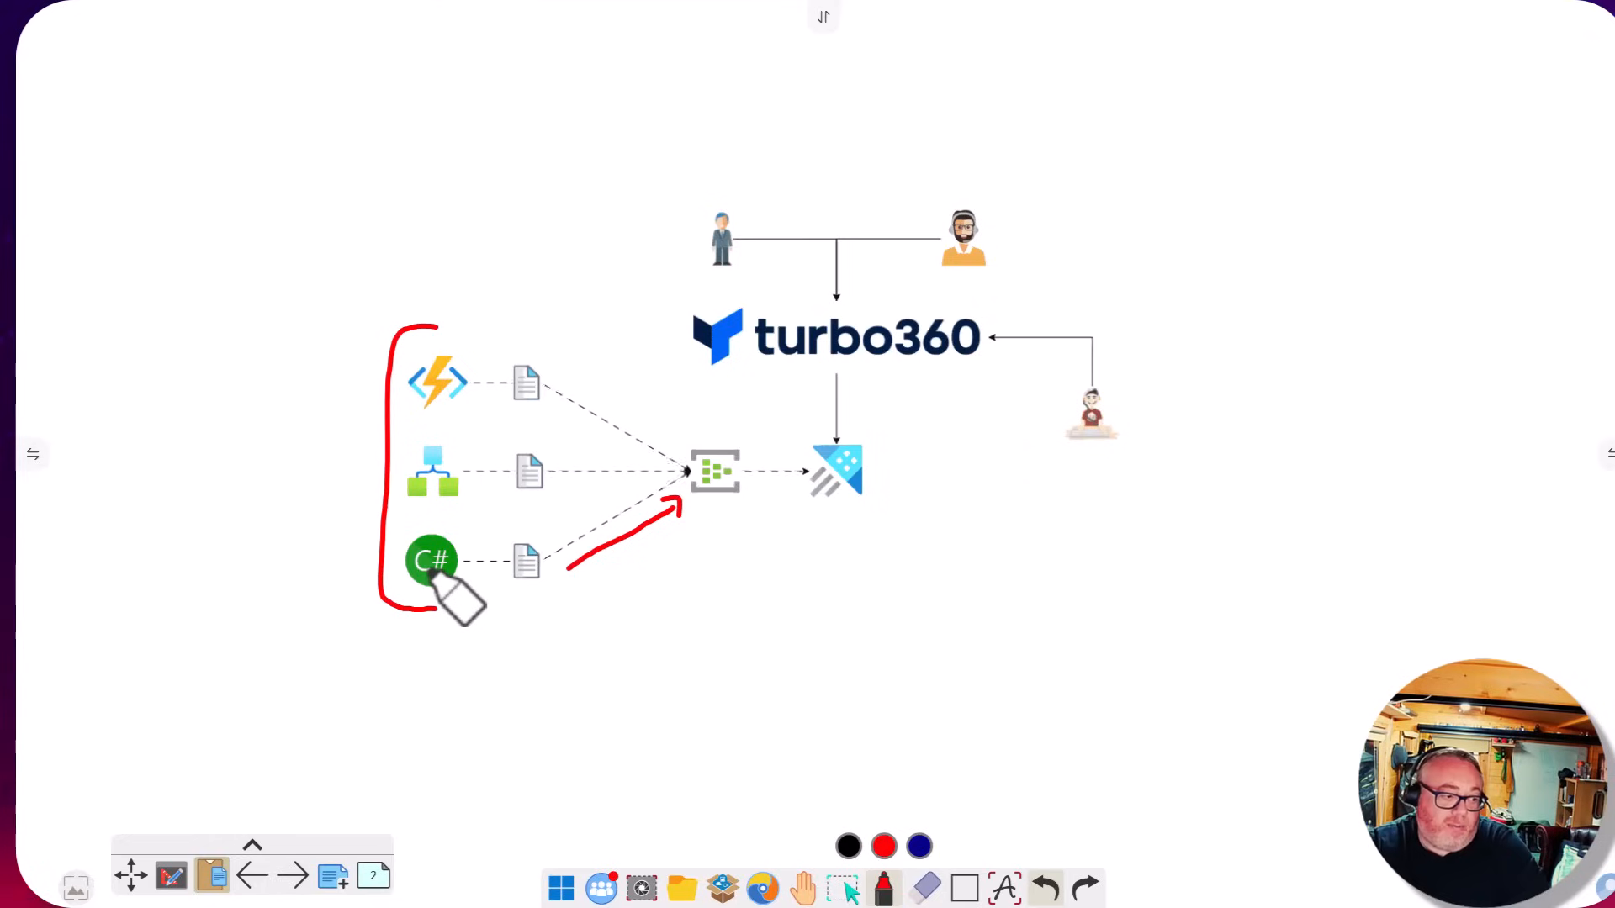
pyautogui.moveTo(489, 617)
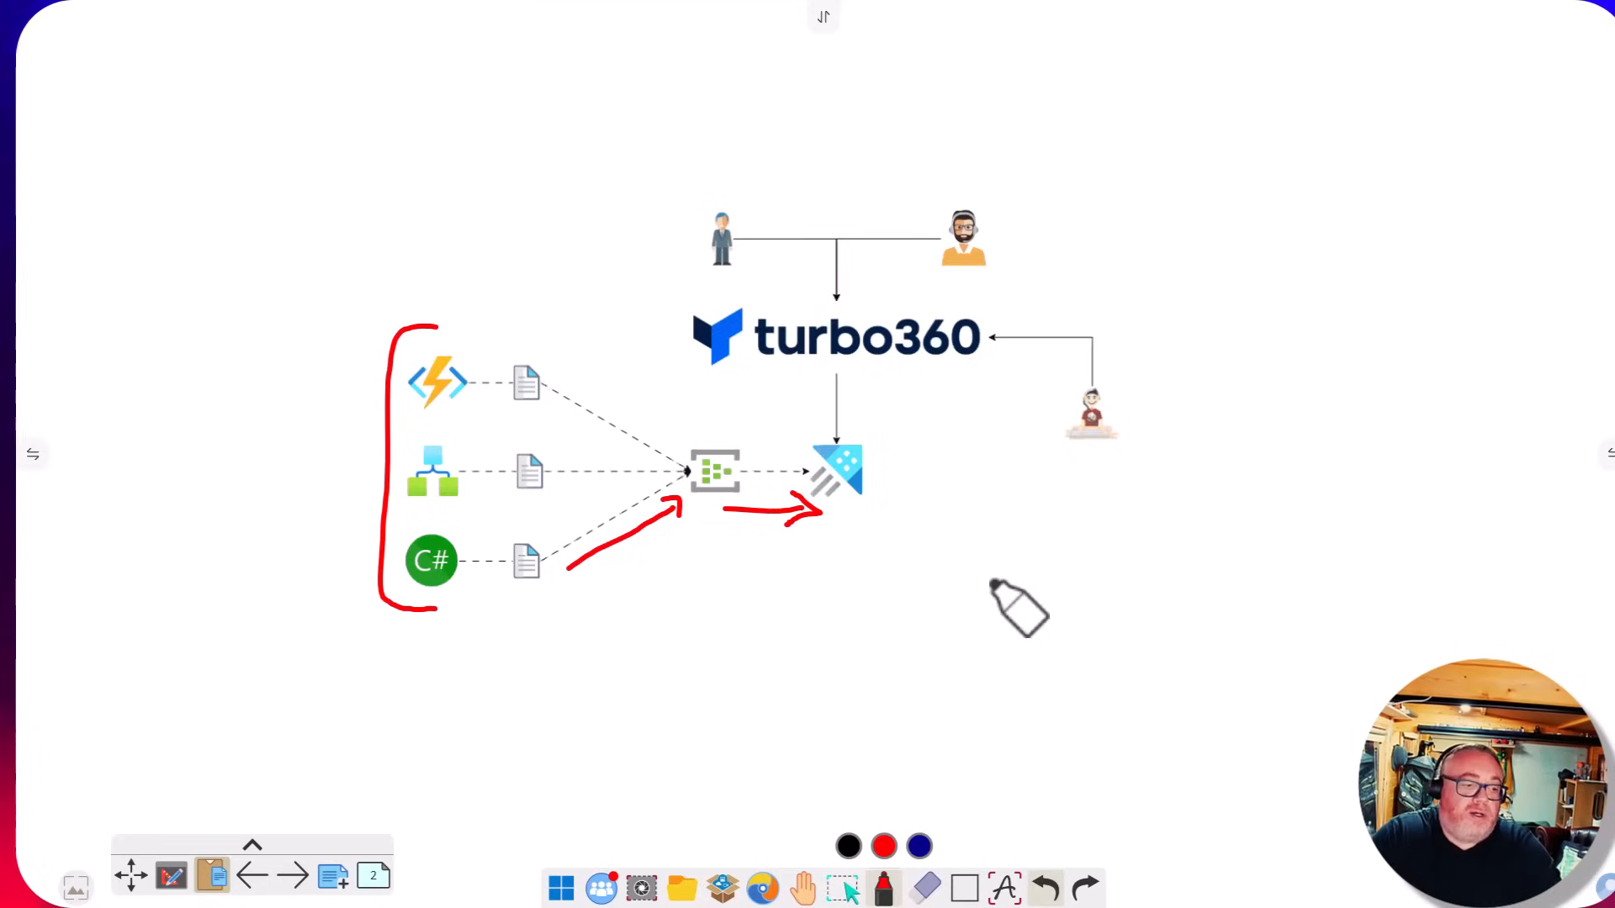
pyautogui.moveTo(1082, 442)
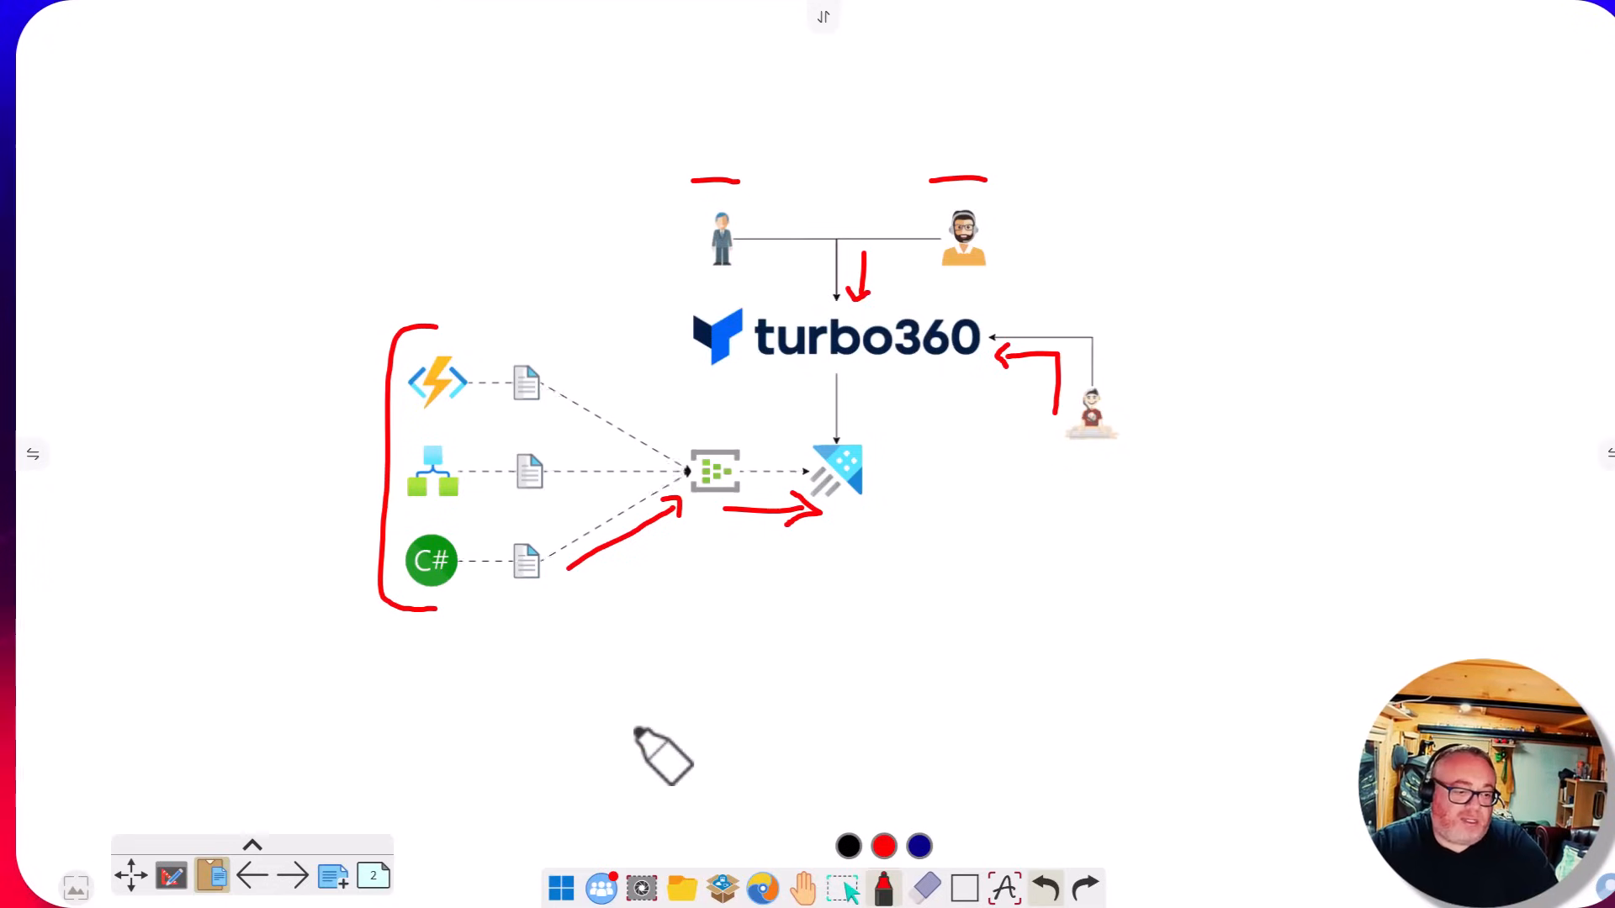
# Review the Complete and Start Transaction event payloads, then bring up the CustomLogging query results
pyautogui.click(923, 887)
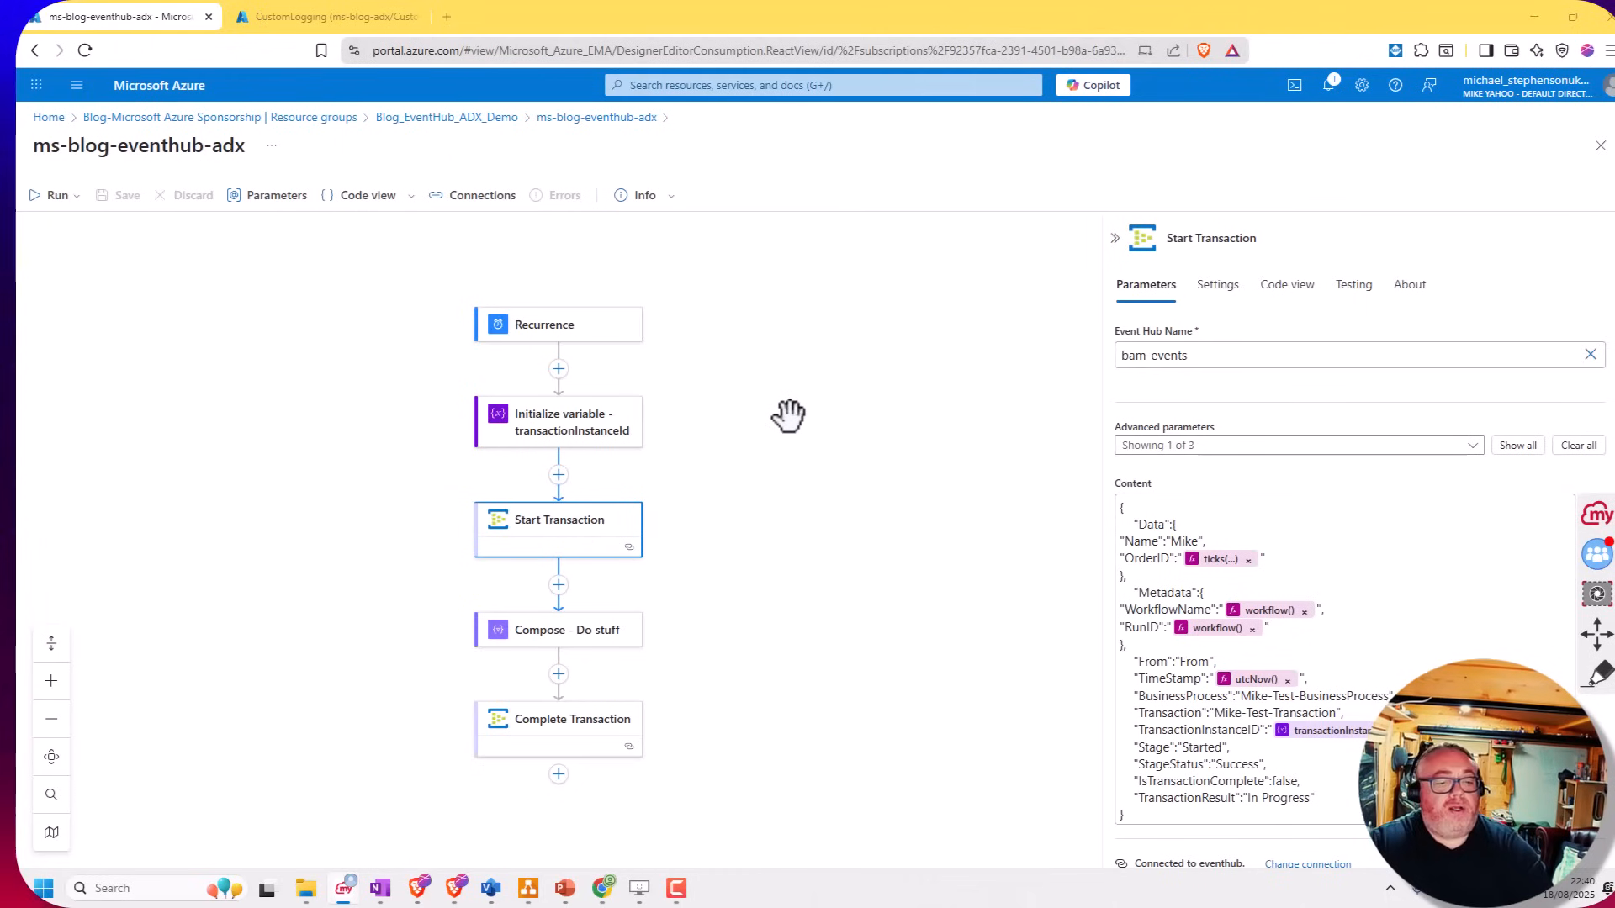
pyautogui.moveTo(751, 422)
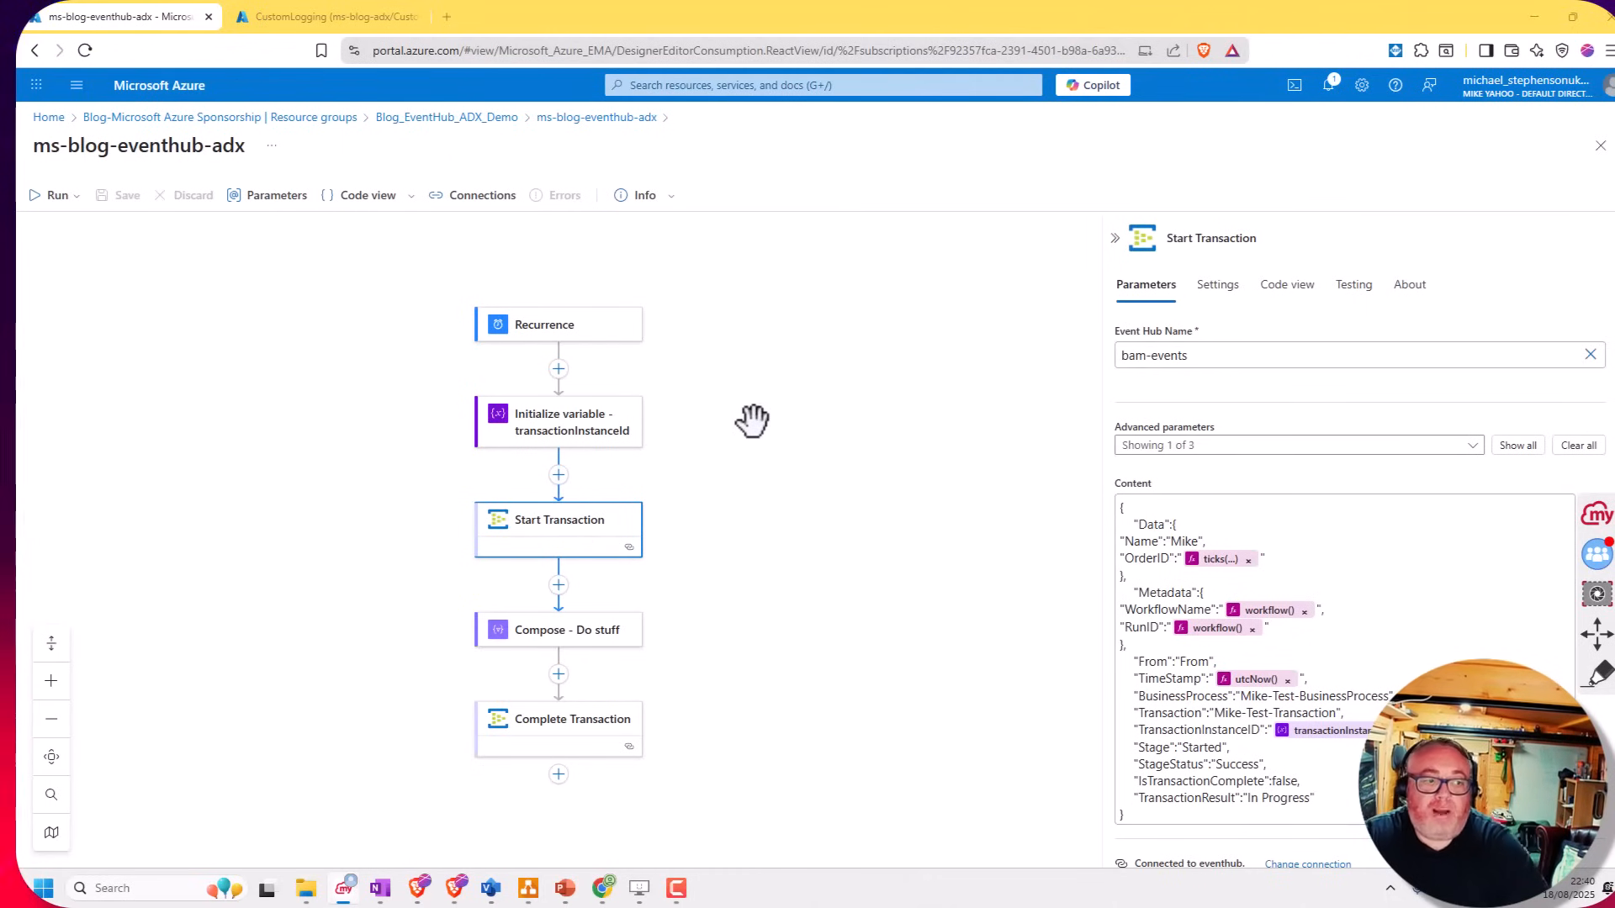
pyautogui.moveTo(690, 397)
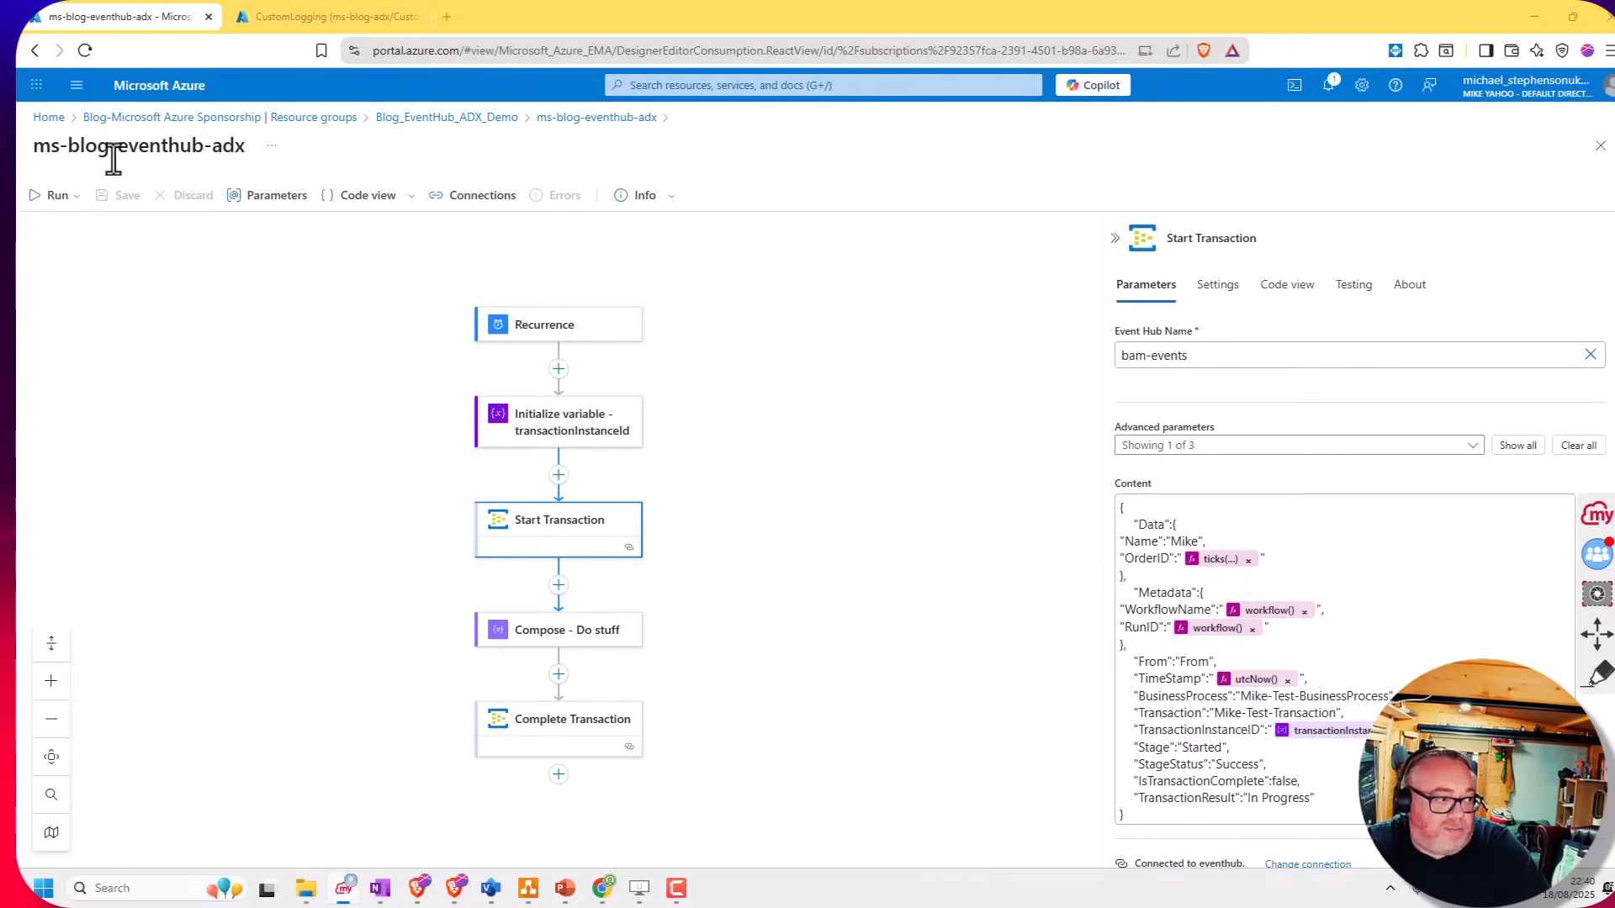
pyautogui.moveTo(490, 552)
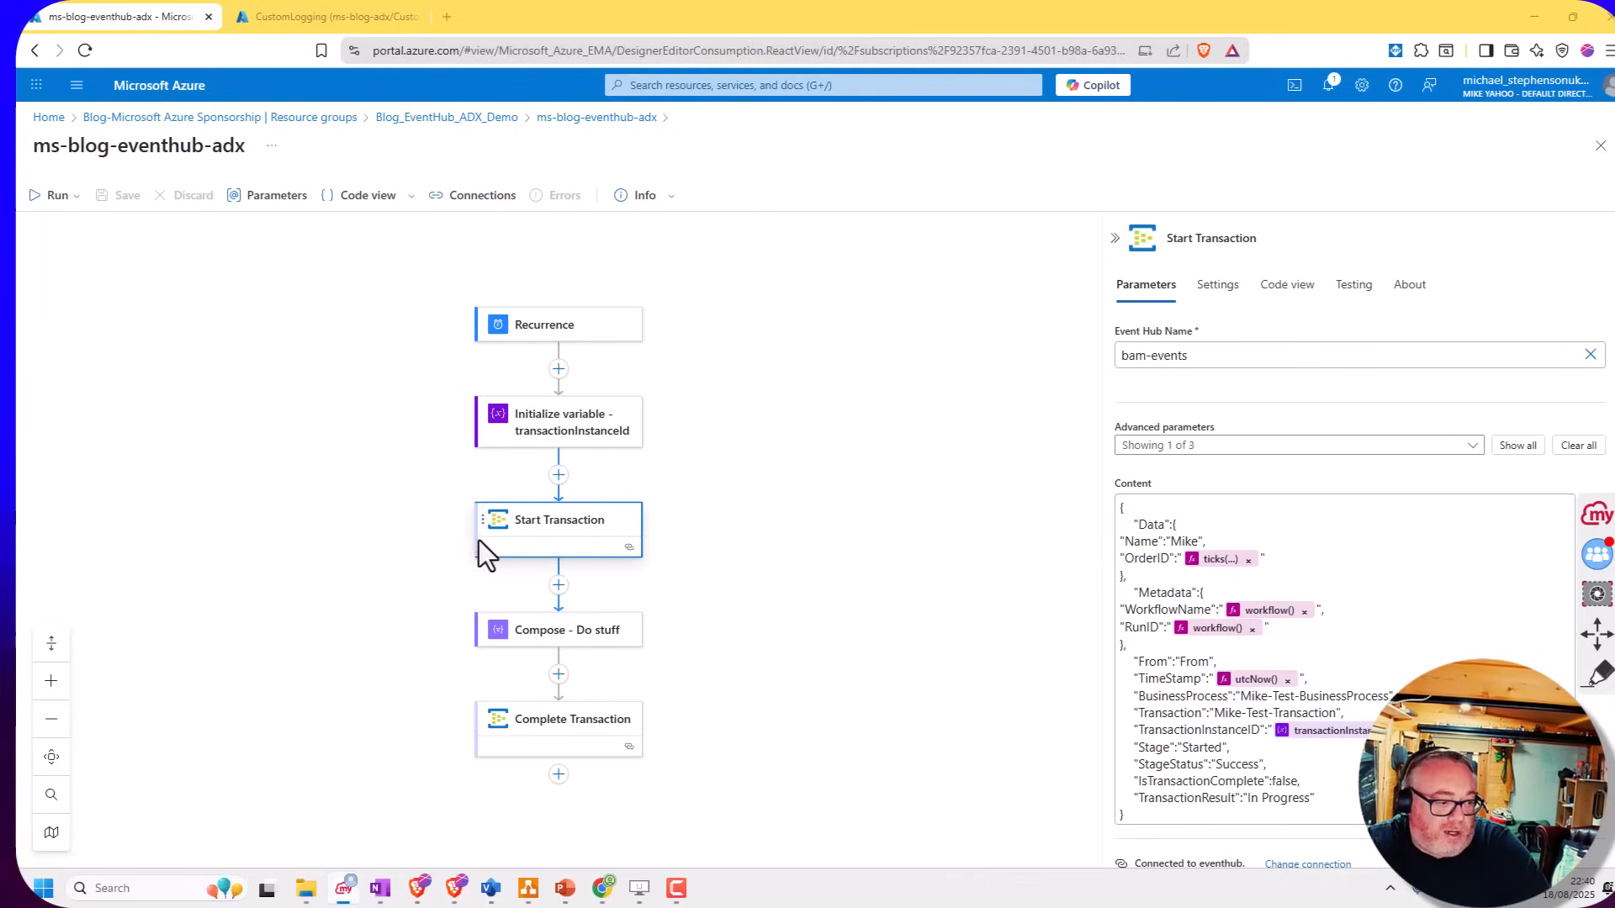
pyautogui.moveTo(557, 540)
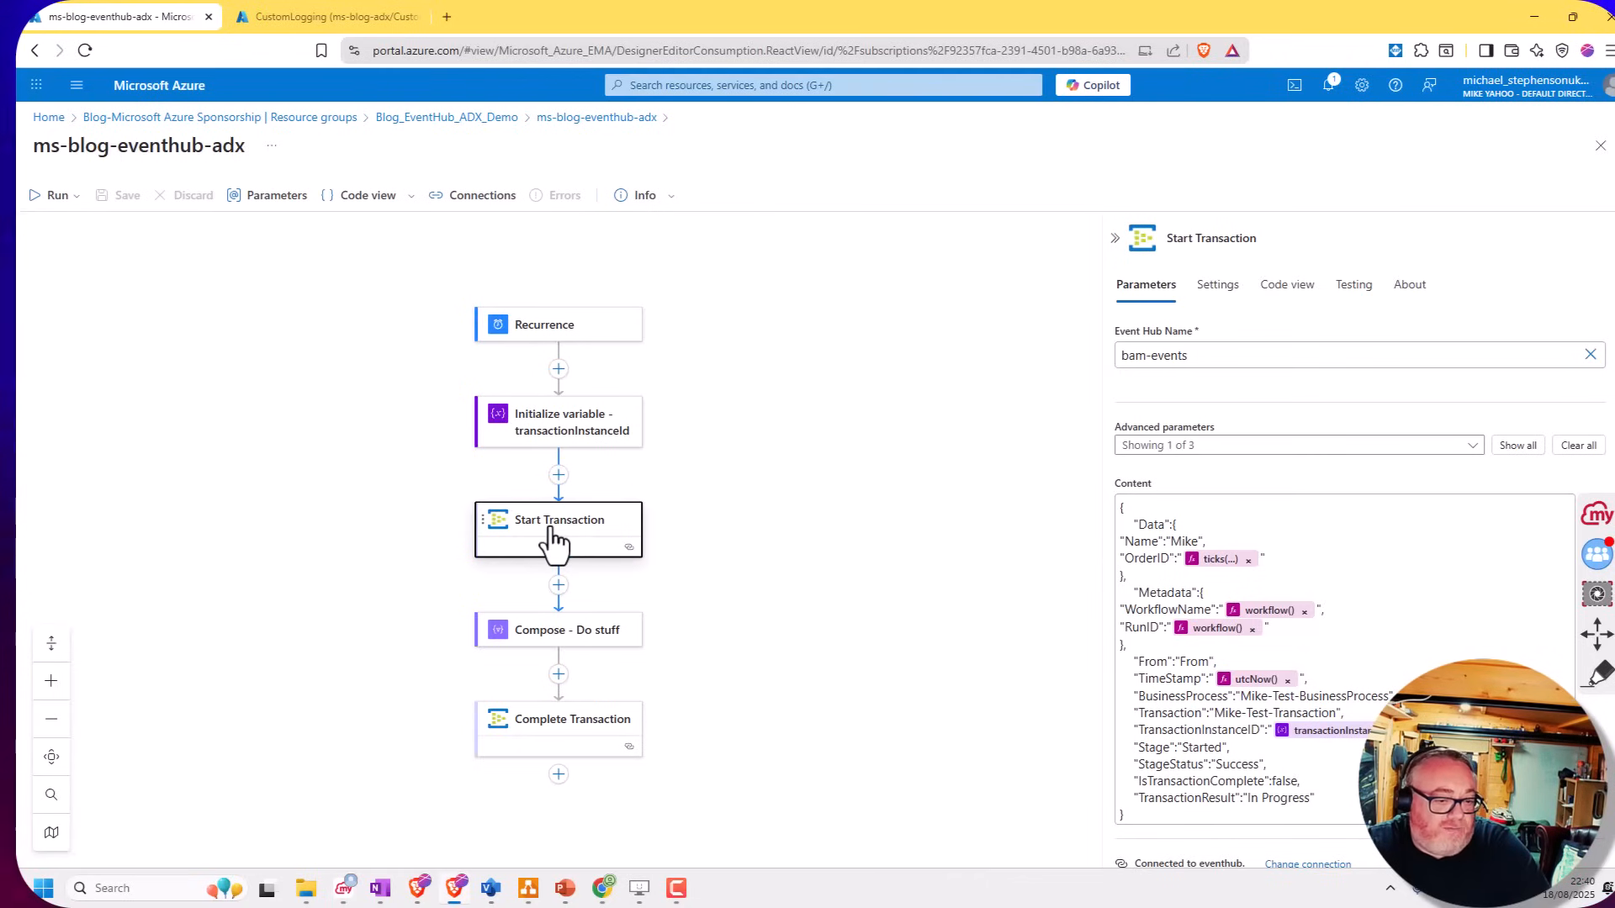
pyautogui.moveTo(563, 689)
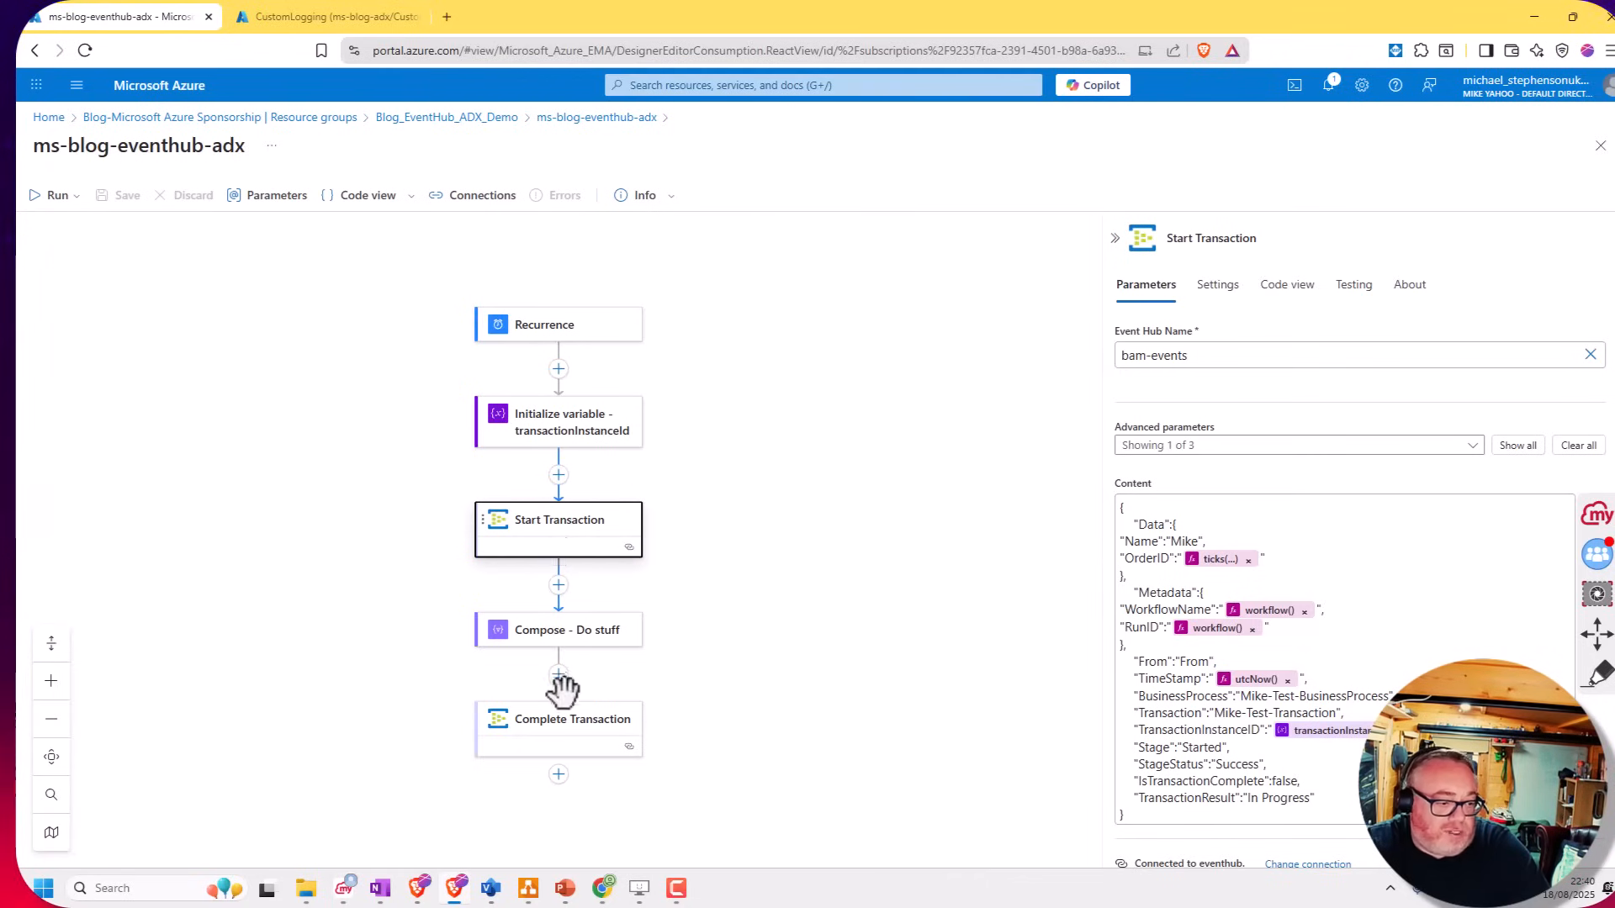
pyautogui.click(572, 718)
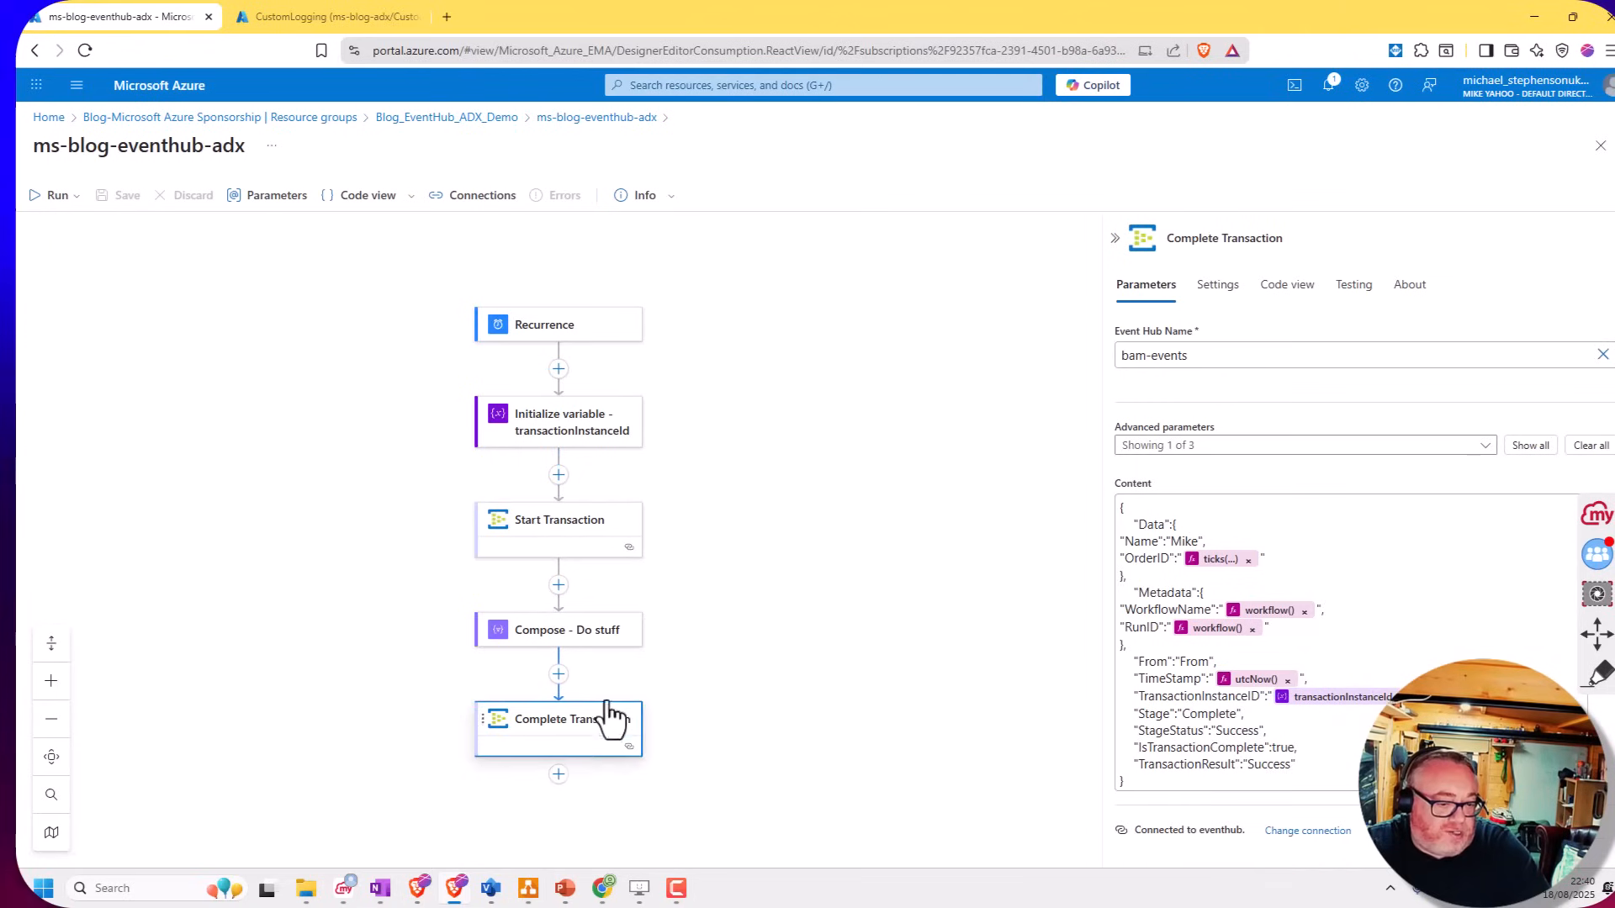
pyautogui.click(559, 520)
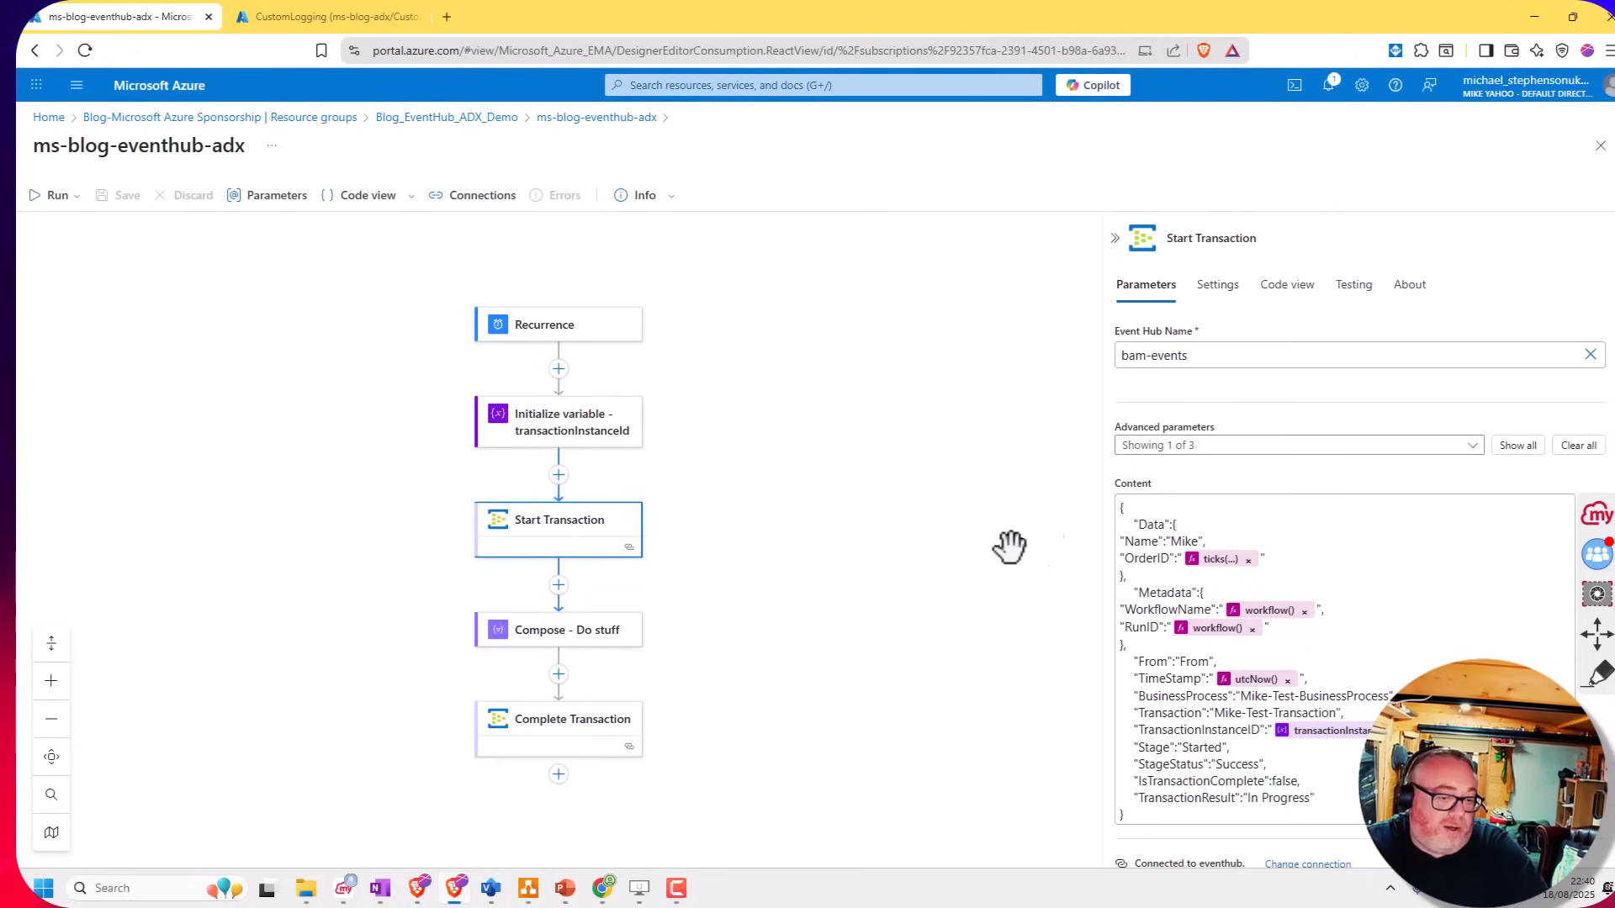
pyautogui.moveTo(1122, 510)
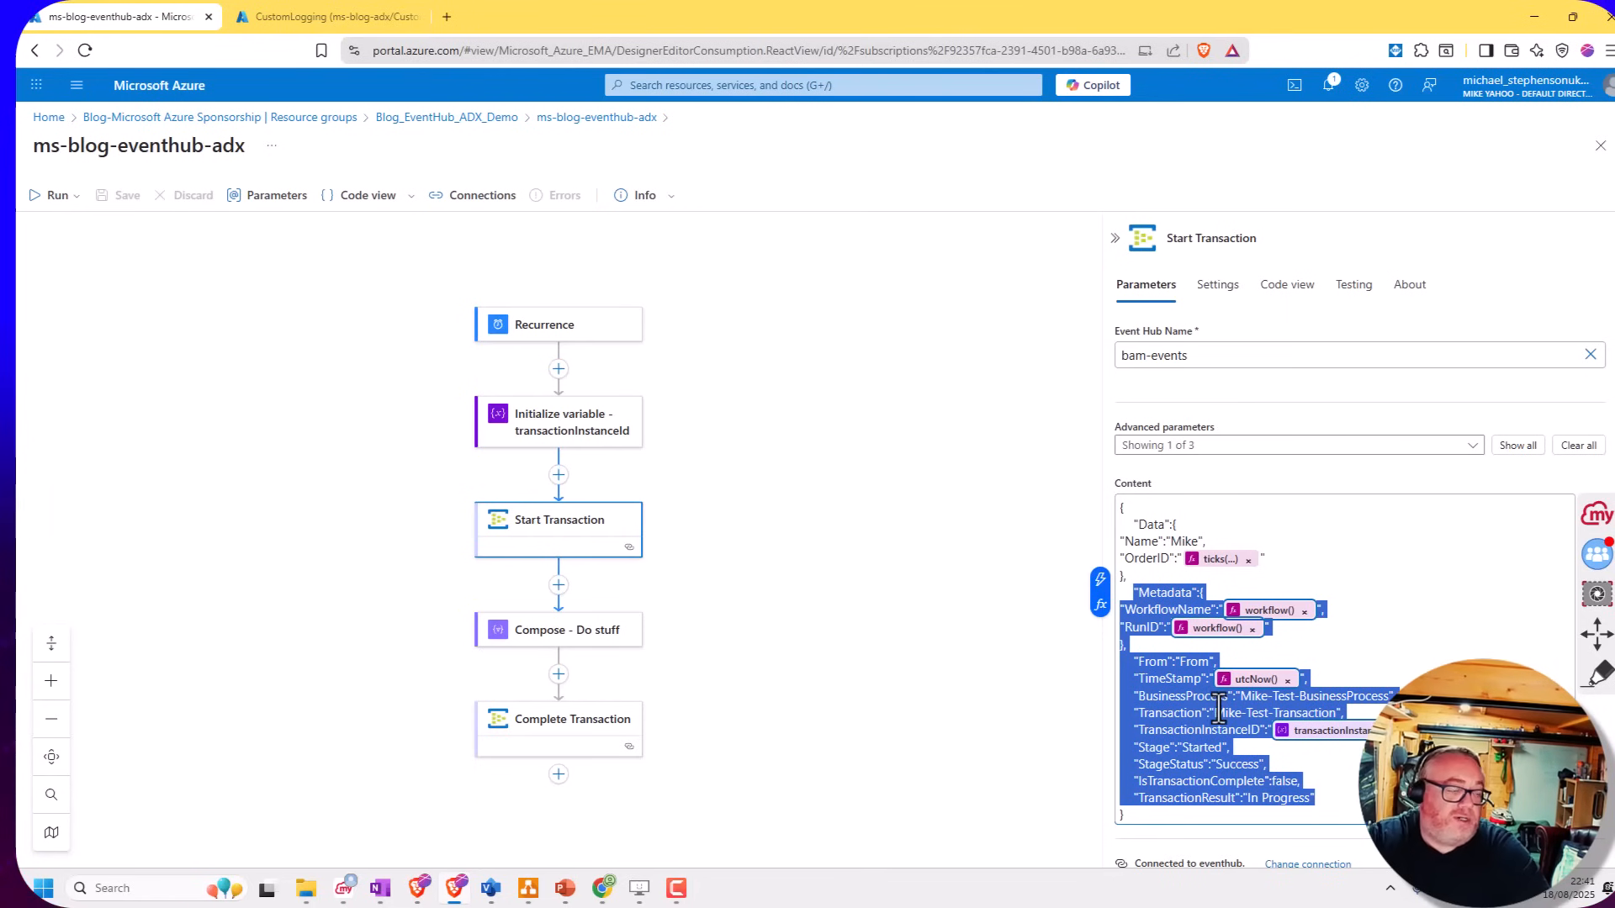
pyautogui.click(320, 17)
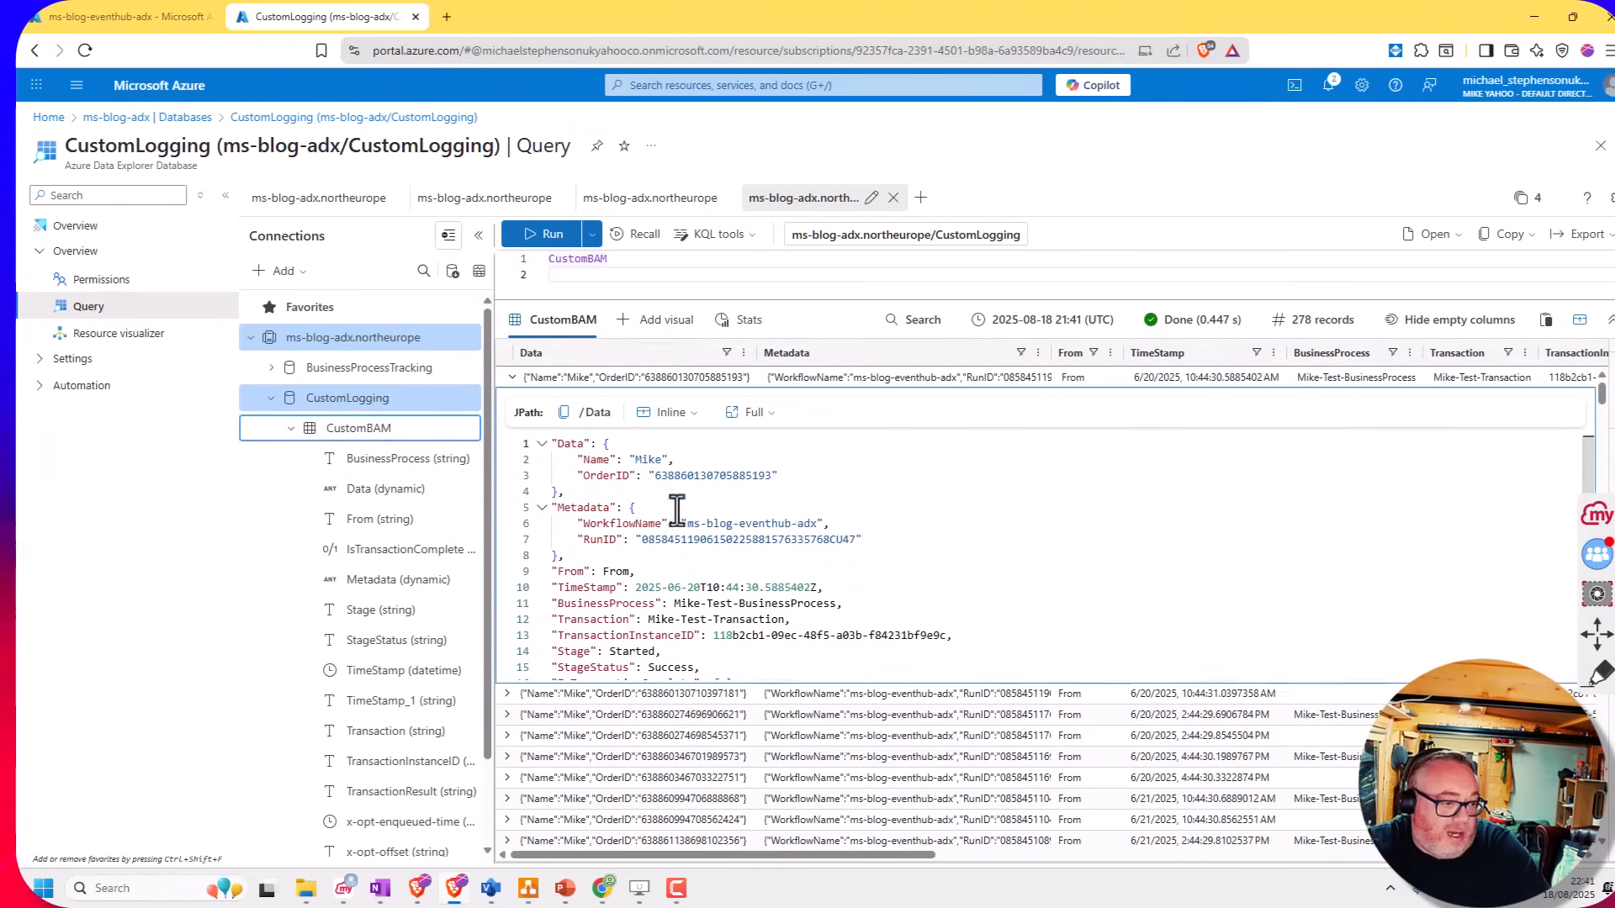
# Inspect the CustomBAM record's Started-stage transaction fields and switch to Turbo360's ADX Custom Logging process
pyautogui.doubleClick(577, 259)
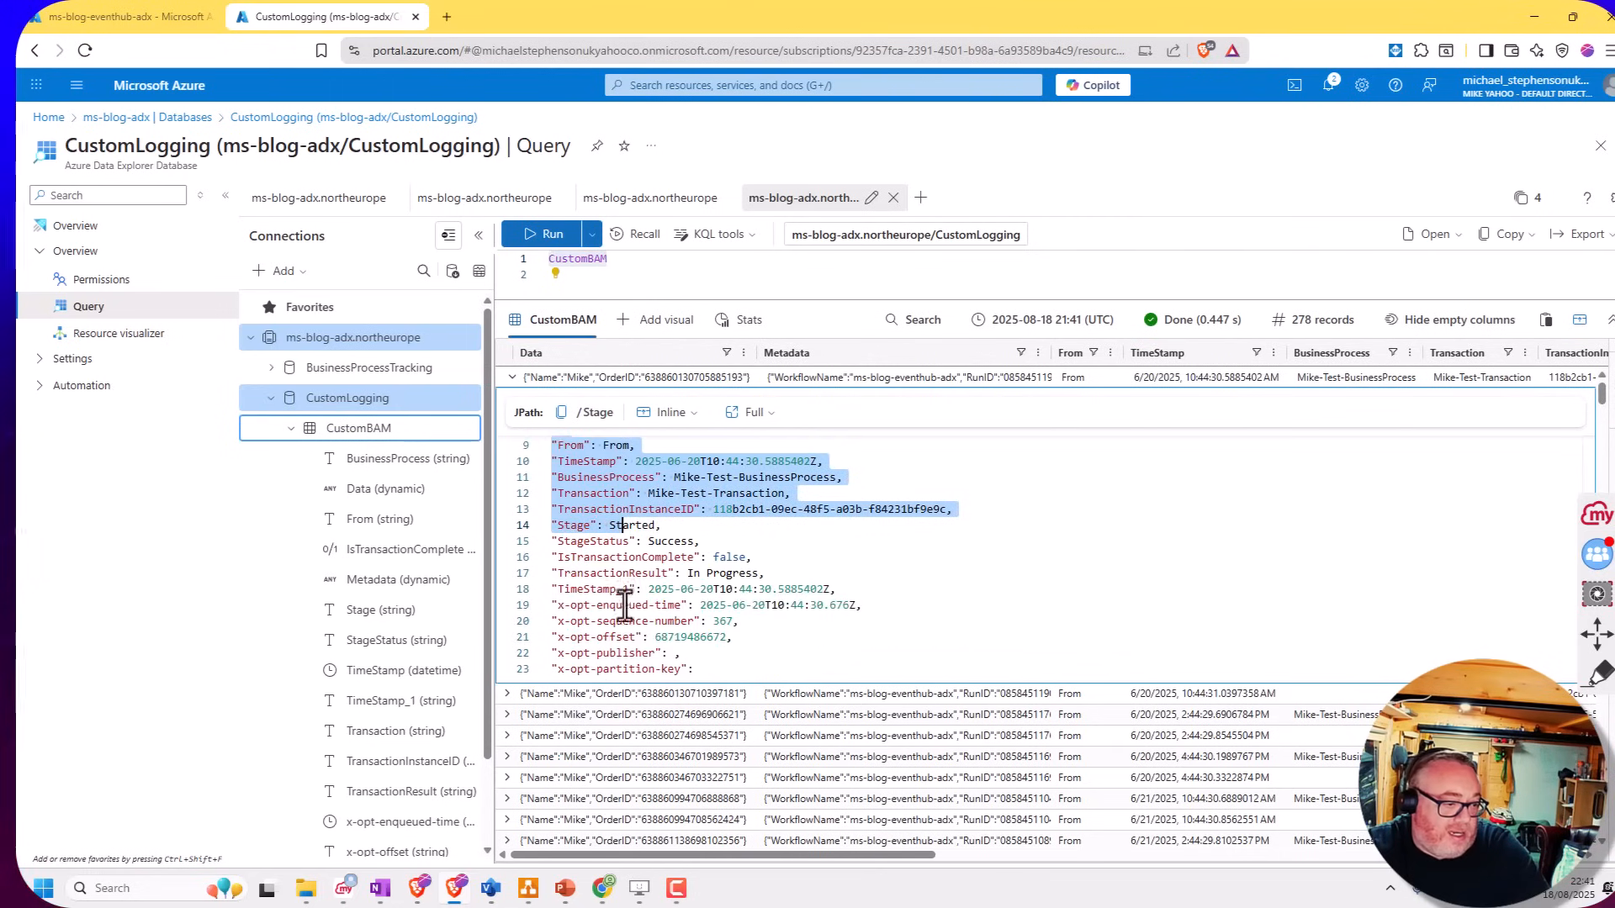
pyautogui.click(626, 621)
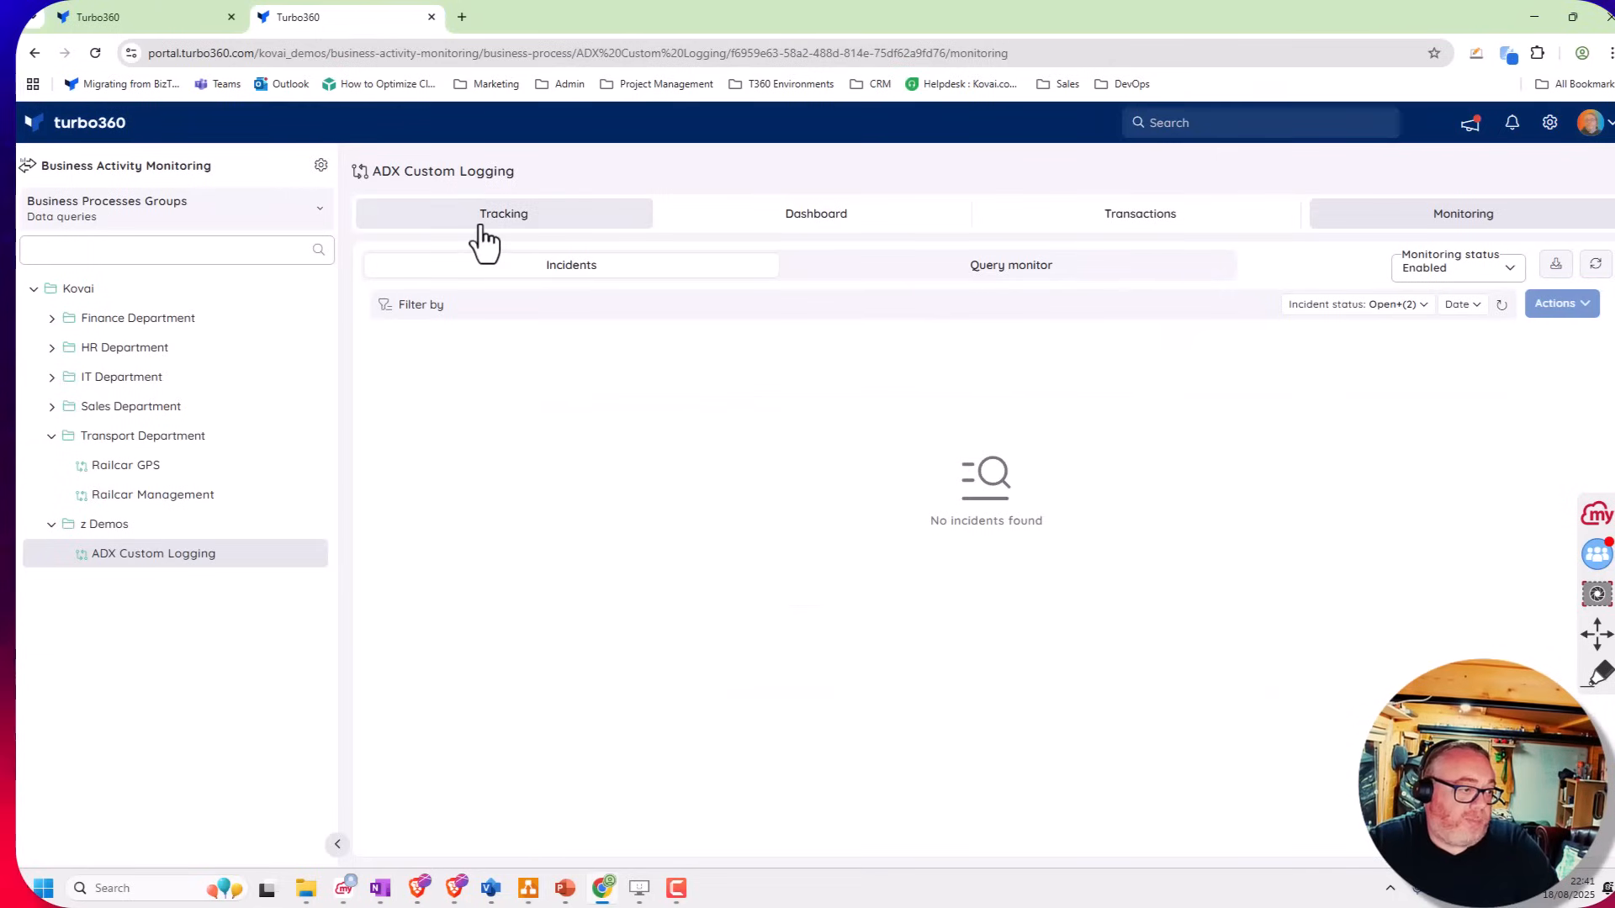
# Show the ADX Custom Logging tracking grid listing Mike Test Transaction records from the last 7 days
pyautogui.click(503, 213)
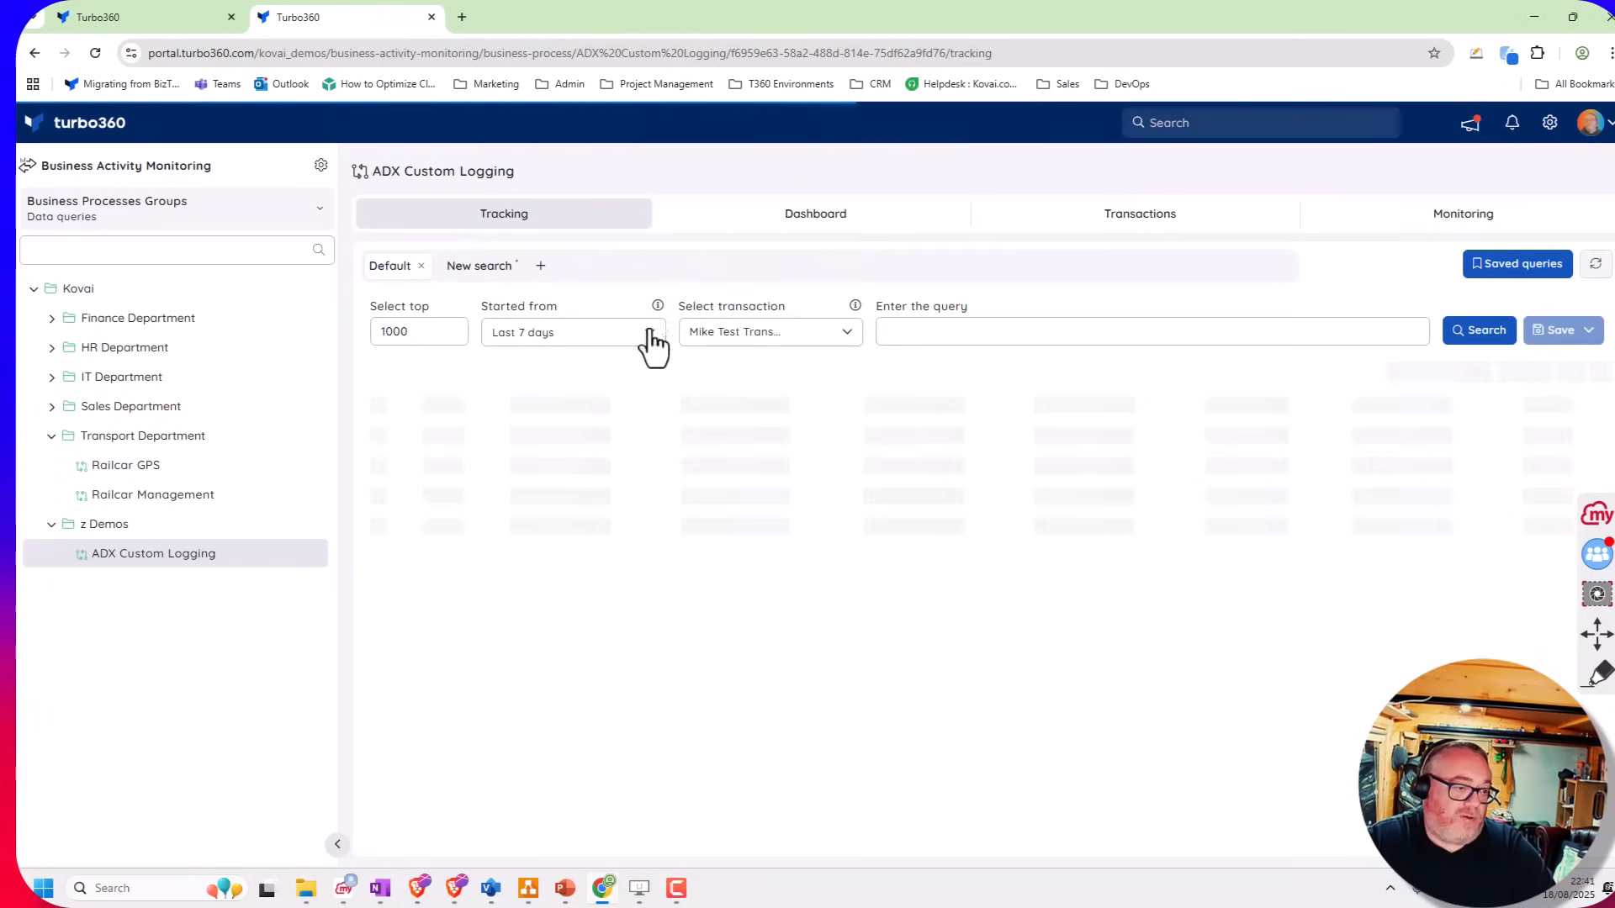
pyautogui.moveTo(597, 360)
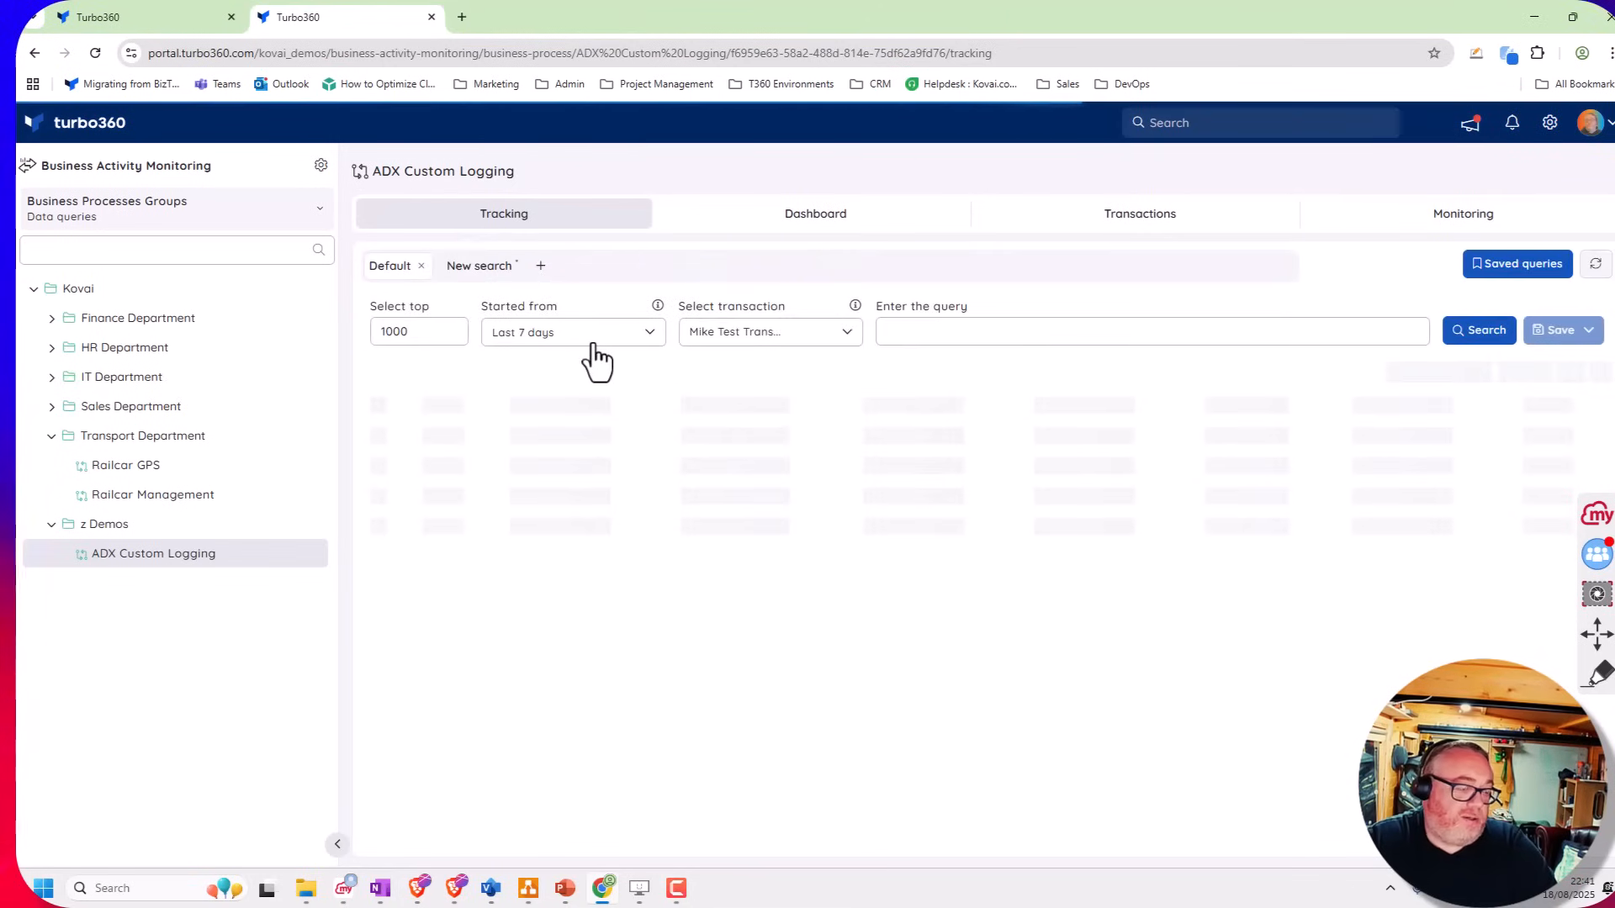
pyautogui.click(1478, 330)
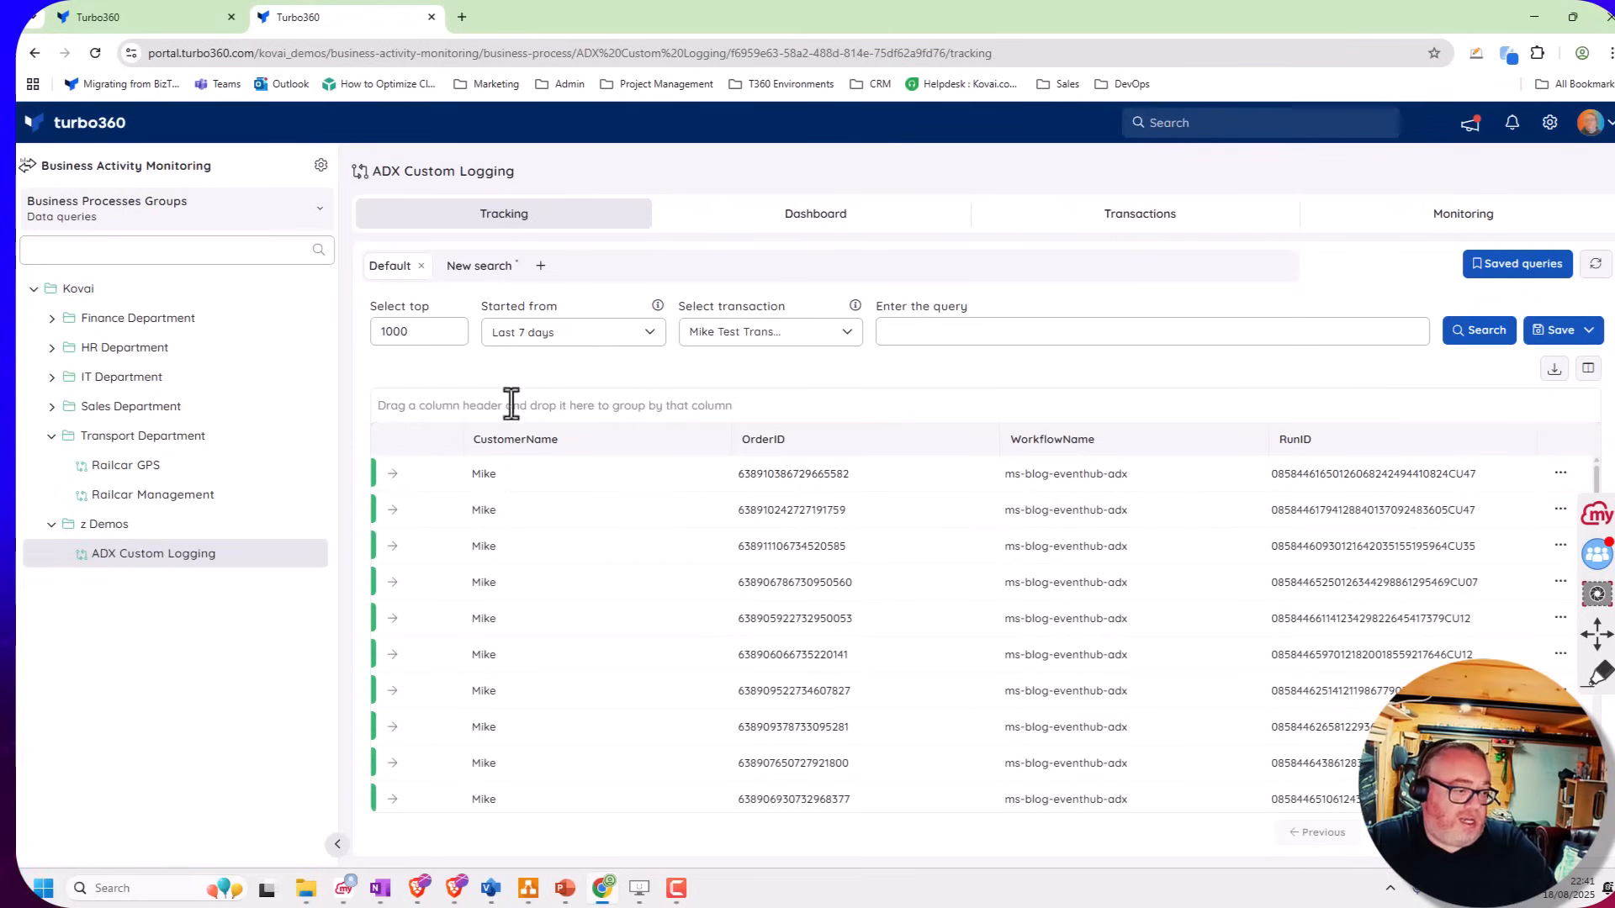
pyautogui.moveTo(688, 429)
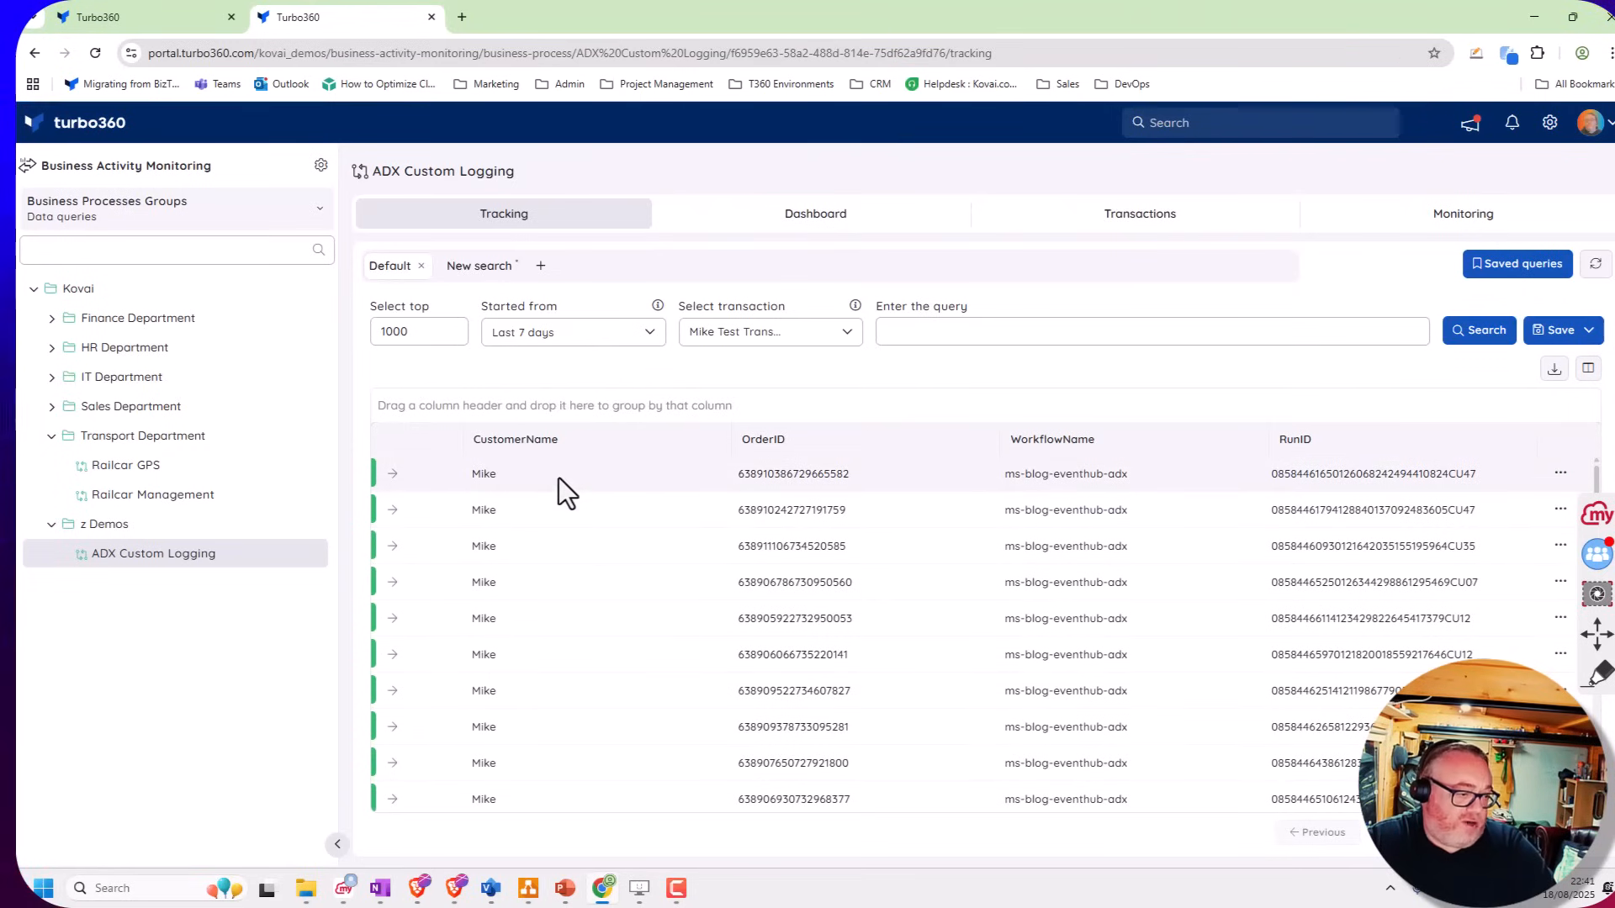
pyautogui.moveTo(500, 491)
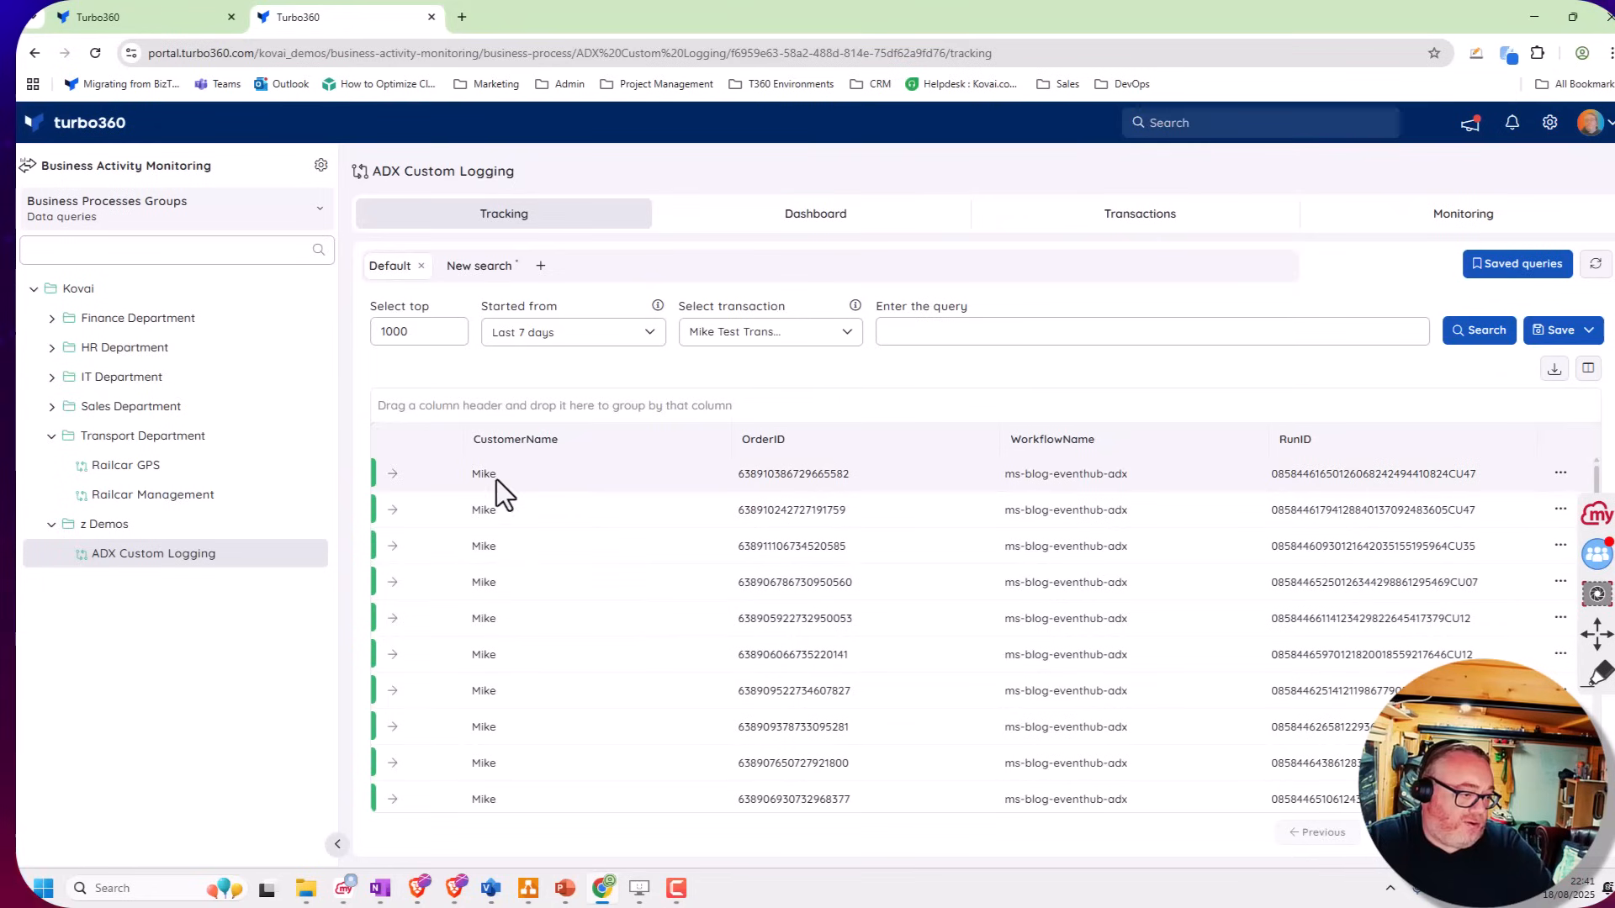
pyautogui.moveTo(776, 483)
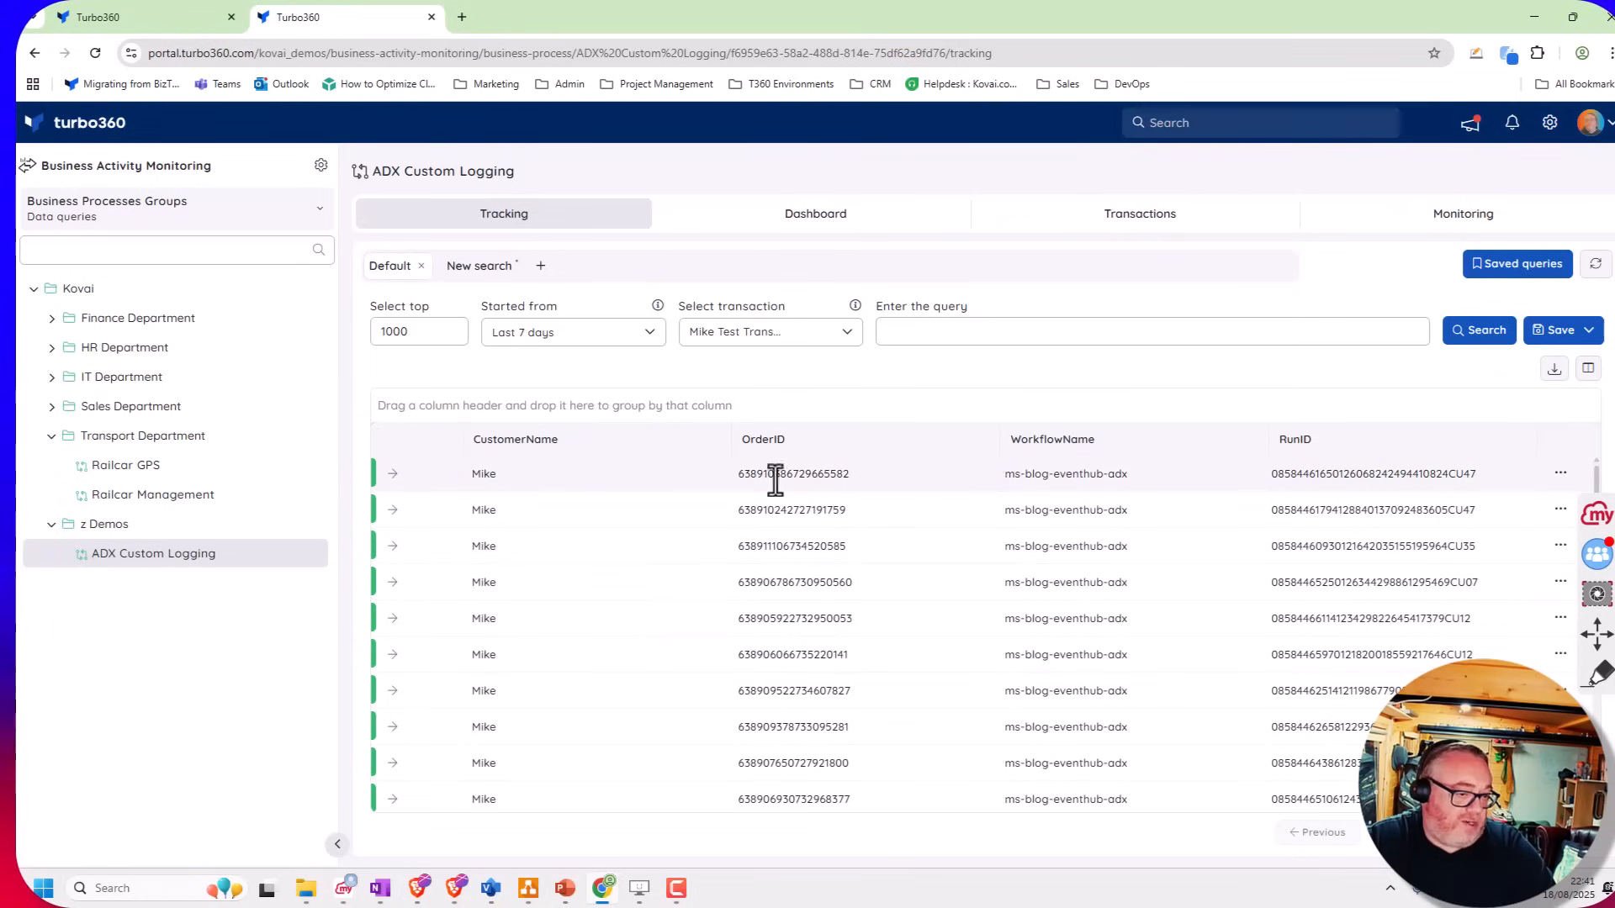
pyautogui.moveTo(1080, 474)
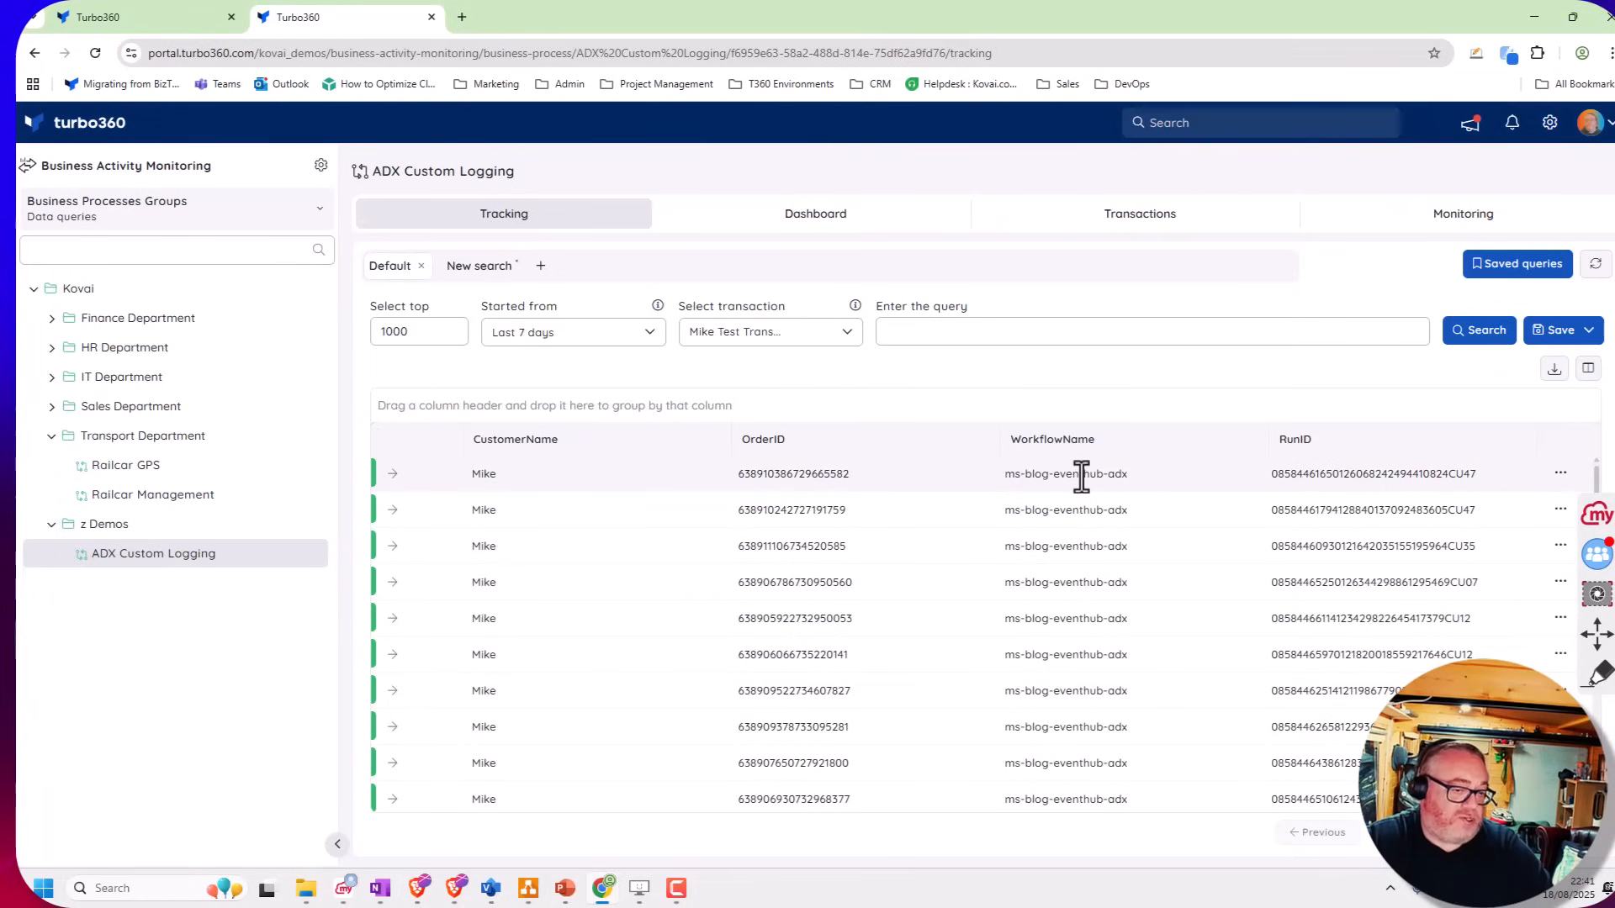
pyautogui.moveTo(1328, 474)
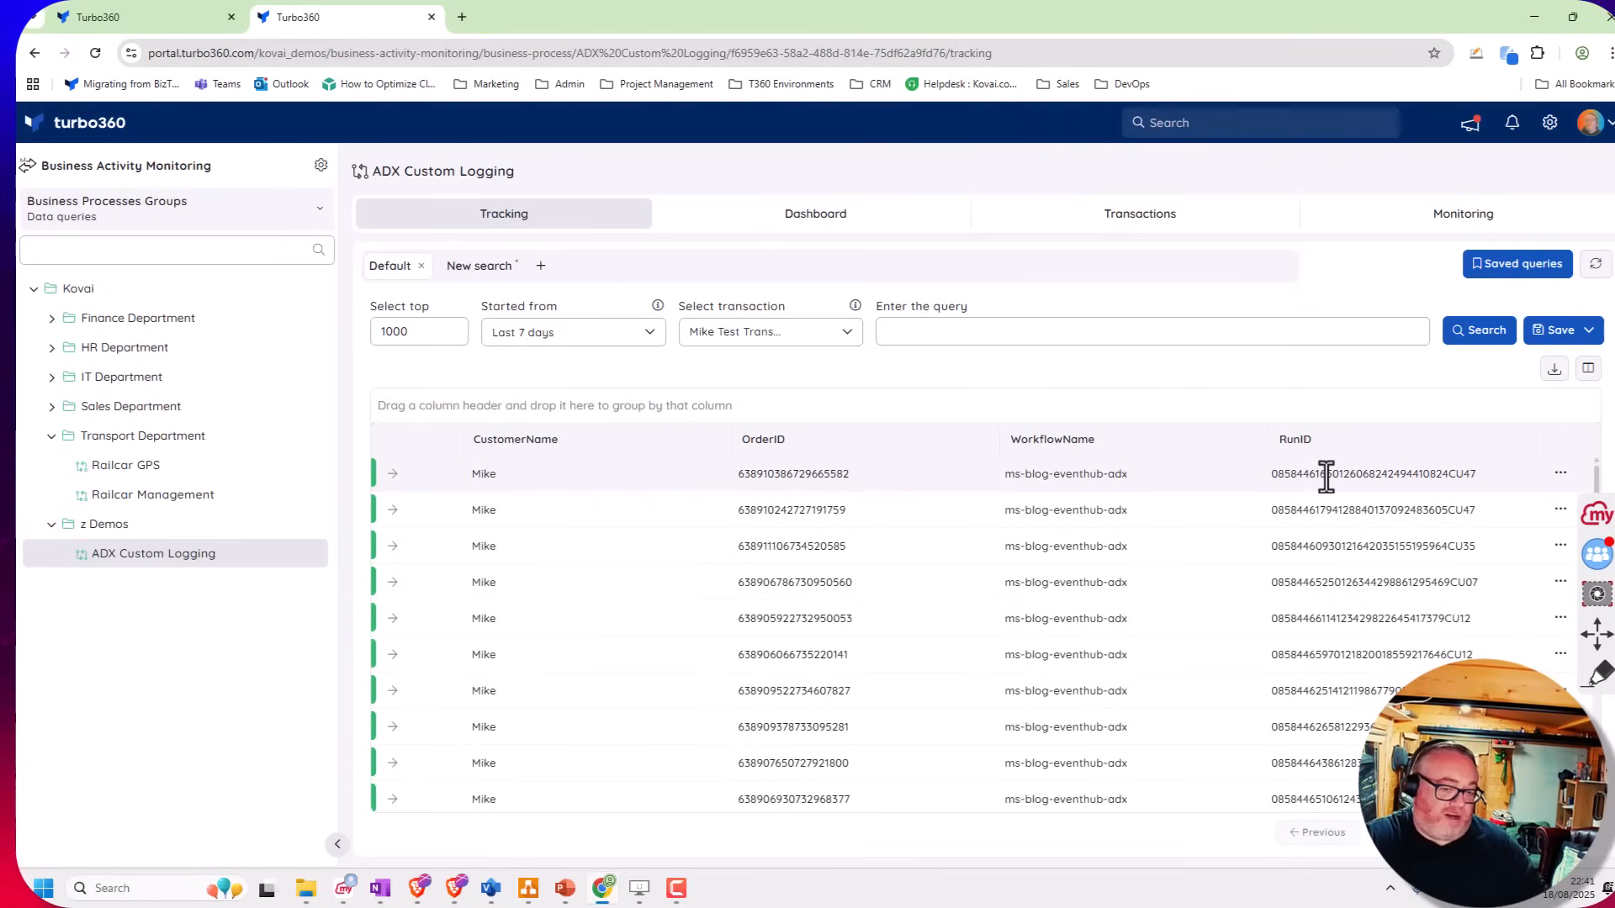
pyautogui.moveTo(957, 464)
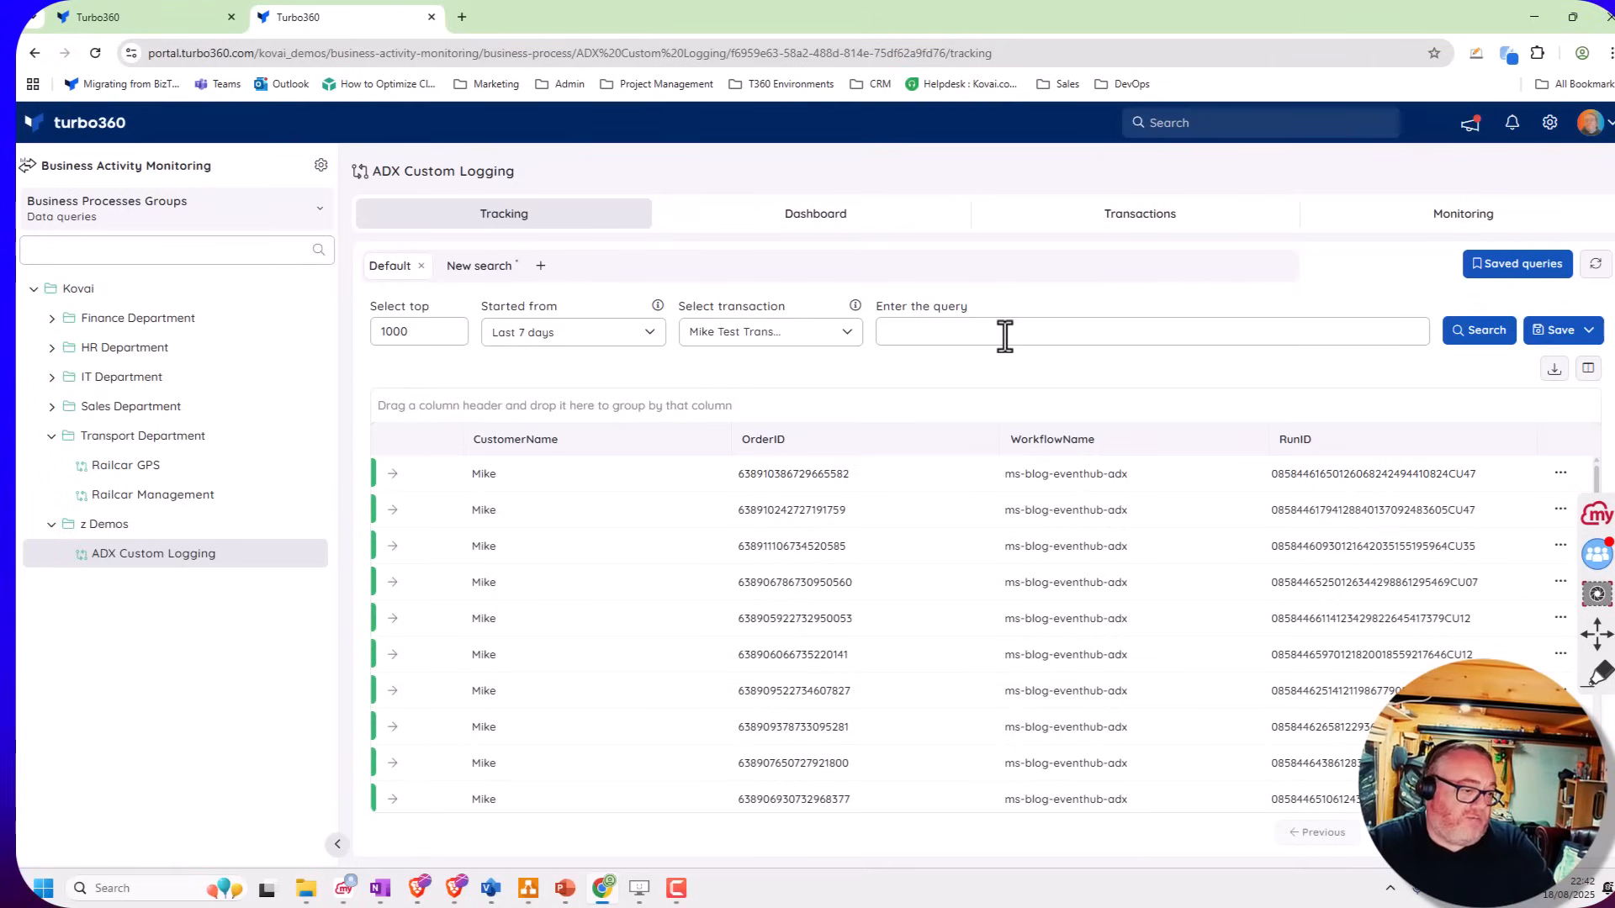
pyautogui.moveTo(551, 476)
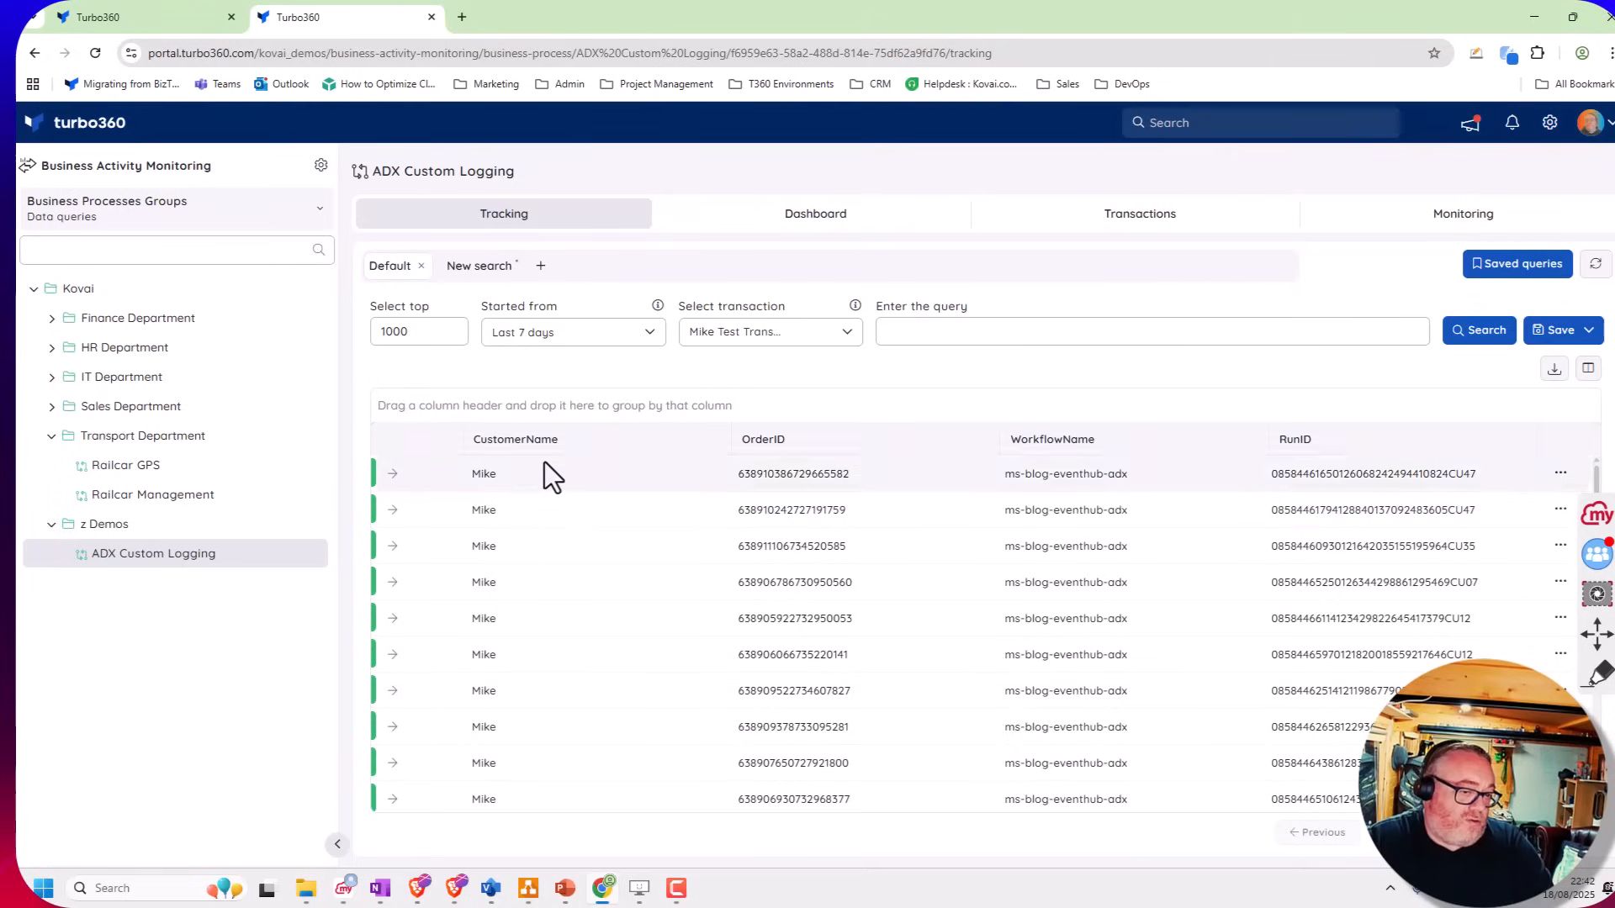
pyautogui.moveTo(992, 576)
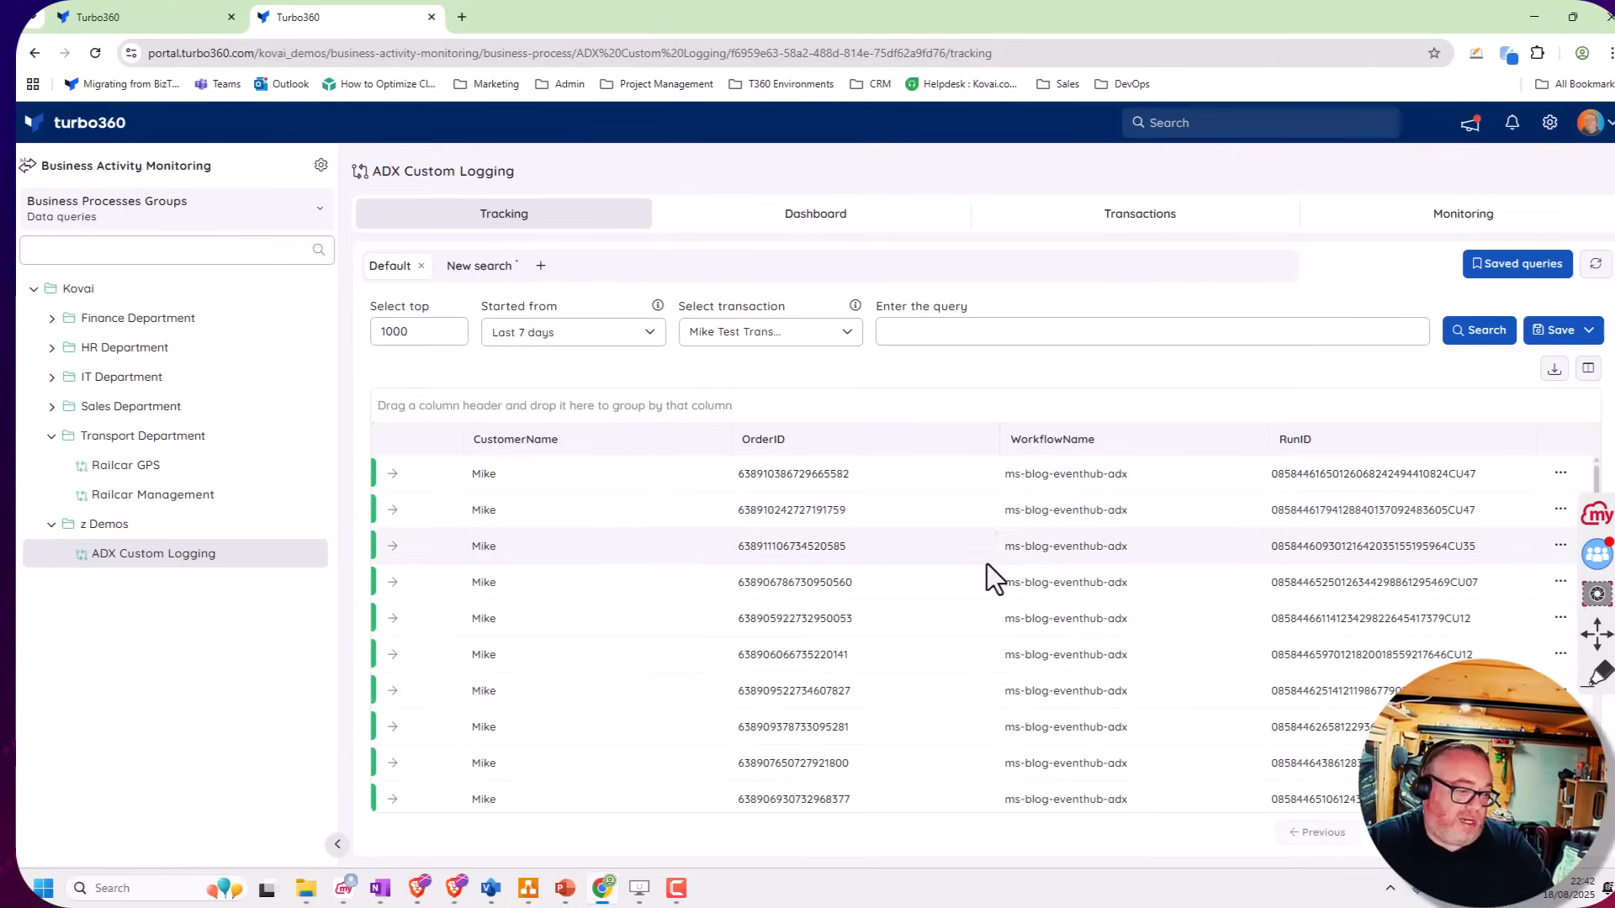
pyautogui.moveTo(82, 340)
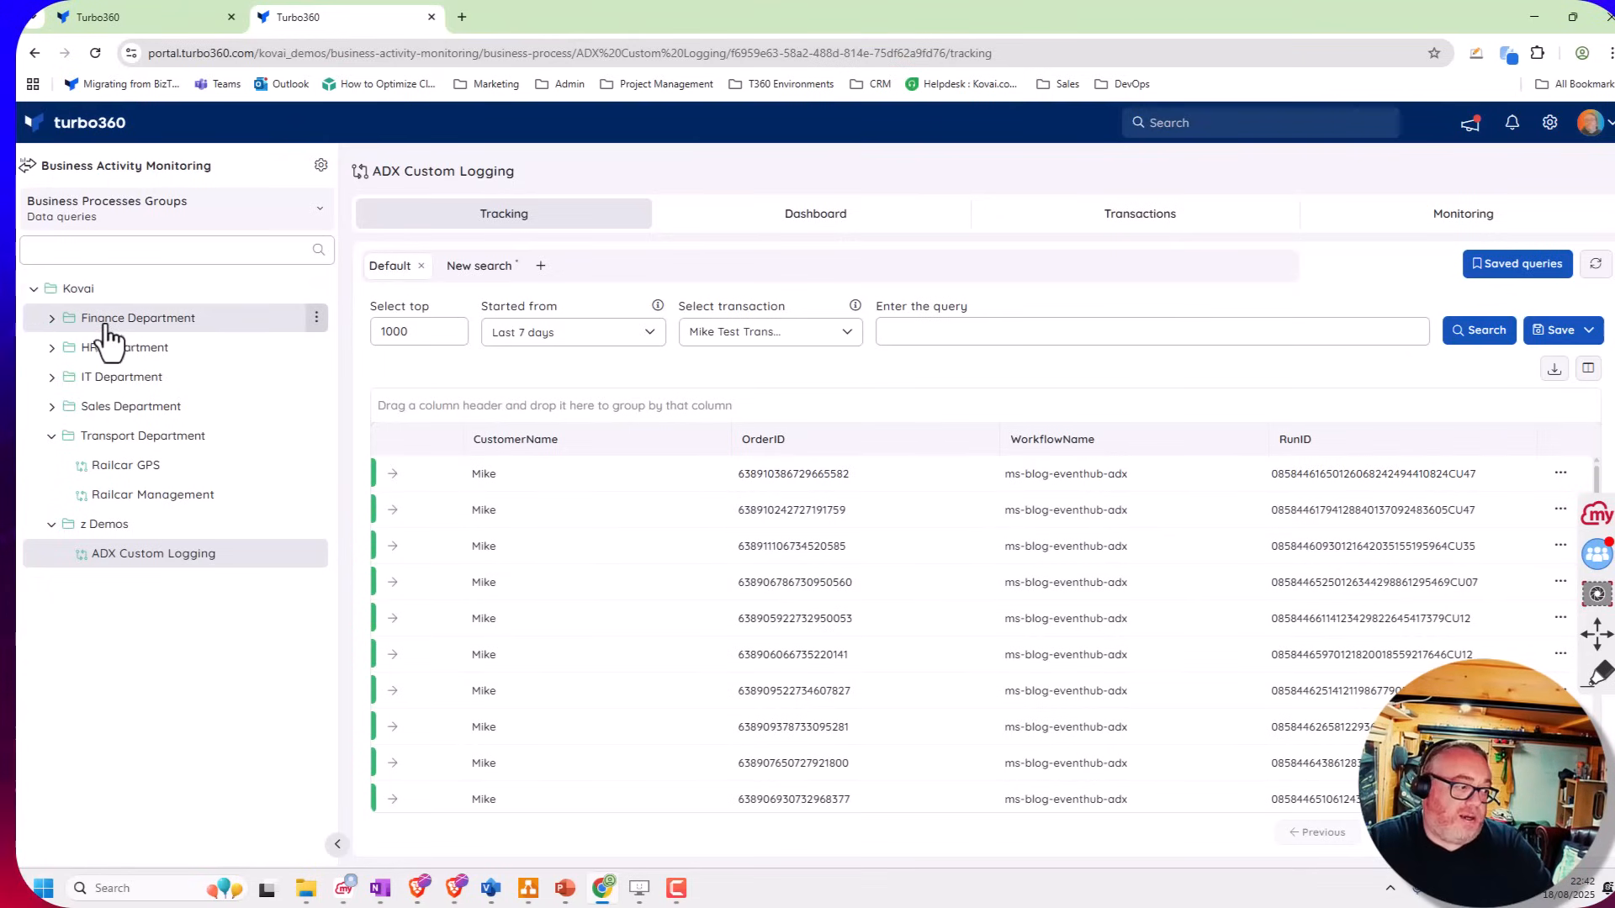
pyautogui.moveTo(135, 495)
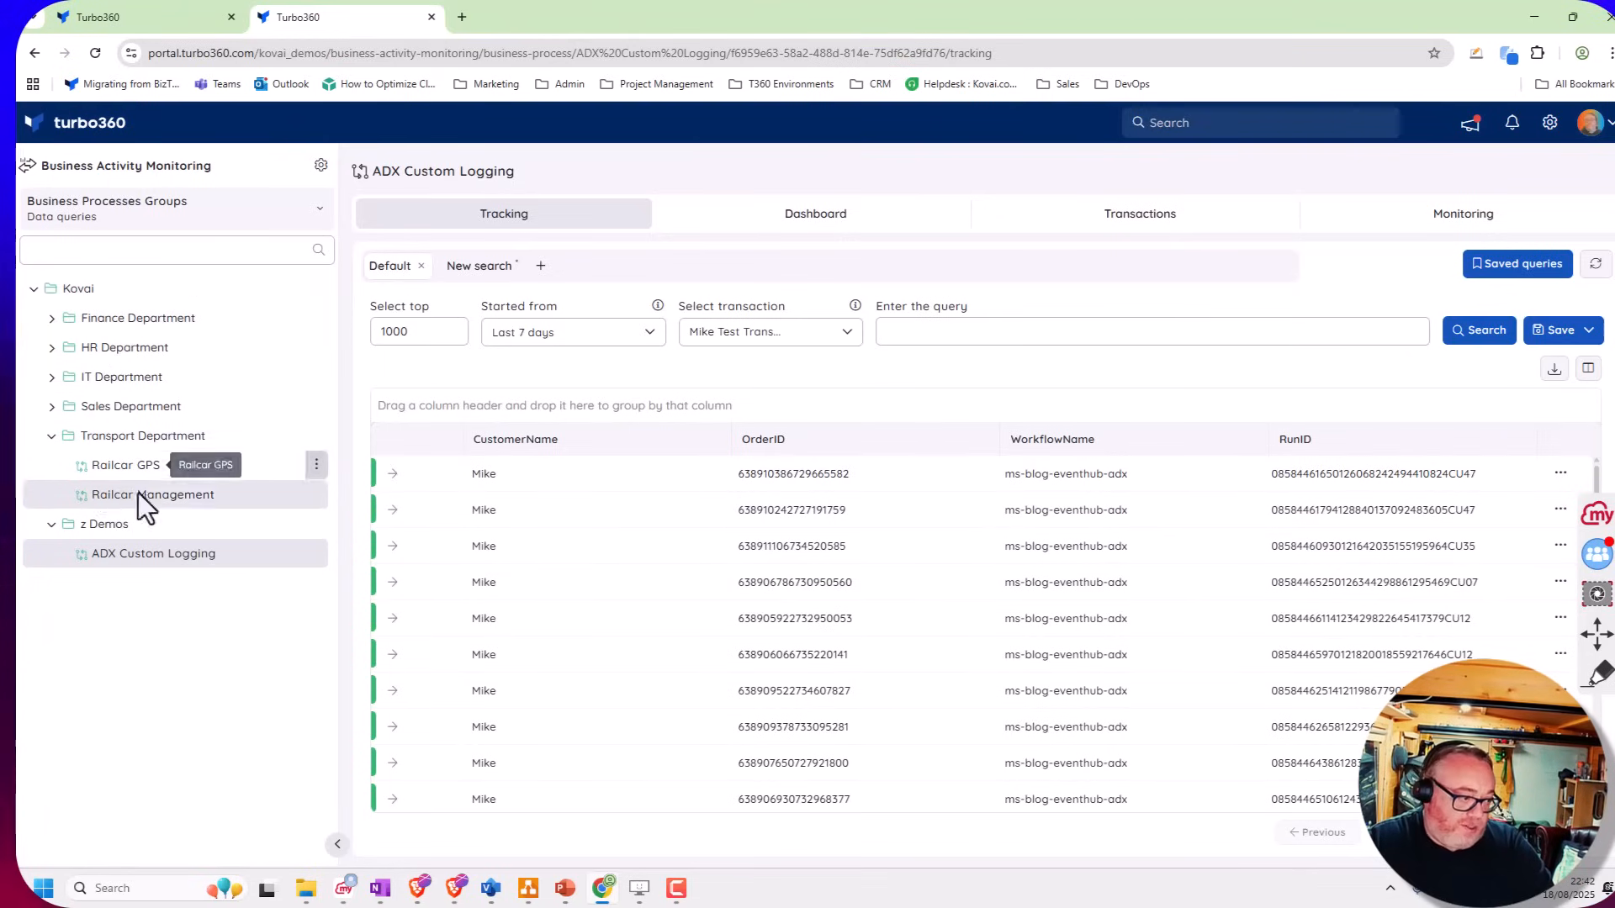
pyautogui.moveTo(111, 577)
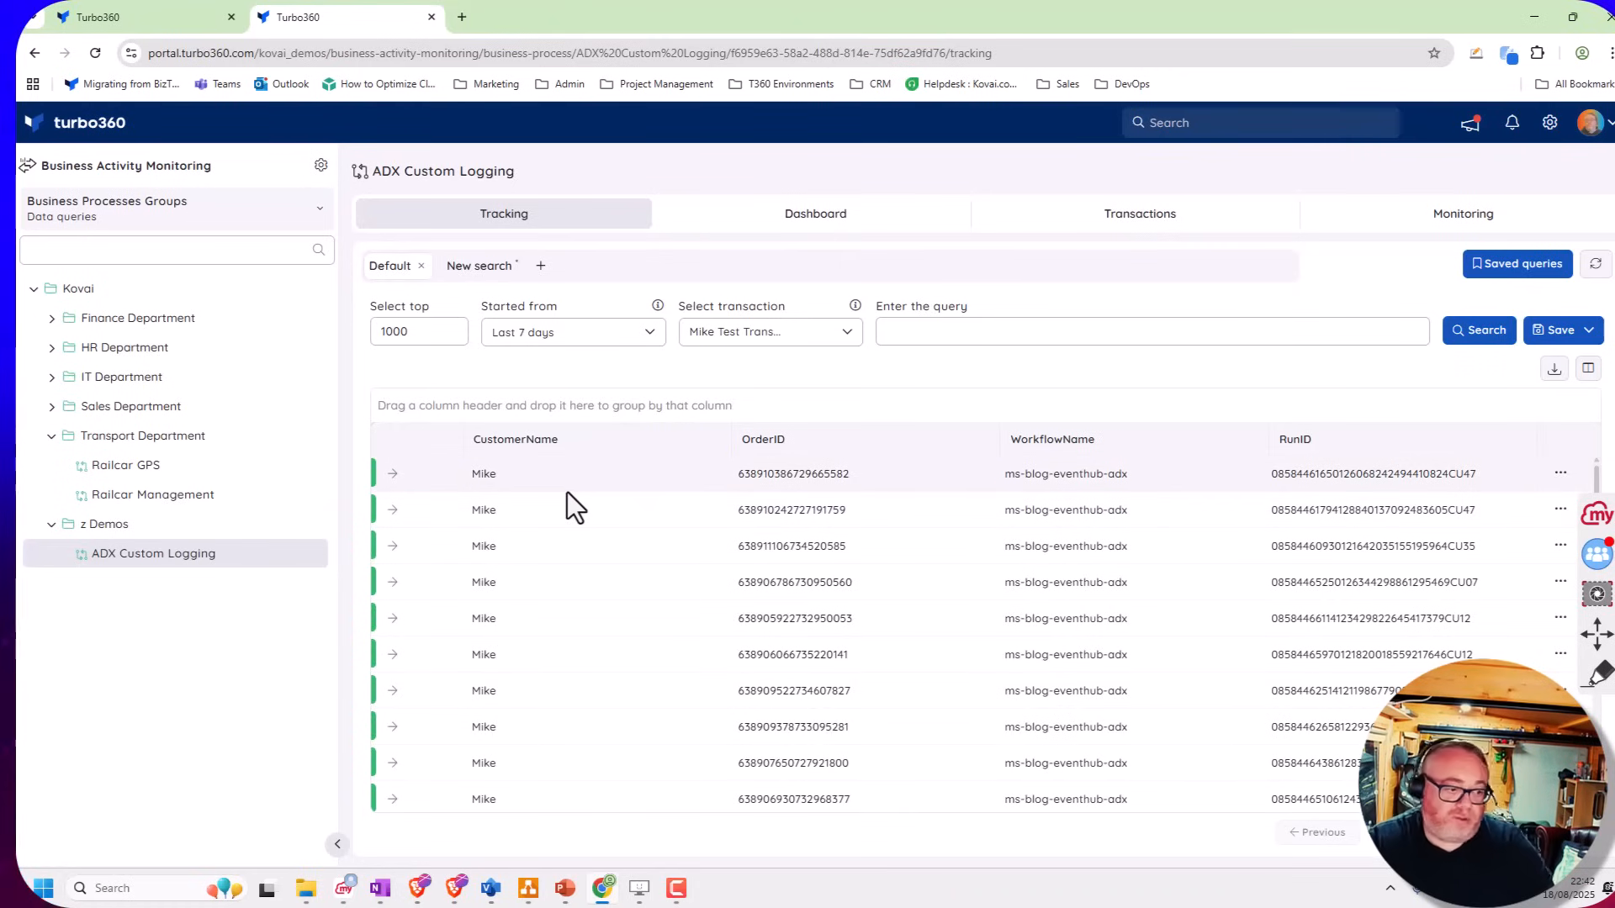
pyautogui.moveTo(543, 499)
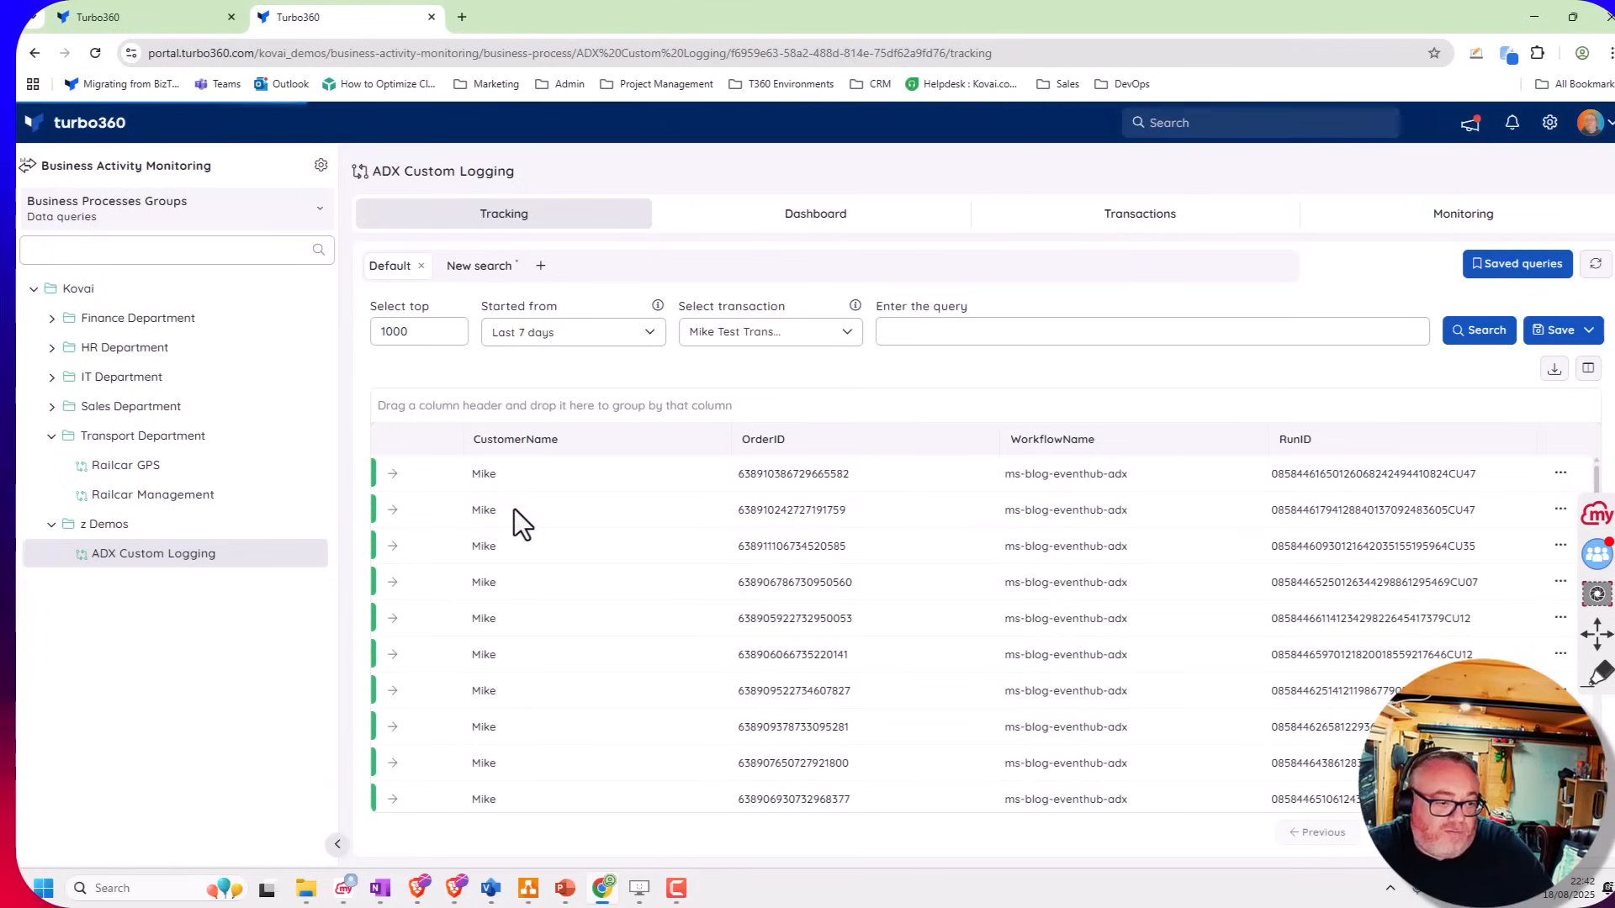
# Show the second transaction's message flow with Started and Complete stages, checking the Logic App alongside
pyautogui.click(392, 475)
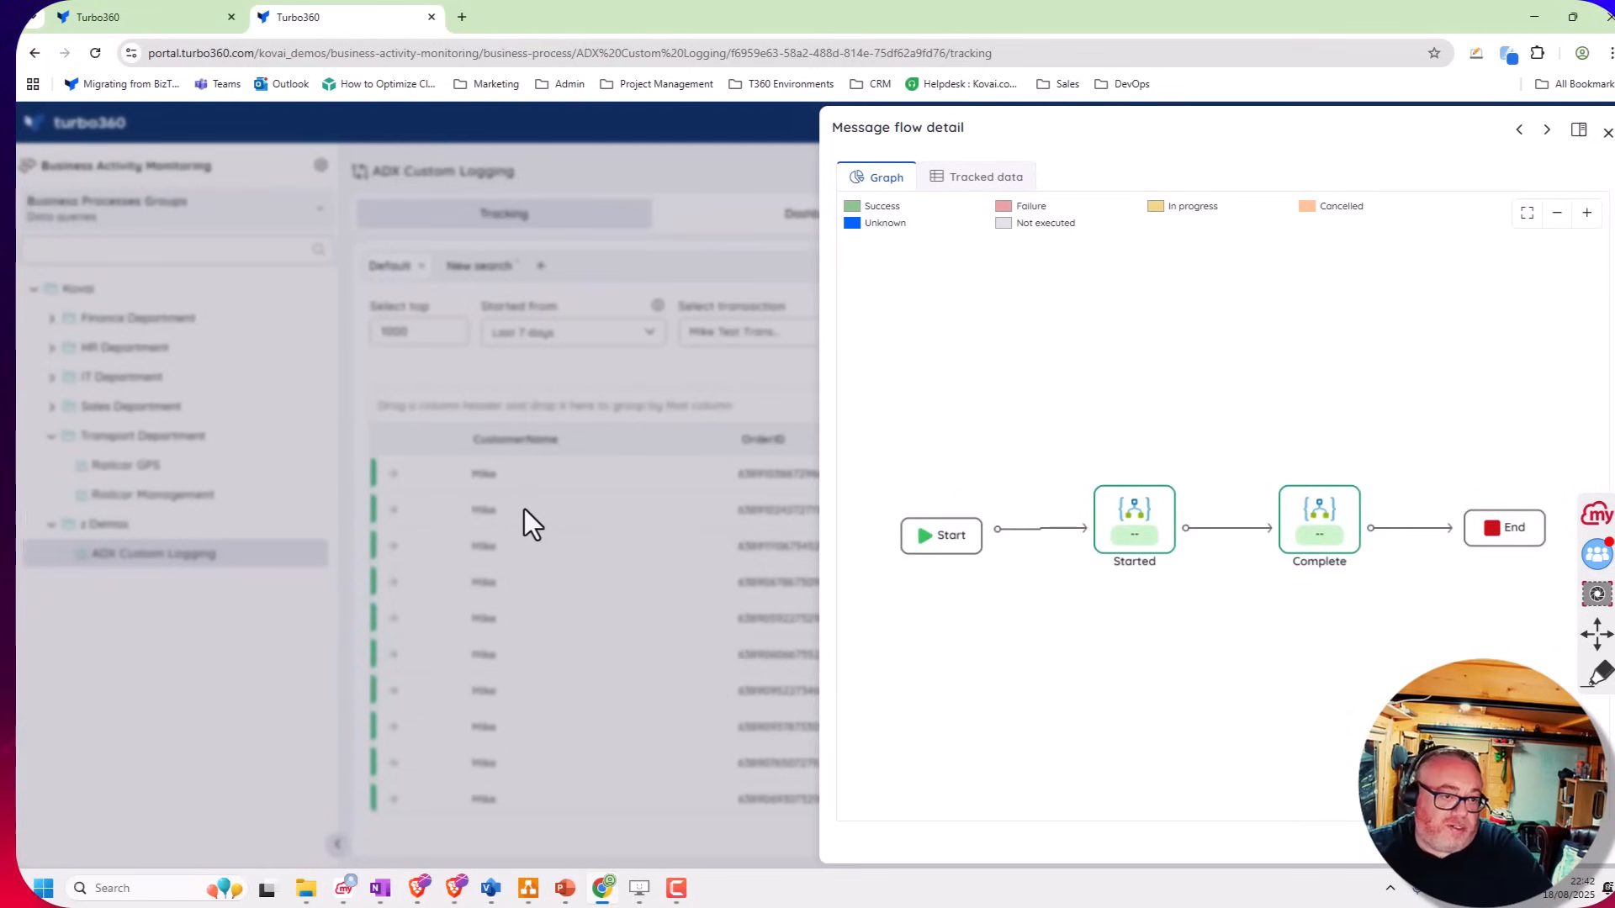
pyautogui.moveTo(1151, 533)
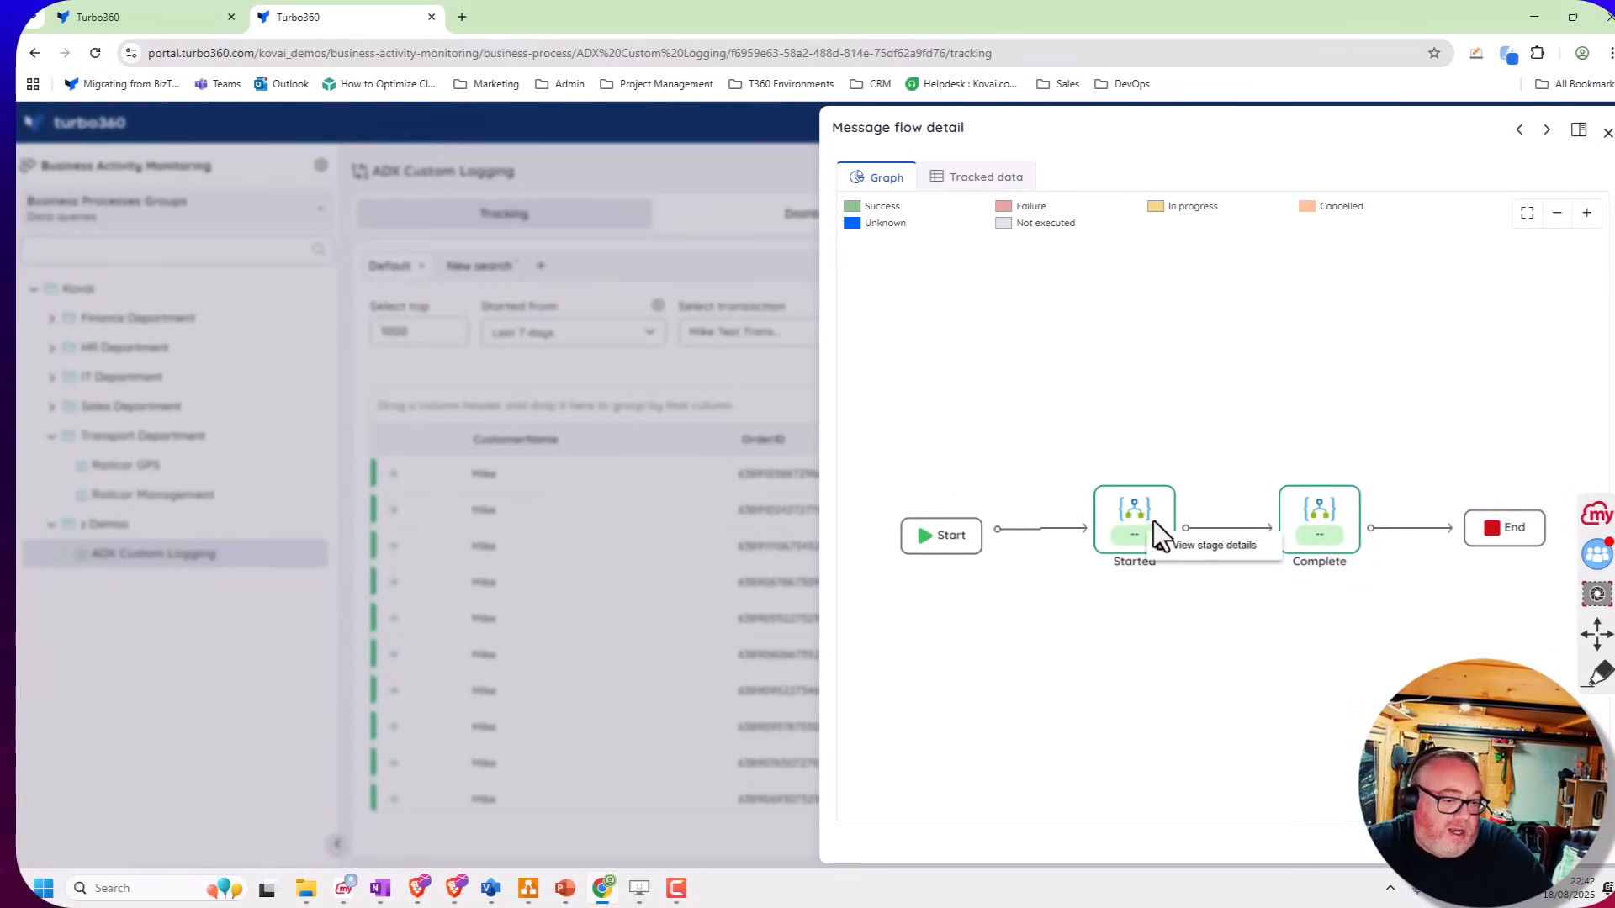
pyautogui.moveTo(1107, 561)
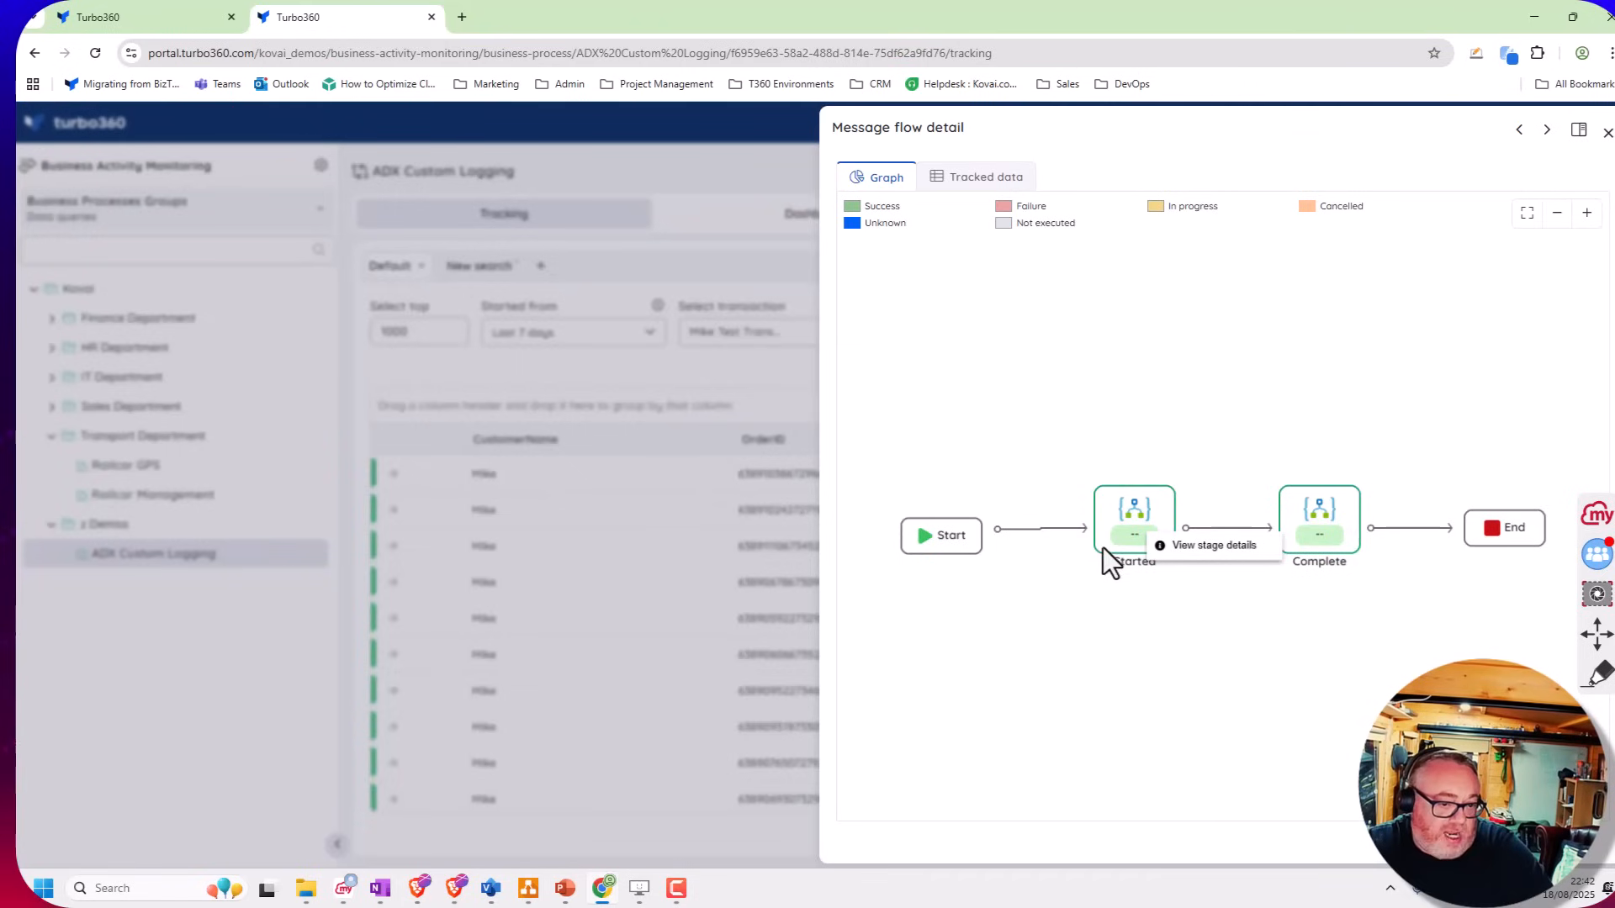
pyautogui.moveTo(1310, 598)
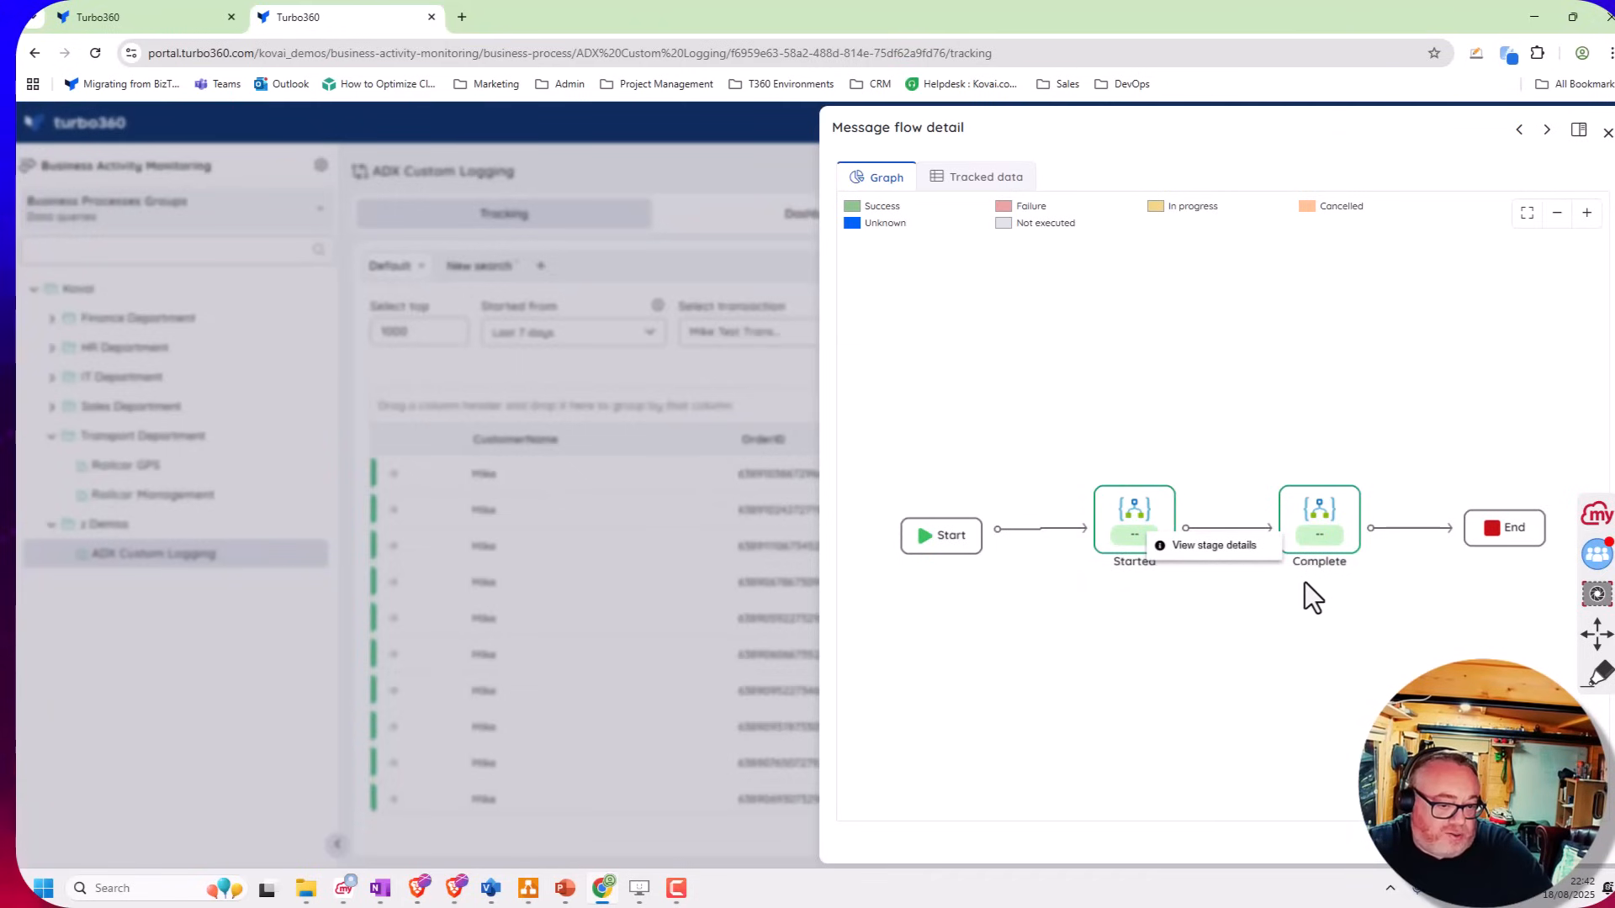
pyautogui.moveTo(195, 25)
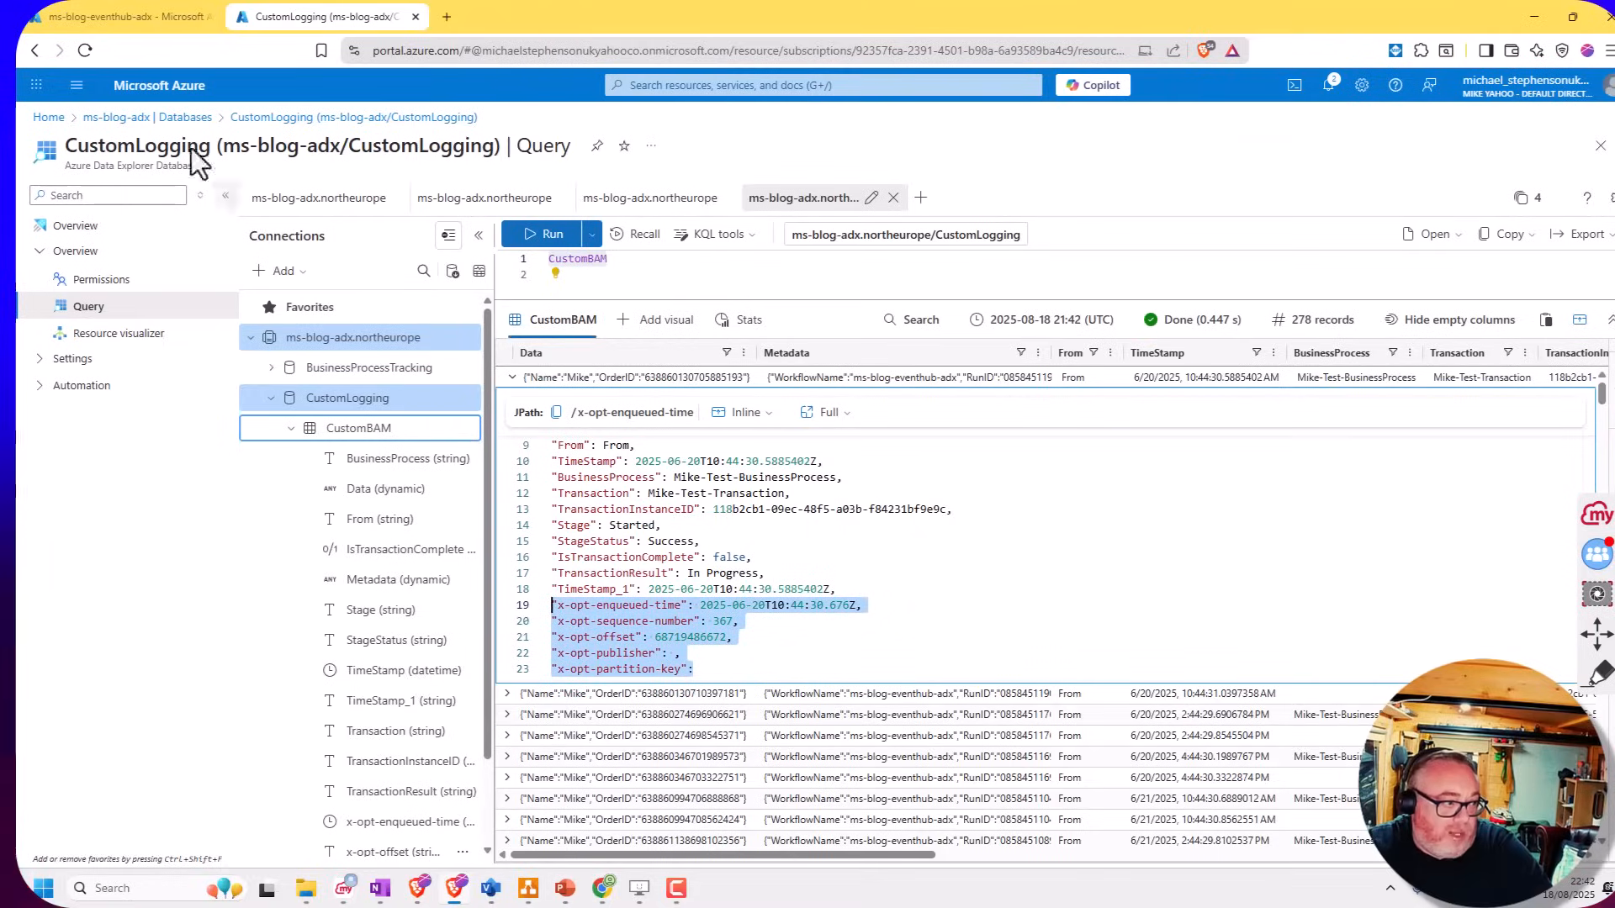
pyautogui.click(113, 17)
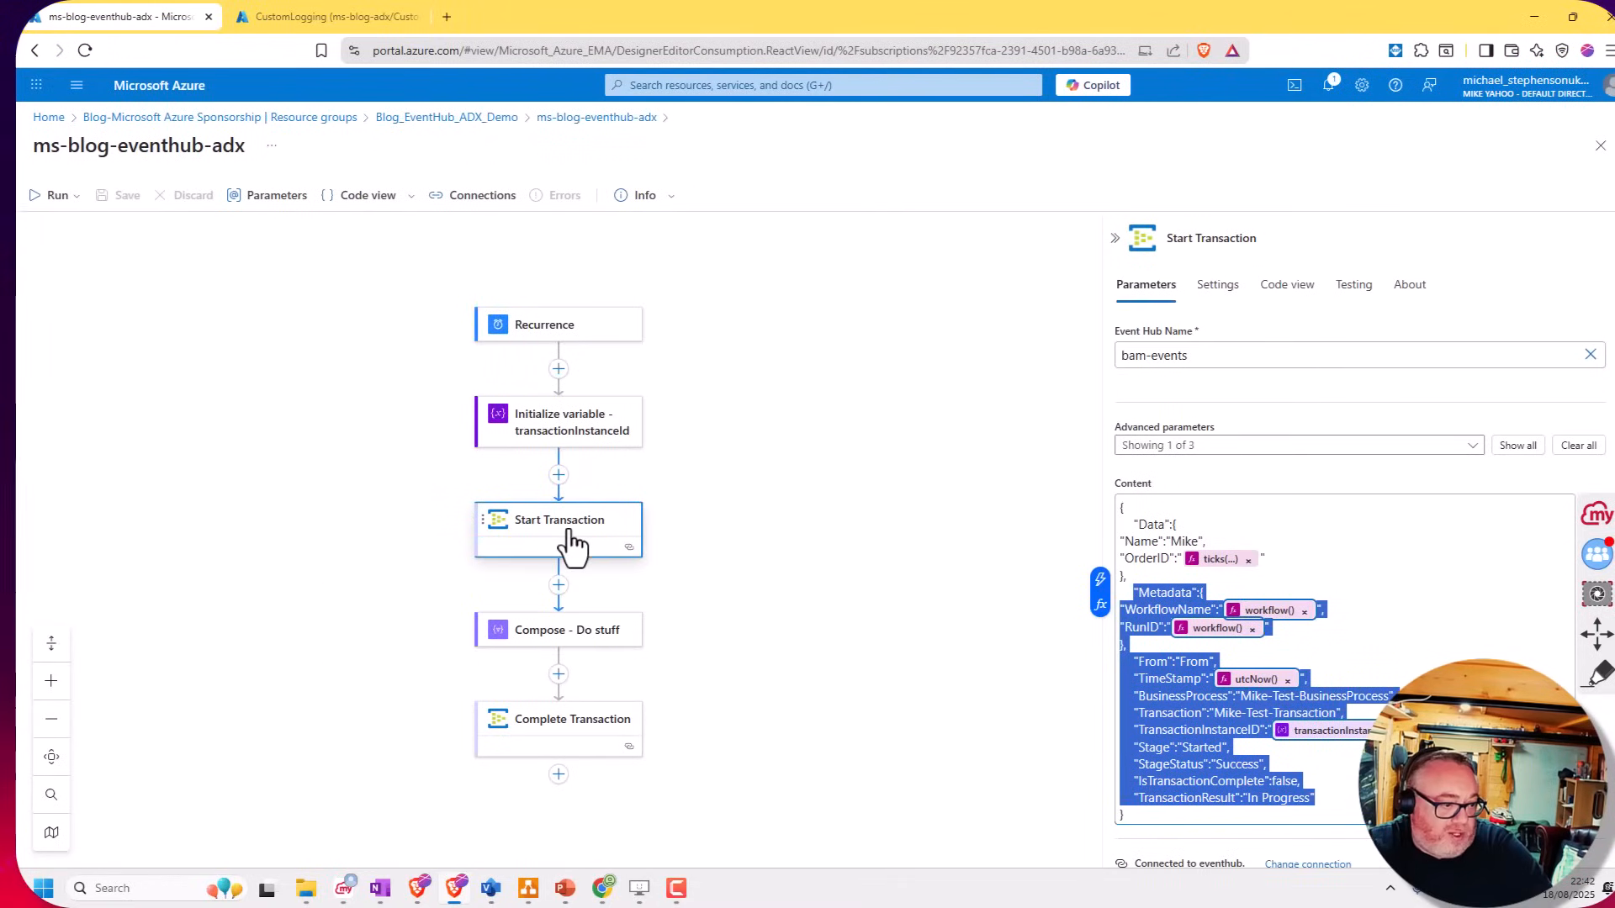
pyautogui.moveTo(577, 747)
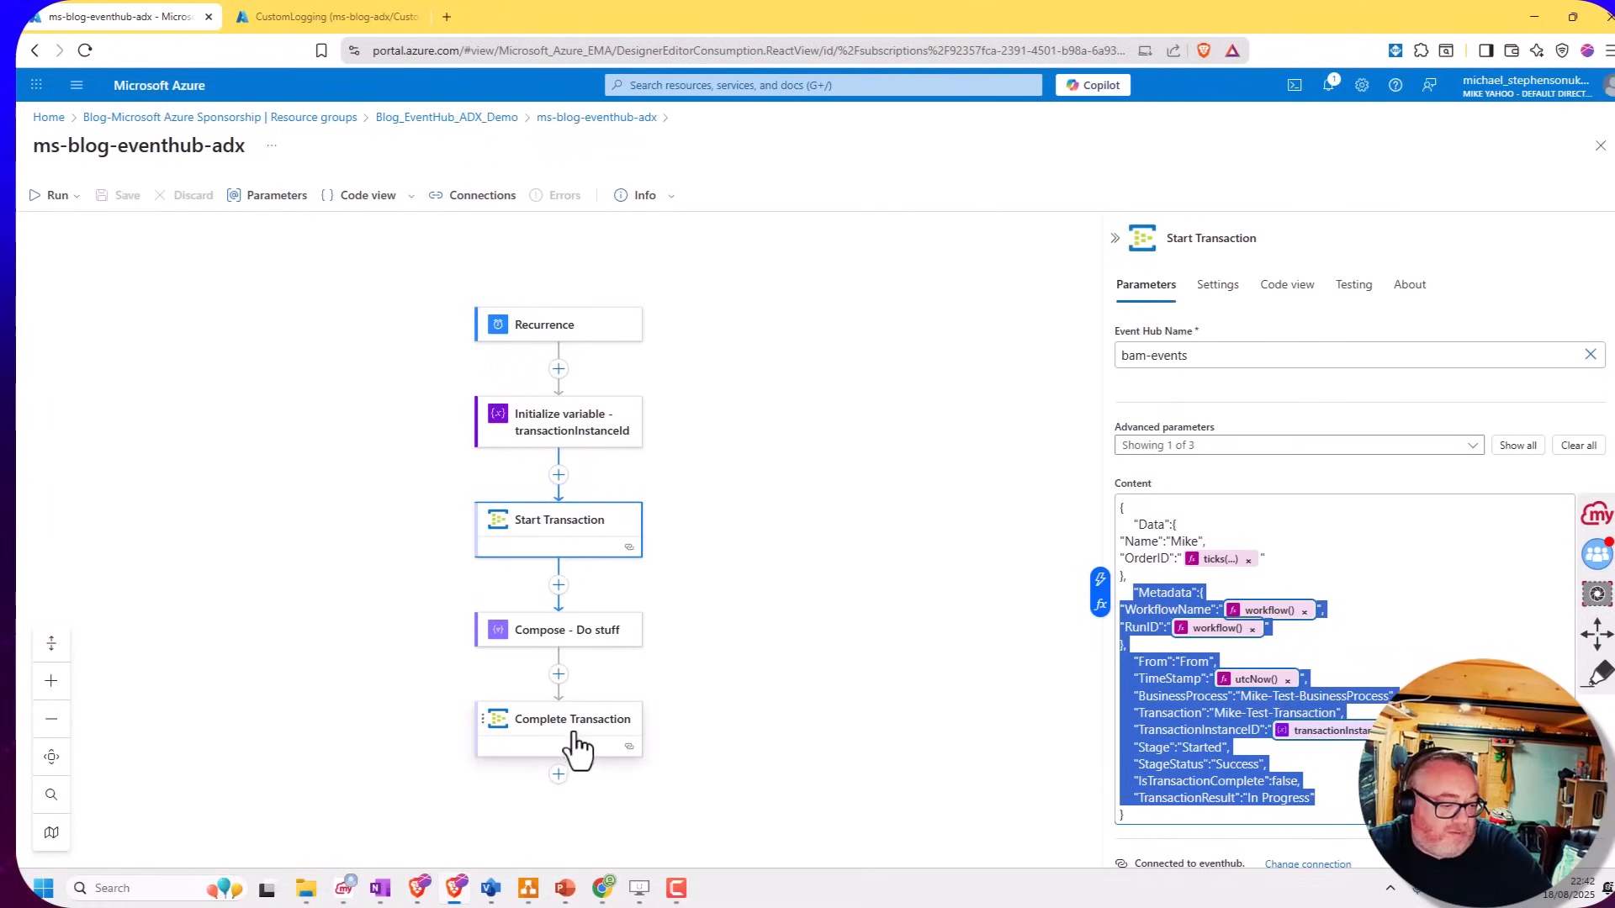
pyautogui.click(330, 16)
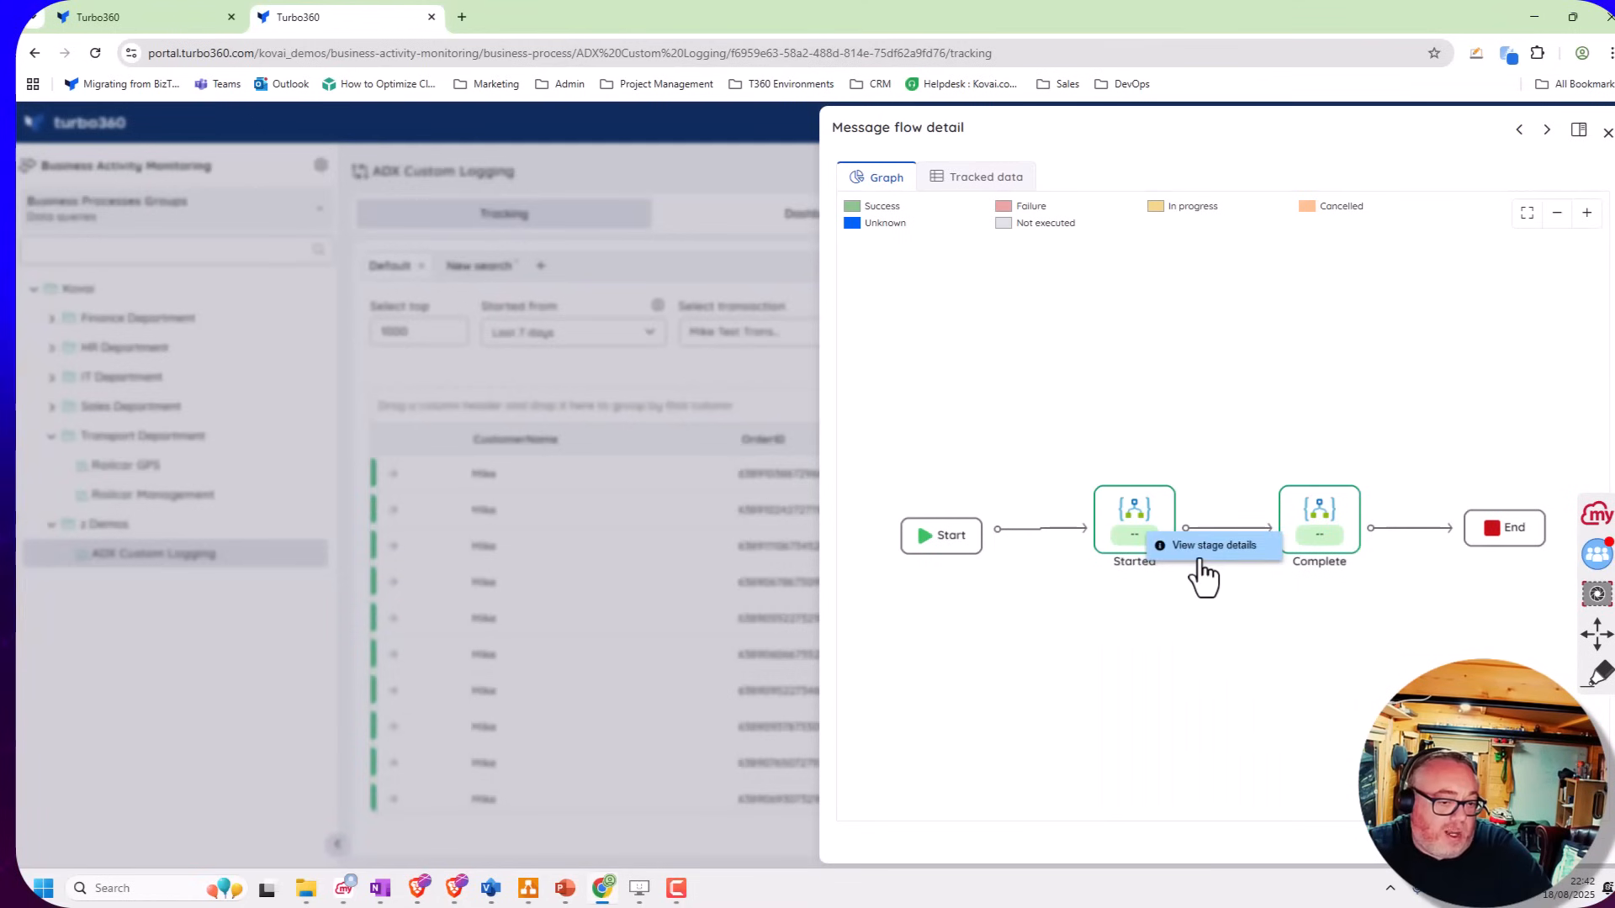
# Show the Started stage's execution details with tracked properties such as workflow name and run ID
pyautogui.click(1213, 545)
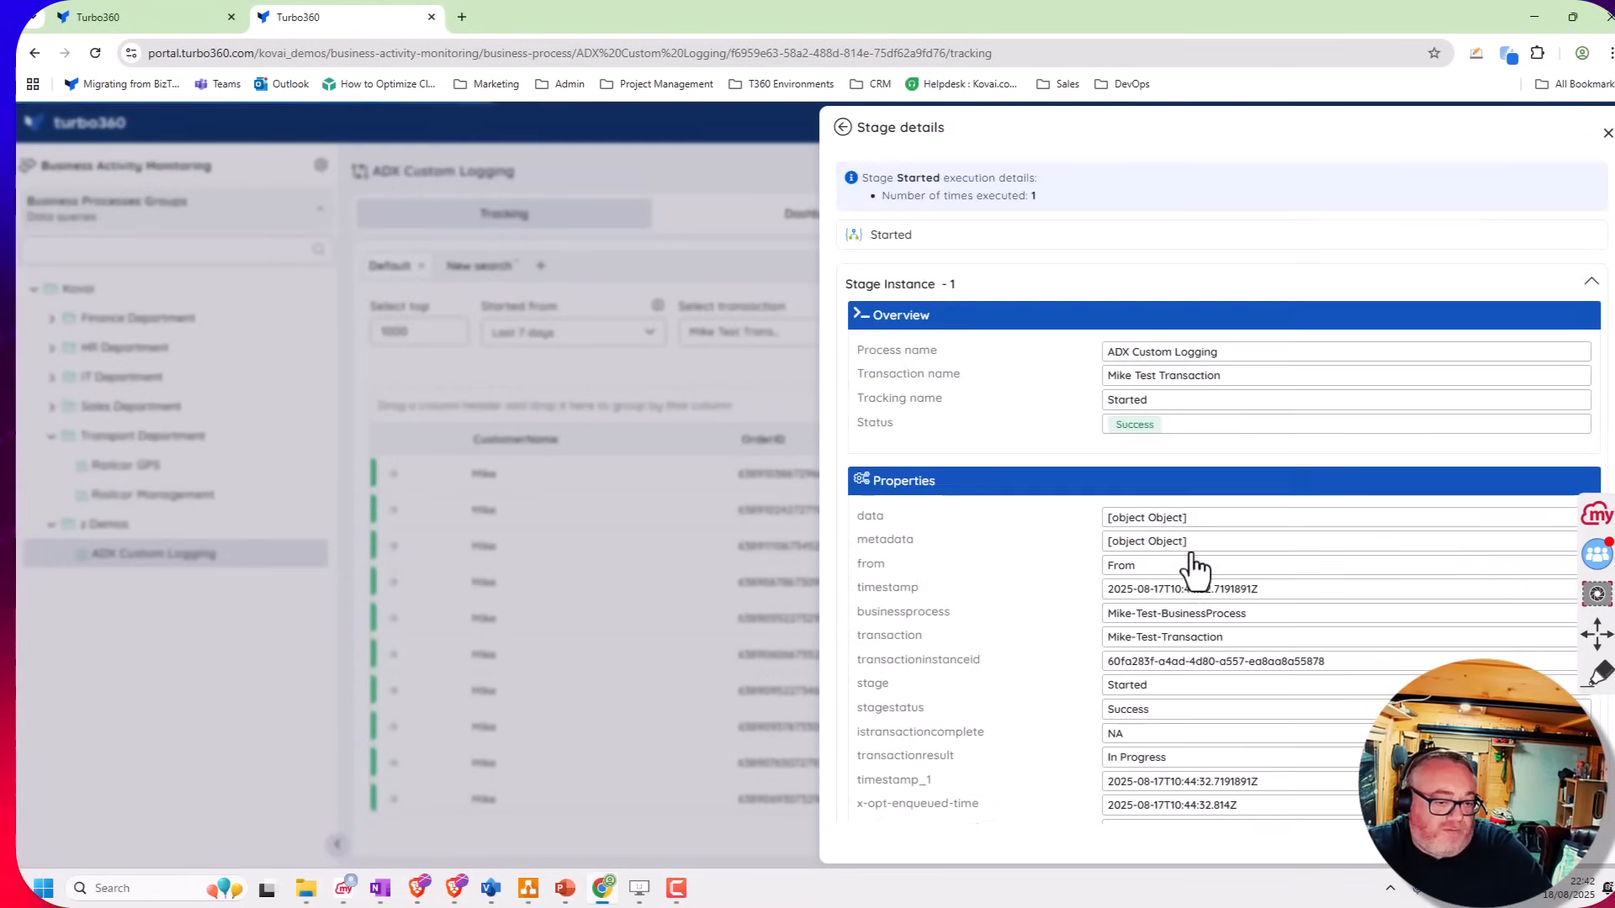
pyautogui.scroll(-3)
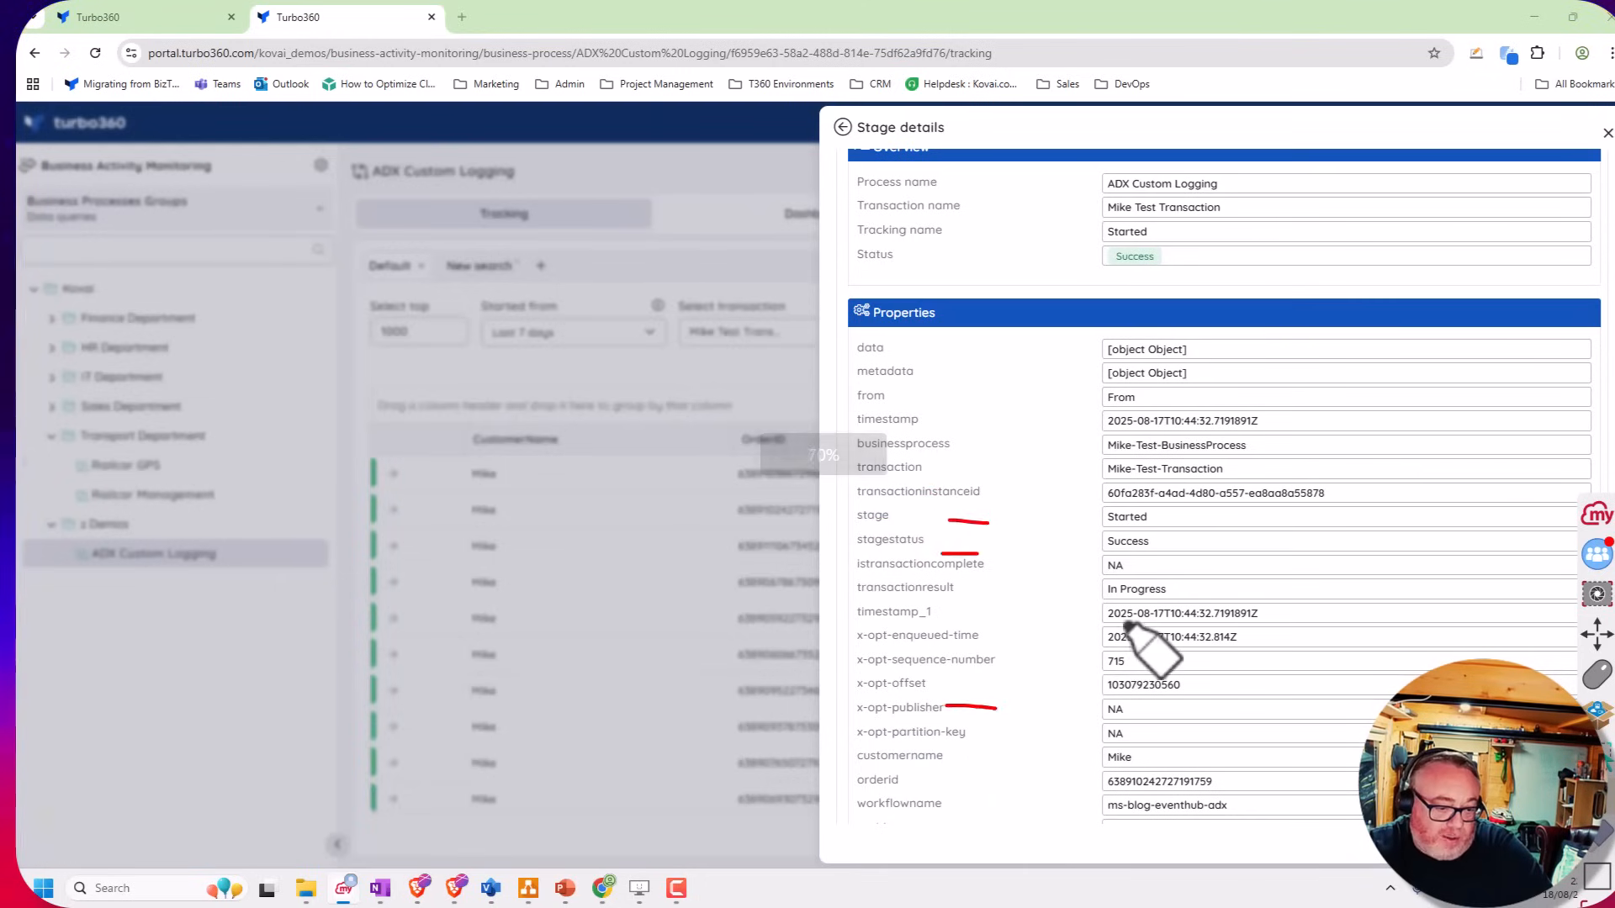
pyautogui.scroll(-3)
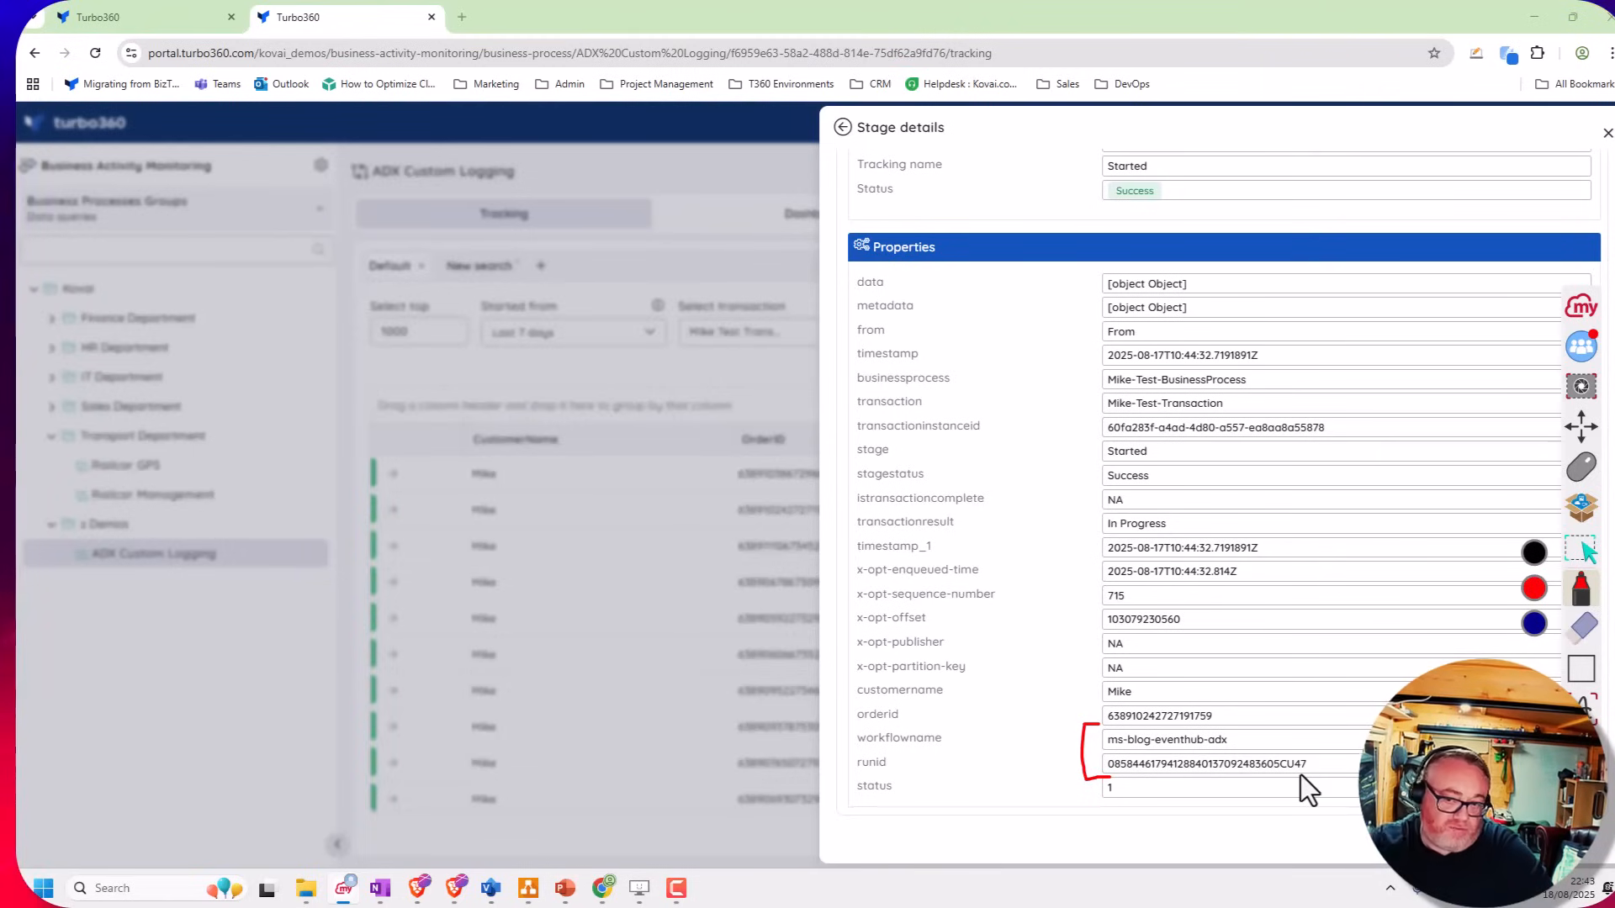
pyautogui.moveTo(1243, 641)
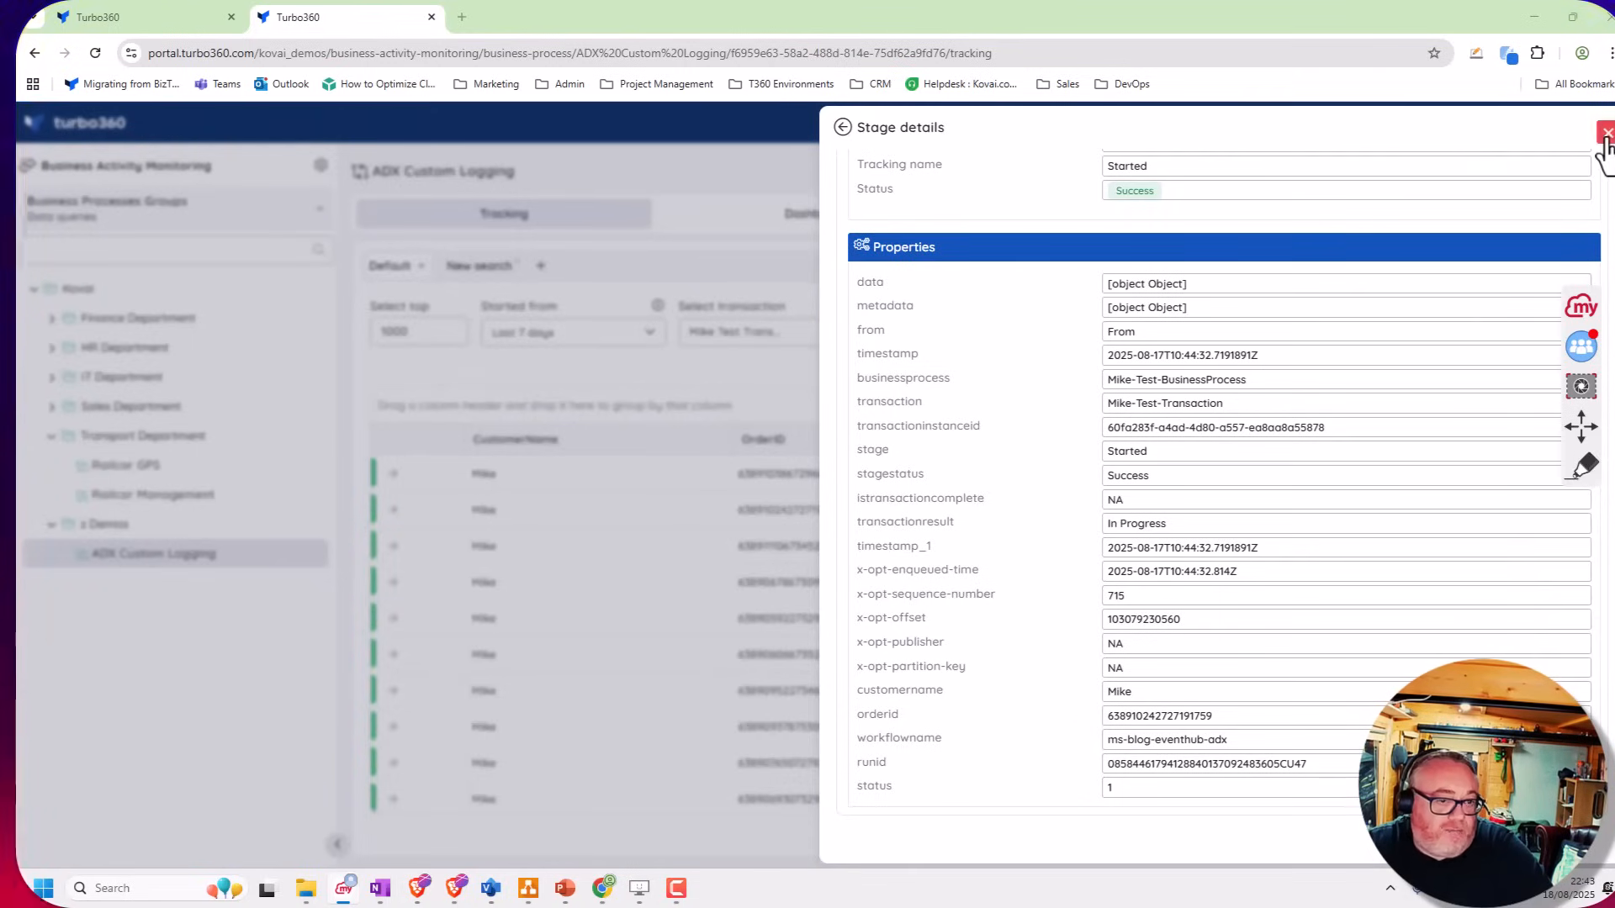
# Close the stage details, view another transaction's message flow, then close it to reach the dashboard
pyautogui.click(1603, 131)
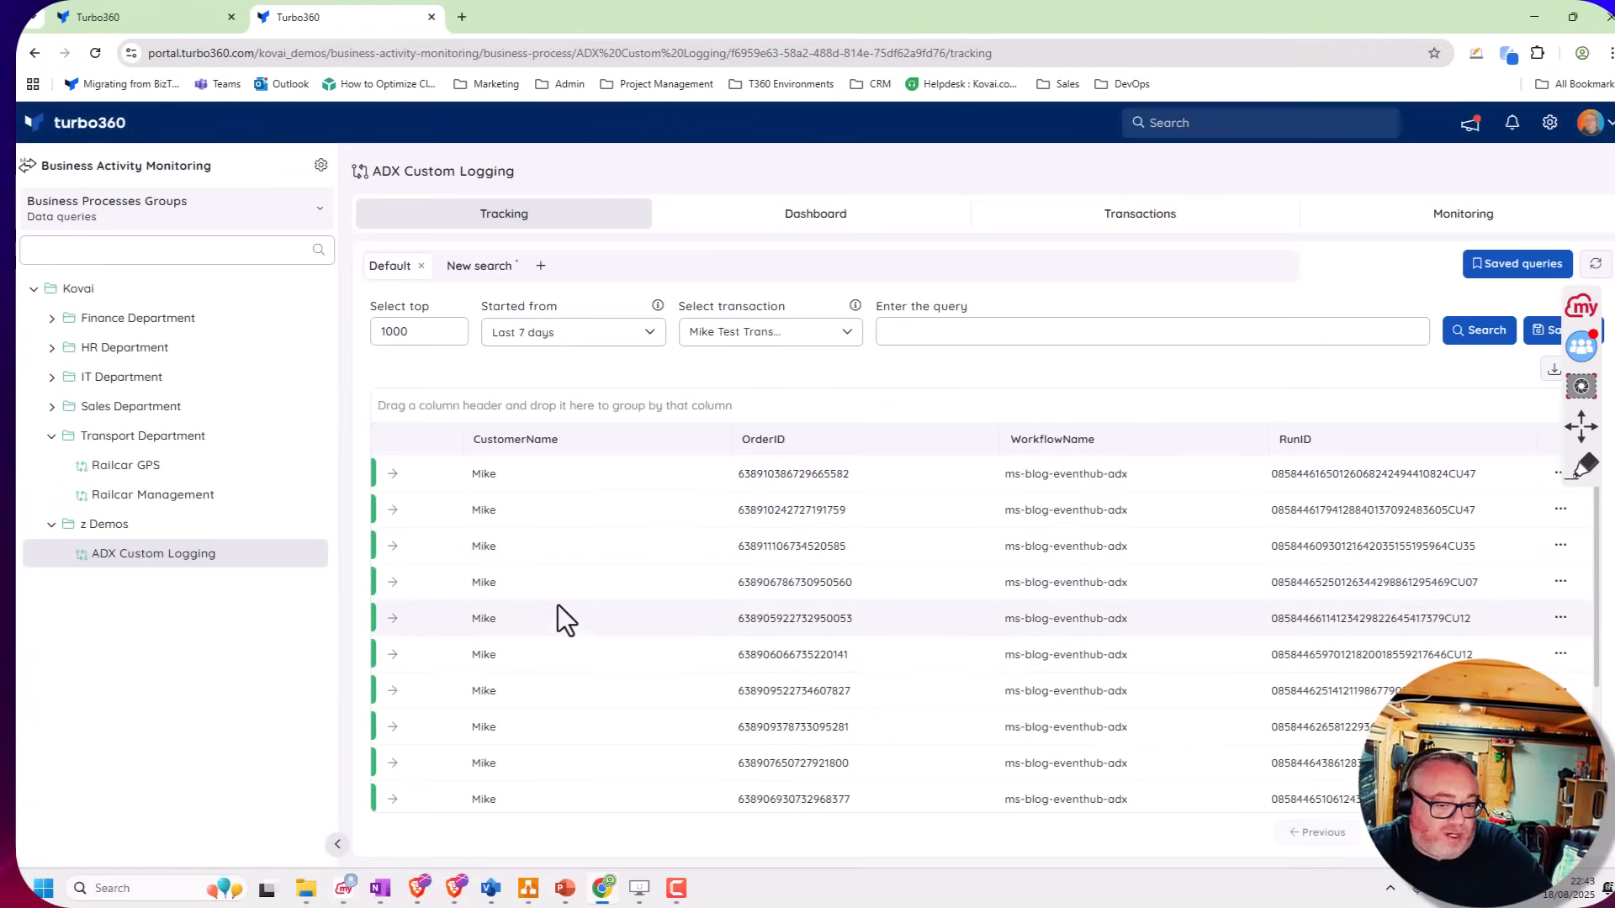
pyautogui.moveTo(703, 624)
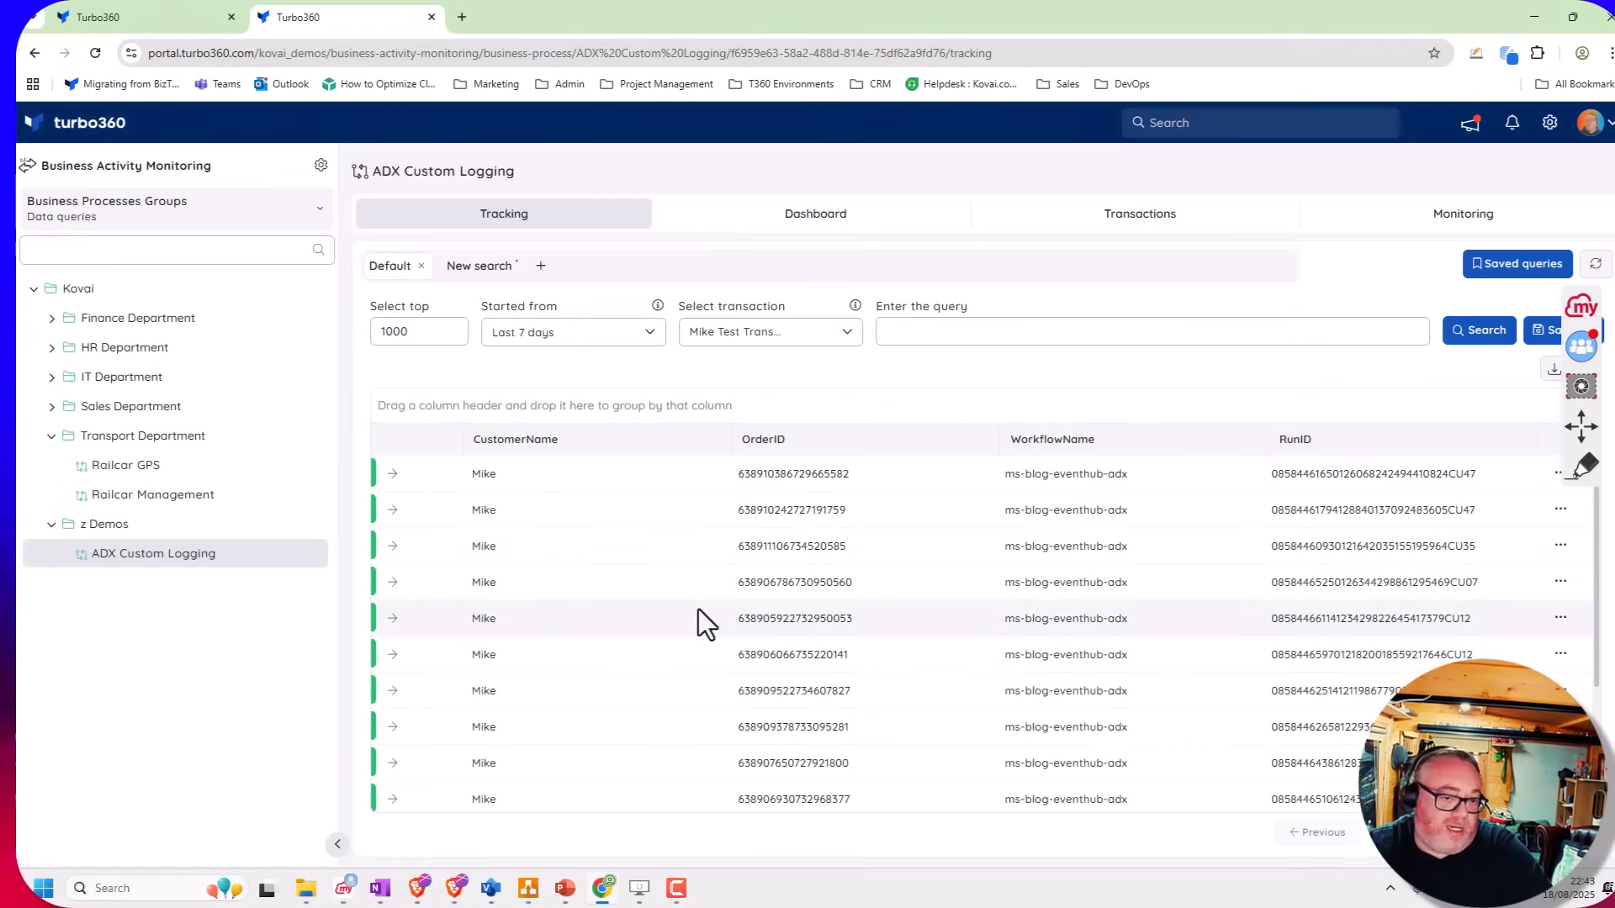
pyautogui.moveTo(762, 582)
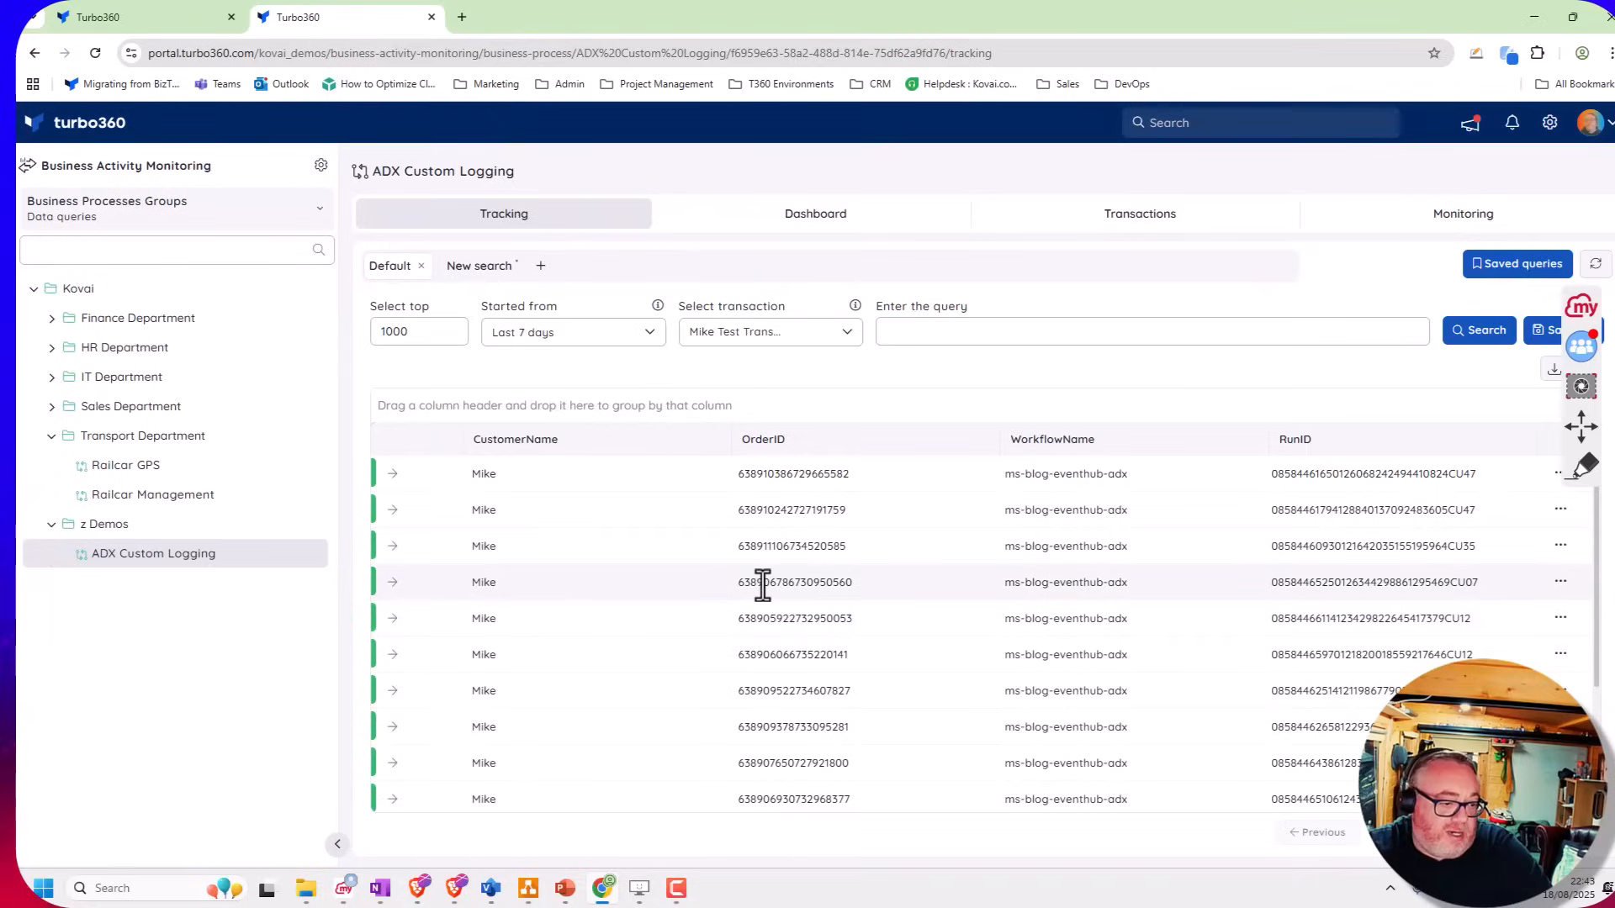
pyautogui.click(392, 582)
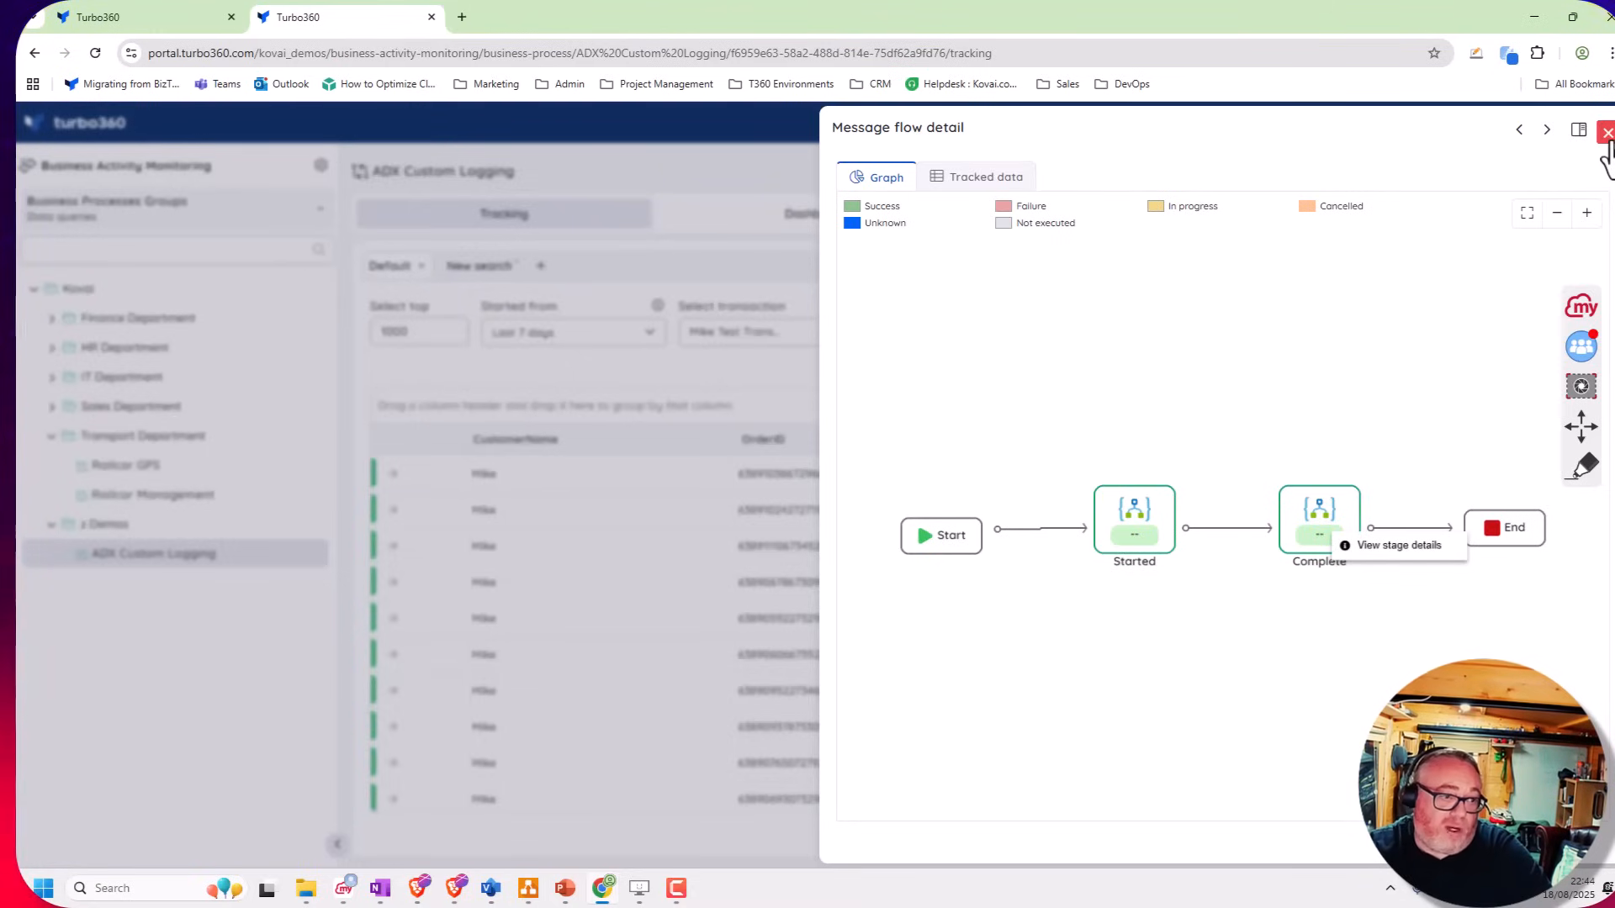
pyautogui.click(1604, 131)
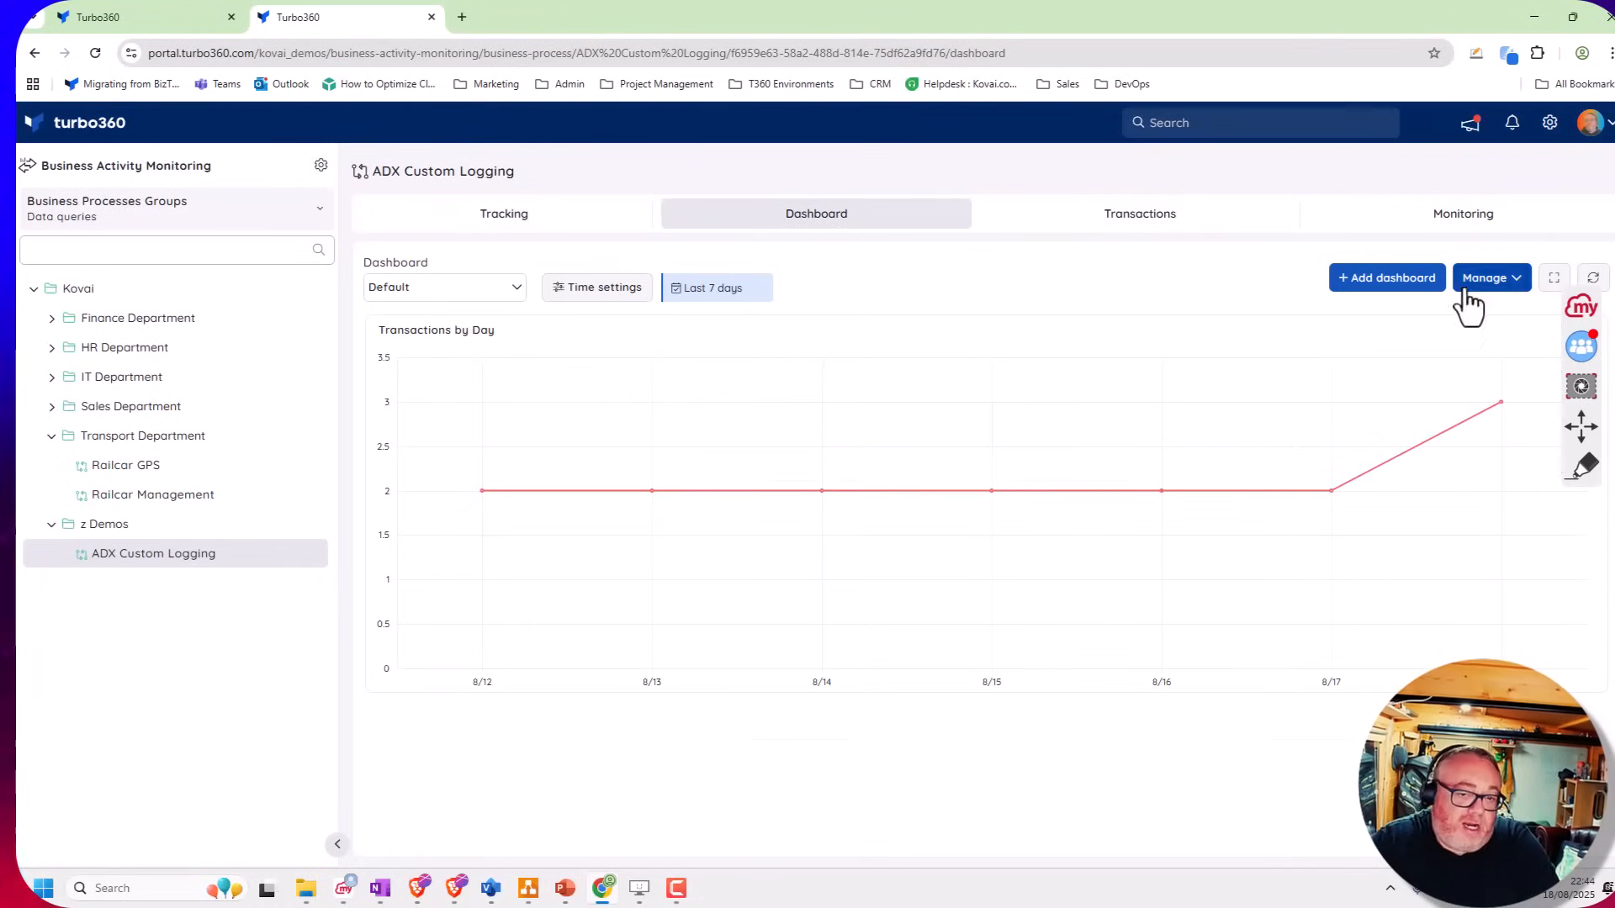
# Draft a dashboard widget querying the Azure Data Explorer CustomLogging database, then revert it to transaction querying
pyautogui.click(1490, 278)
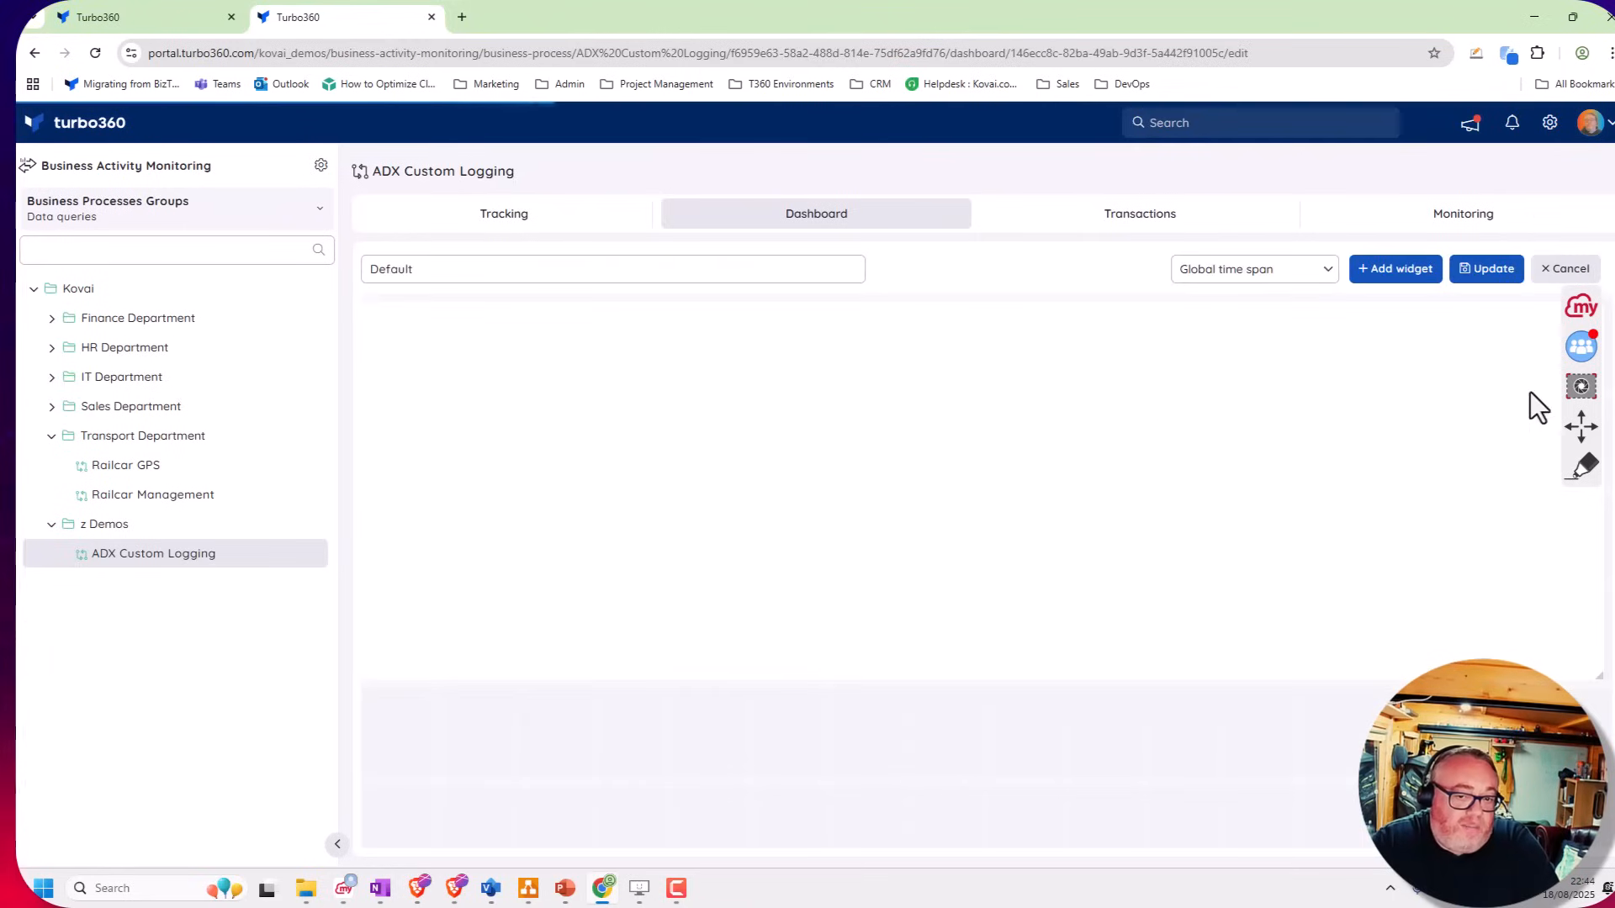
pyautogui.click(1394, 269)
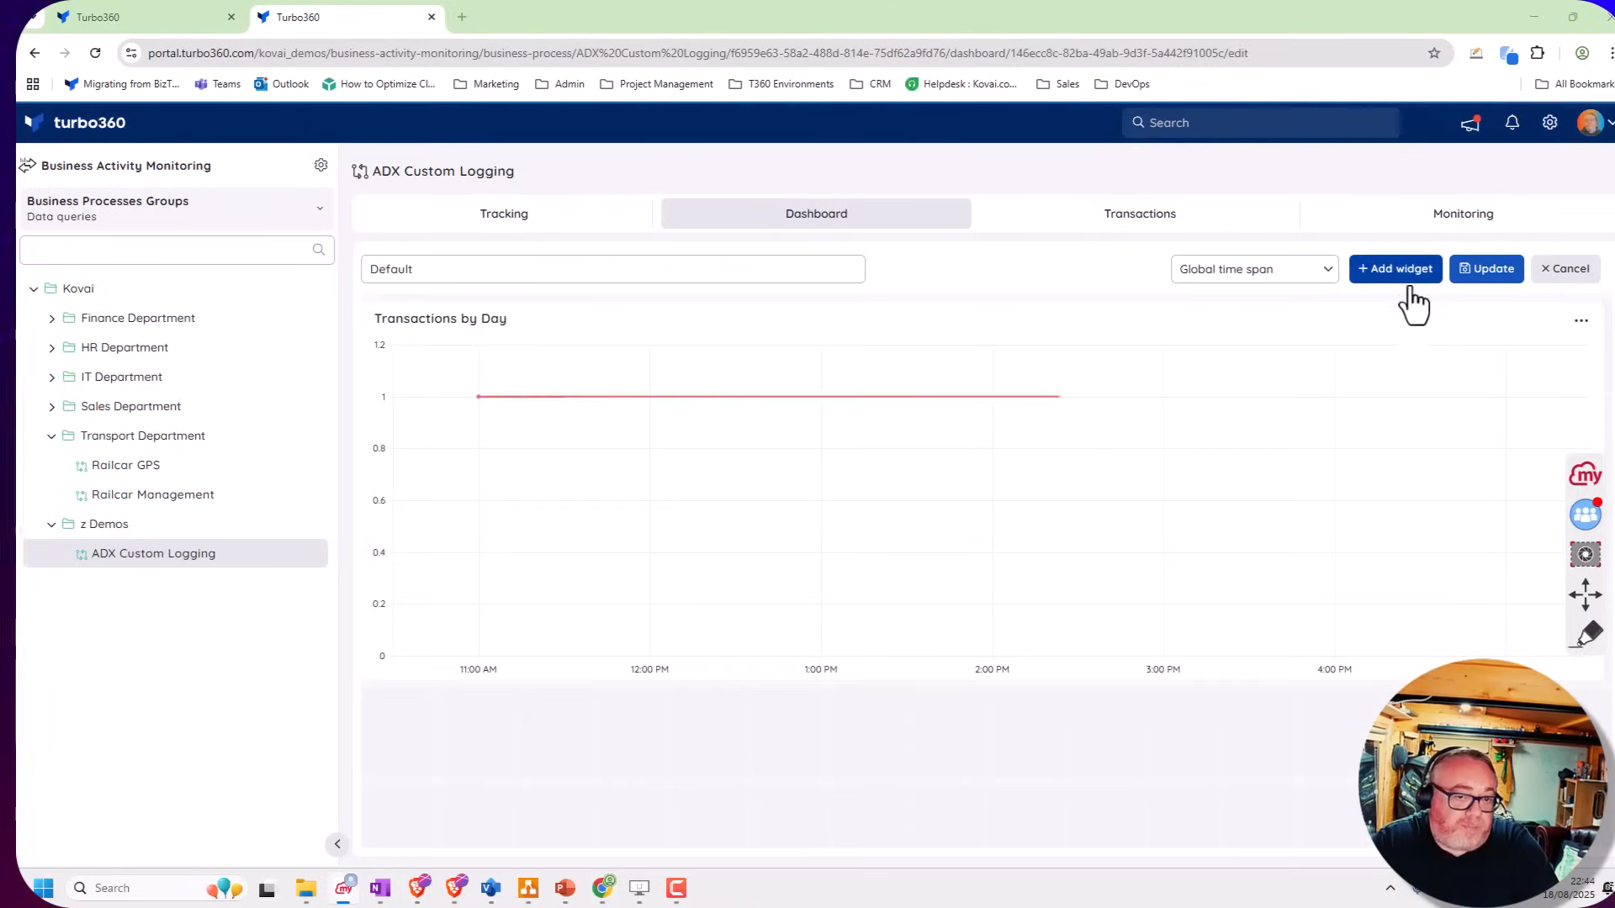
pyautogui.click(1394, 269)
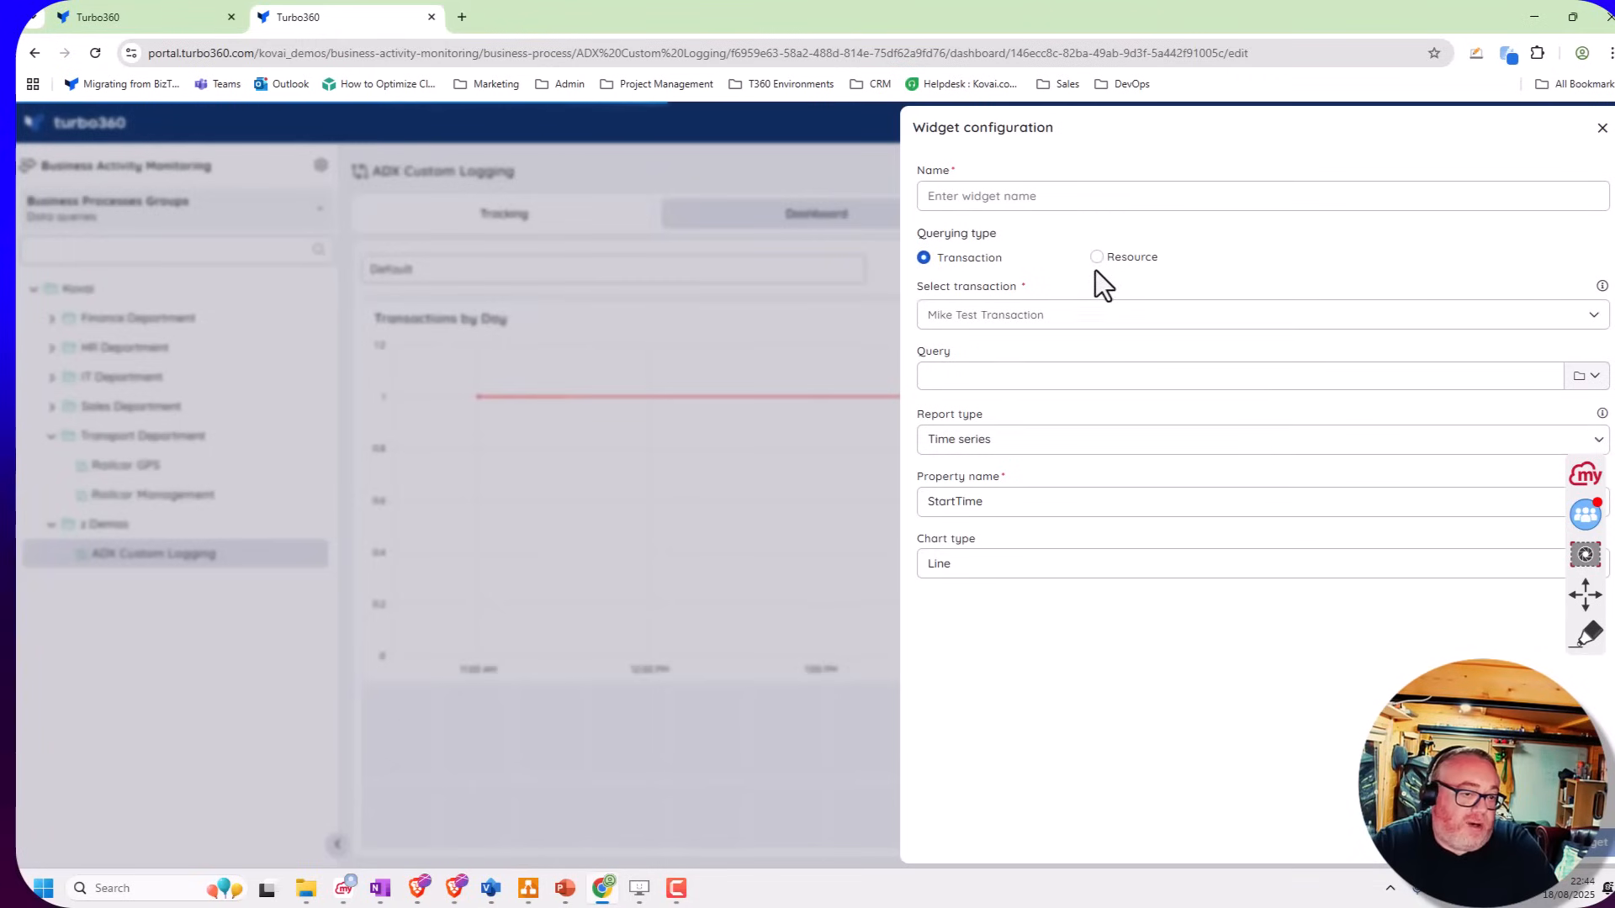
pyautogui.click(1097, 255)
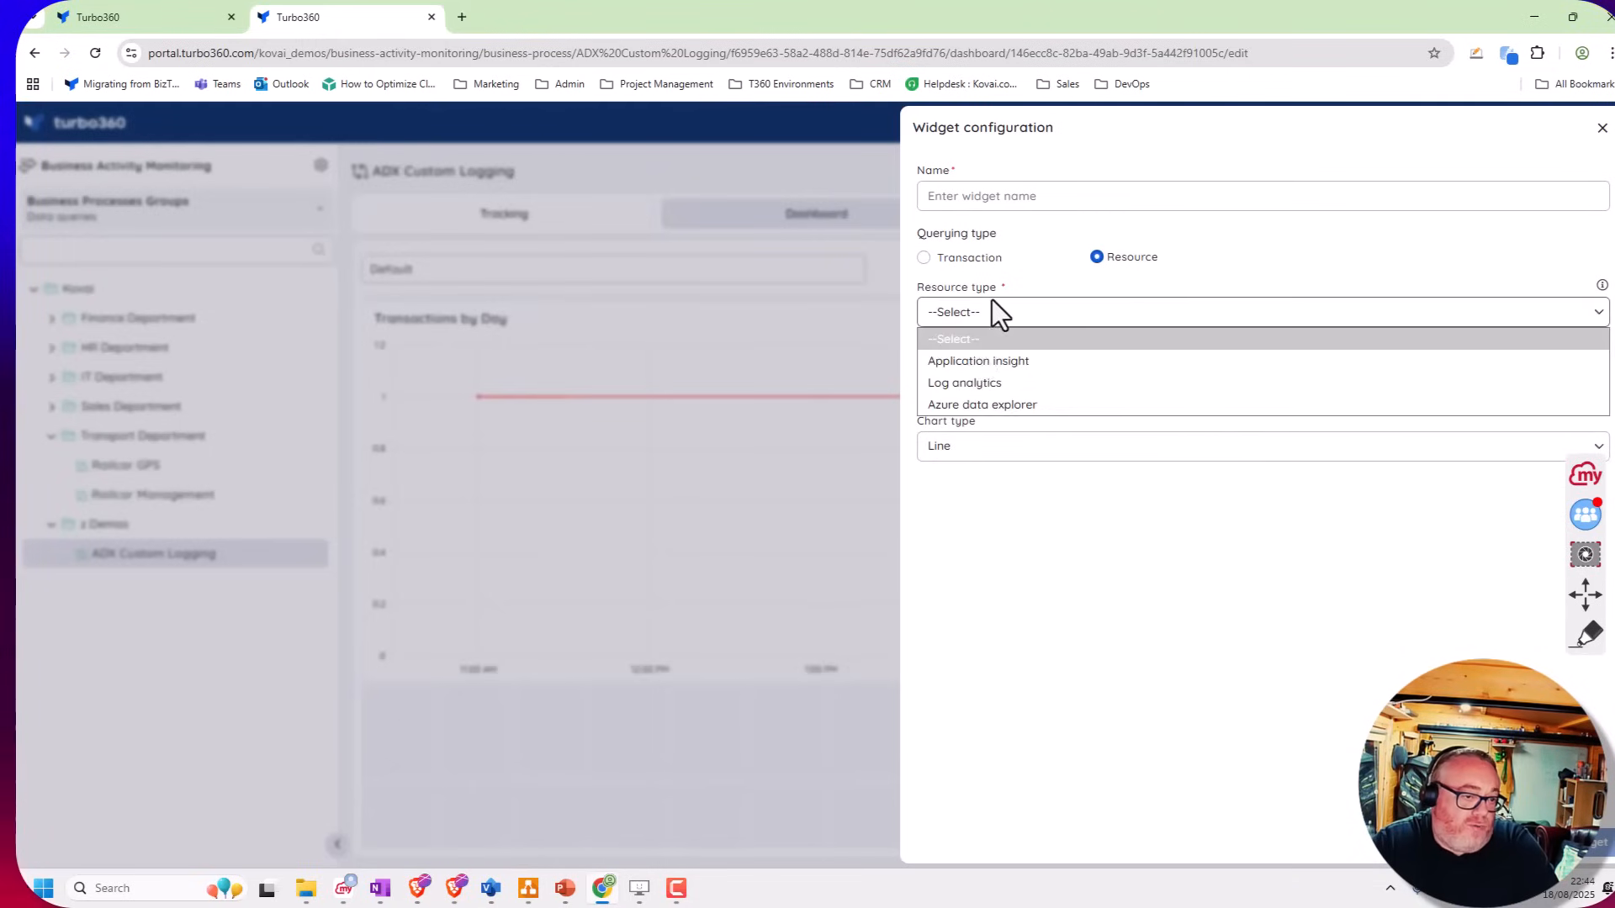
pyautogui.click(980, 404)
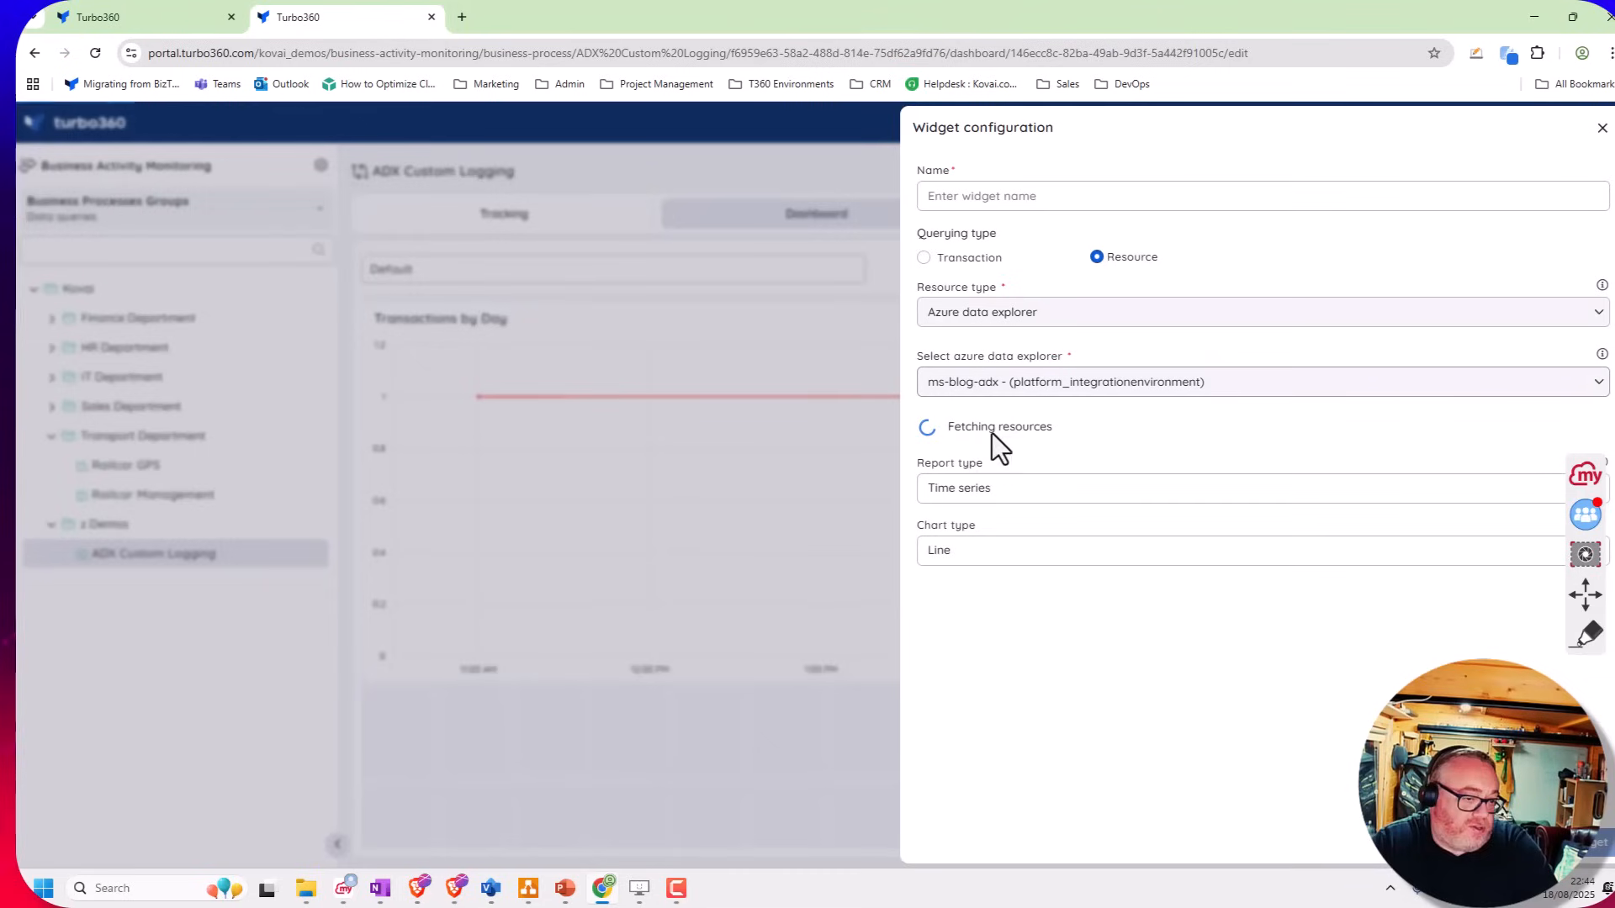
pyautogui.click(1236, 451)
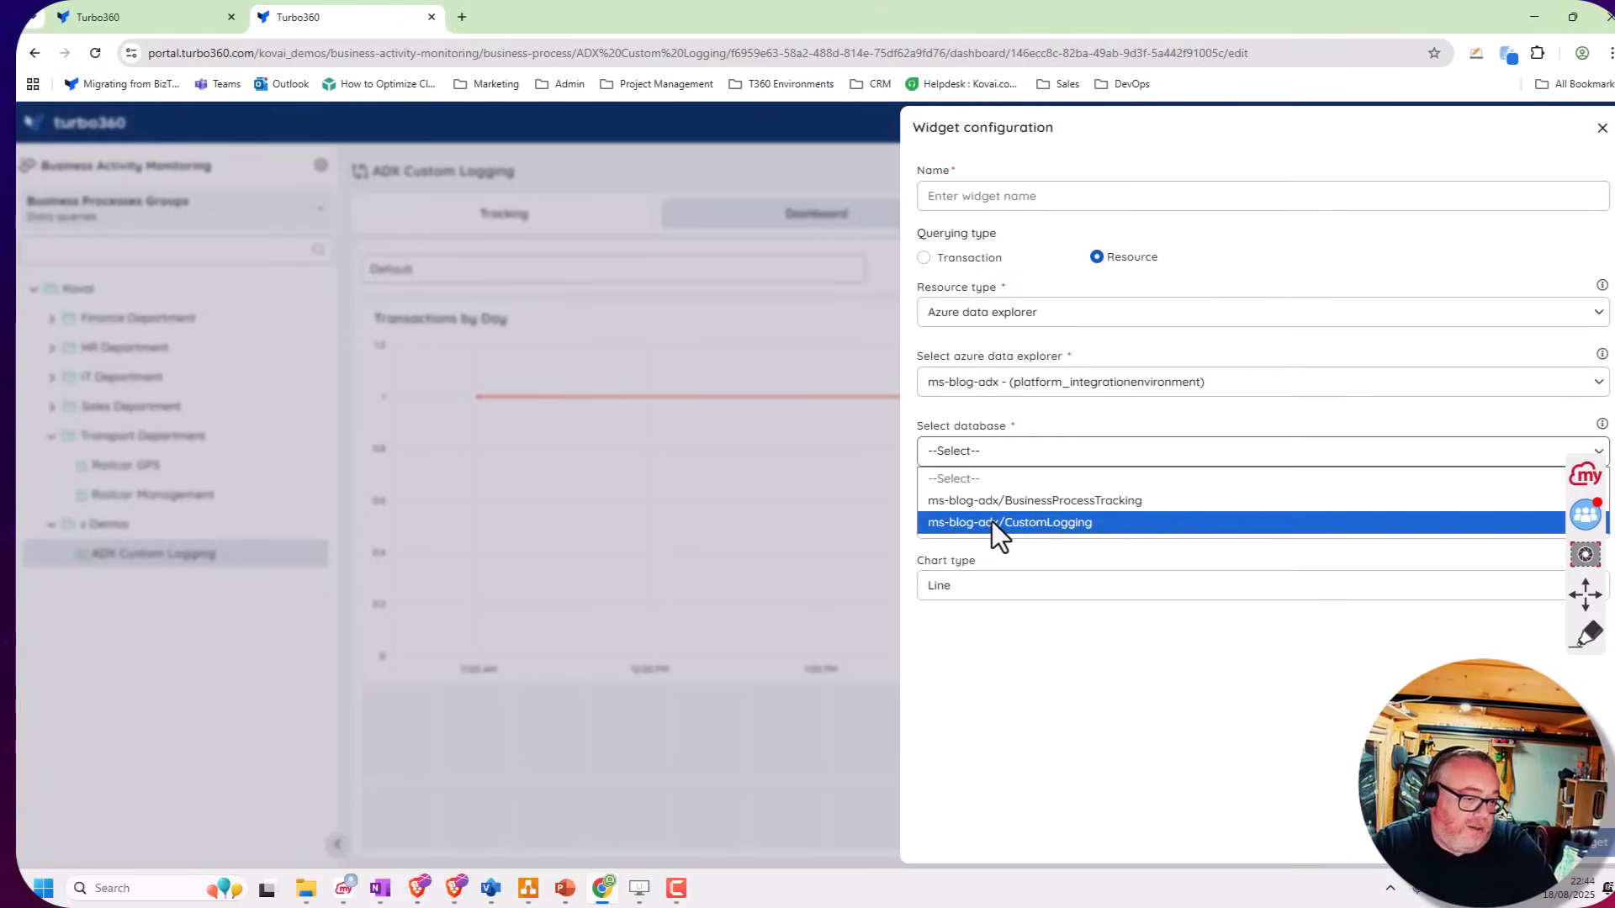
pyautogui.click(1008, 521)
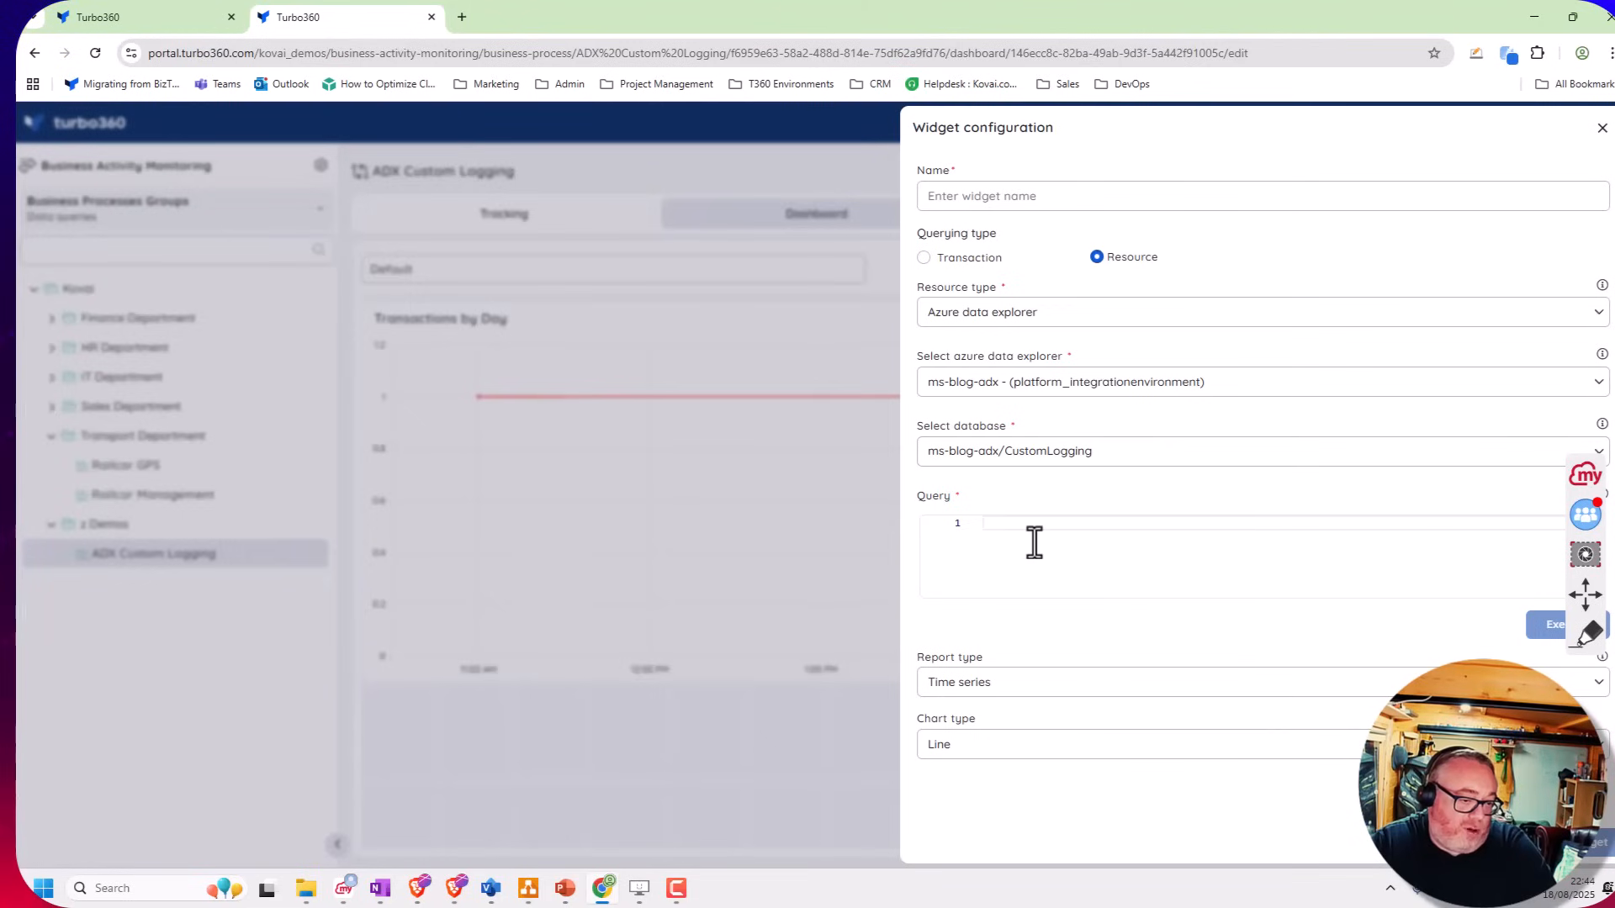
pyautogui.moveTo(1019, 292)
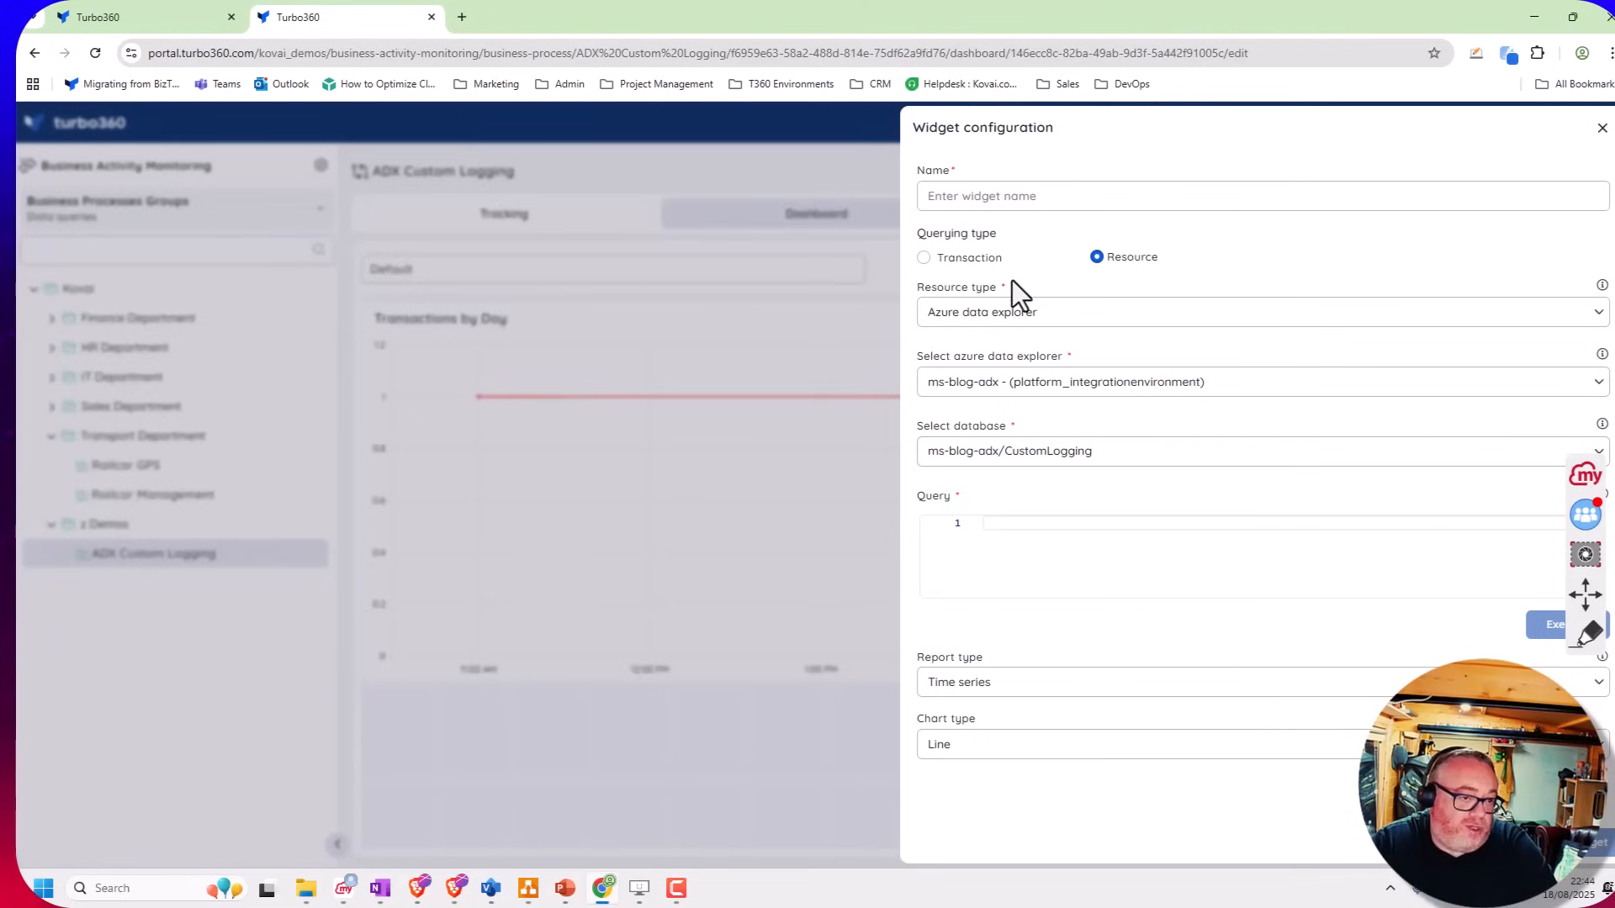
pyautogui.click(924, 256)
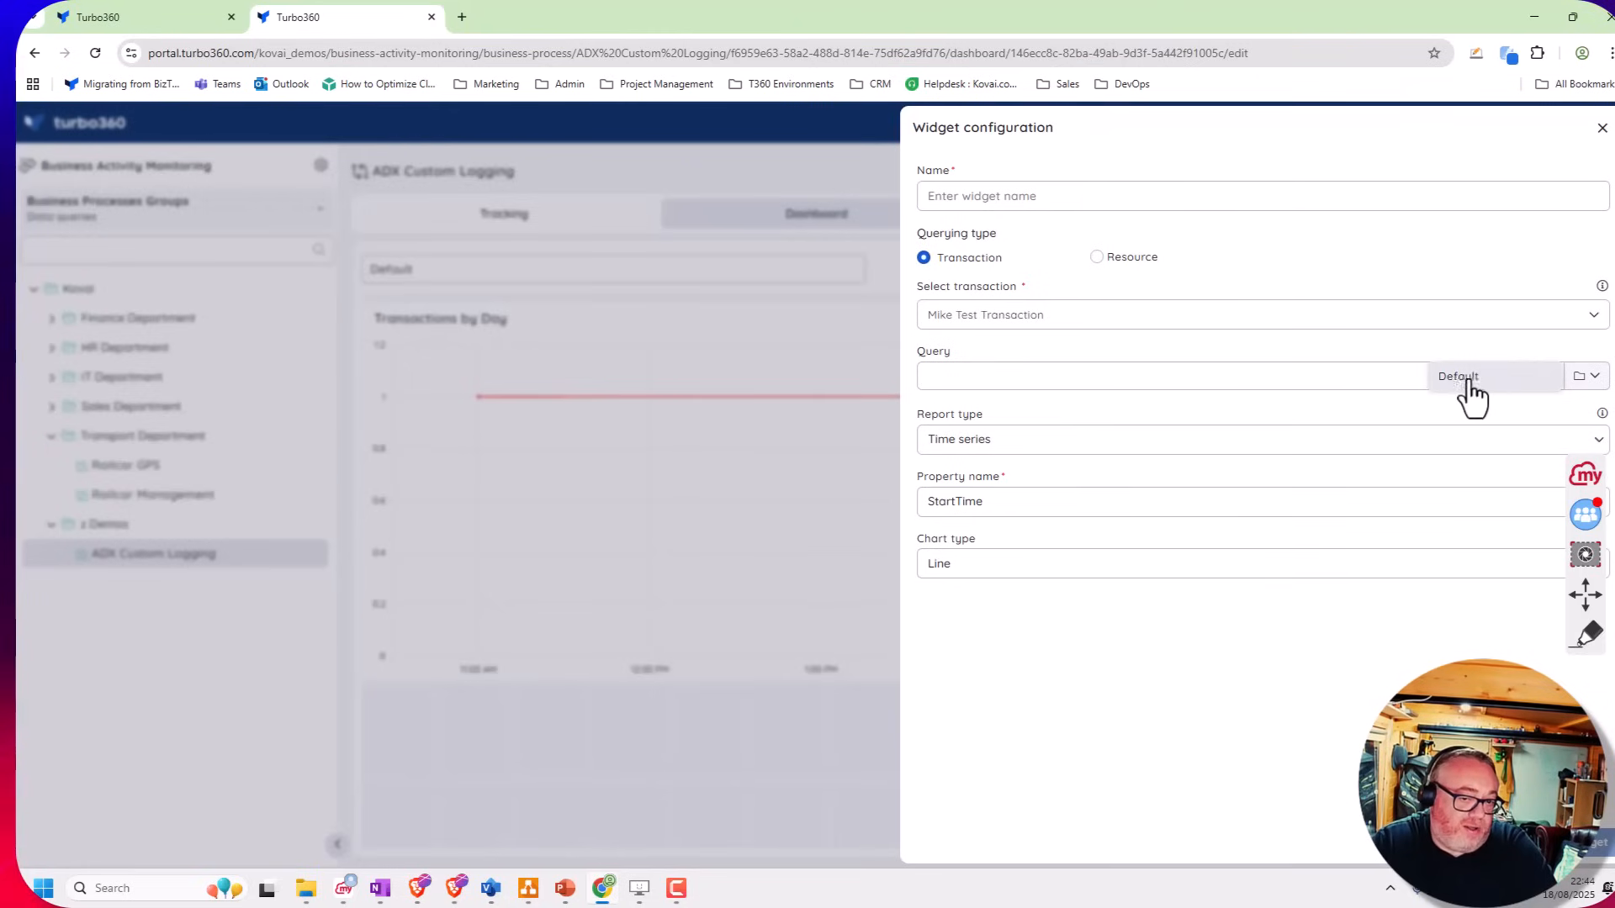
pyautogui.moveTo(1007, 487)
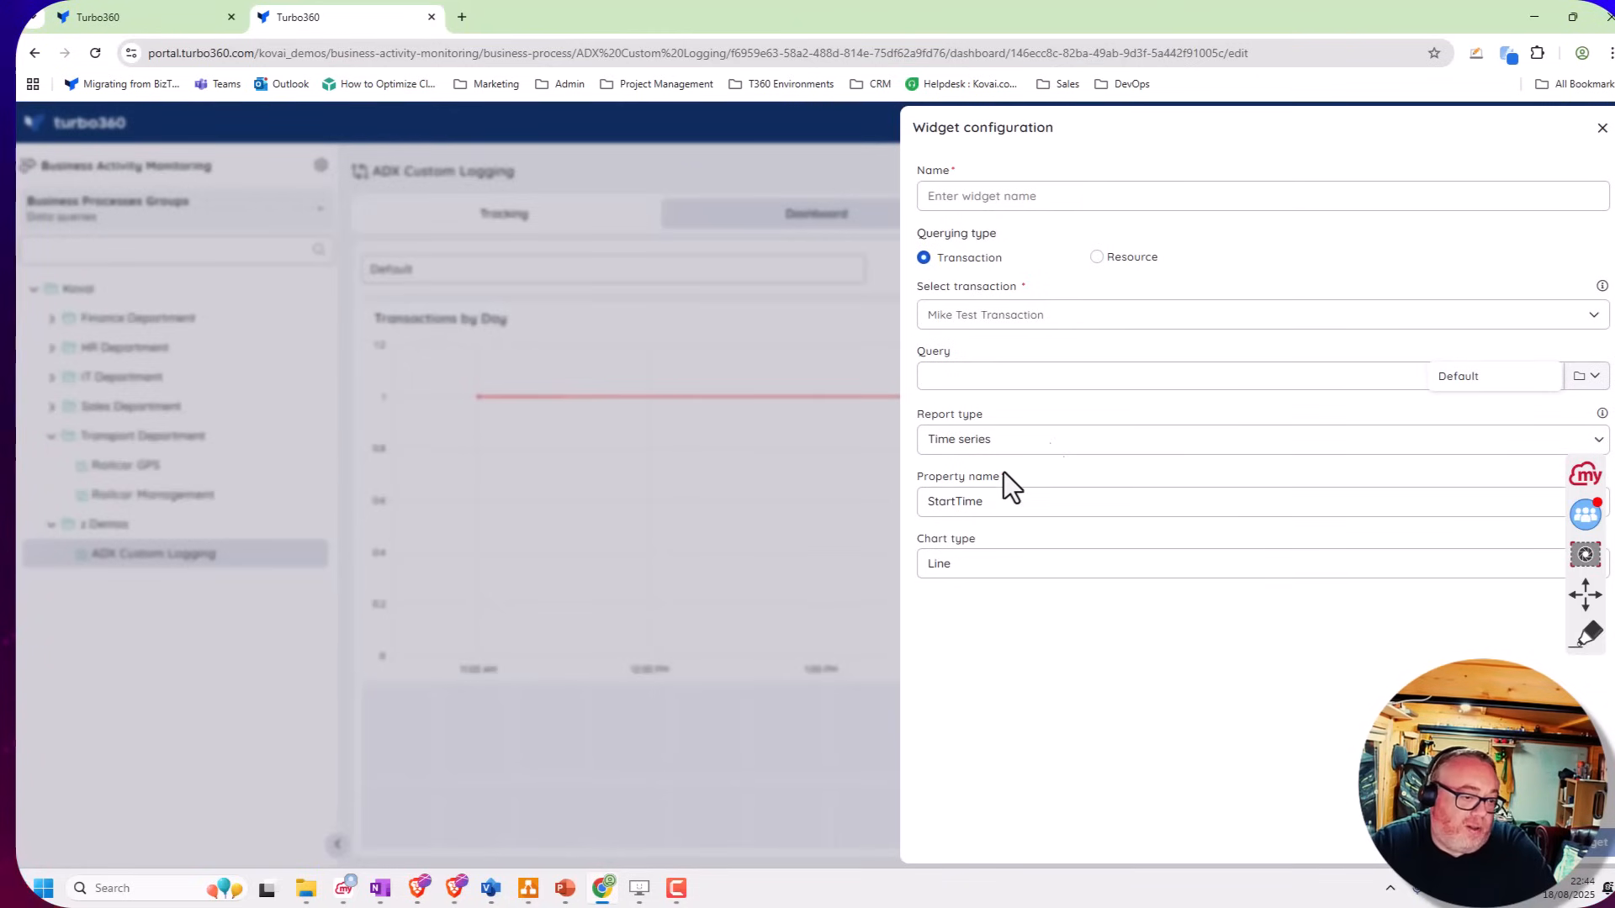
# Abandon the unfinished widget and cancel the dashboard edits, raising the lose-changes warning
pyautogui.click(1599, 126)
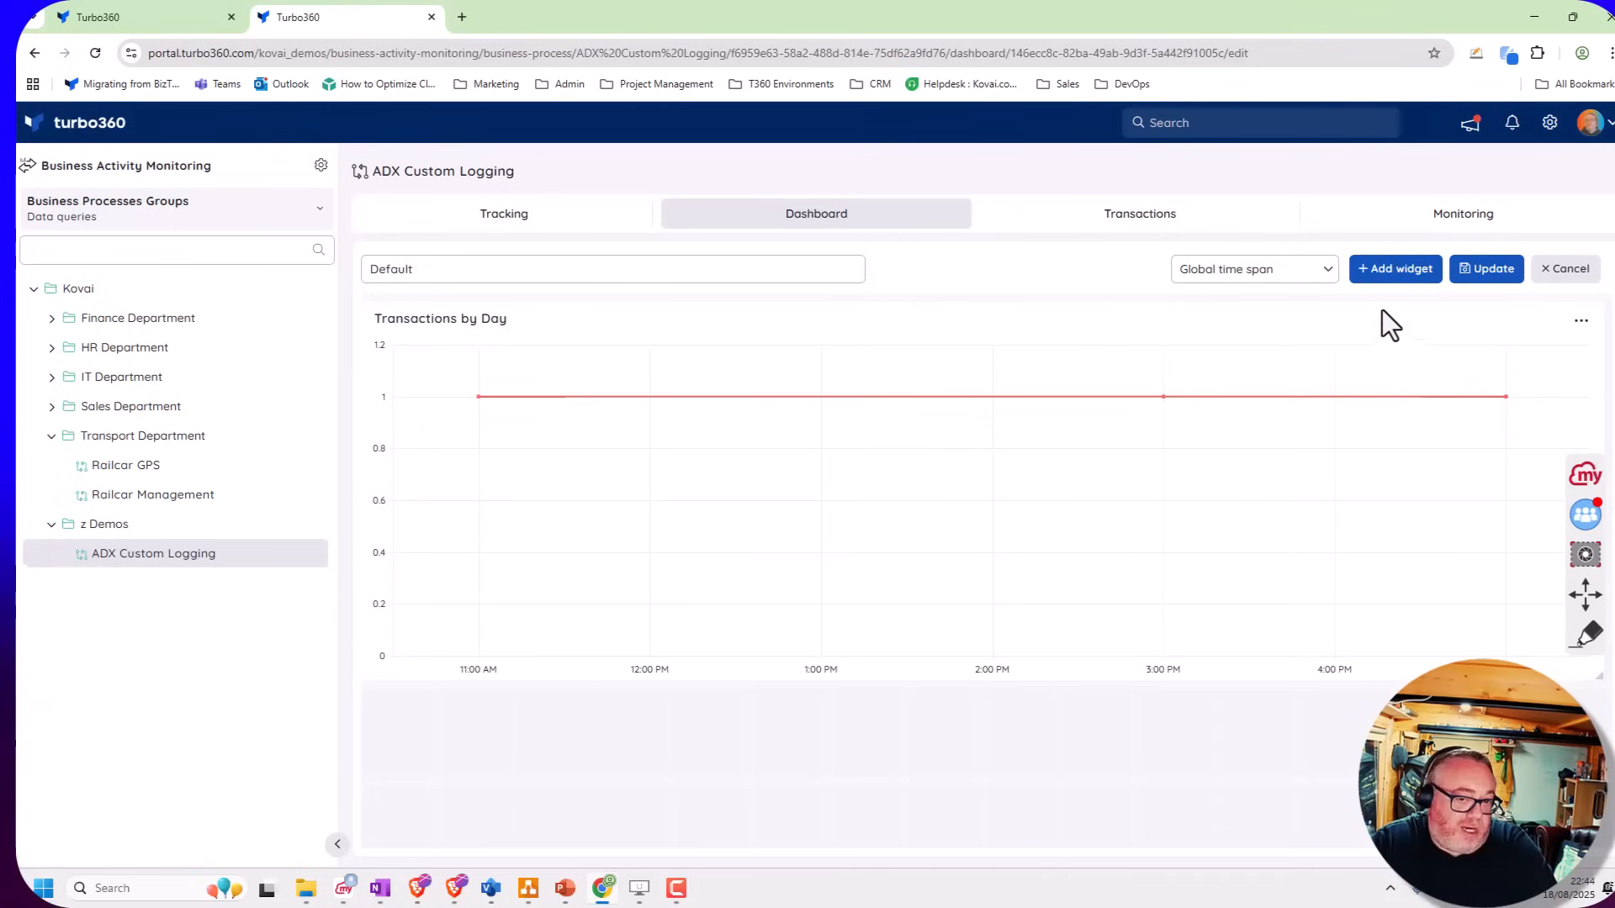
pyautogui.click(1564, 269)
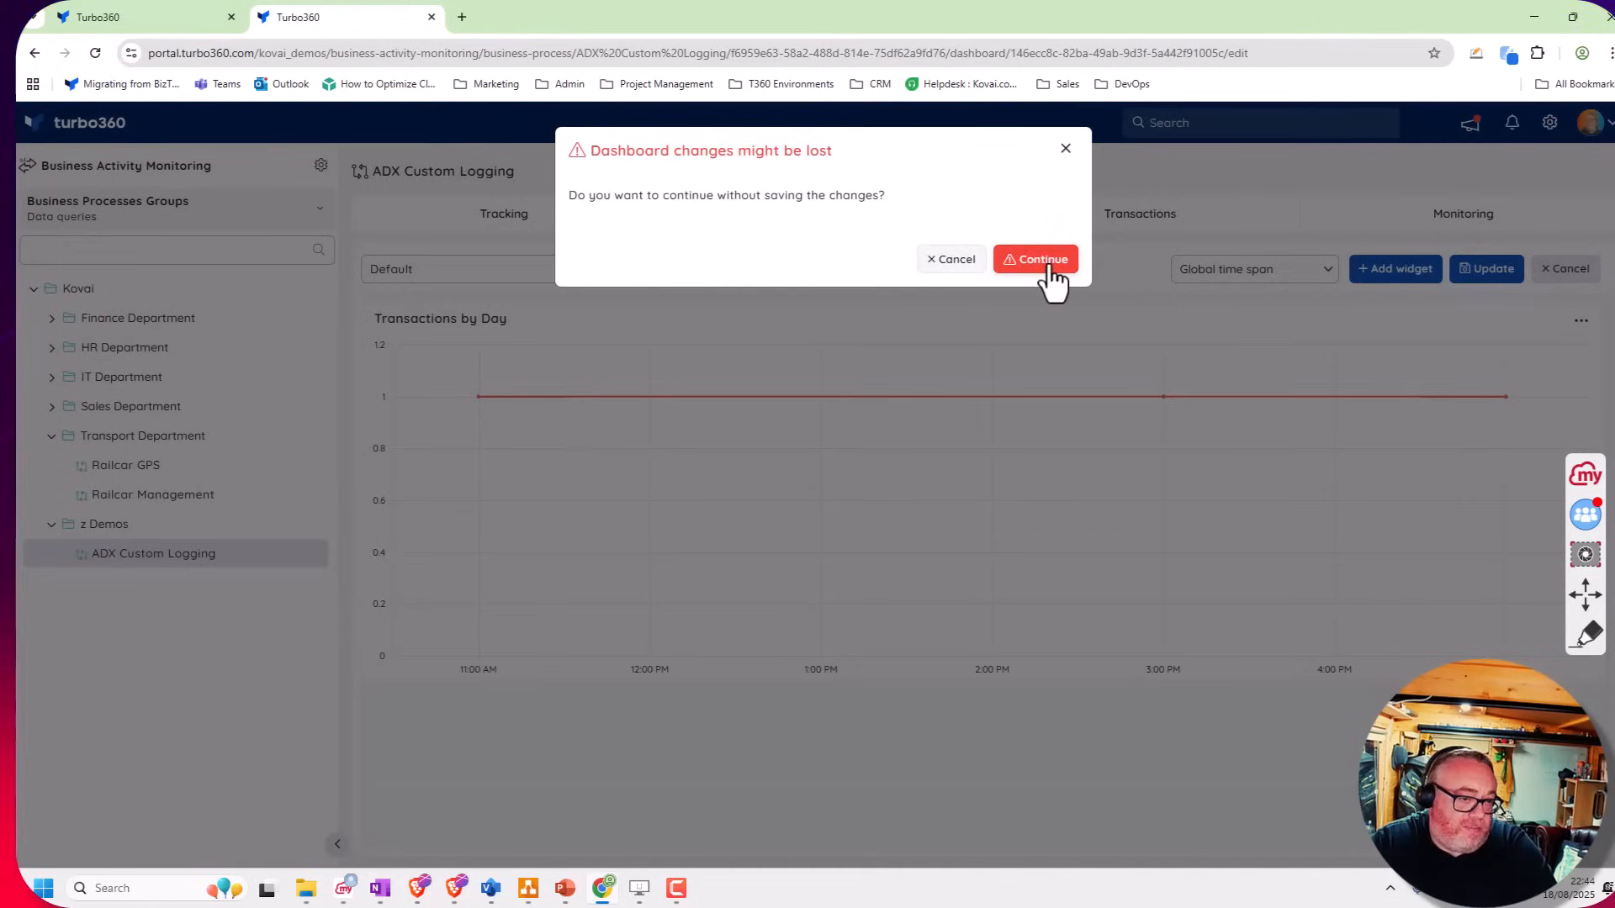
# Confirm discarding the dashboard changes and open the ADX Custom Logging Monitoring tab
pyautogui.click(1036, 259)
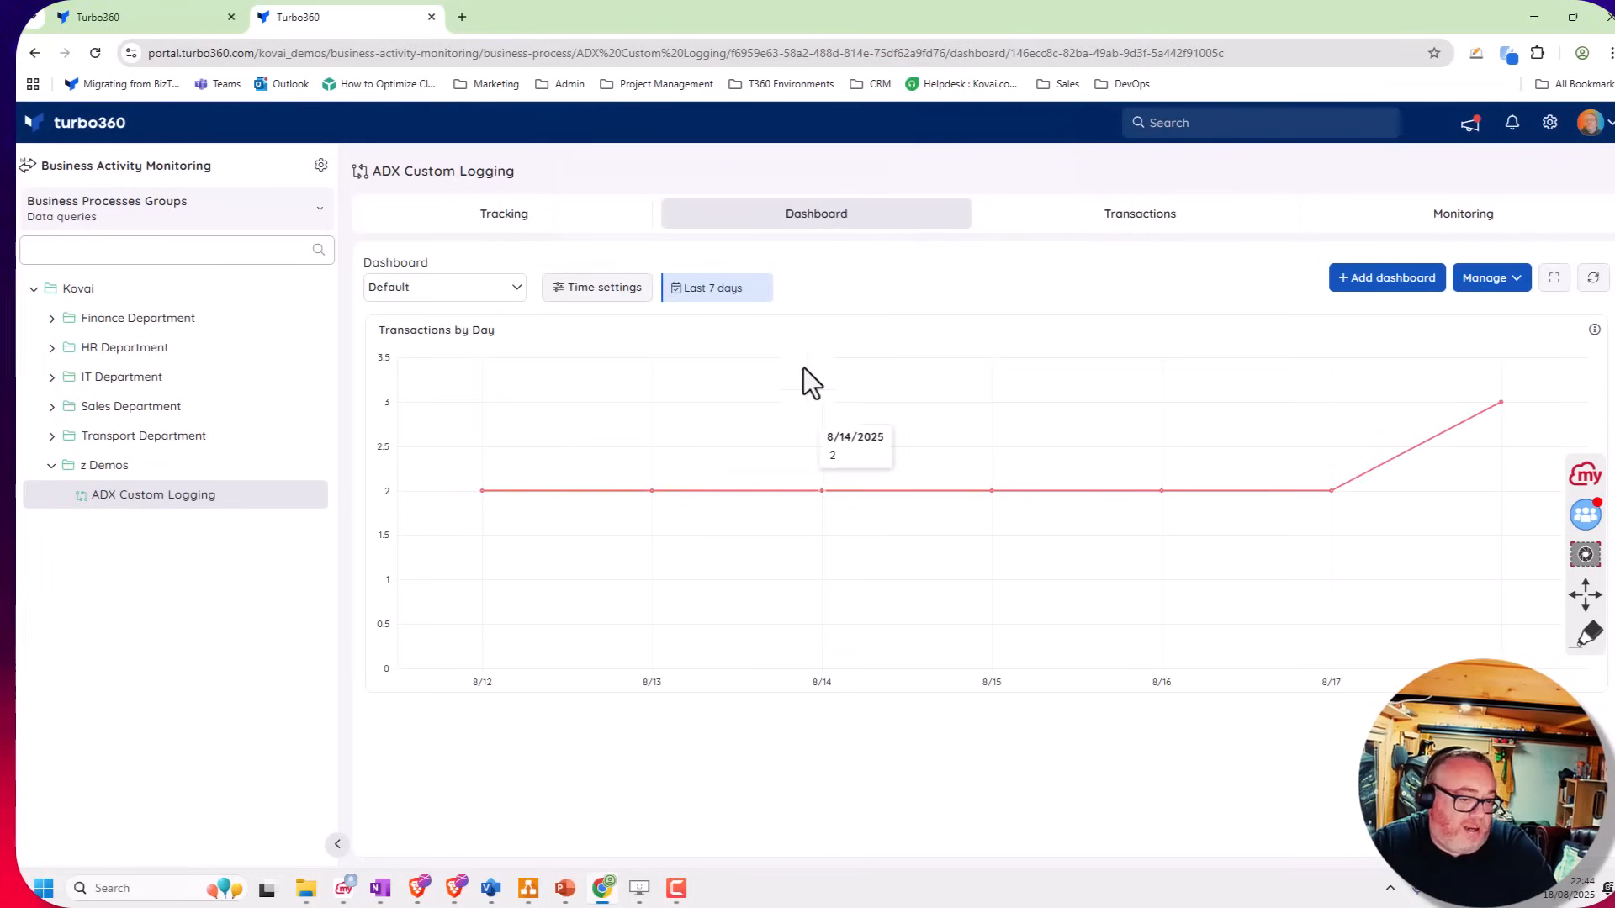
pyautogui.moveTo(606, 453)
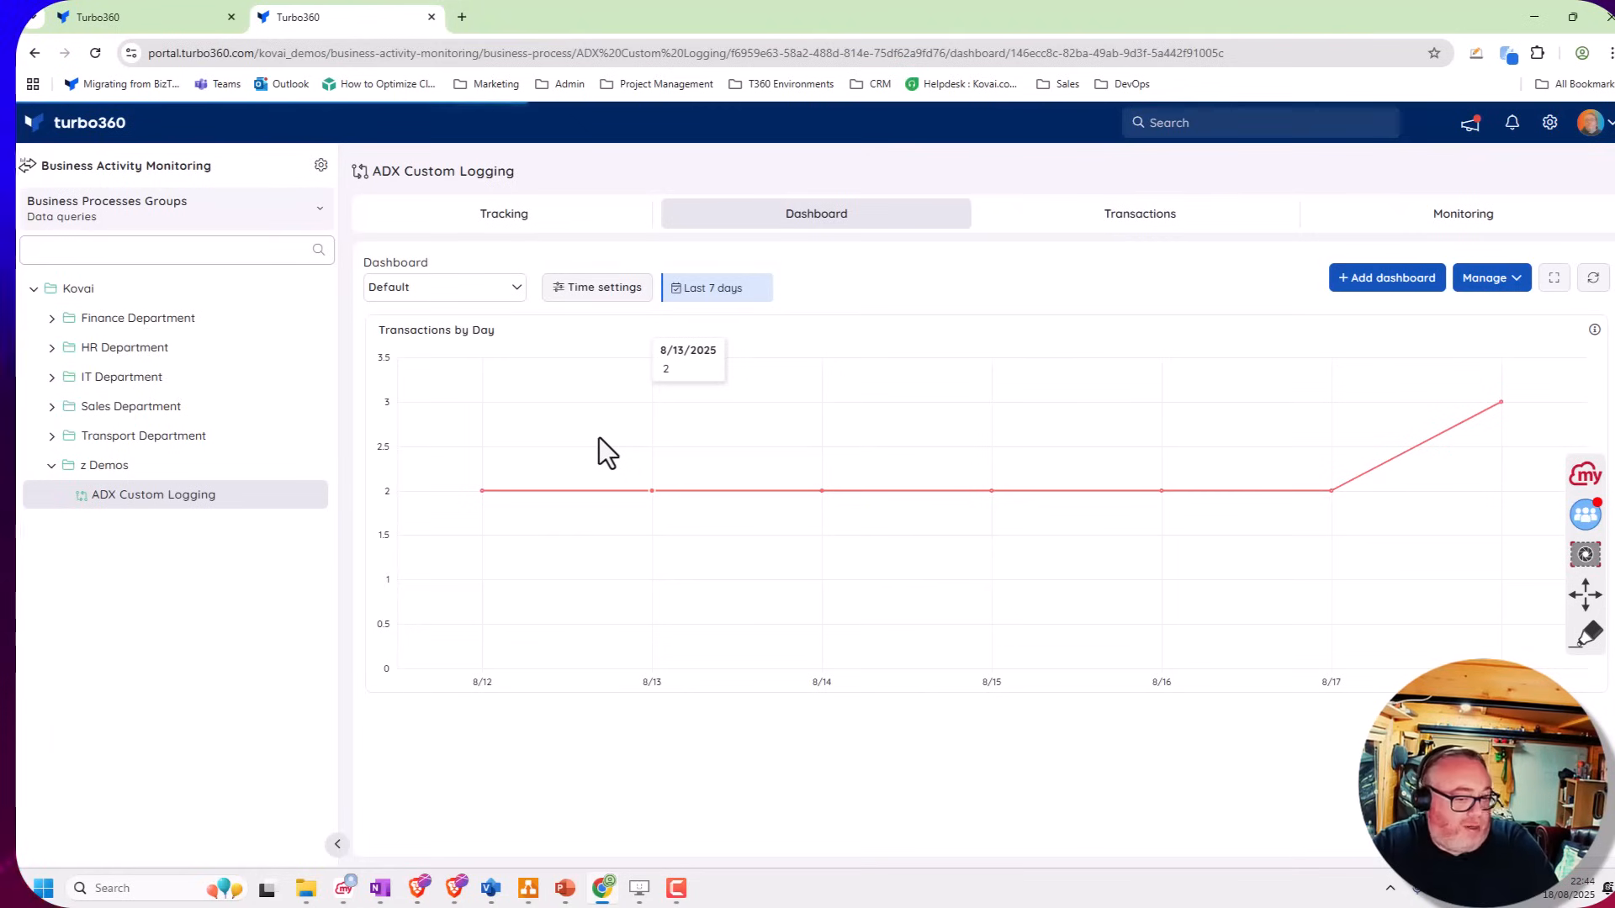
pyautogui.moveTo(1593, 263)
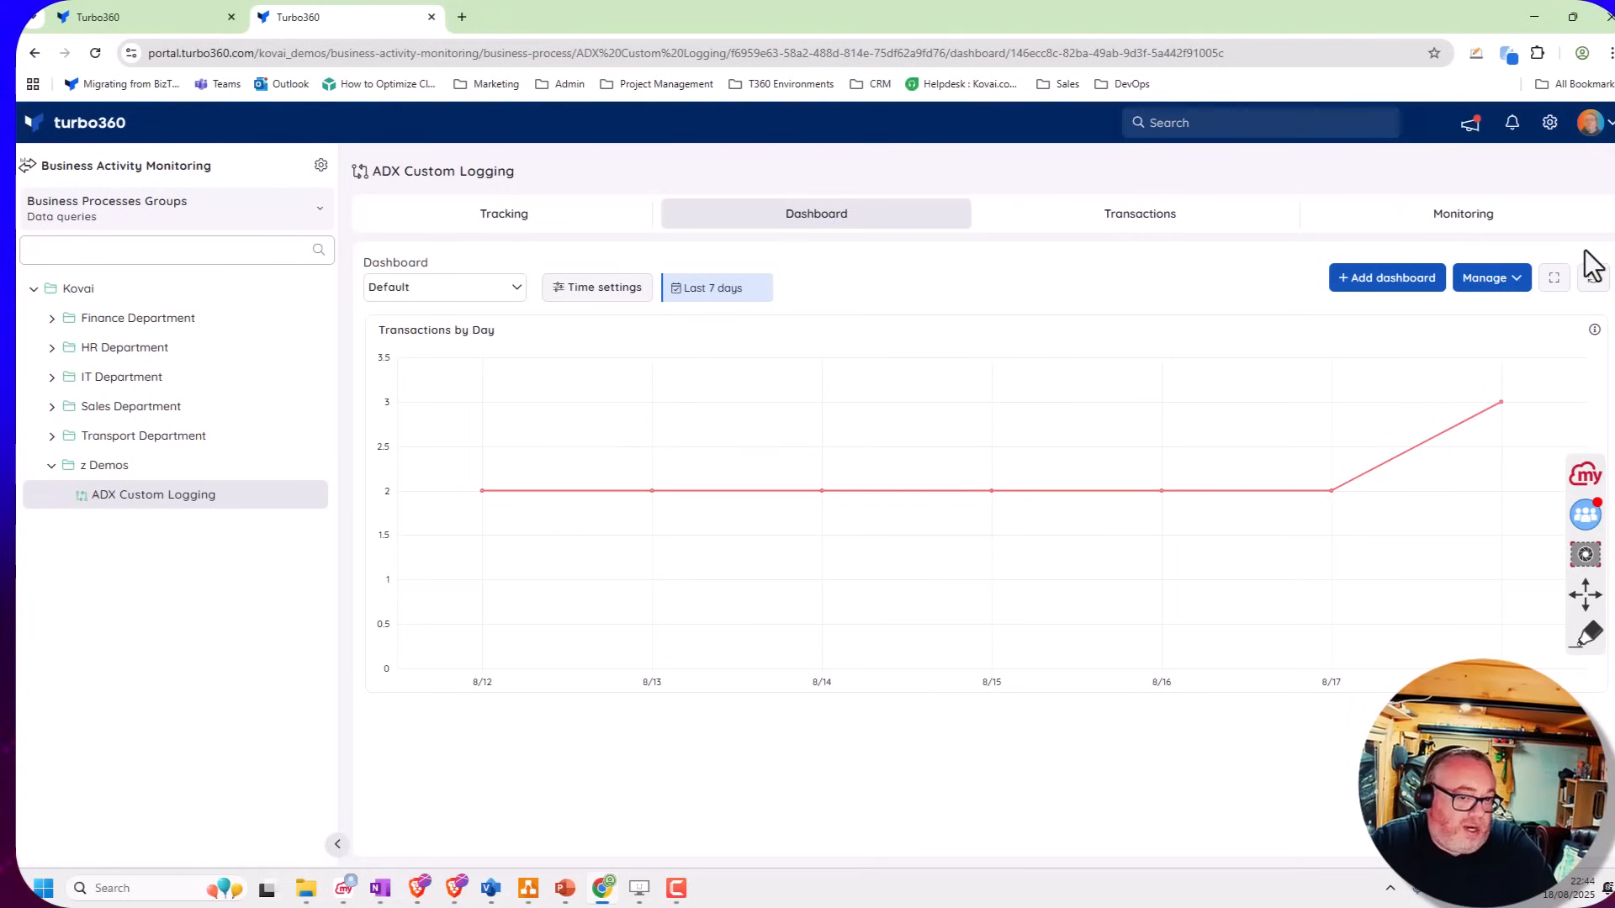
pyautogui.click(1461, 213)
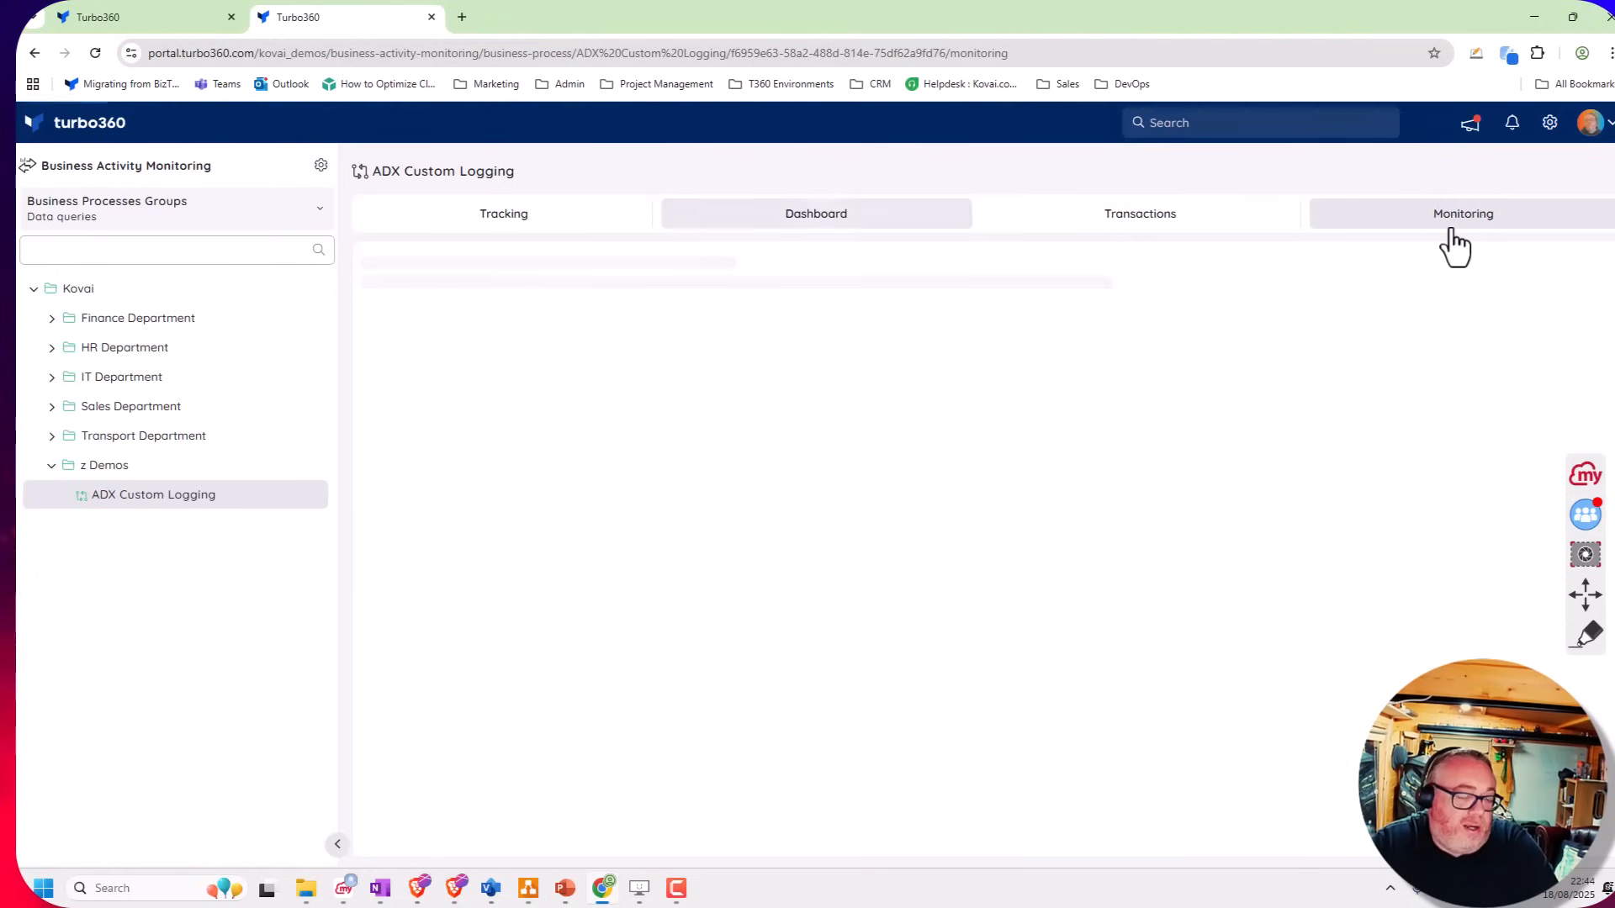
# Draft a query monitor entry with warning 1 and error 5 thresholds and a note, then abandon it unsaved
pyautogui.click(1462, 213)
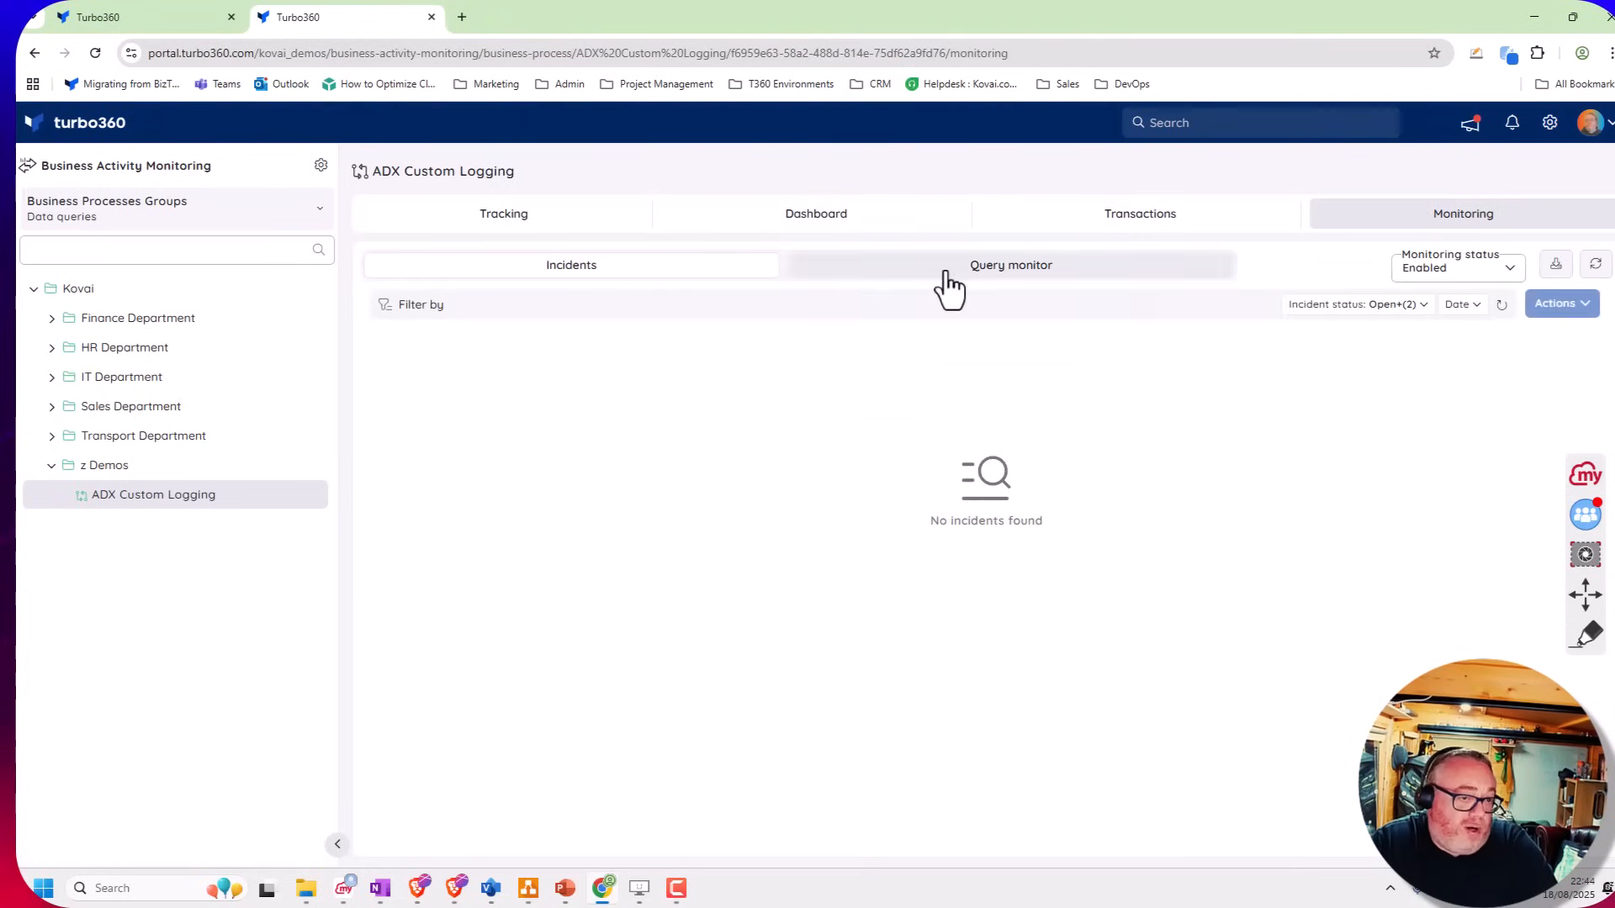
pyautogui.click(1009, 264)
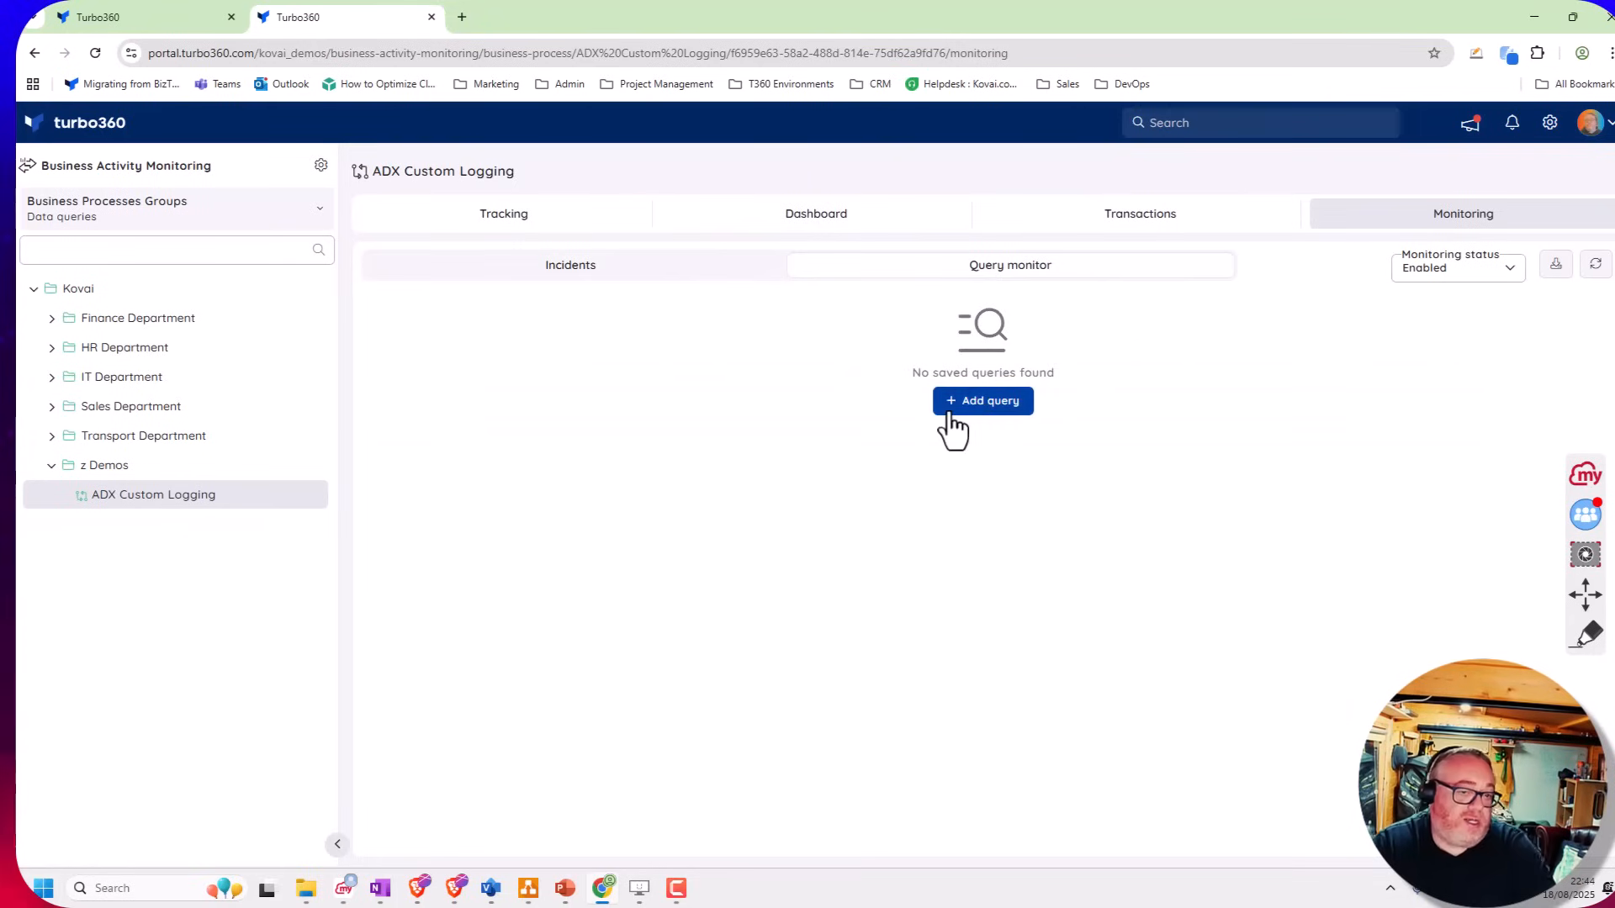
pyautogui.click(982, 401)
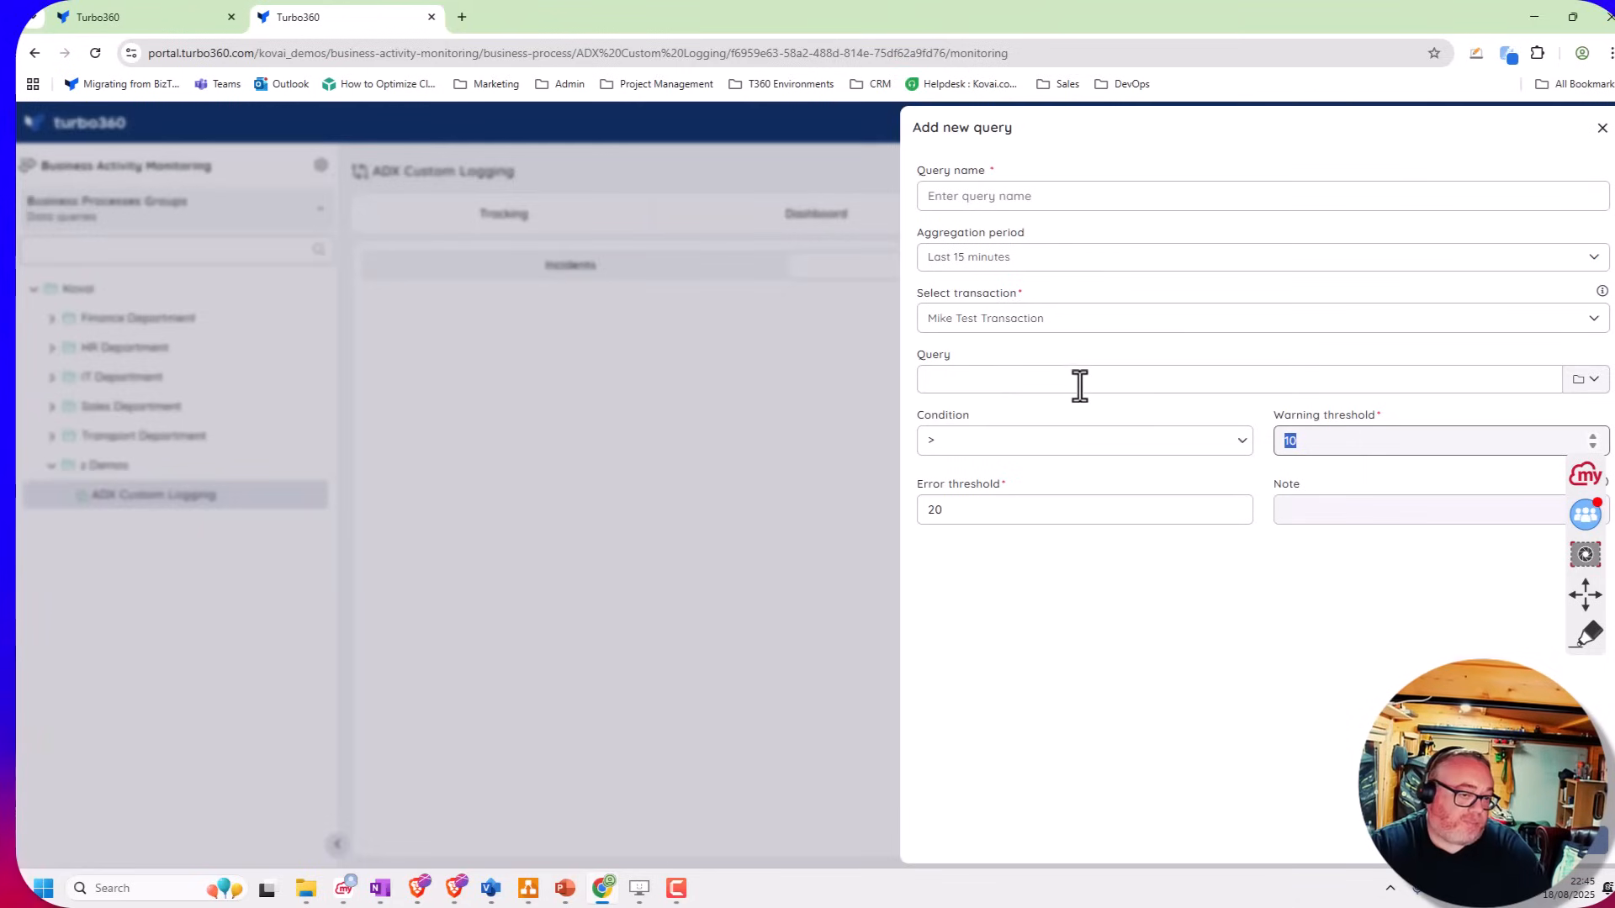
pyautogui.moveTo(1034, 384)
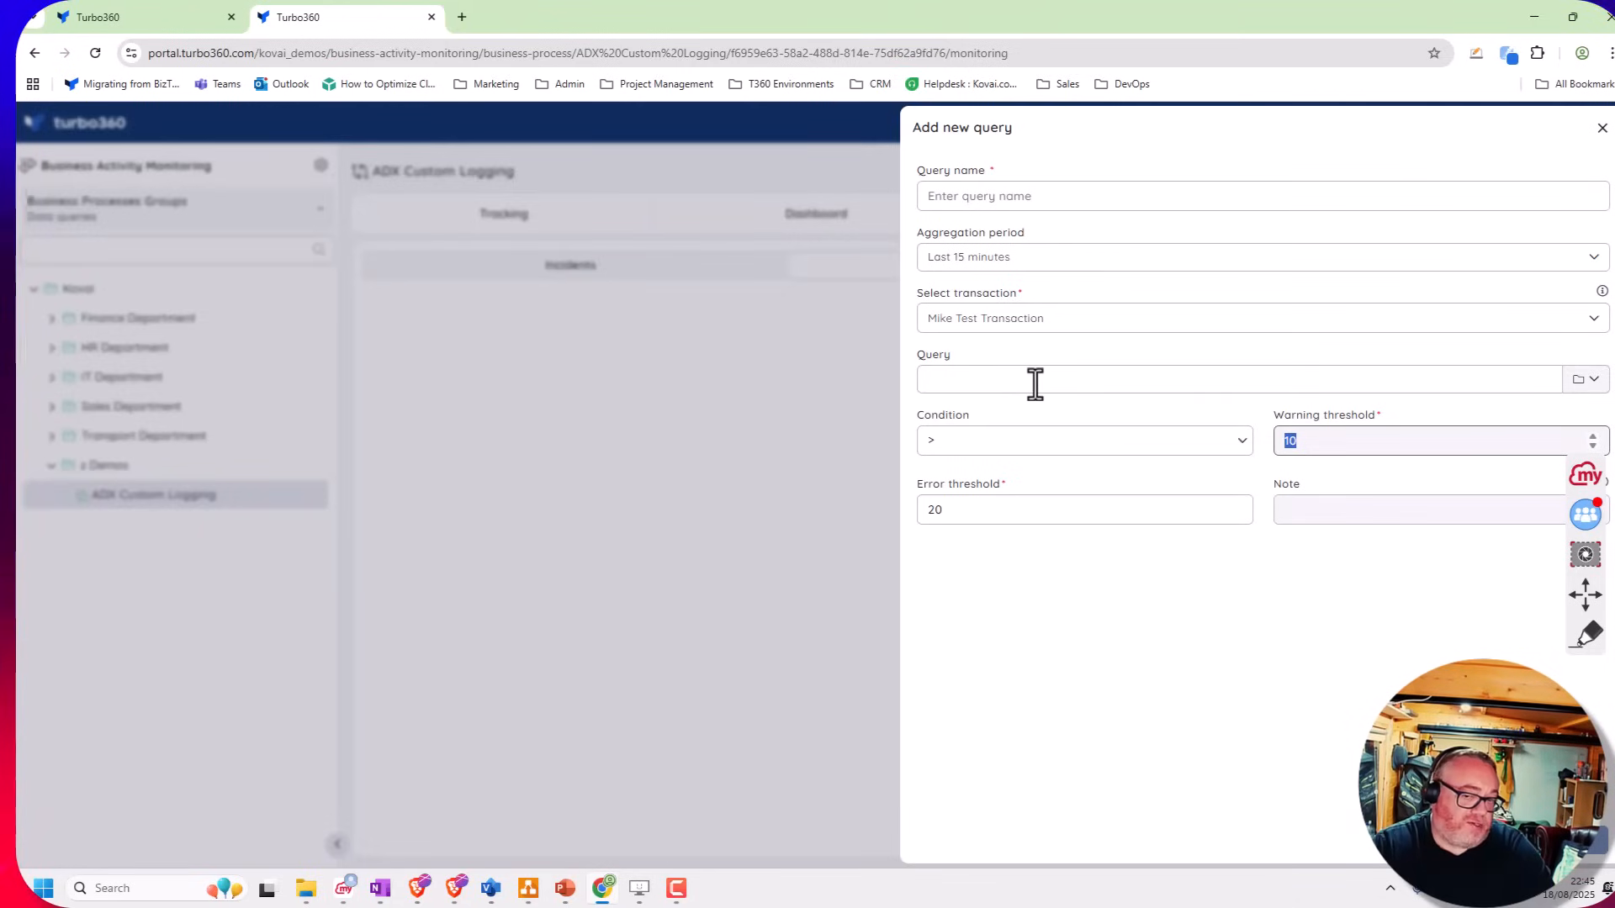
pyautogui.moveTo(1300, 441)
pyautogui.write('5')
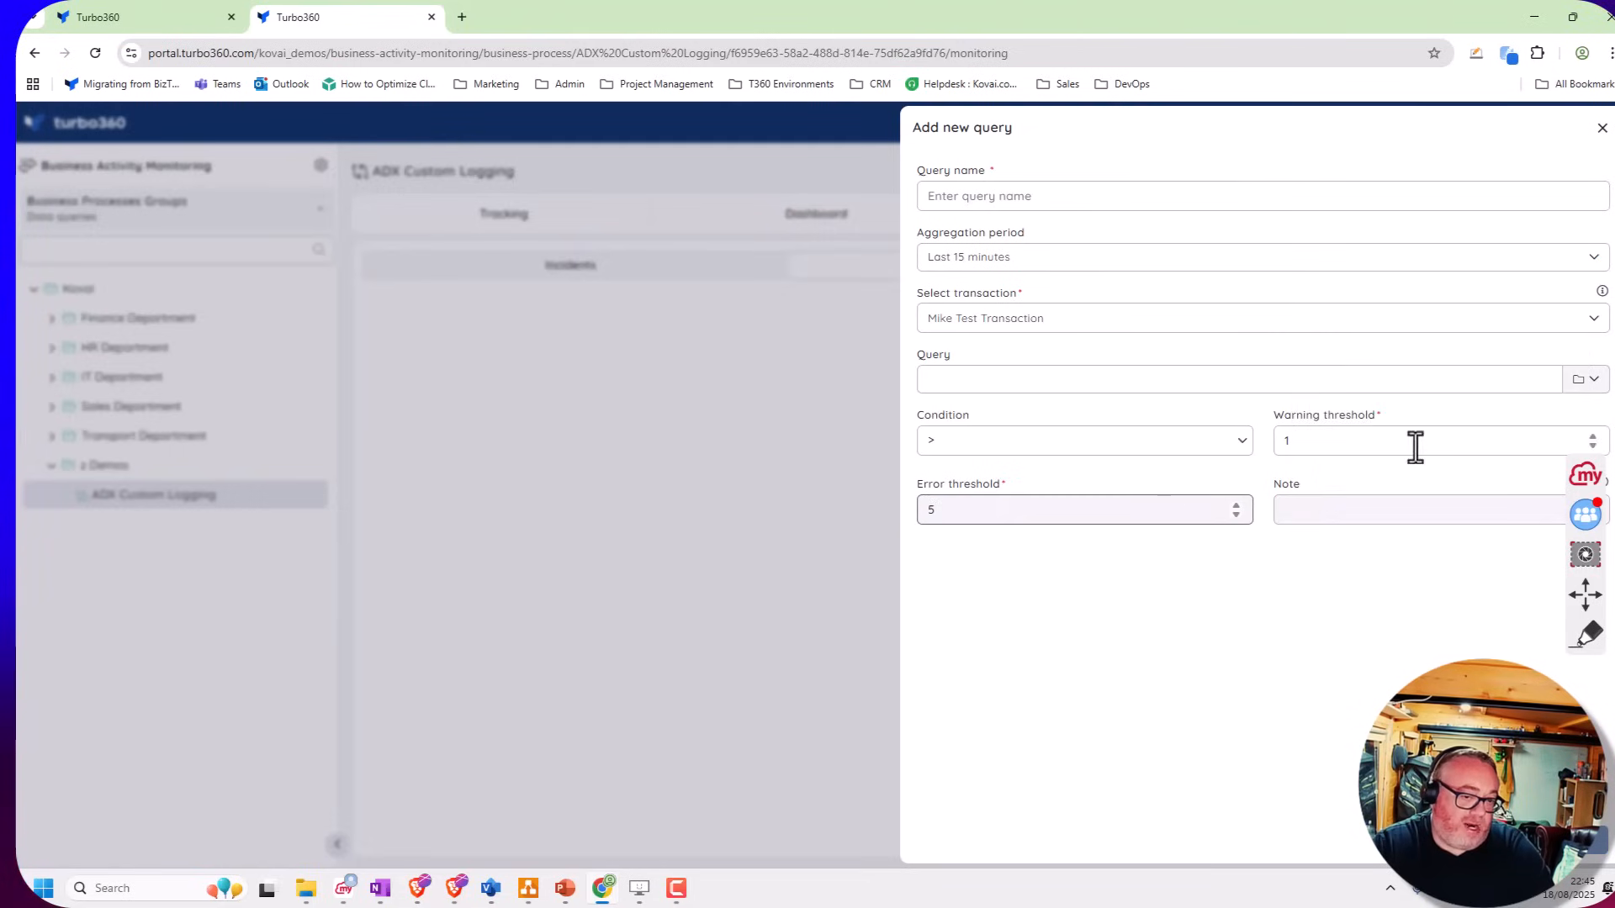
pyautogui.click(1576, 379)
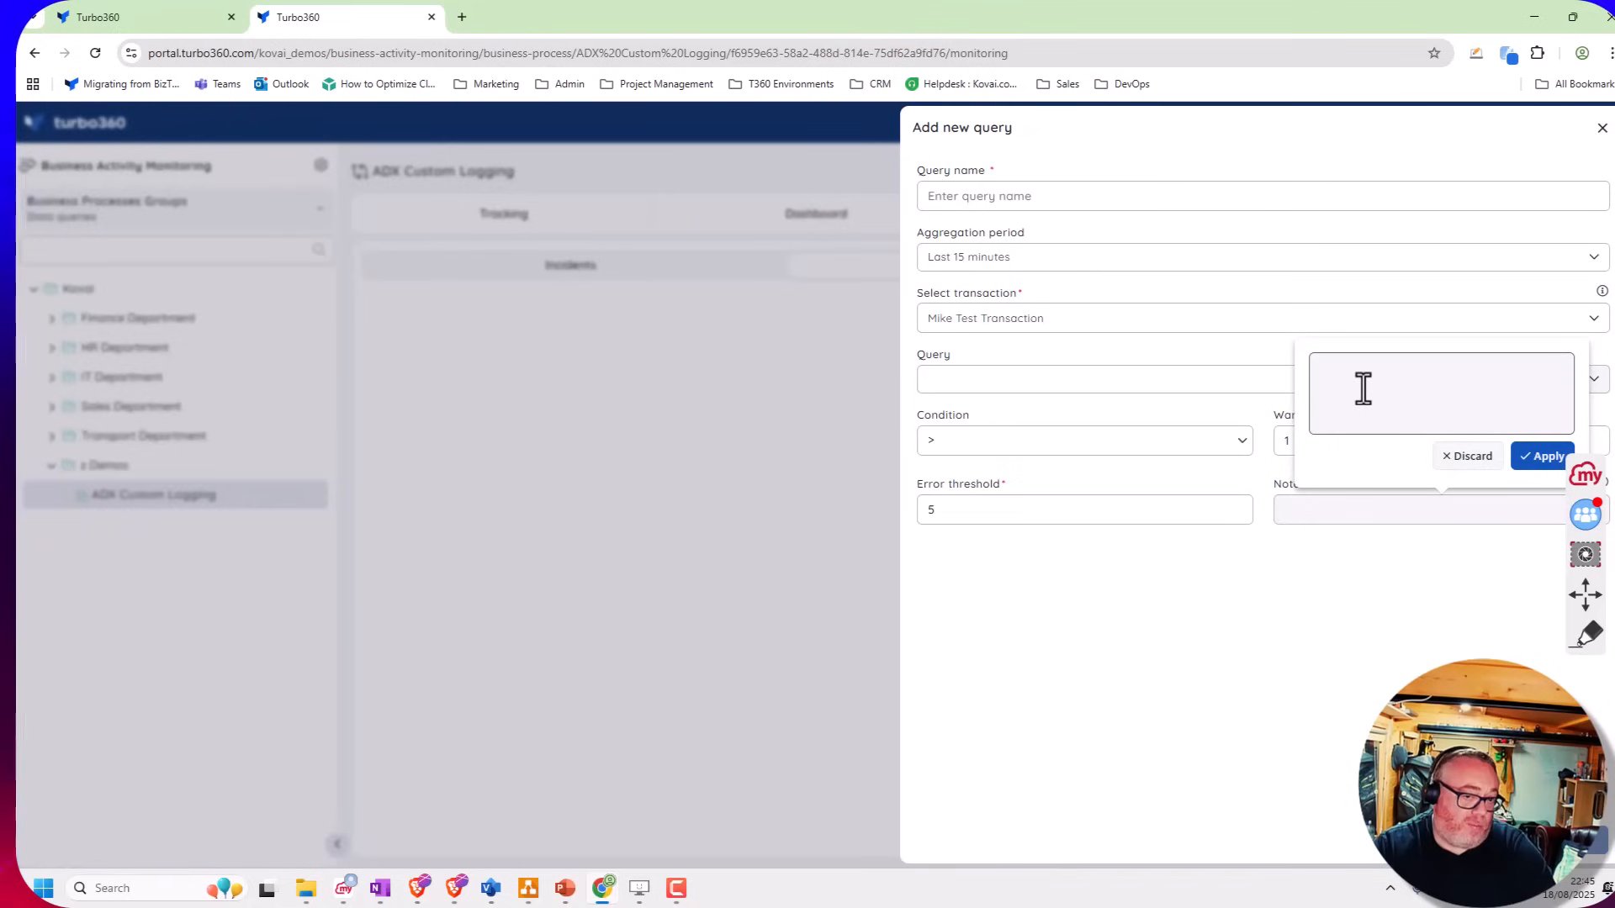
pyautogui.click(1467, 456)
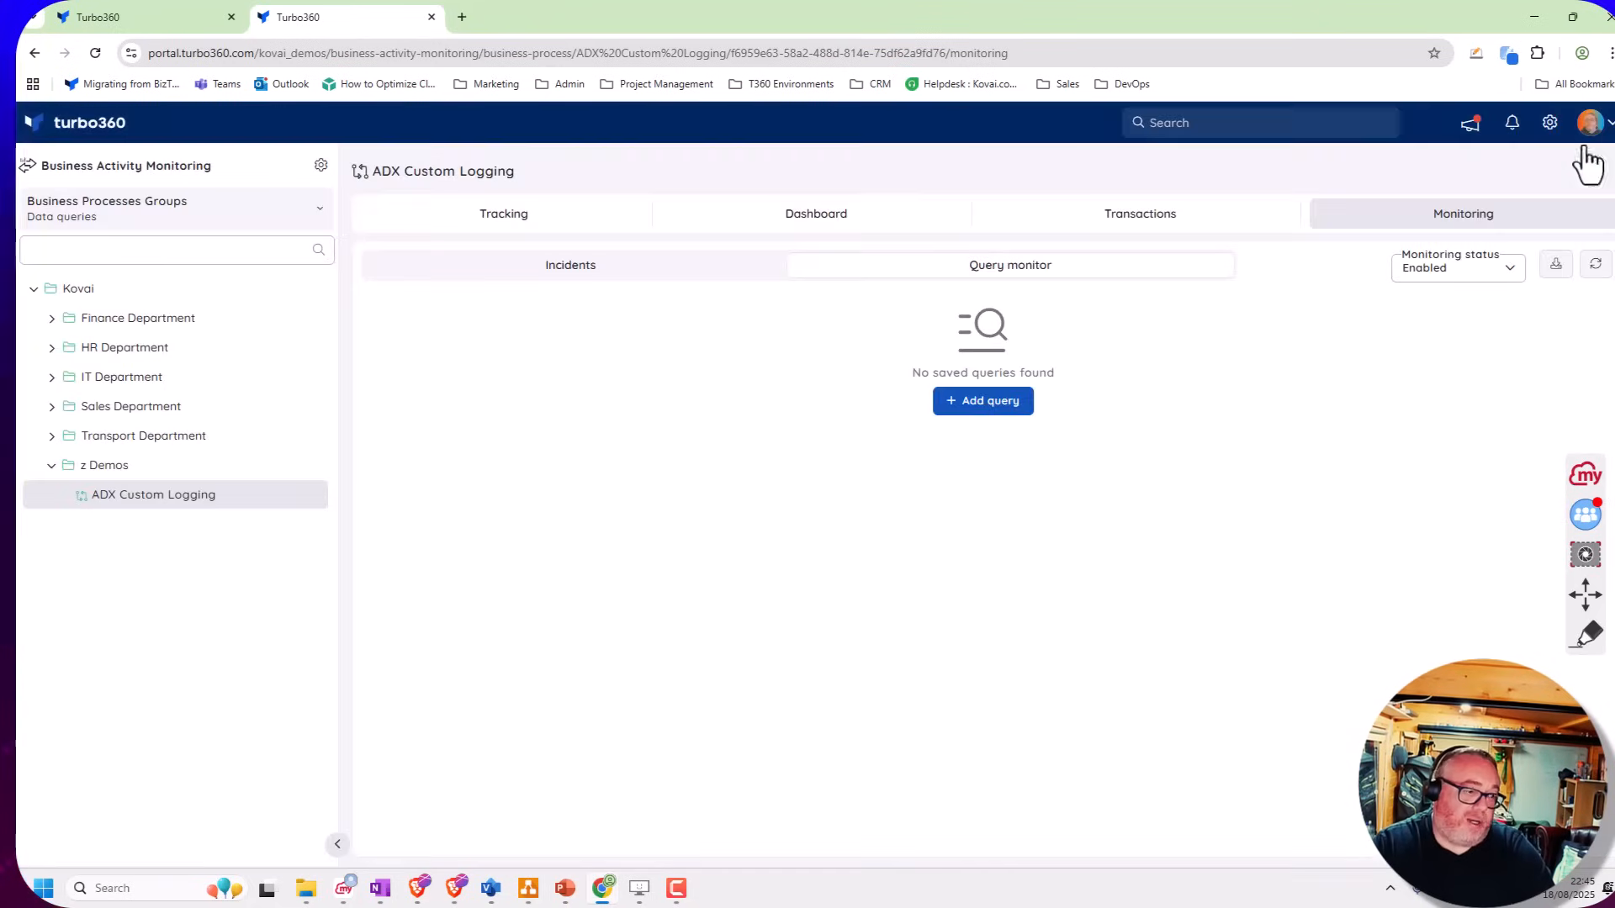
pyautogui.moveTo(746, 341)
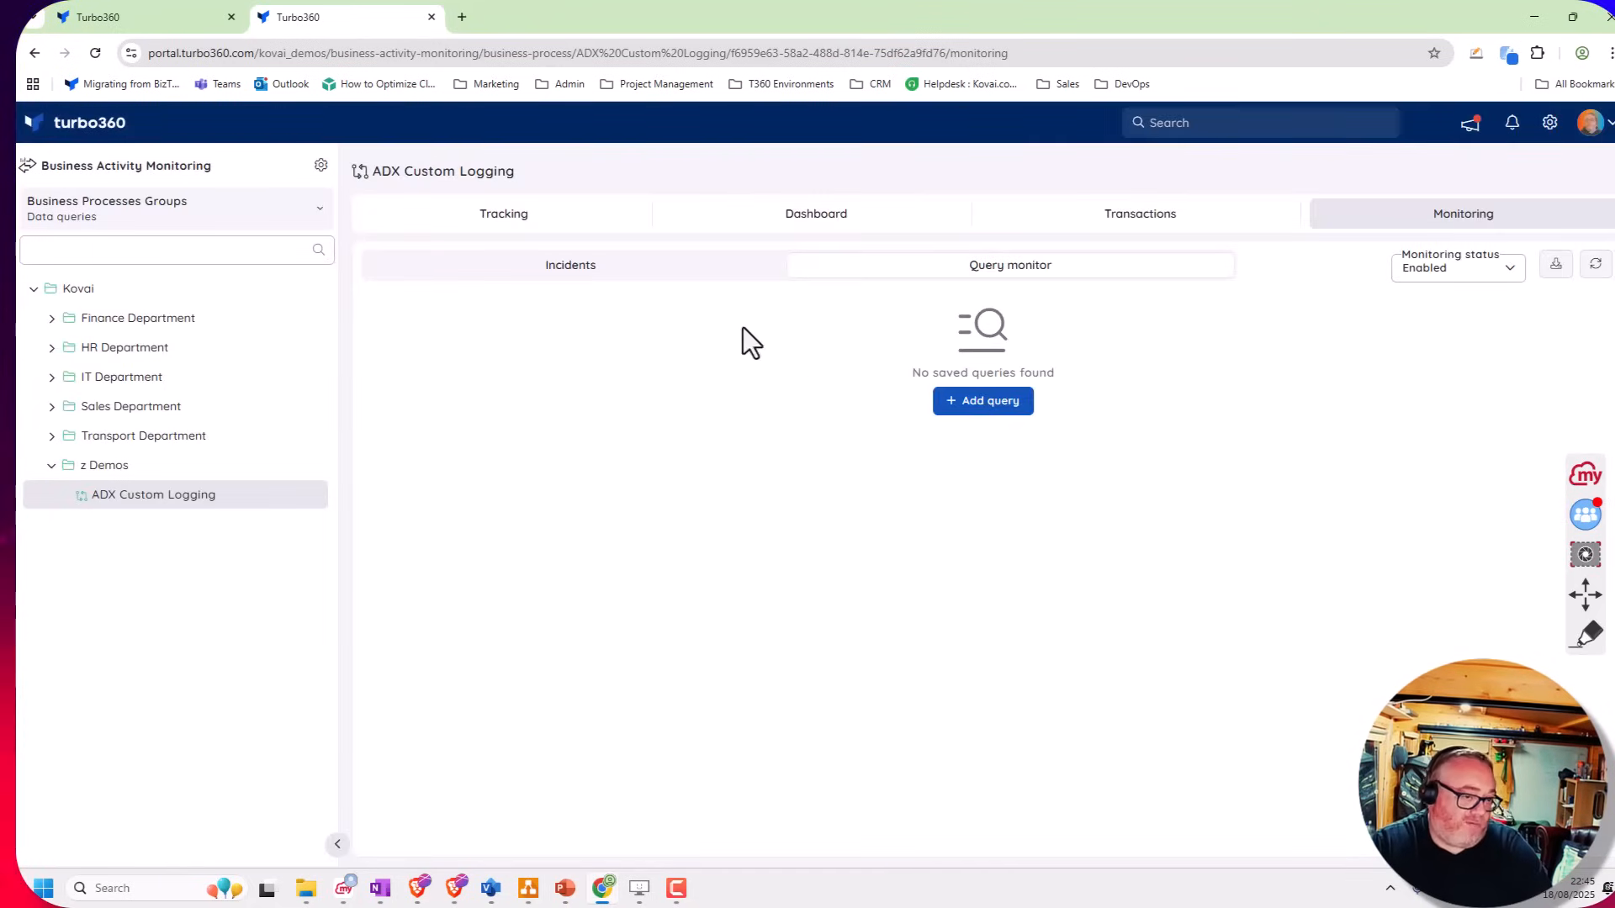
pyautogui.moveTo(639, 587)
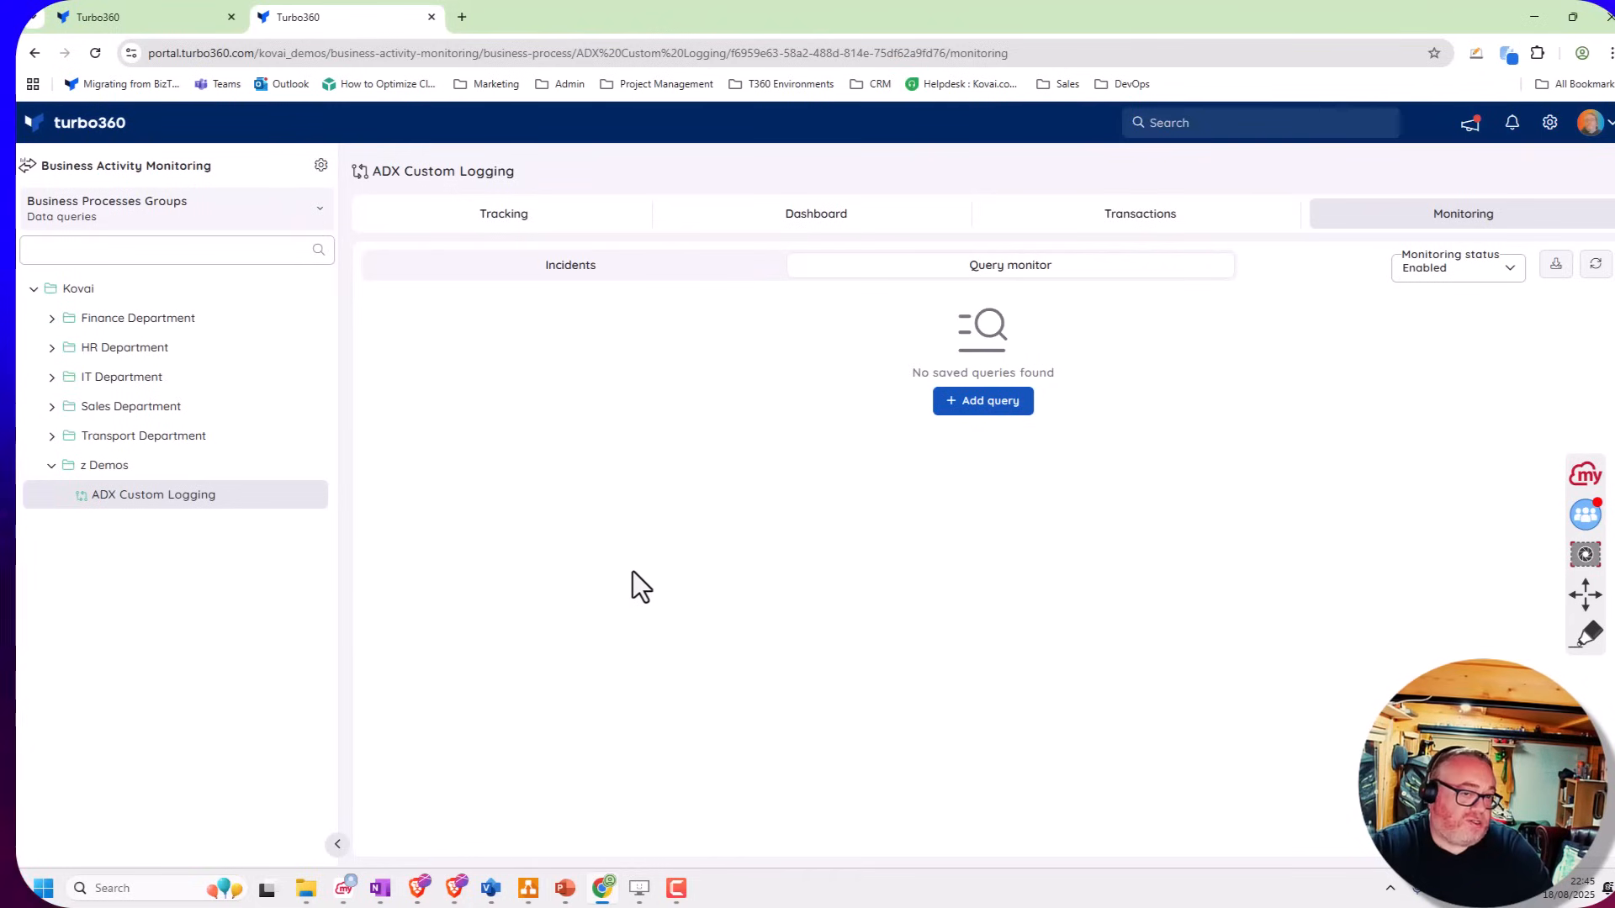
pyautogui.moveTo(834, 389)
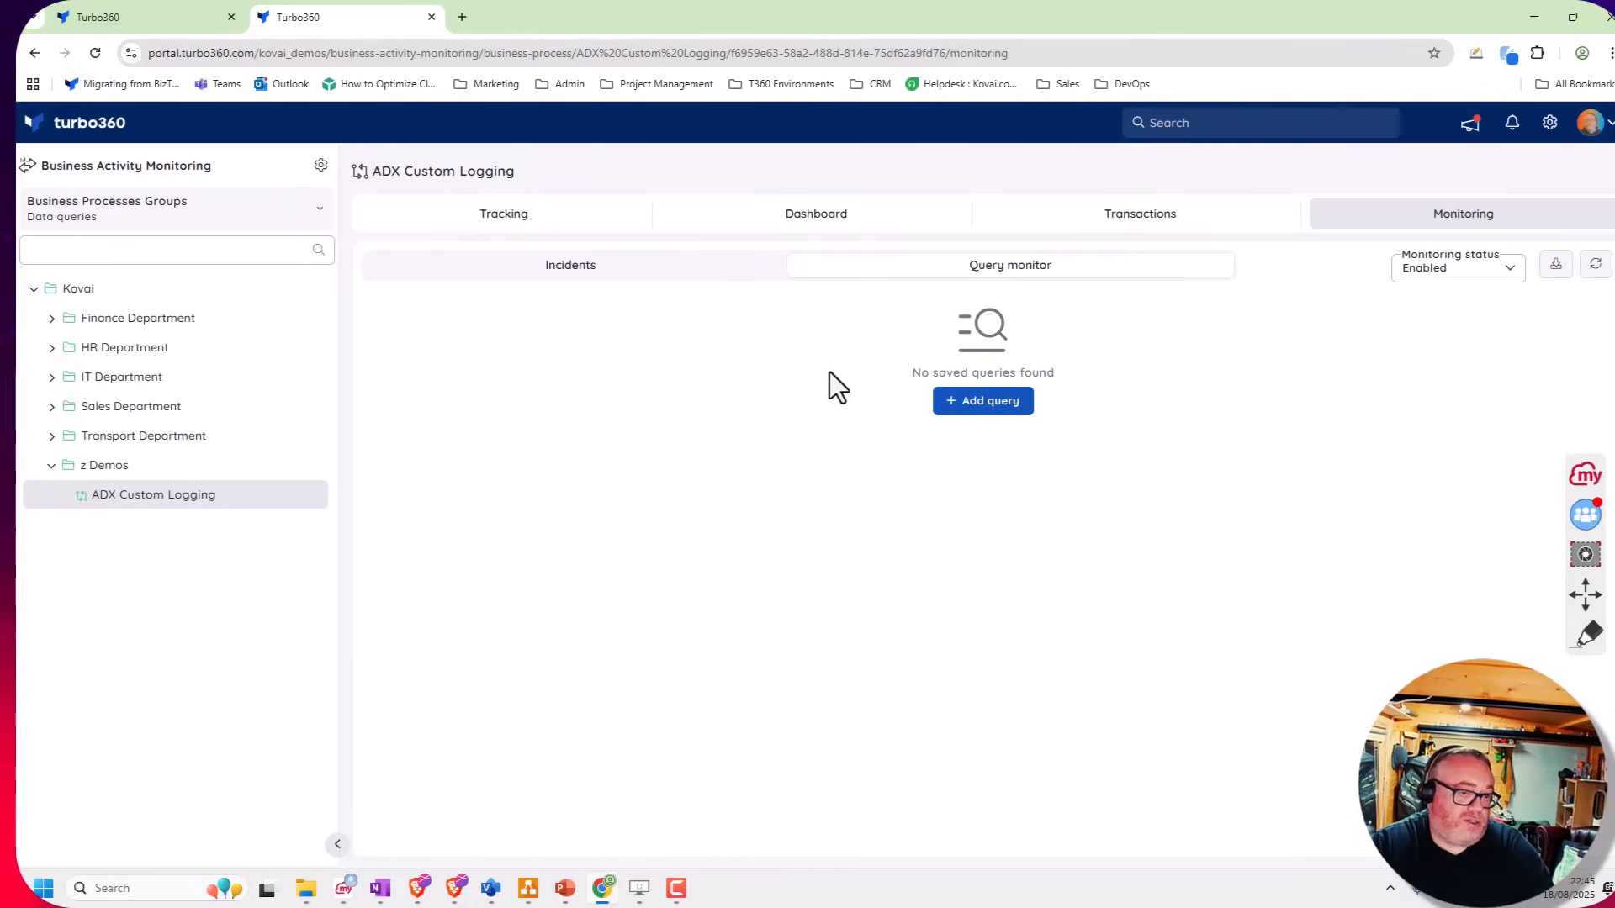
pyautogui.moveTo(757, 443)
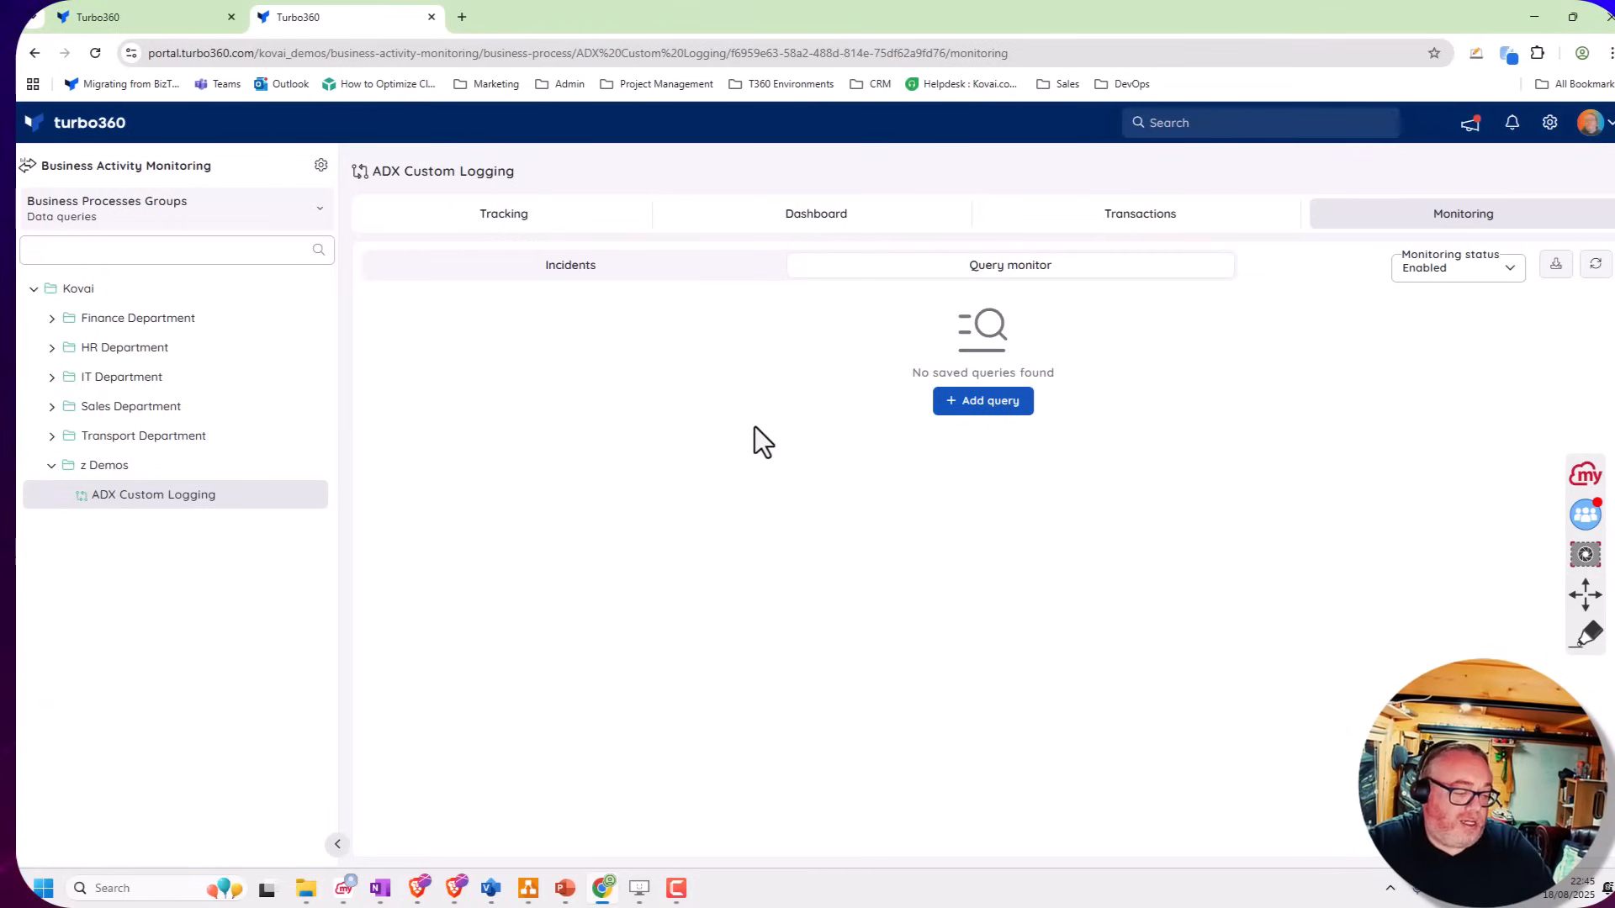
pyautogui.moveTo(1076, 232)
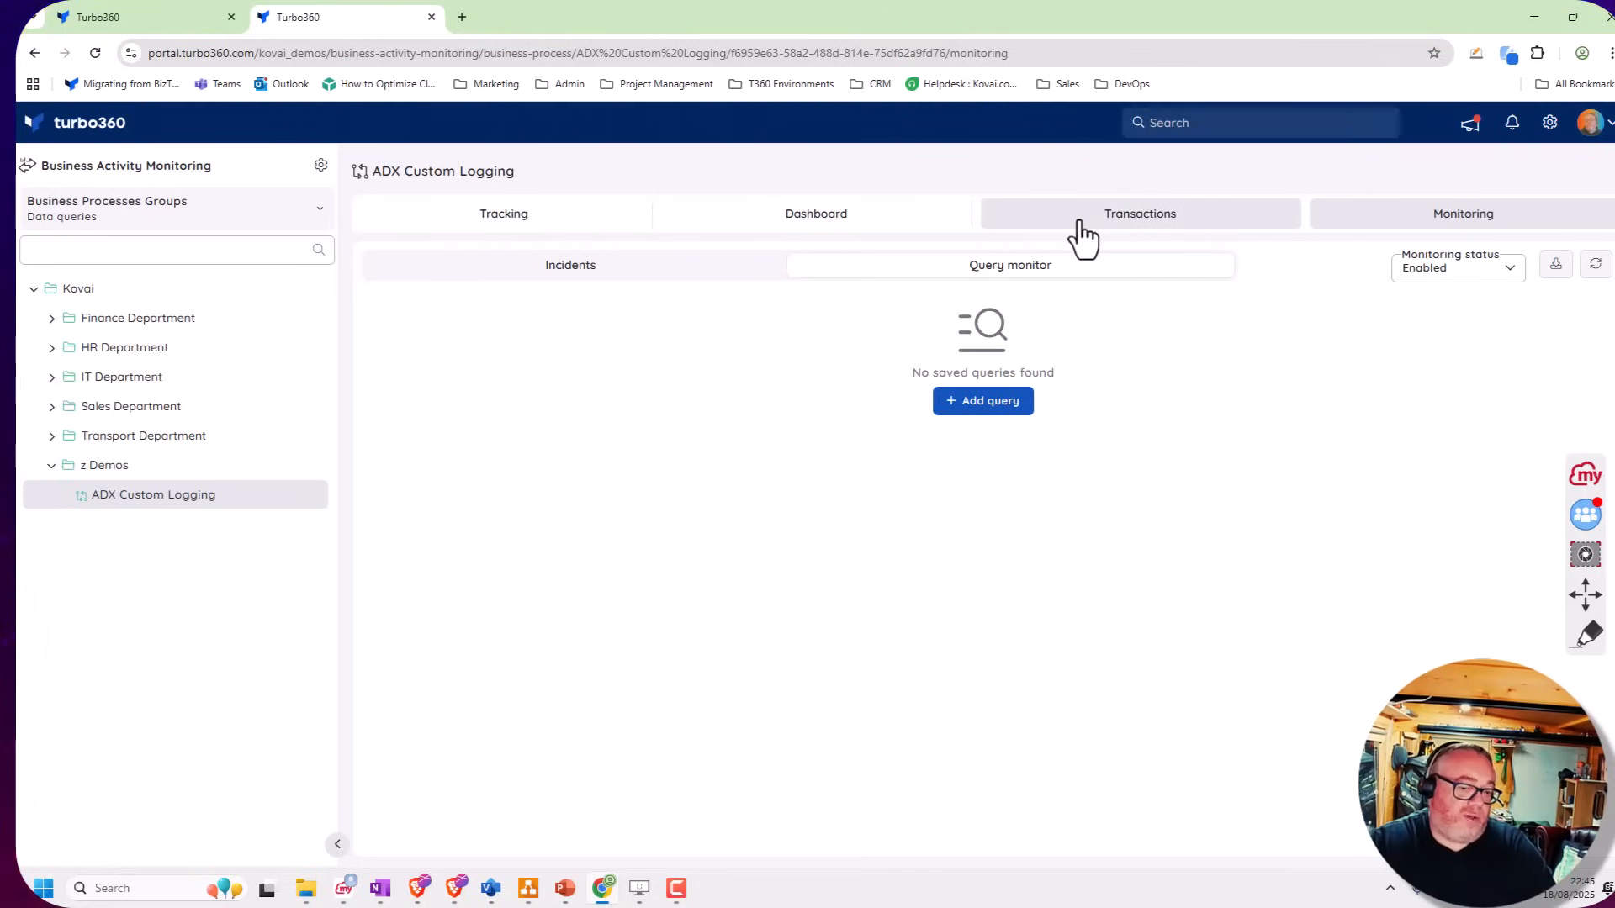
# Start a new business transaction from the process's Transactions list
pyautogui.click(1141, 214)
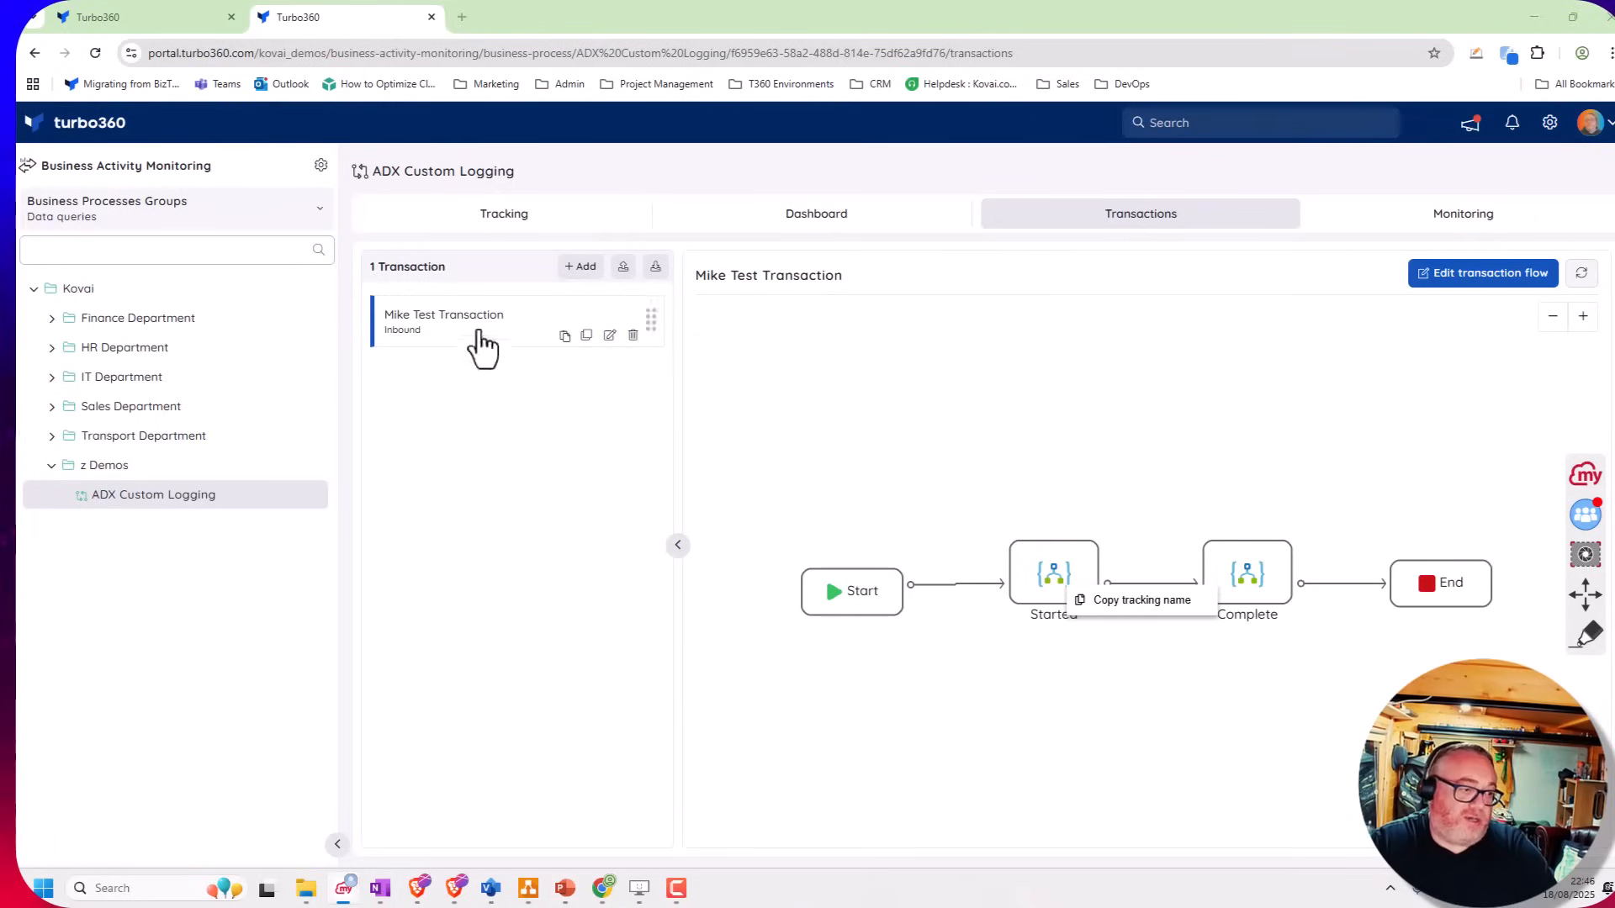
pyautogui.click(578, 268)
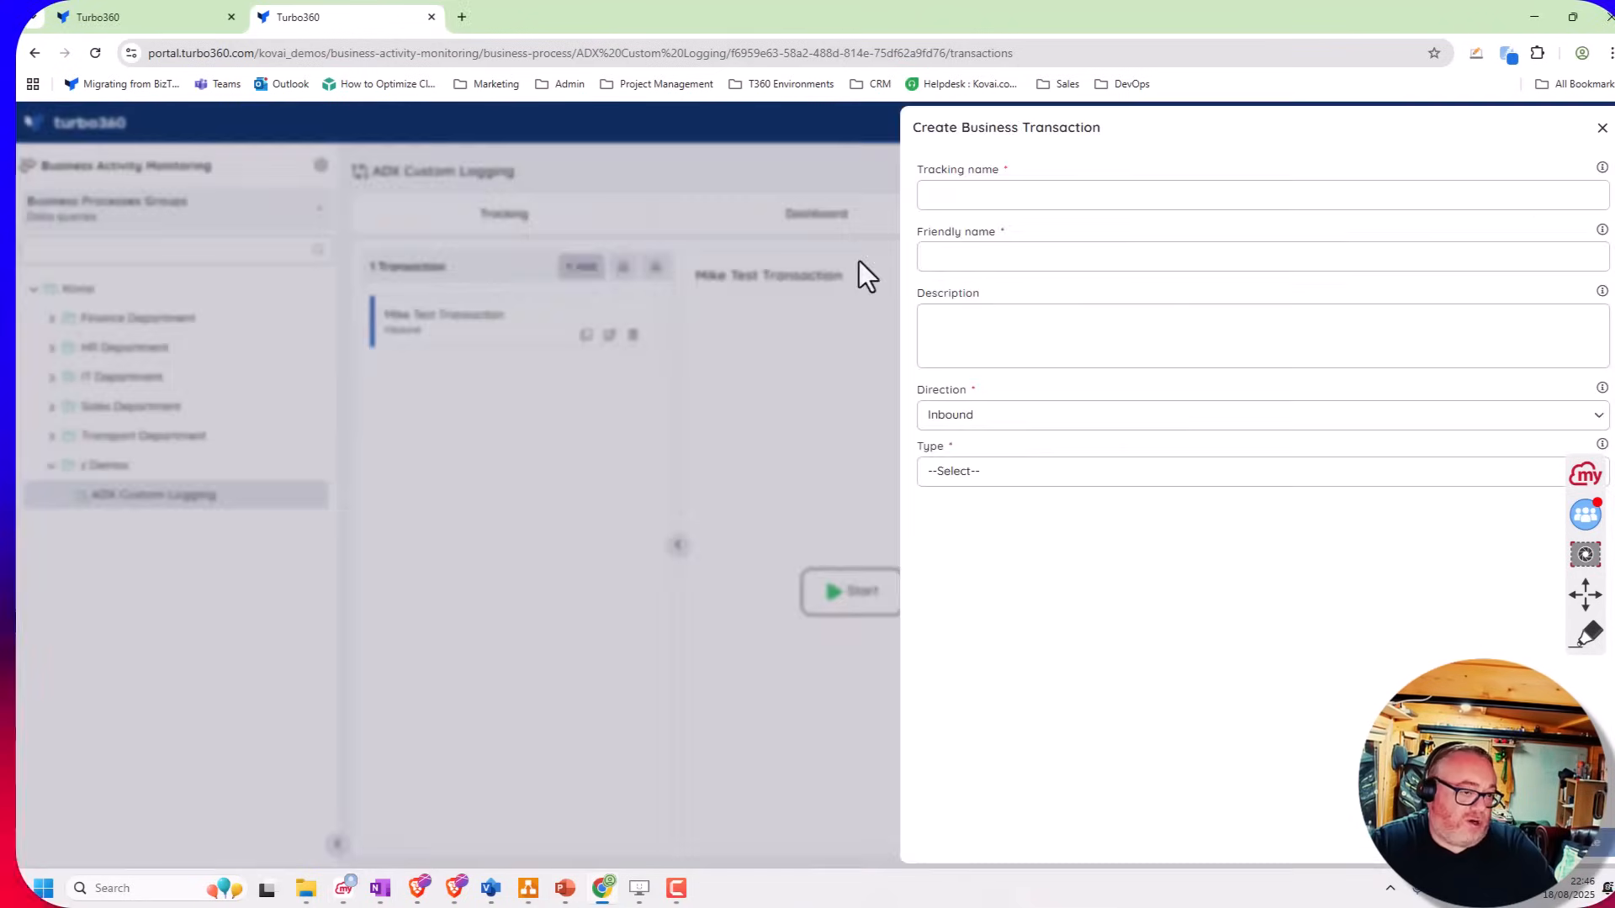
pyautogui.moveTo(947, 500)
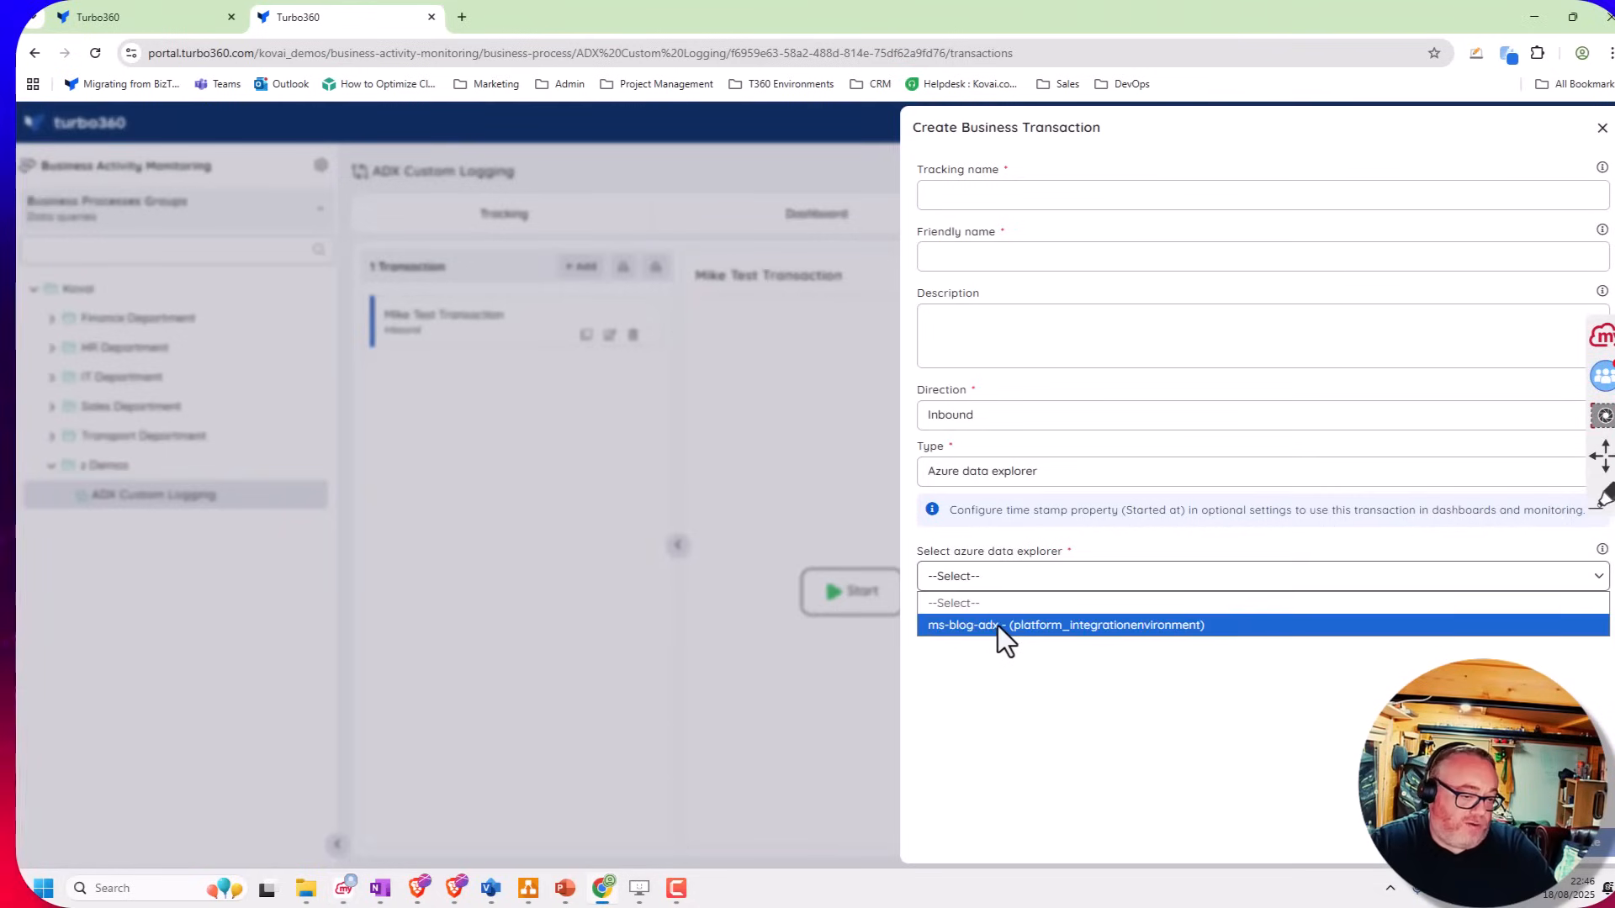
# Choose the ms-blog-adx ADX cluster as source, then discard the new-transaction form unsaved
pyautogui.click(1063, 626)
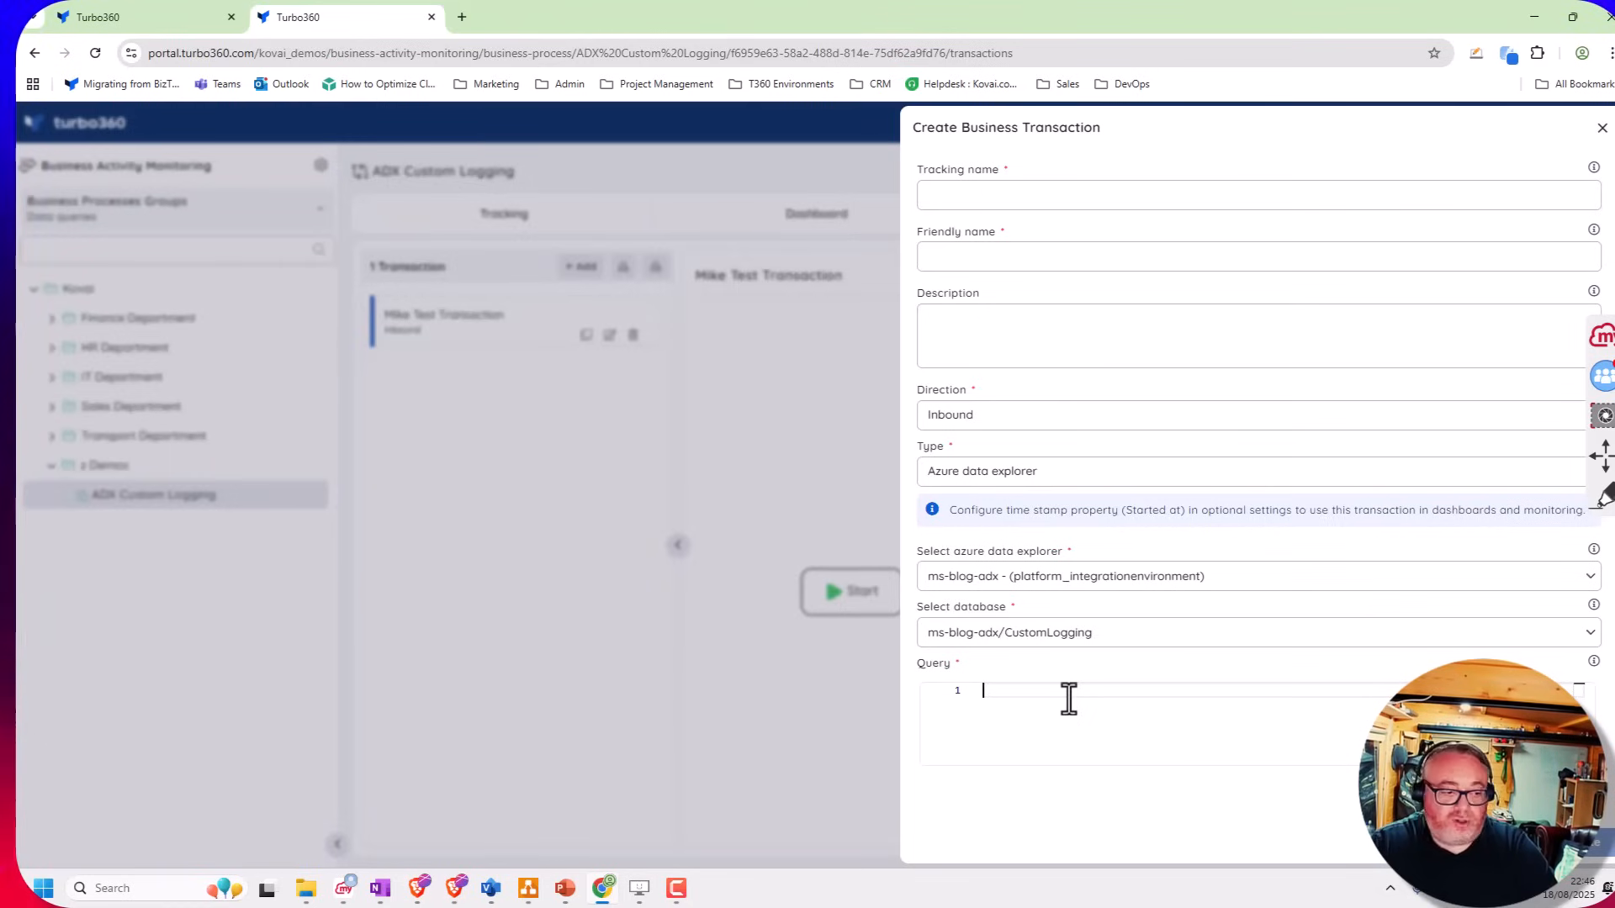
pyautogui.moveTo(1498, 208)
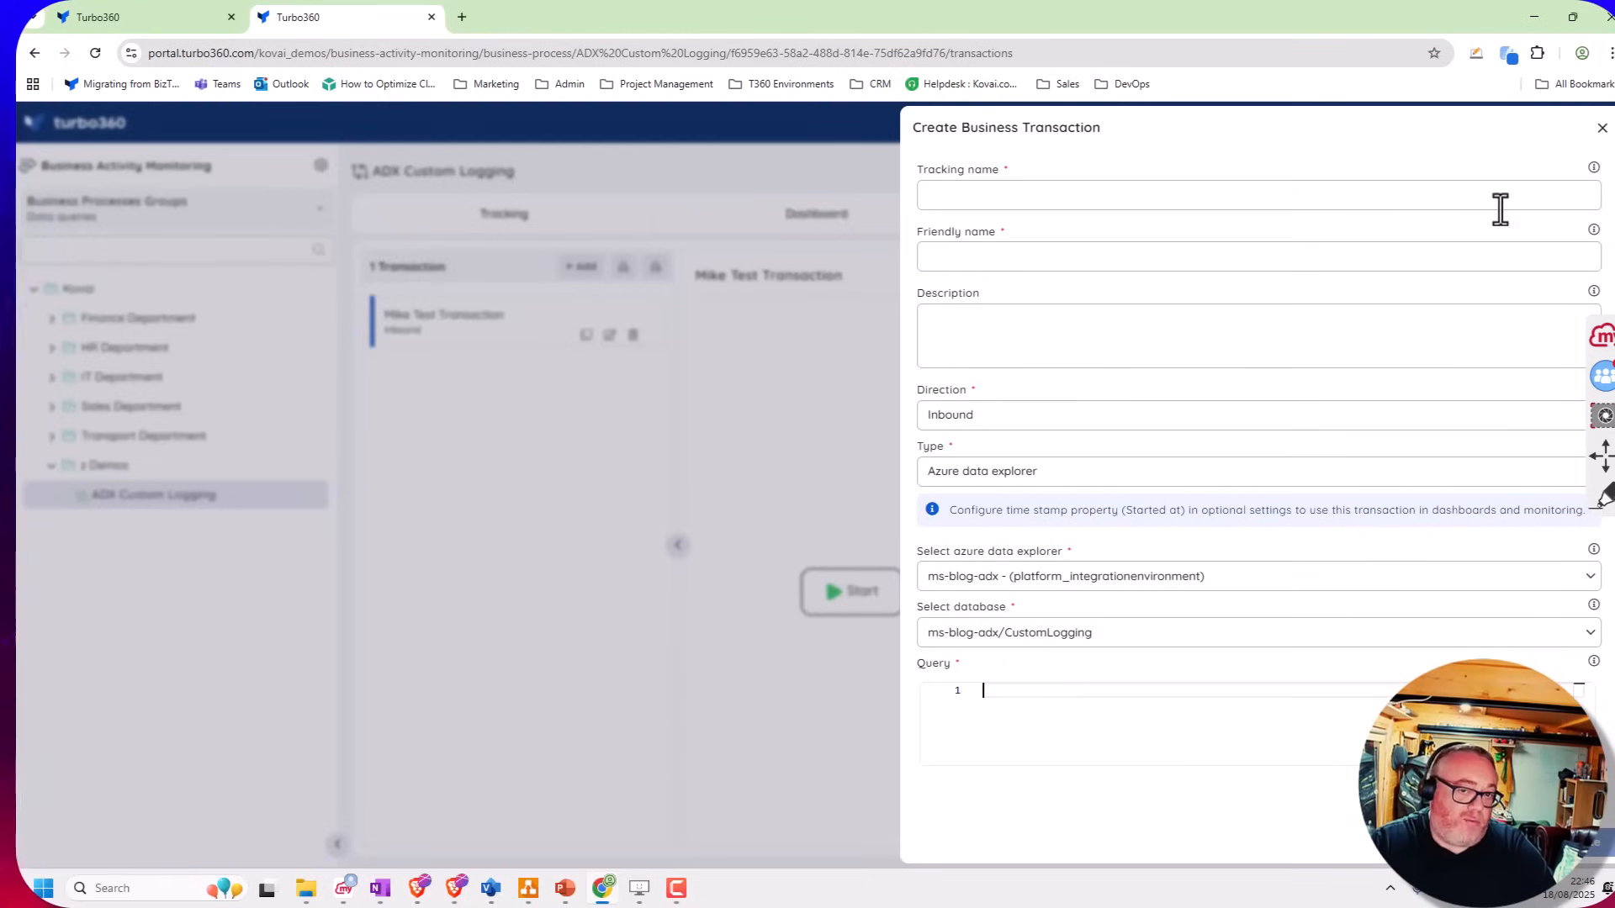
pyautogui.click(1599, 126)
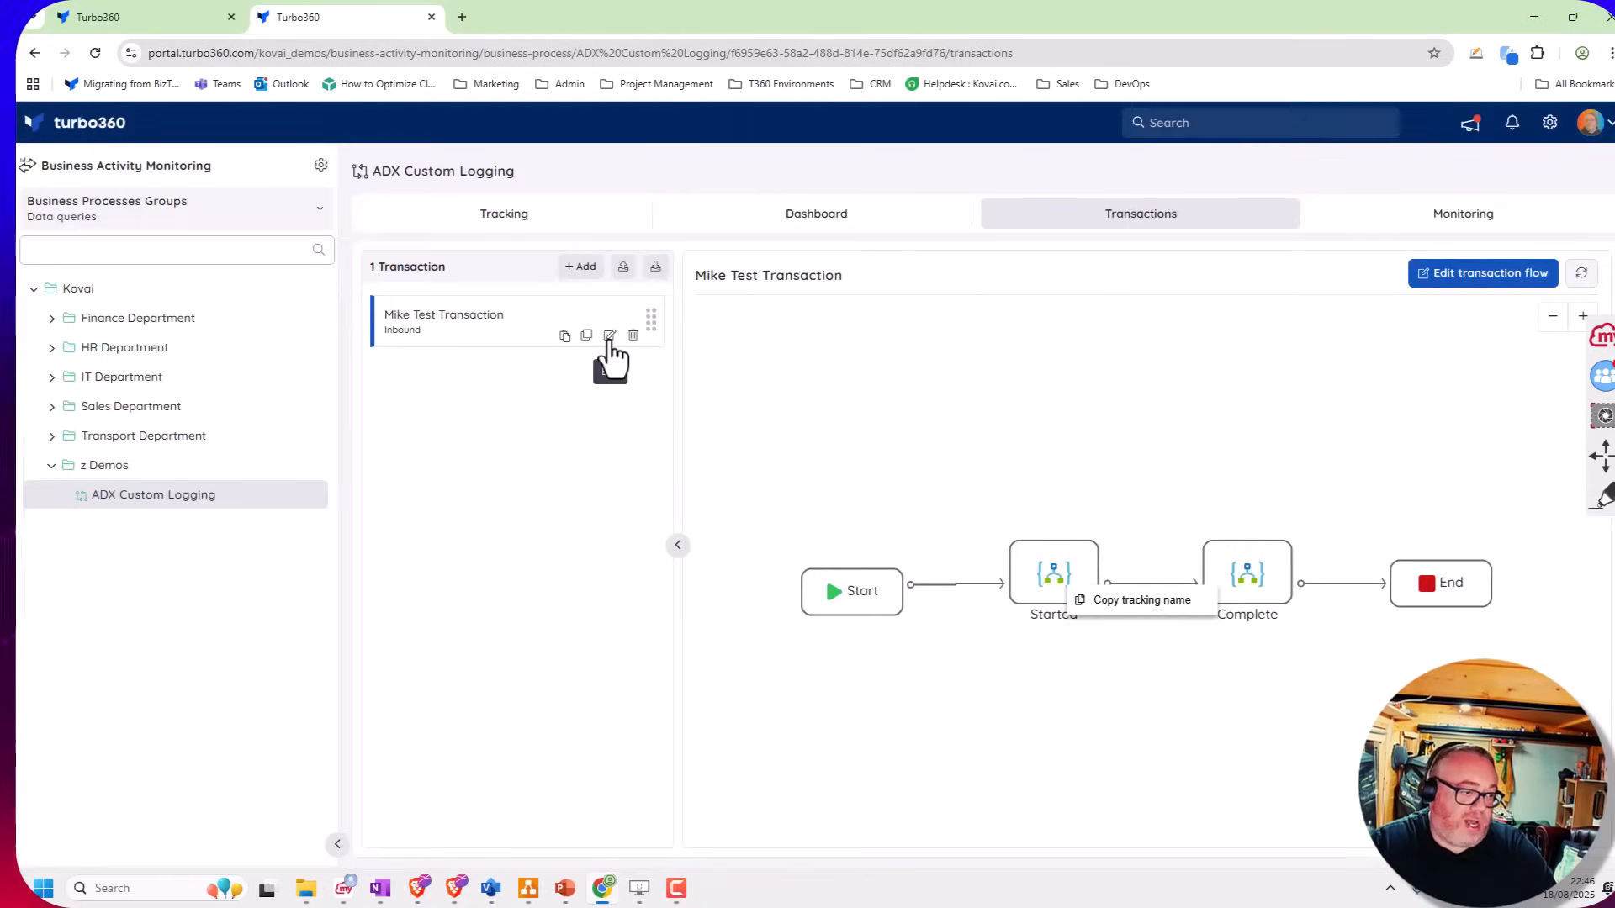
# Review Mike Test Transaction's CustomBAM query and its RunID instance-id setting in the edit form
pyautogui.click(608, 337)
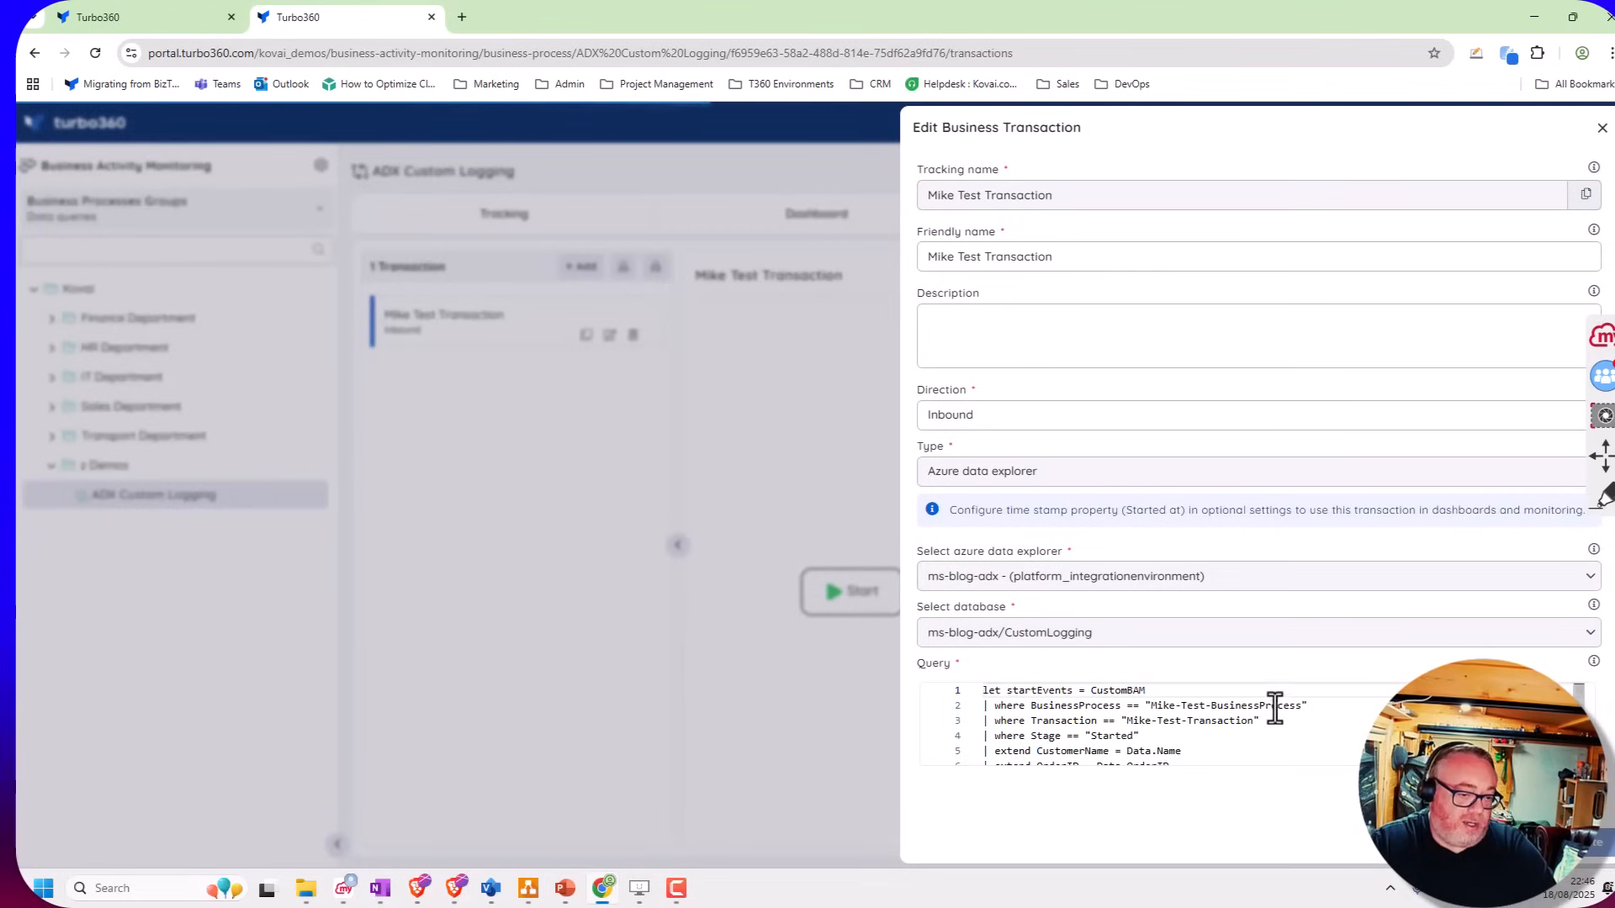
pyautogui.scroll(-3)
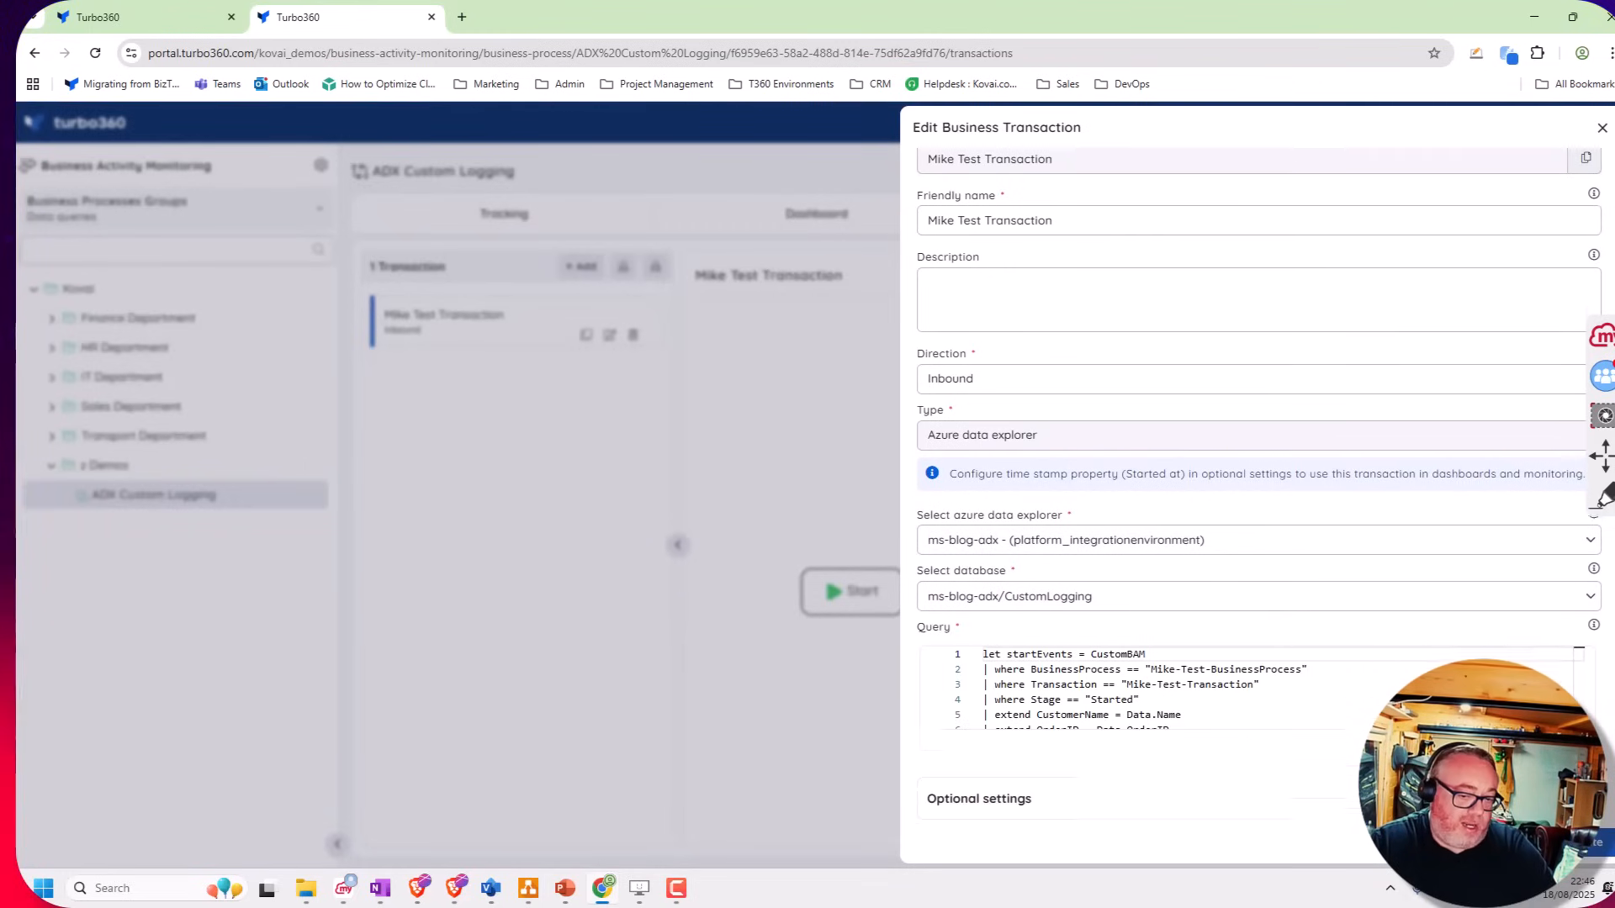
pyautogui.scroll(-3)
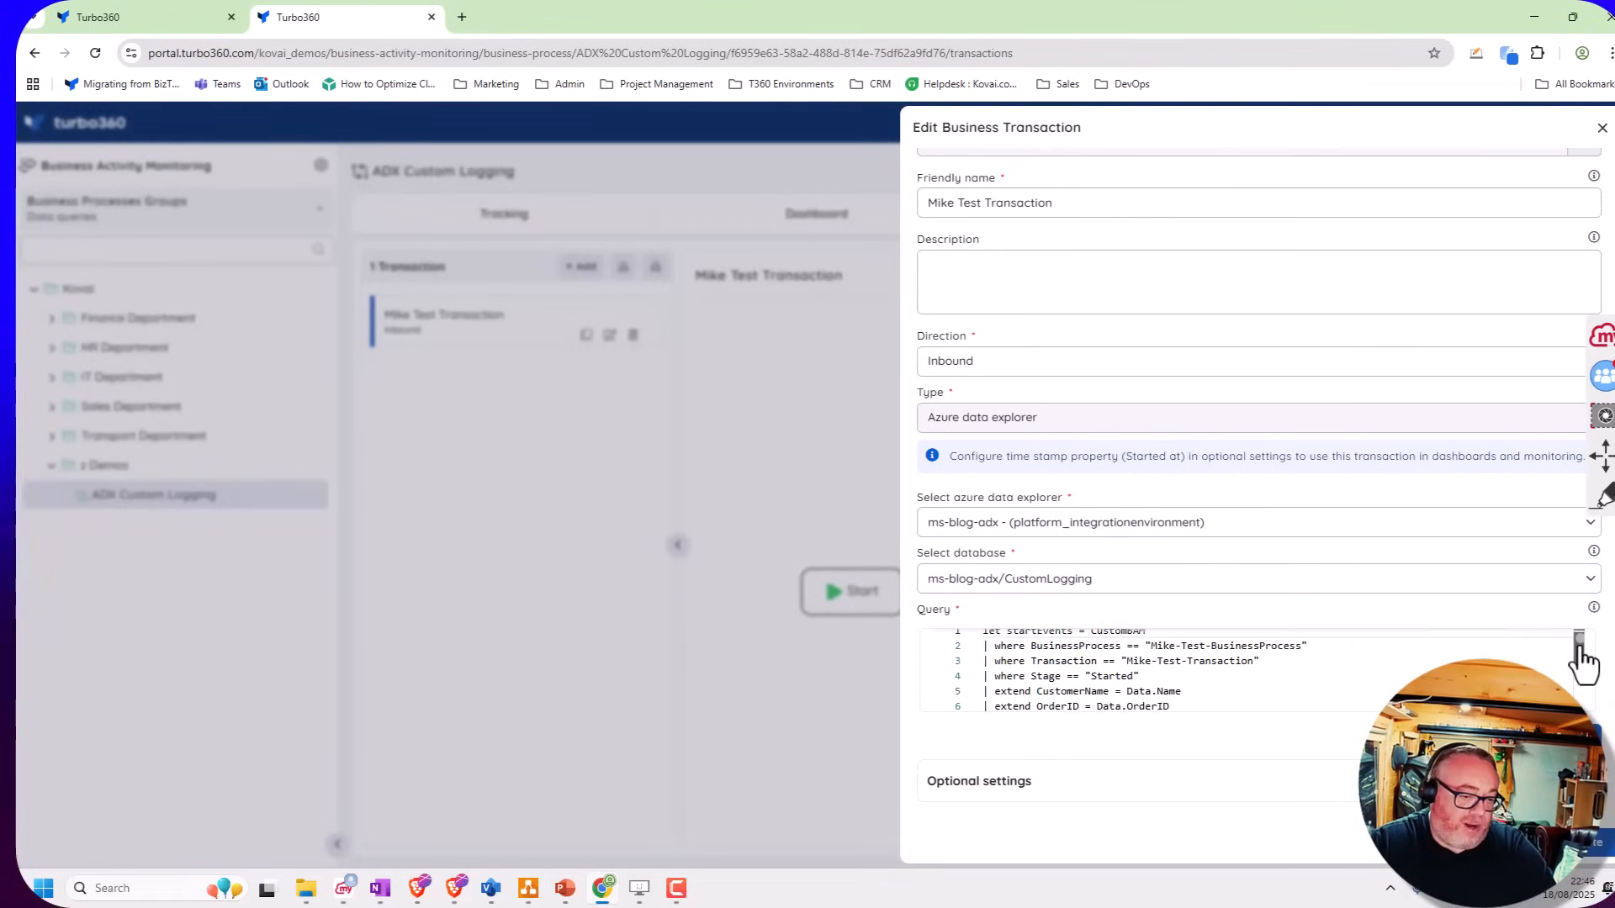
pyautogui.scroll(-3)
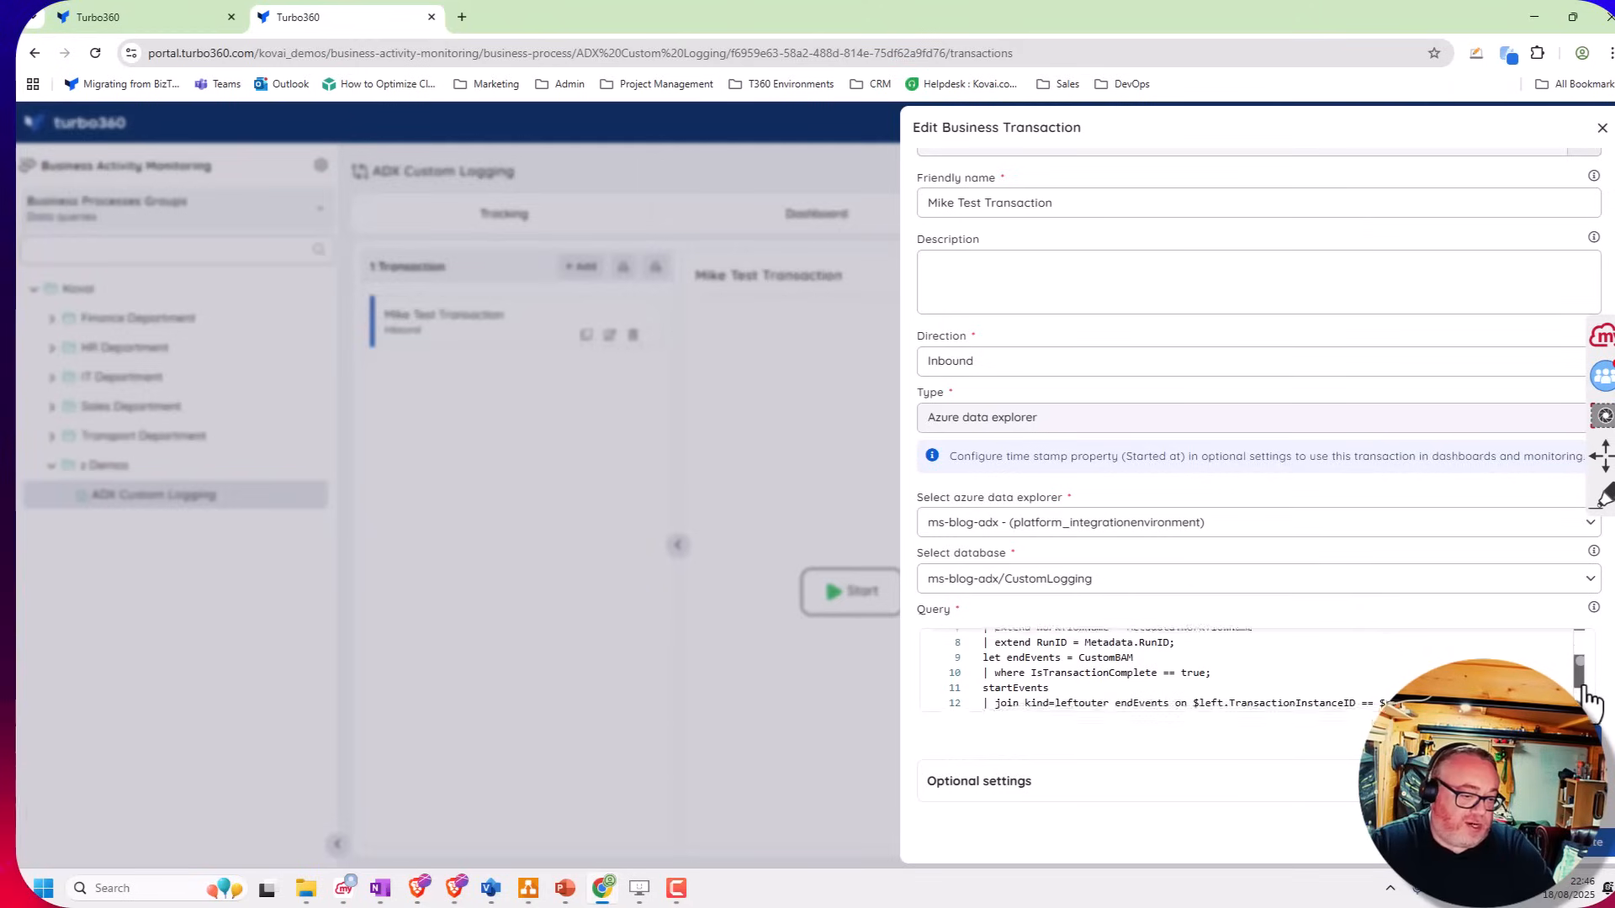
pyautogui.scroll(-3)
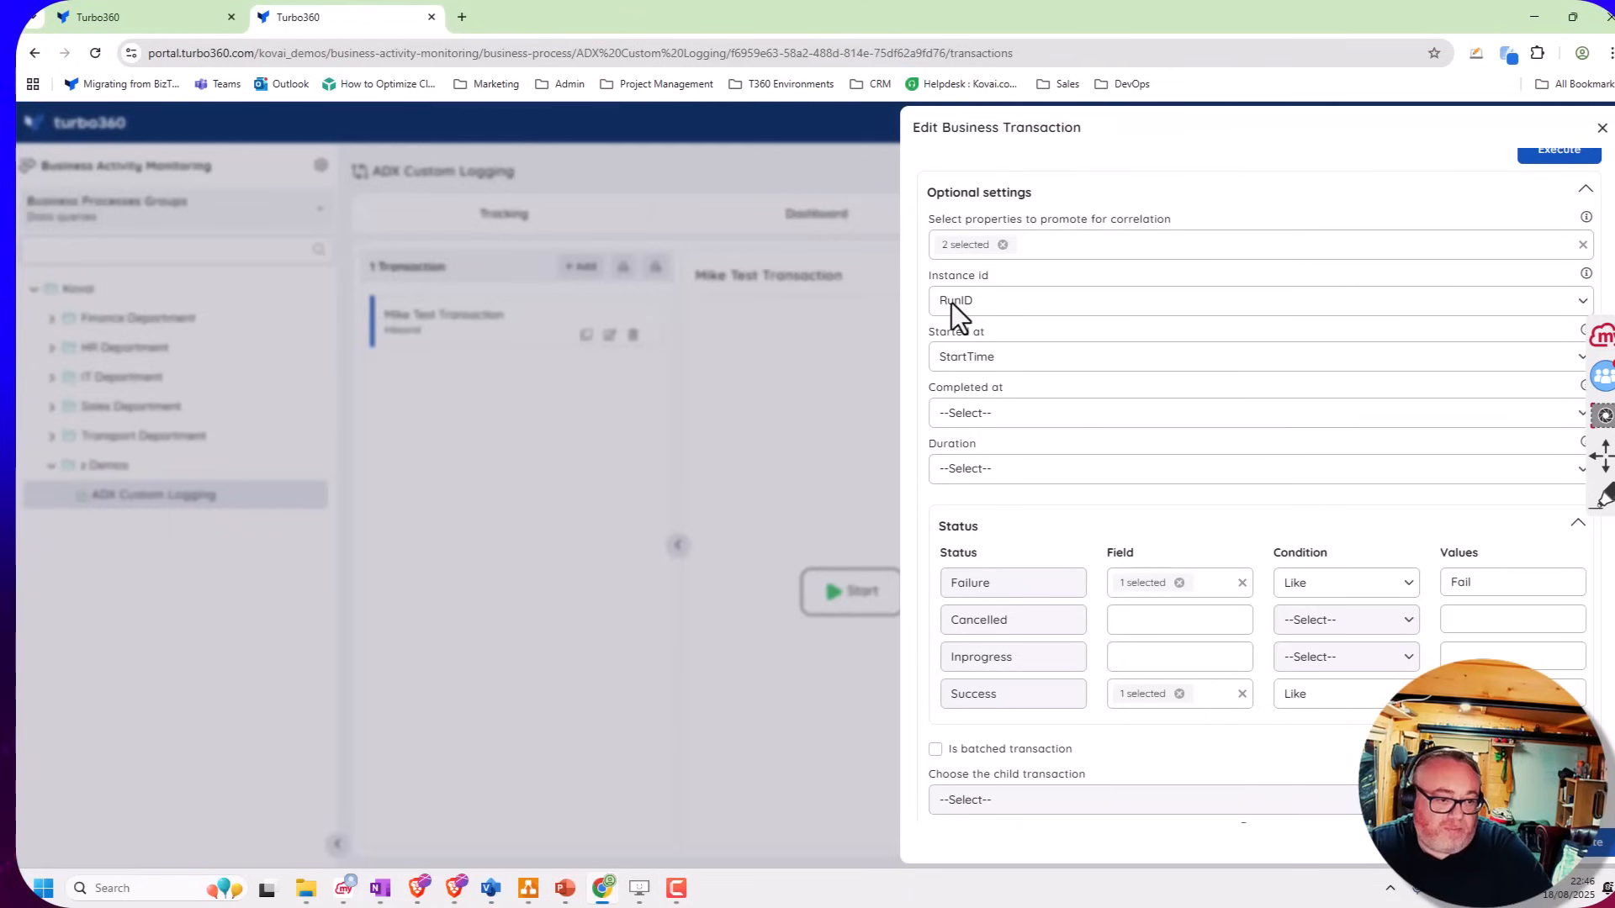
pyautogui.moveTo(1030, 401)
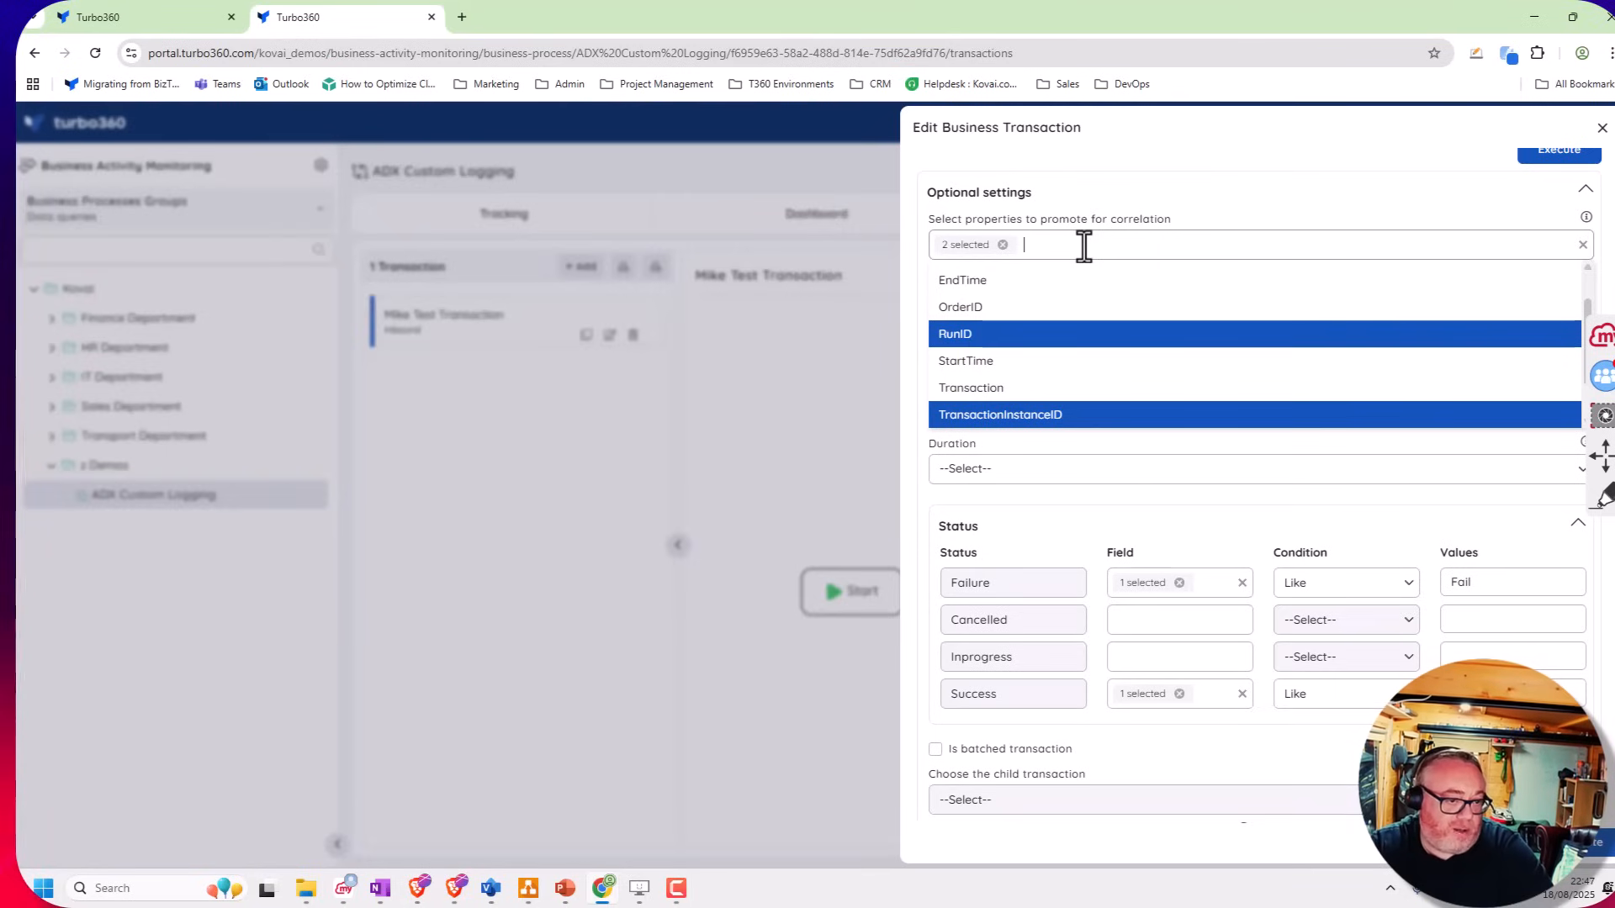
pyautogui.moveTo(1009, 548)
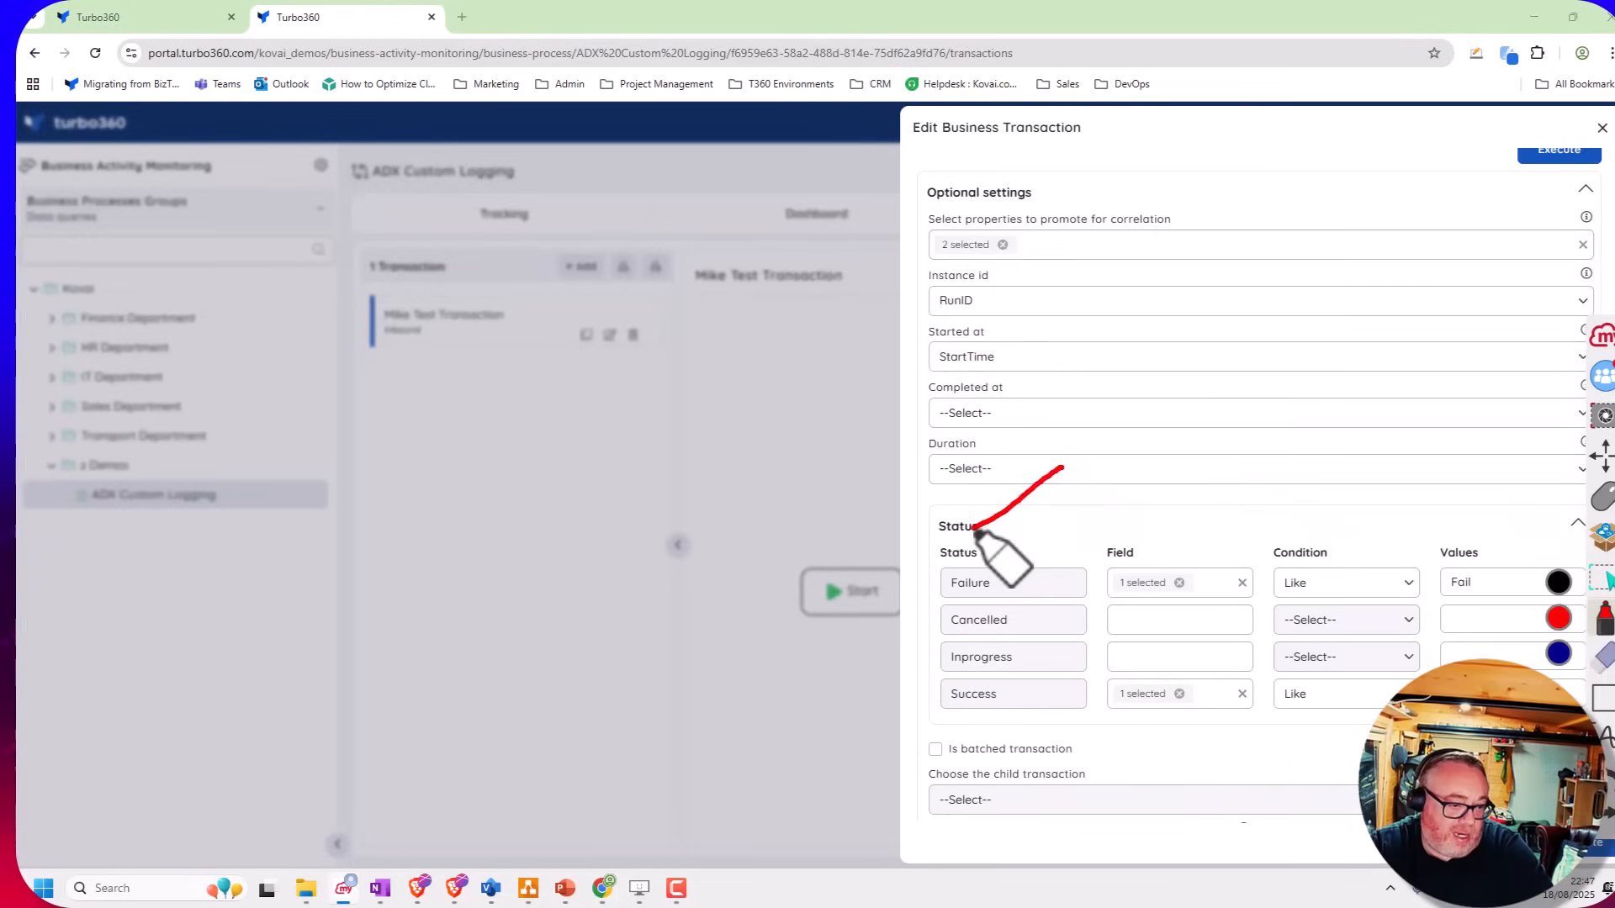
pyautogui.moveTo(994, 618)
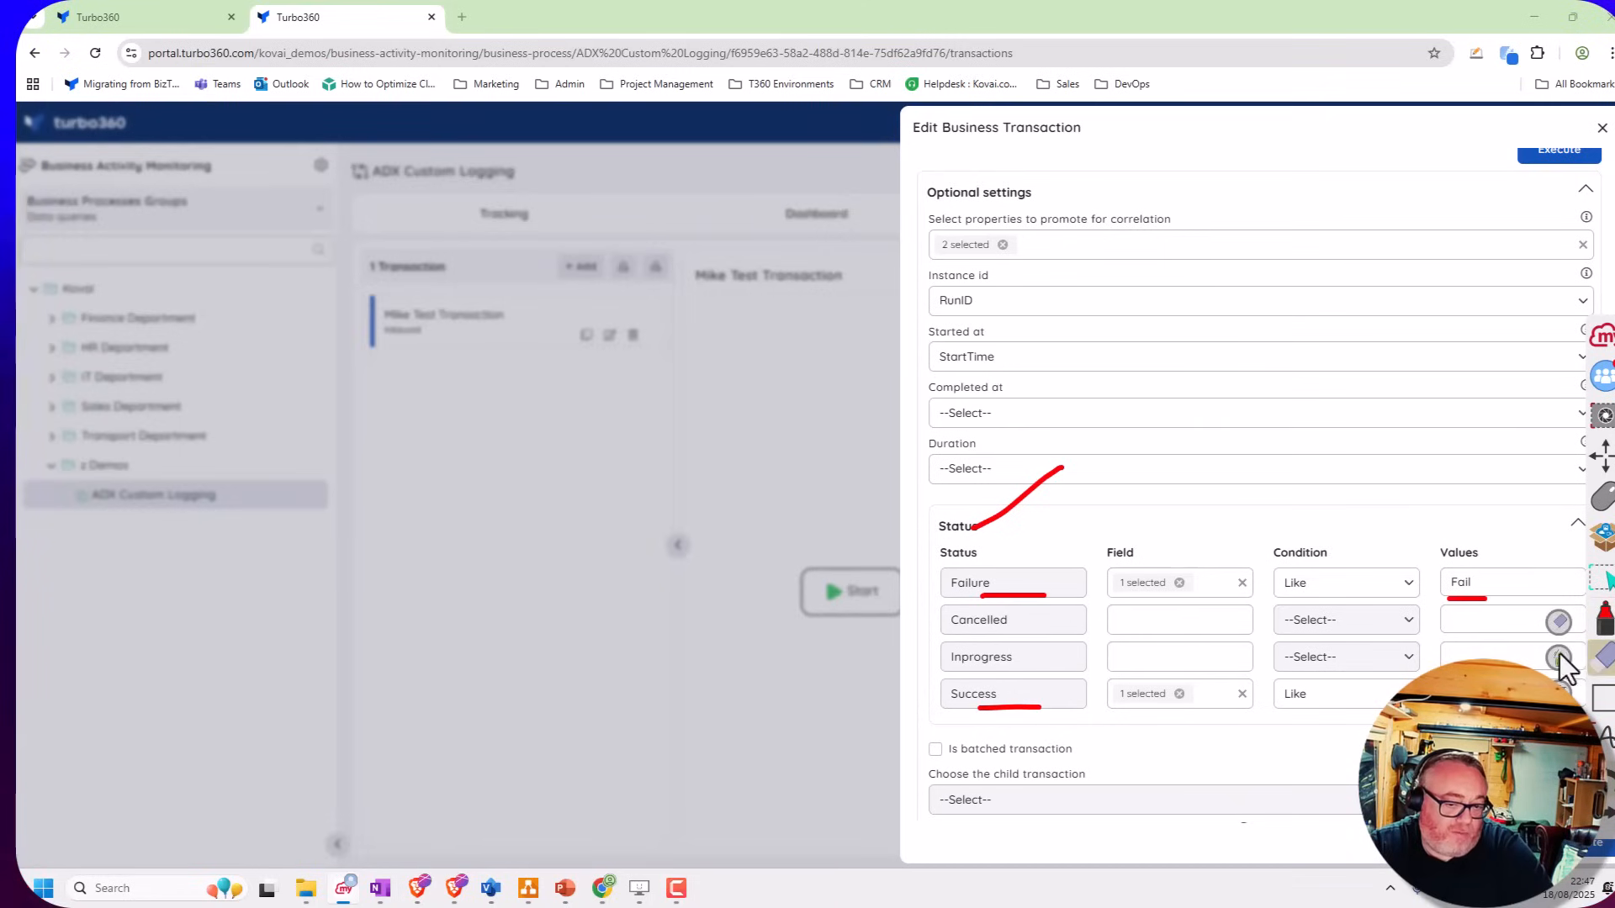
# Confirm TransactionStatus as the Failure status field, then switch to editing the transaction flow
pyautogui.click(1163, 582)
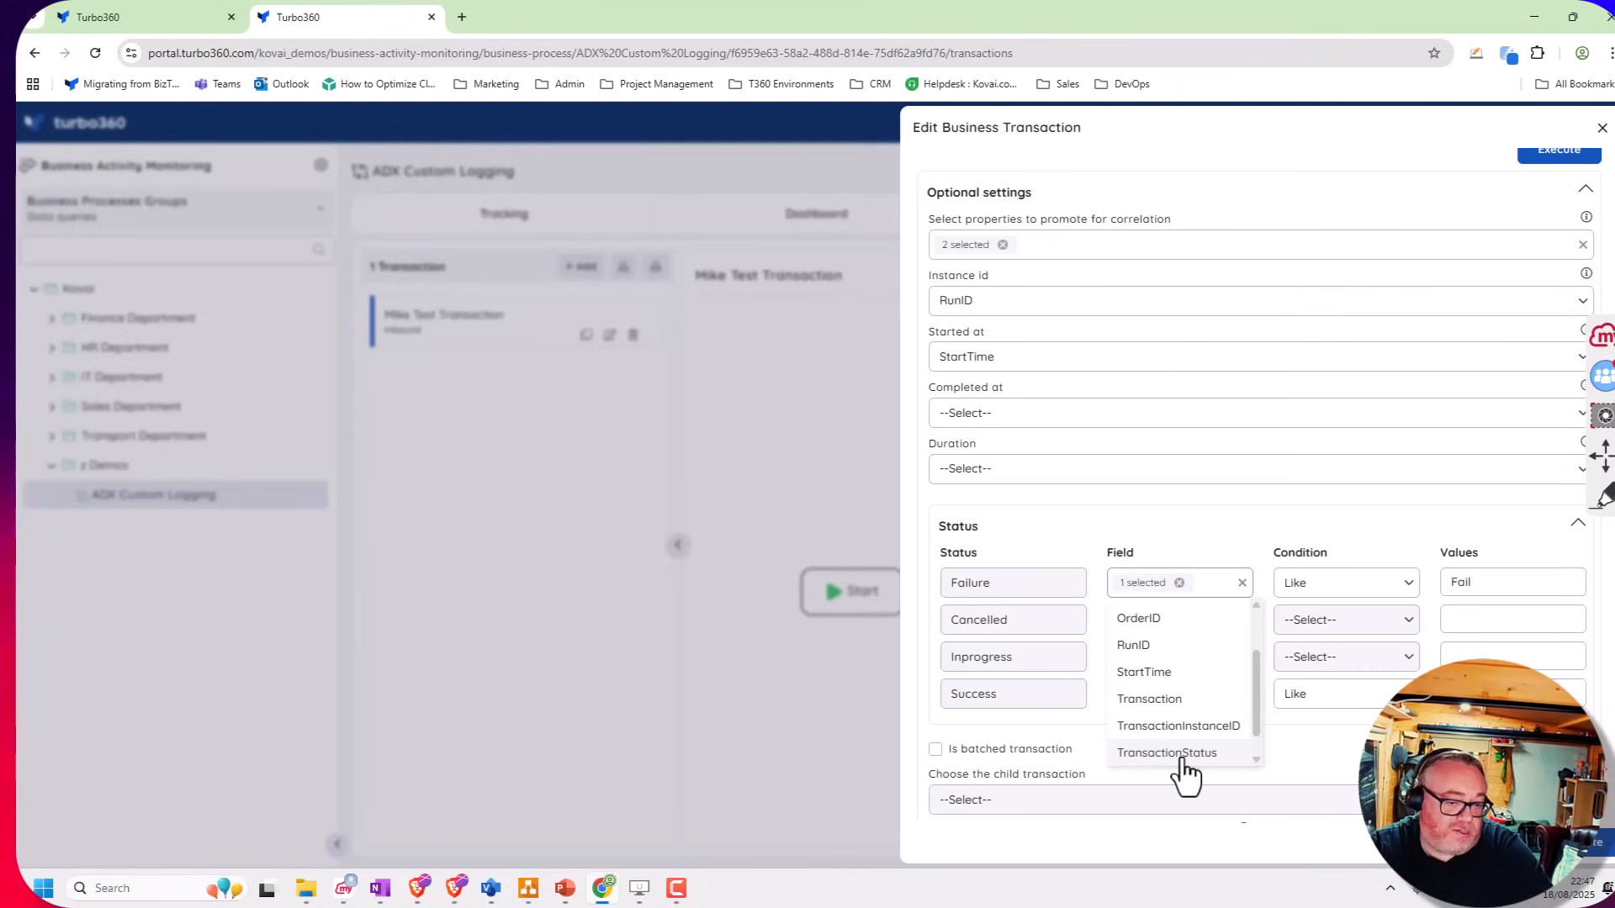
pyautogui.click(1167, 754)
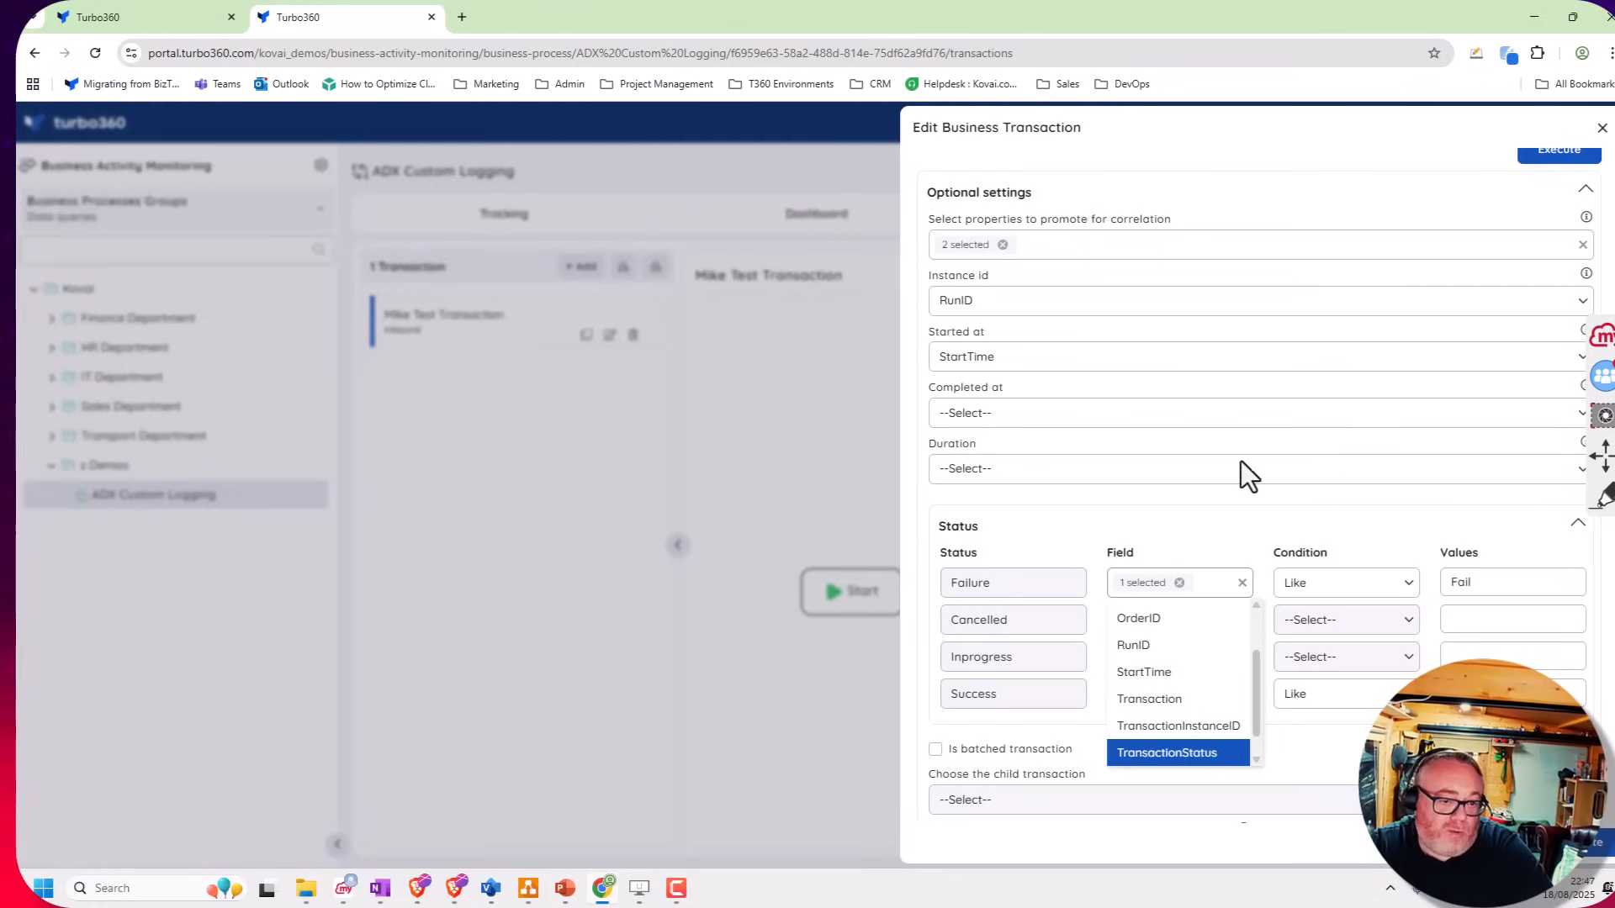
pyautogui.click(1600, 126)
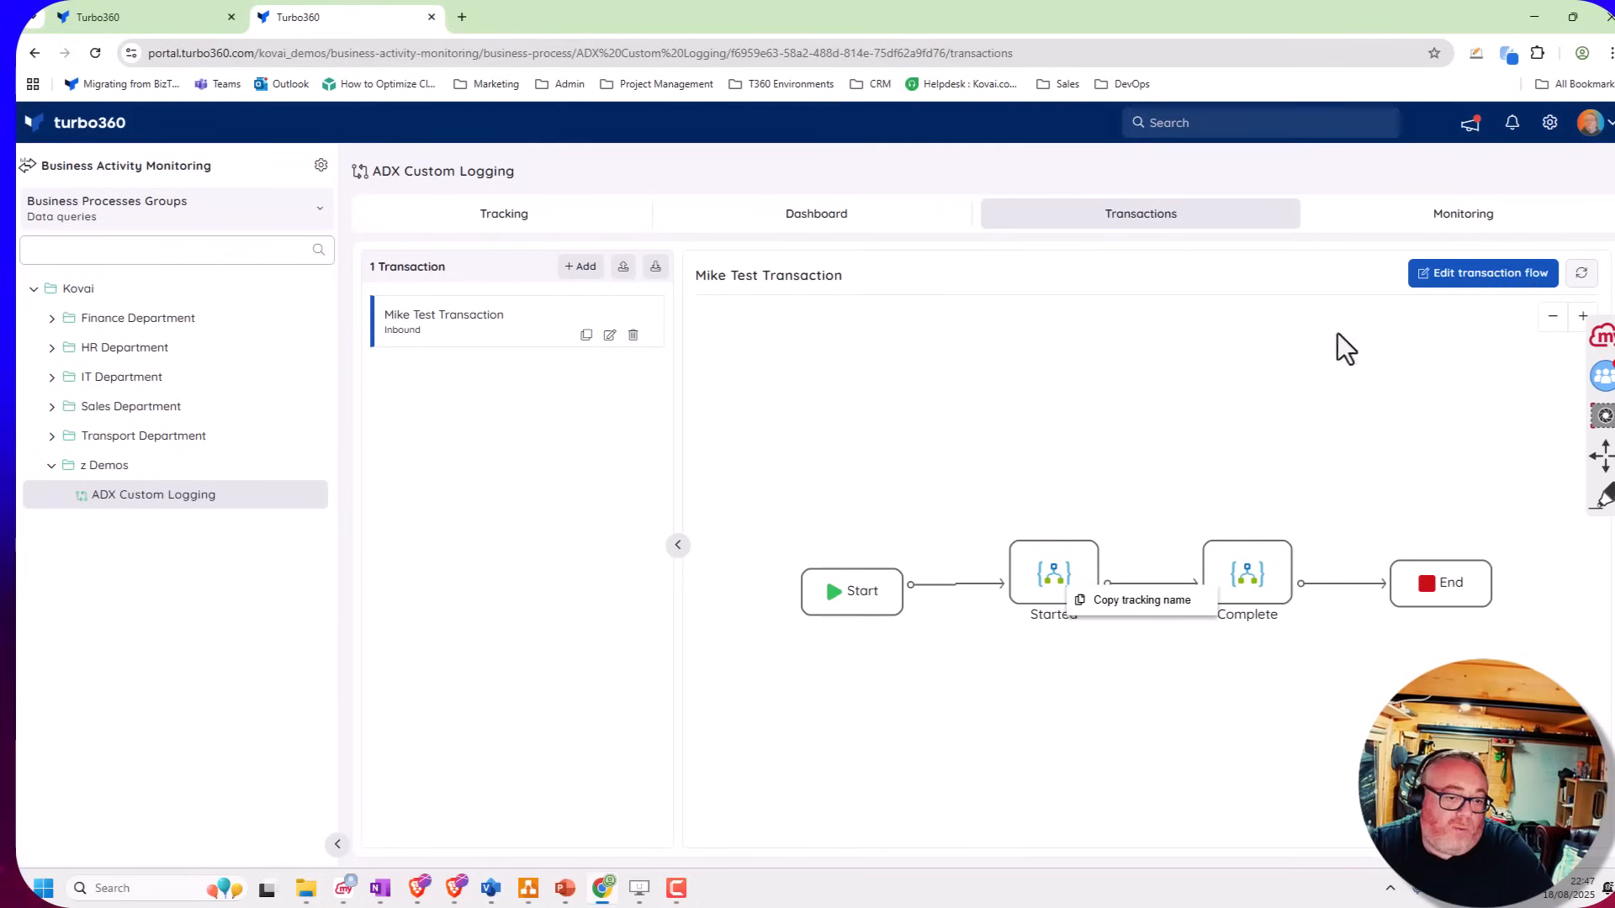
pyautogui.moveTo(1488, 305)
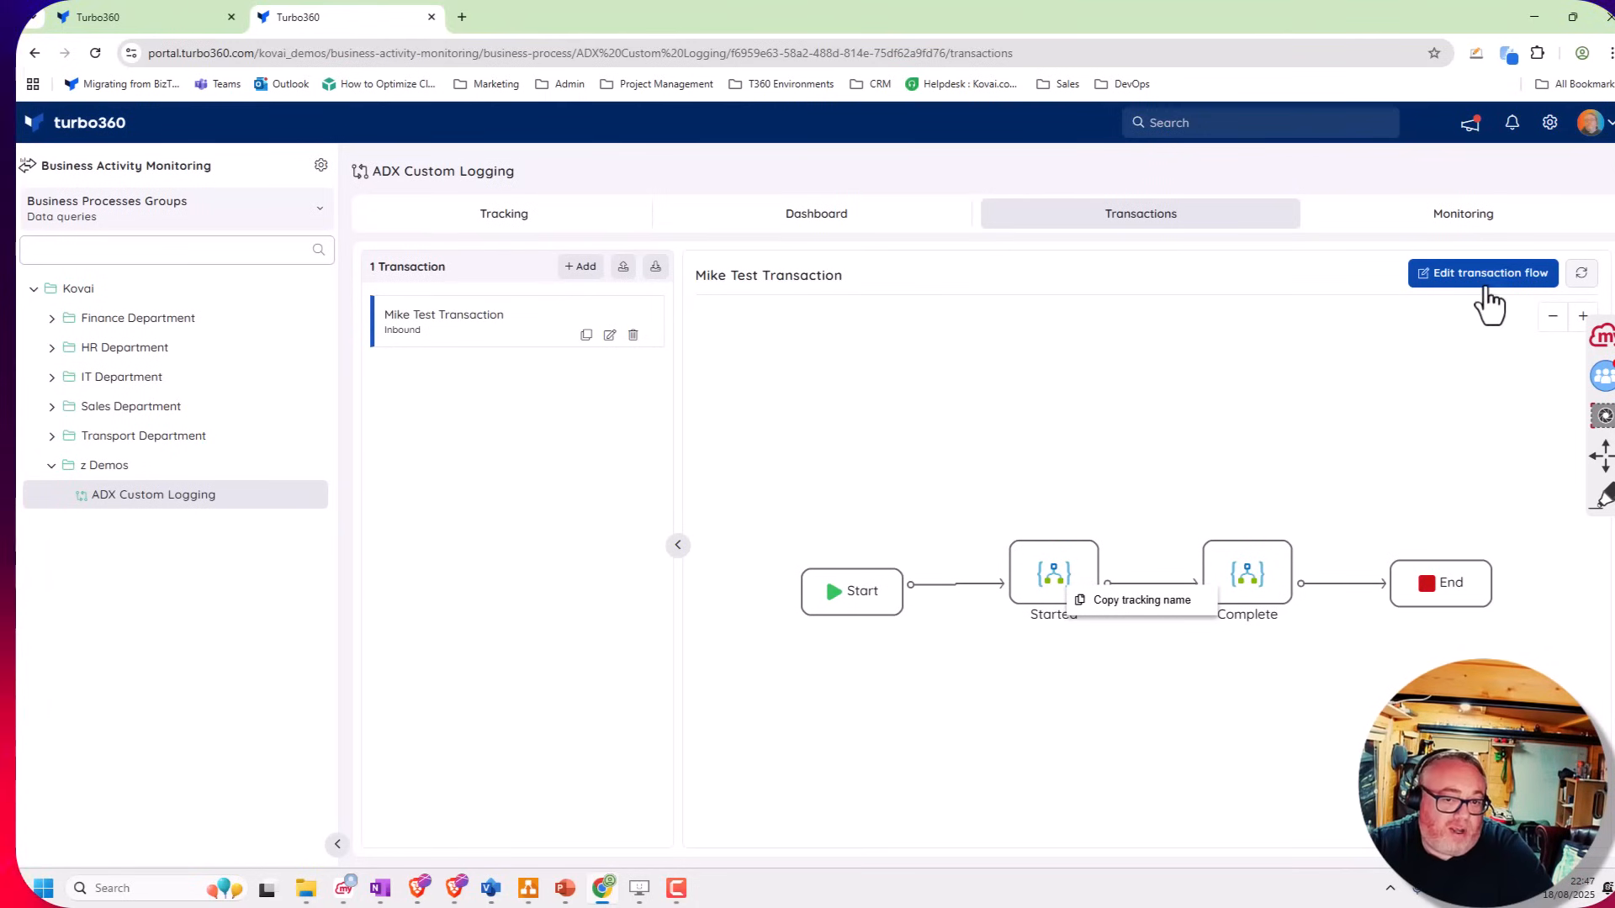
pyautogui.click(1480, 273)
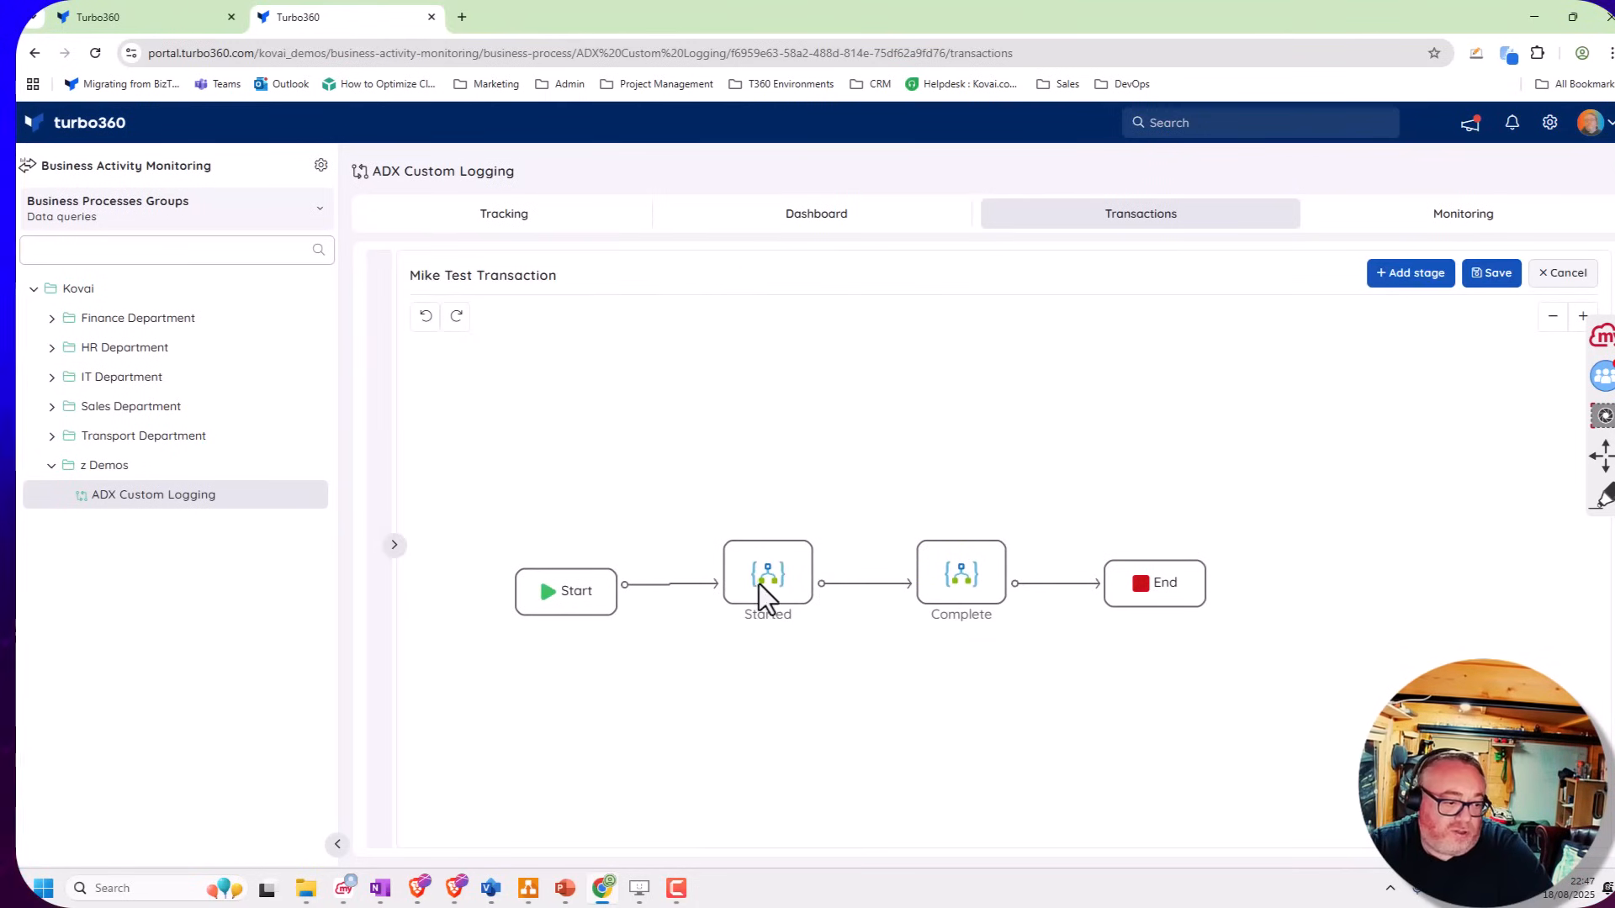
pyautogui.moveTo(793, 587)
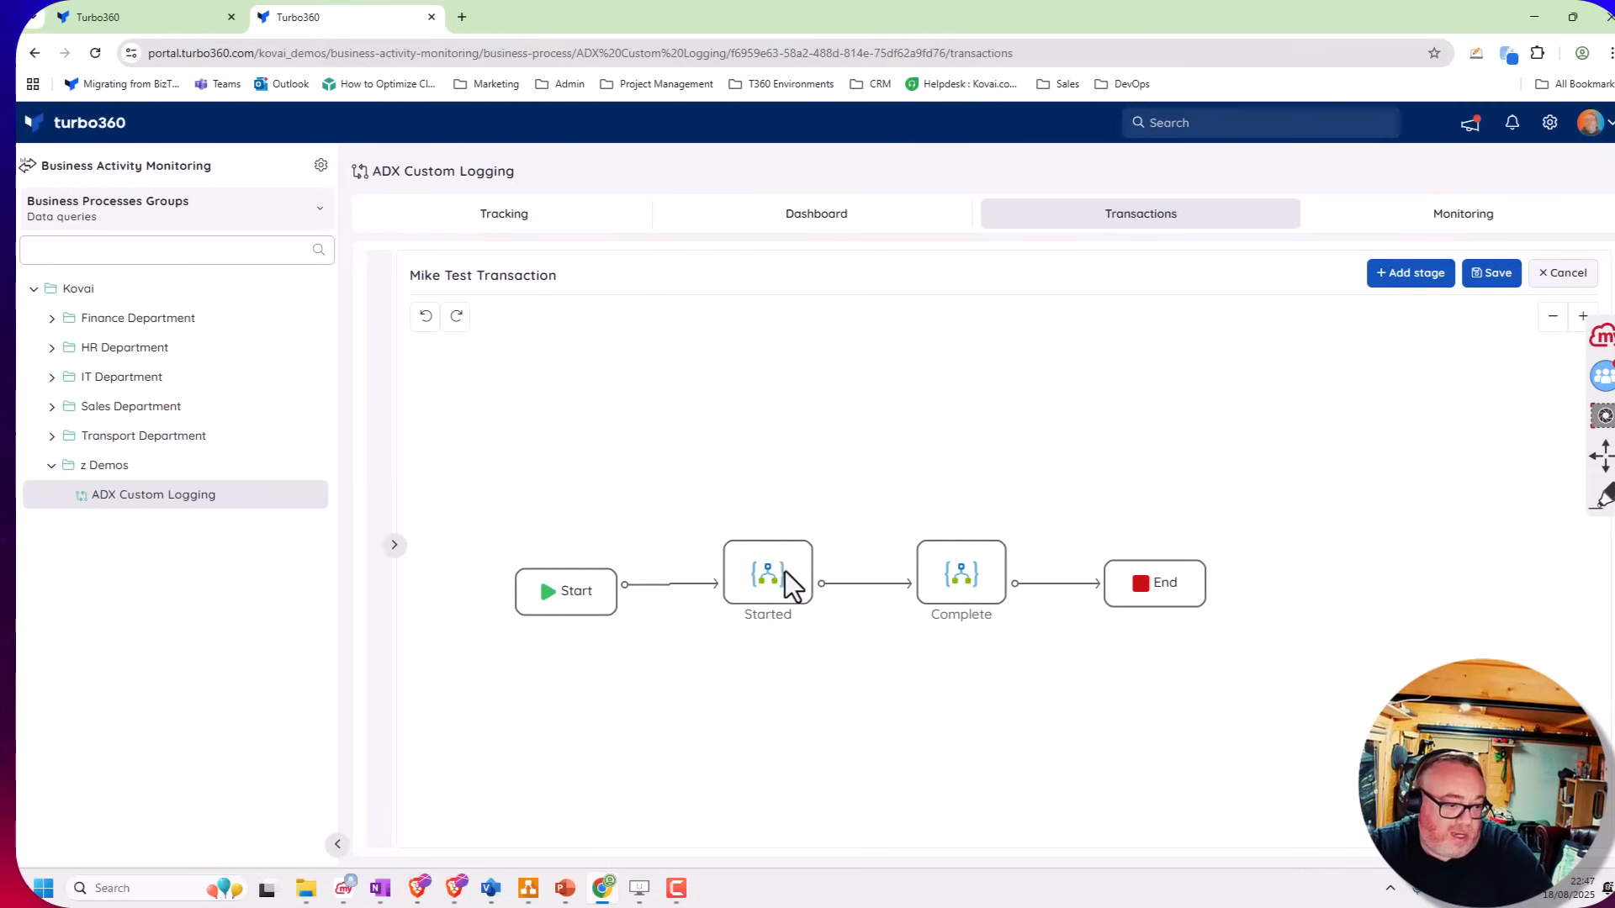
# Create a stage of type Azure data explorer using the ms-blog-adx cluster and CustomLogging database
pyautogui.click(1409, 272)
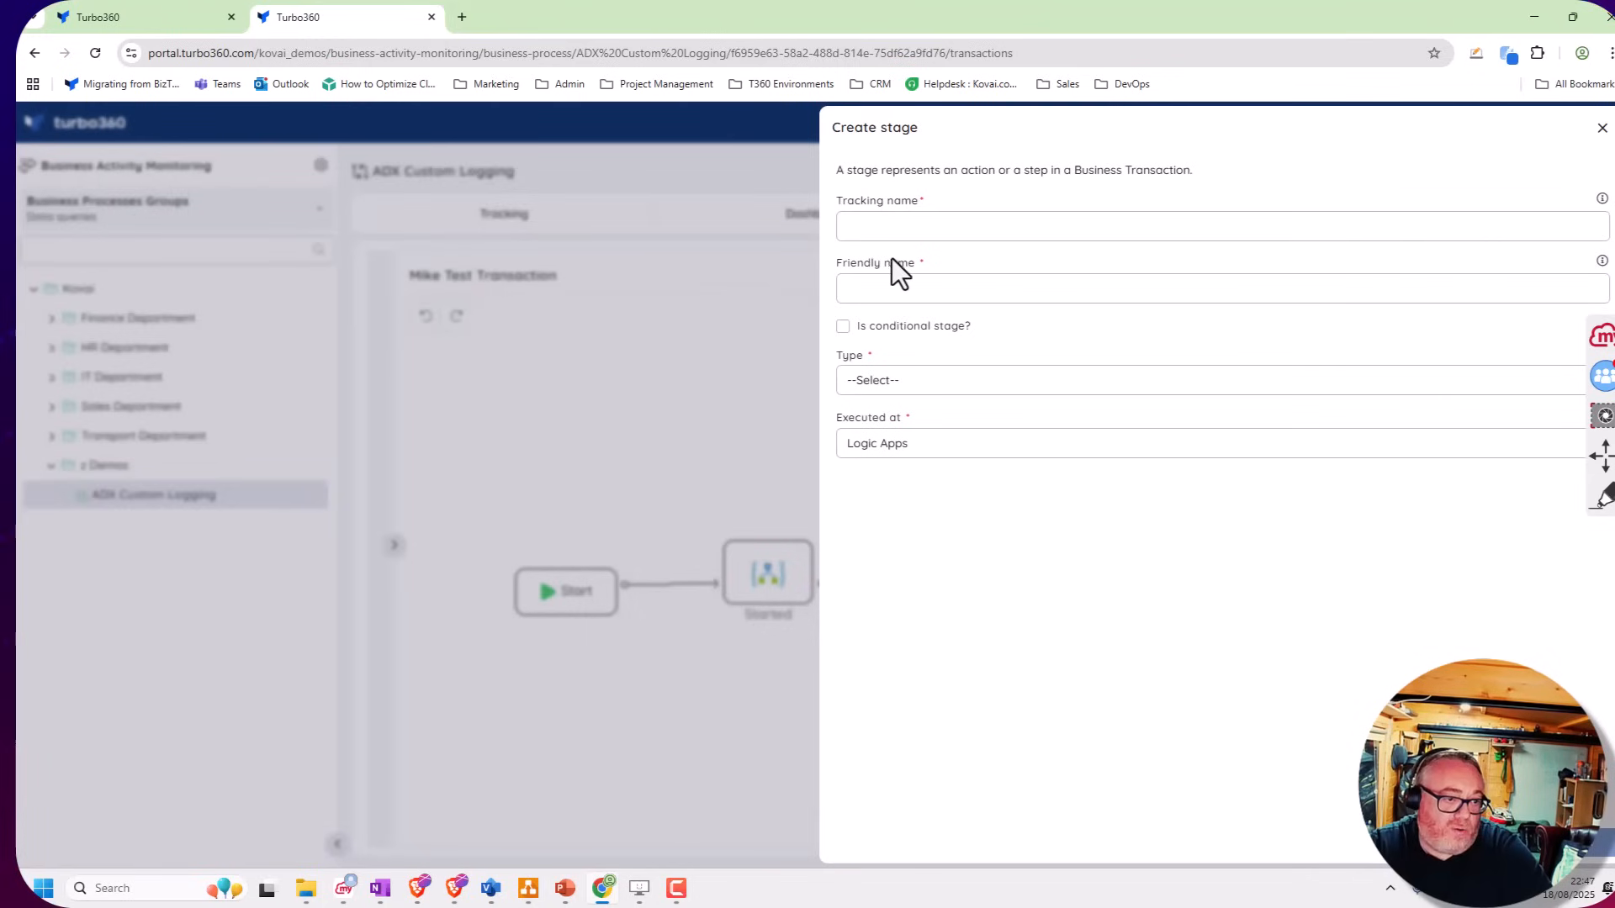
pyautogui.click(1107, 380)
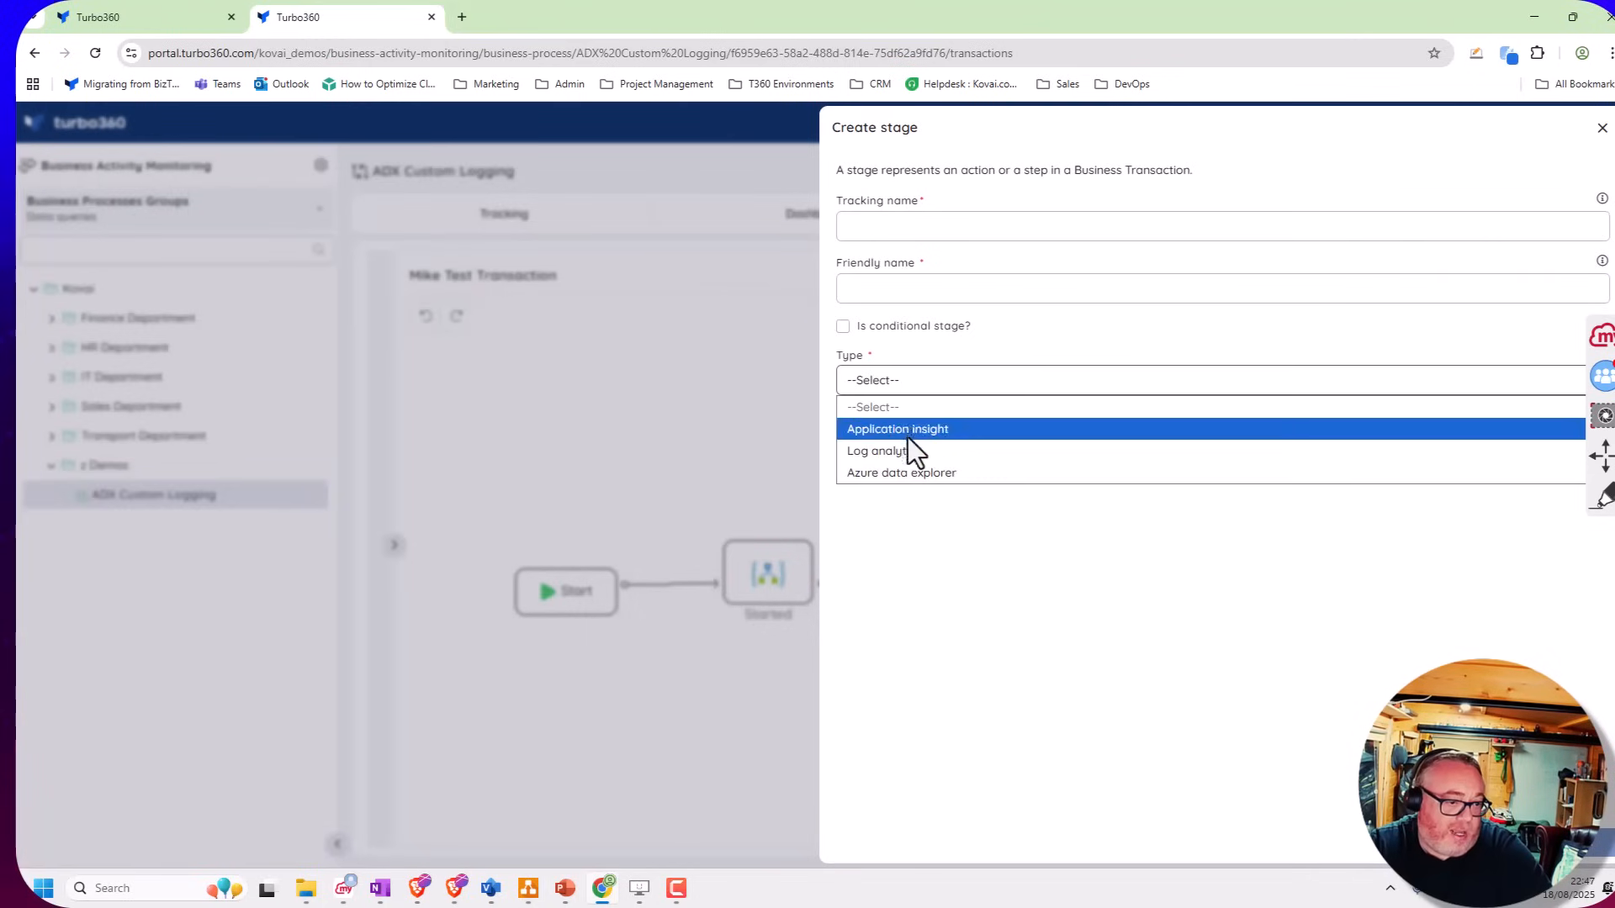
pyautogui.moveTo(900, 473)
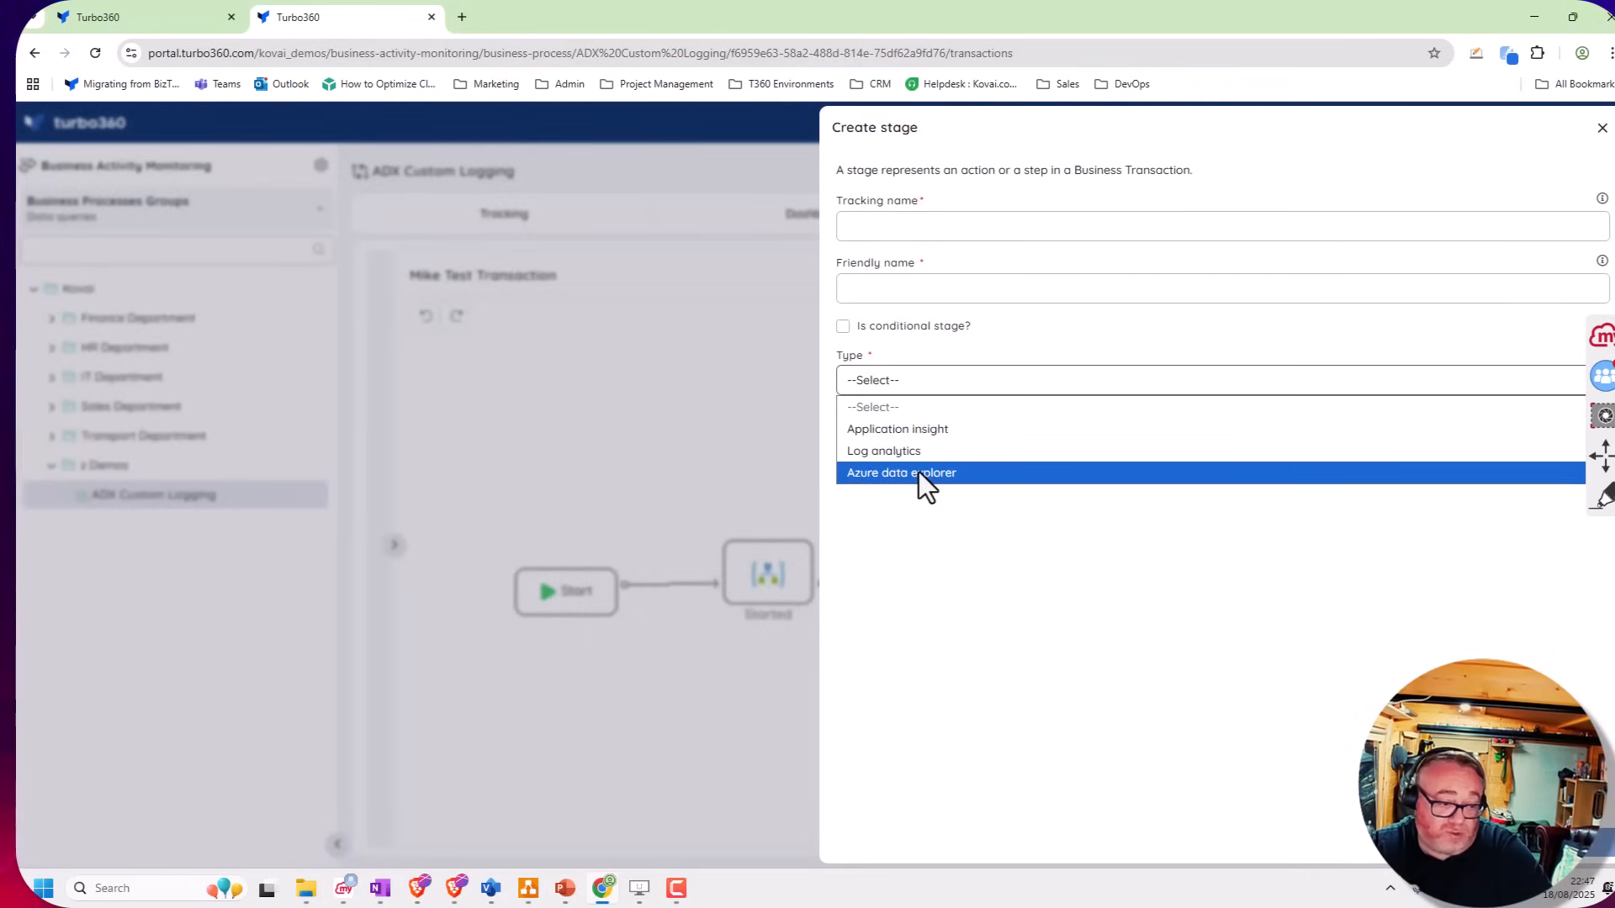
pyautogui.moveTo(897, 451)
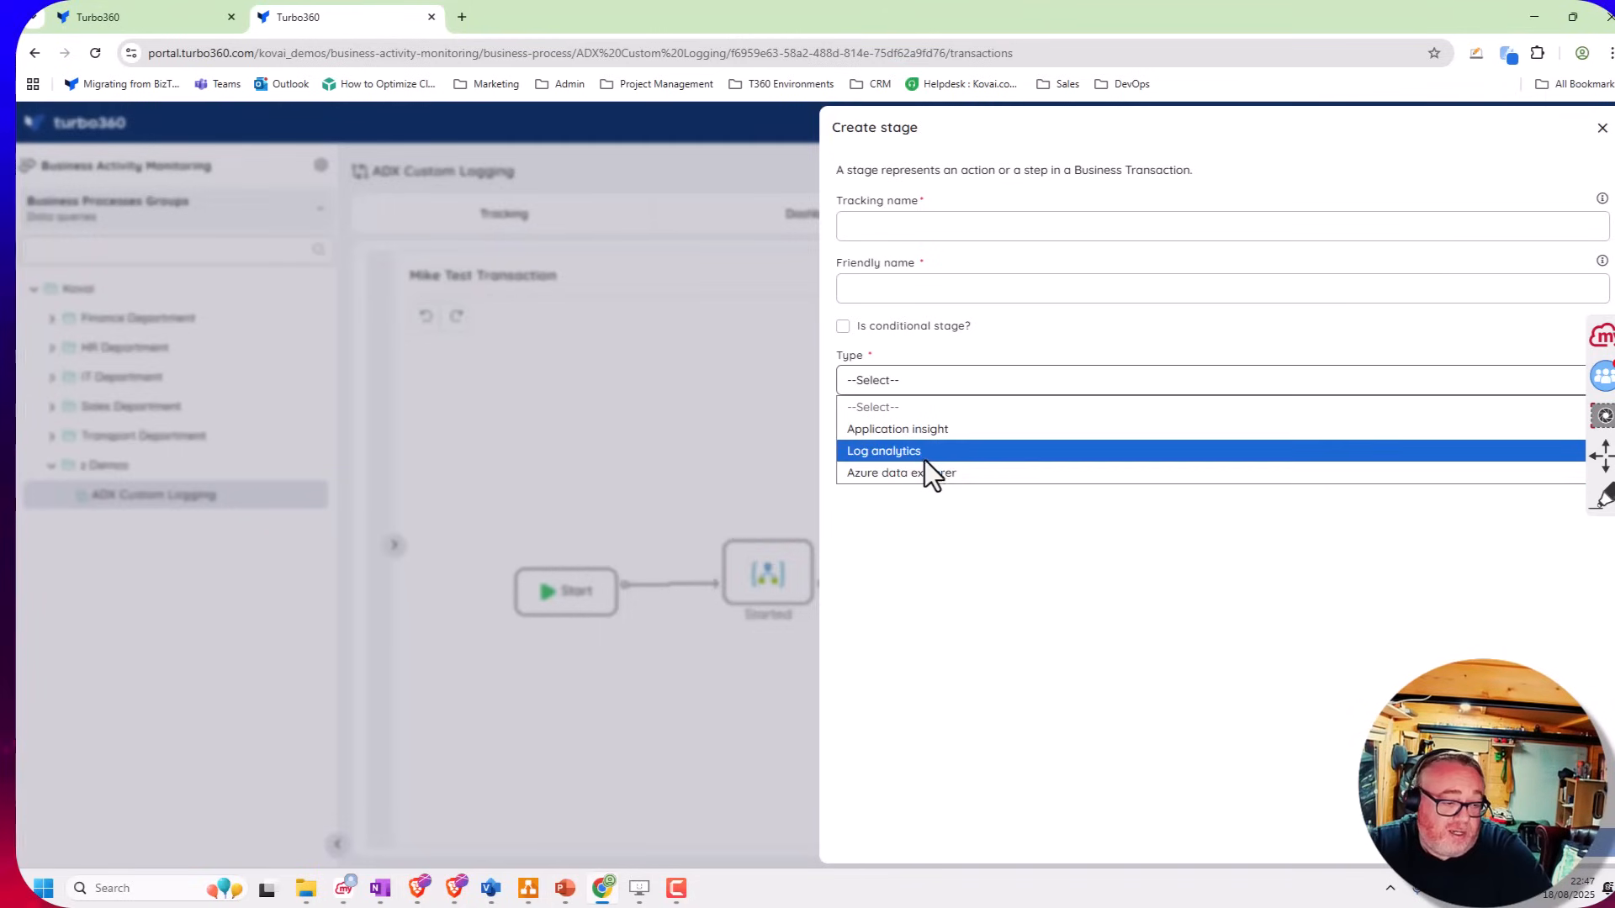
pyautogui.click(899, 472)
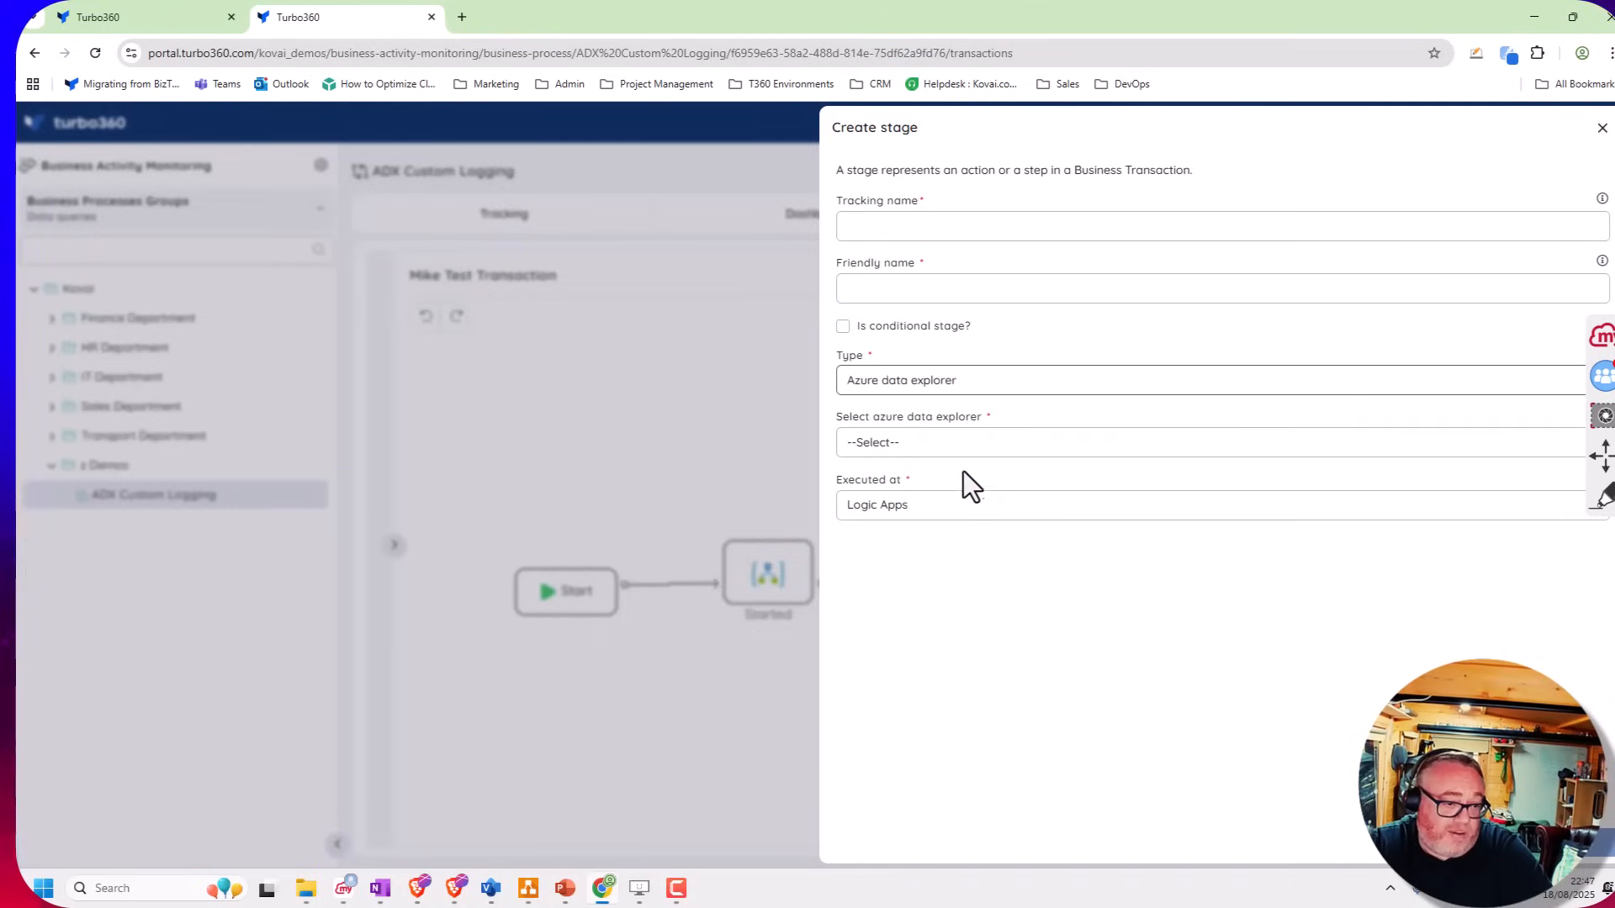
pyautogui.click(1111, 442)
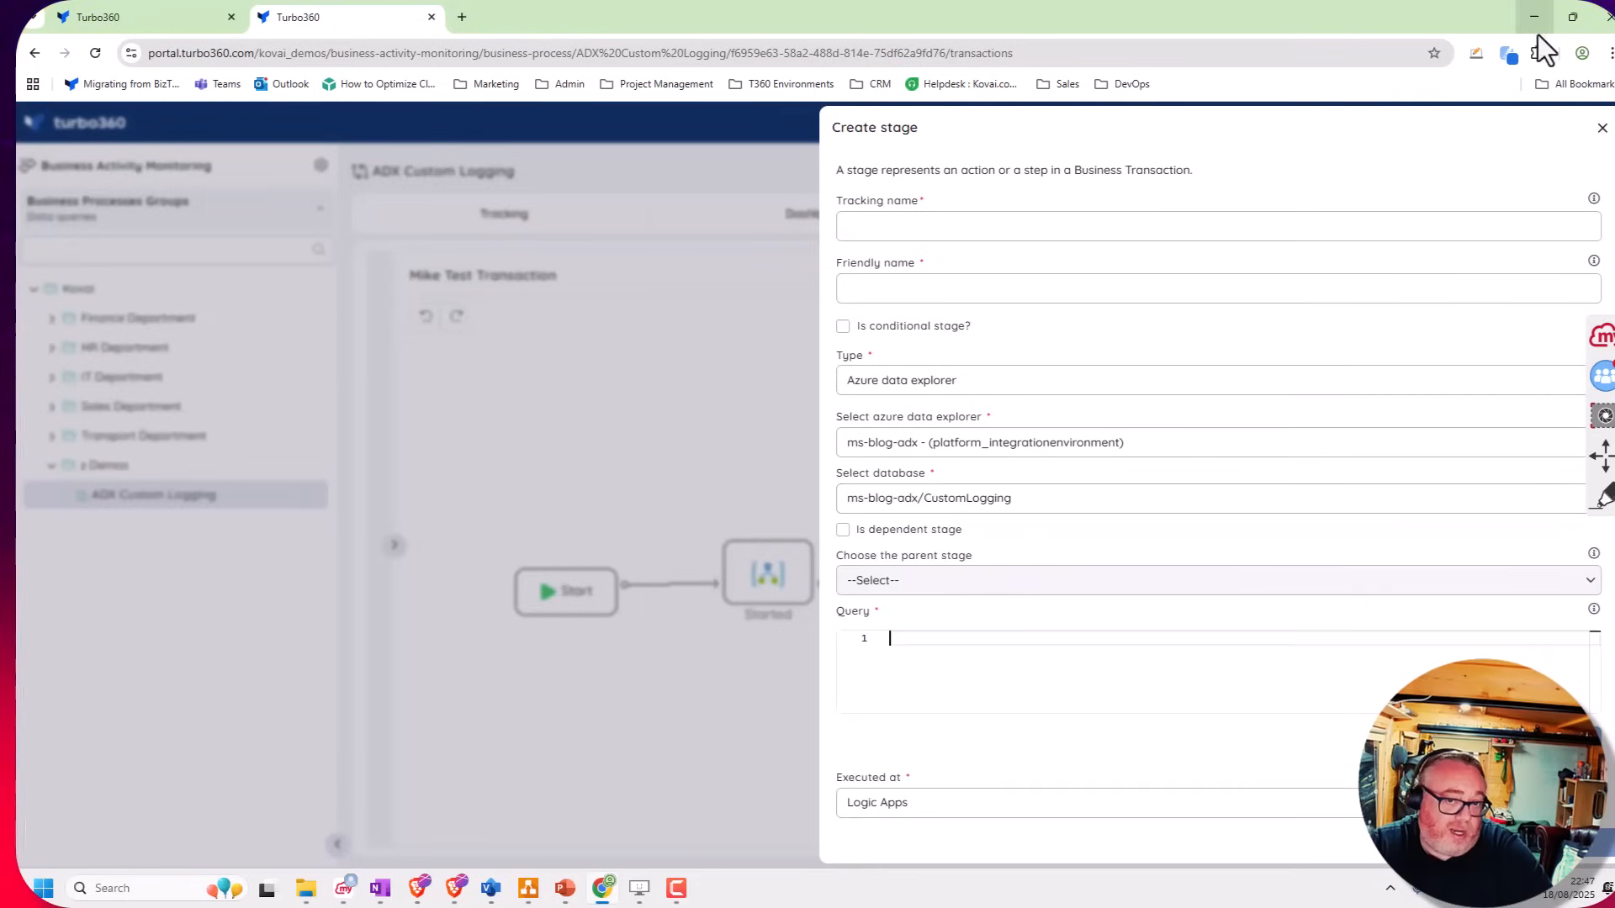
# Edit the Started stage and review its CustomLogging query and Failure/Success status rules
pyautogui.rightClick(767, 582)
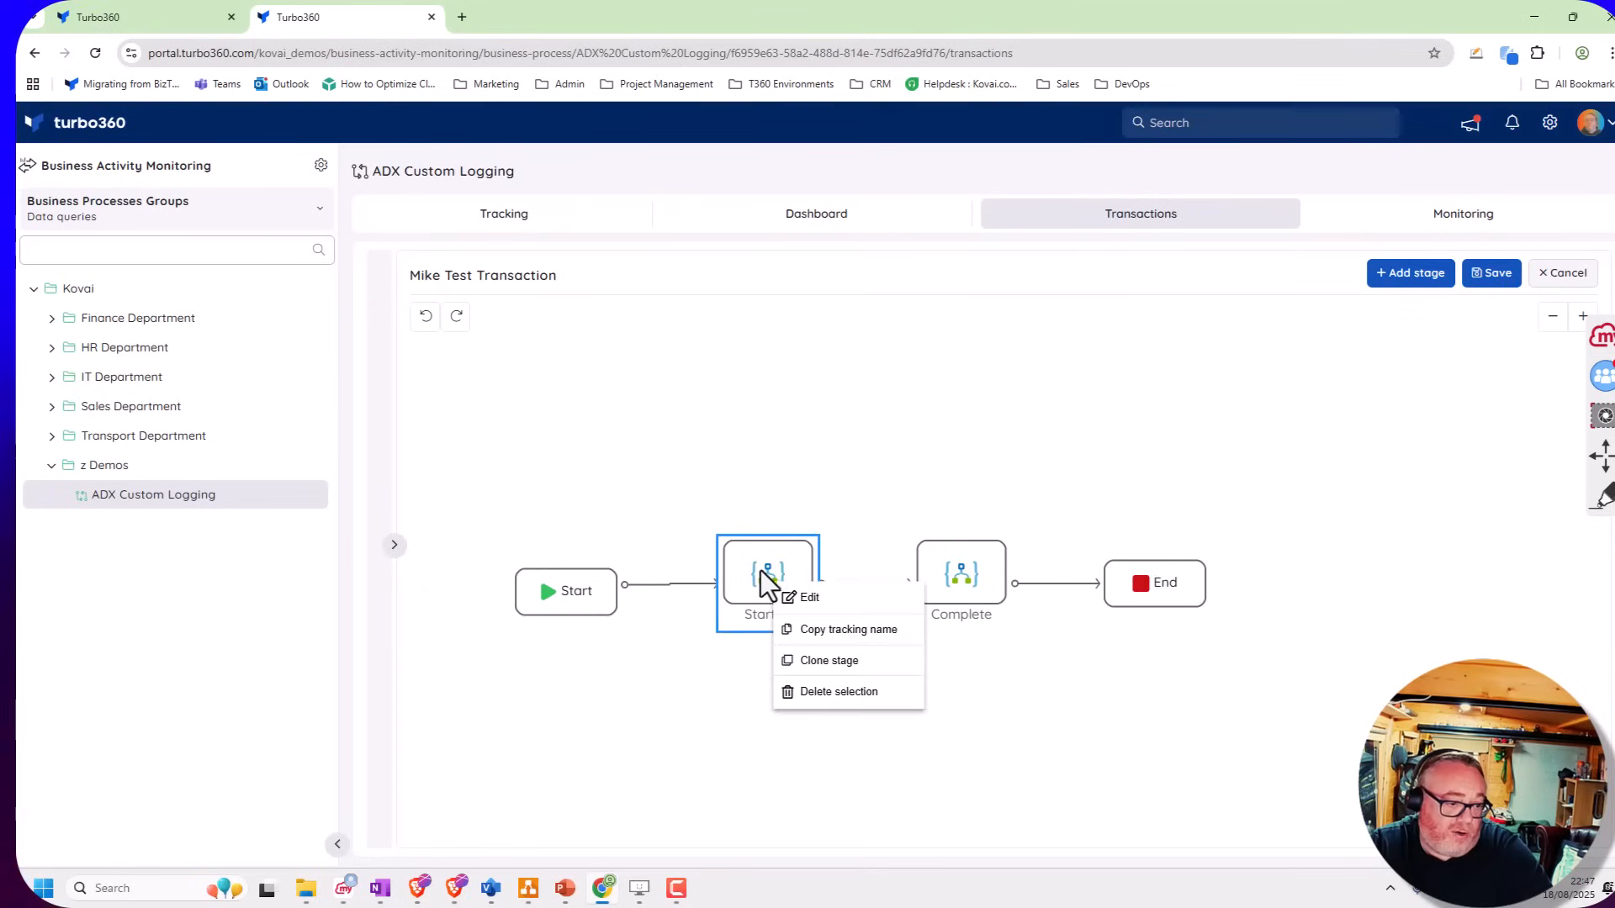
pyautogui.click(809, 597)
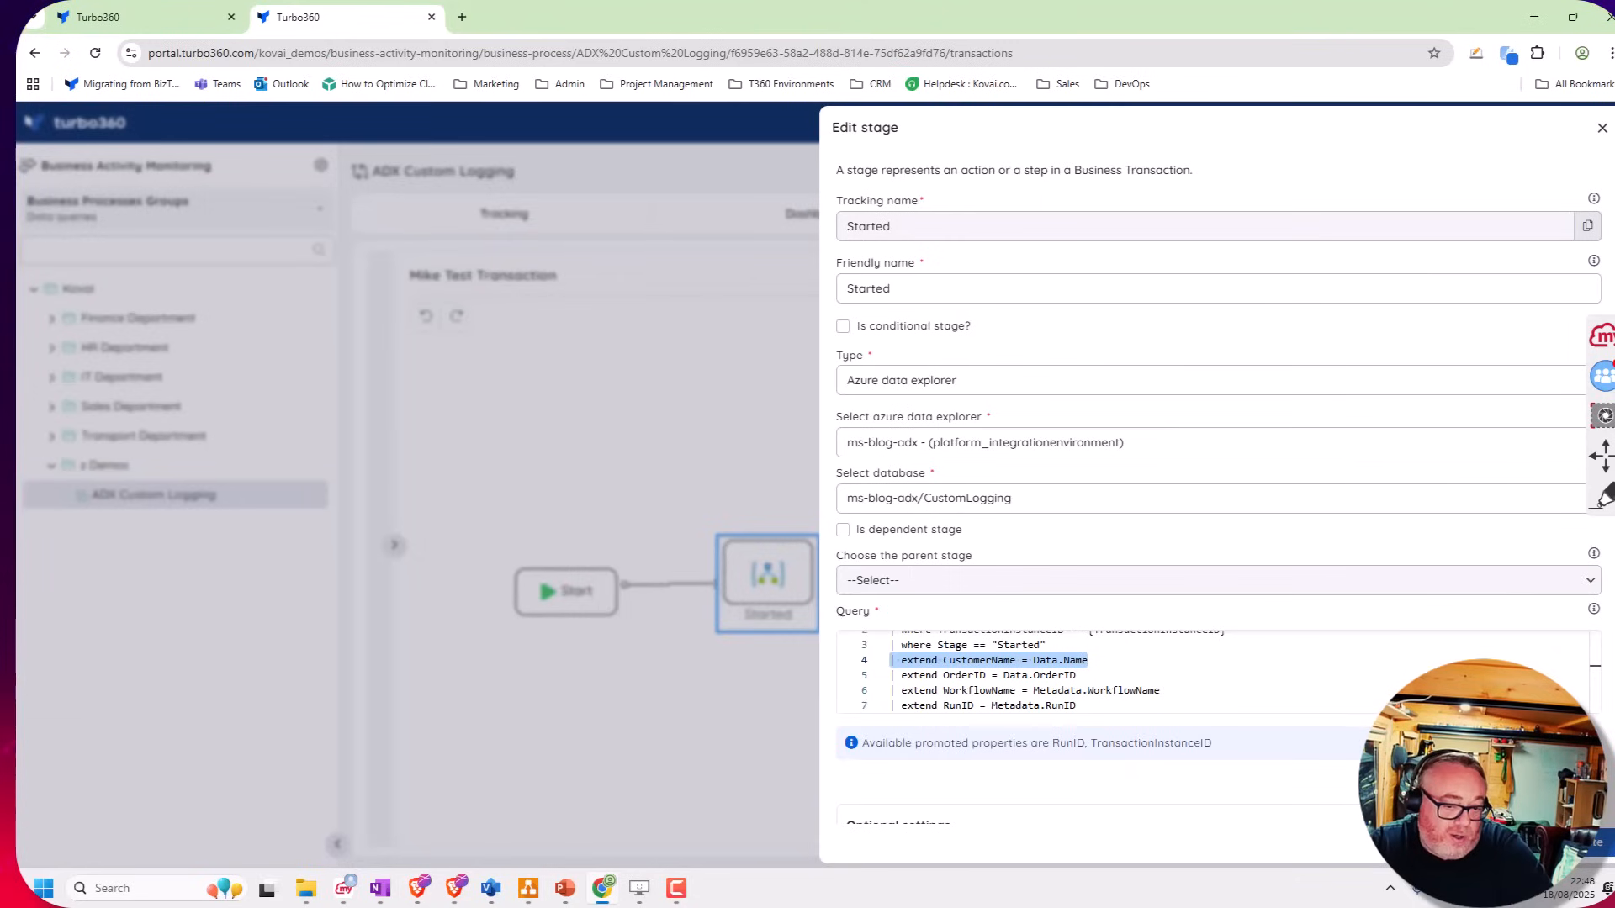
pyautogui.scroll(-3)
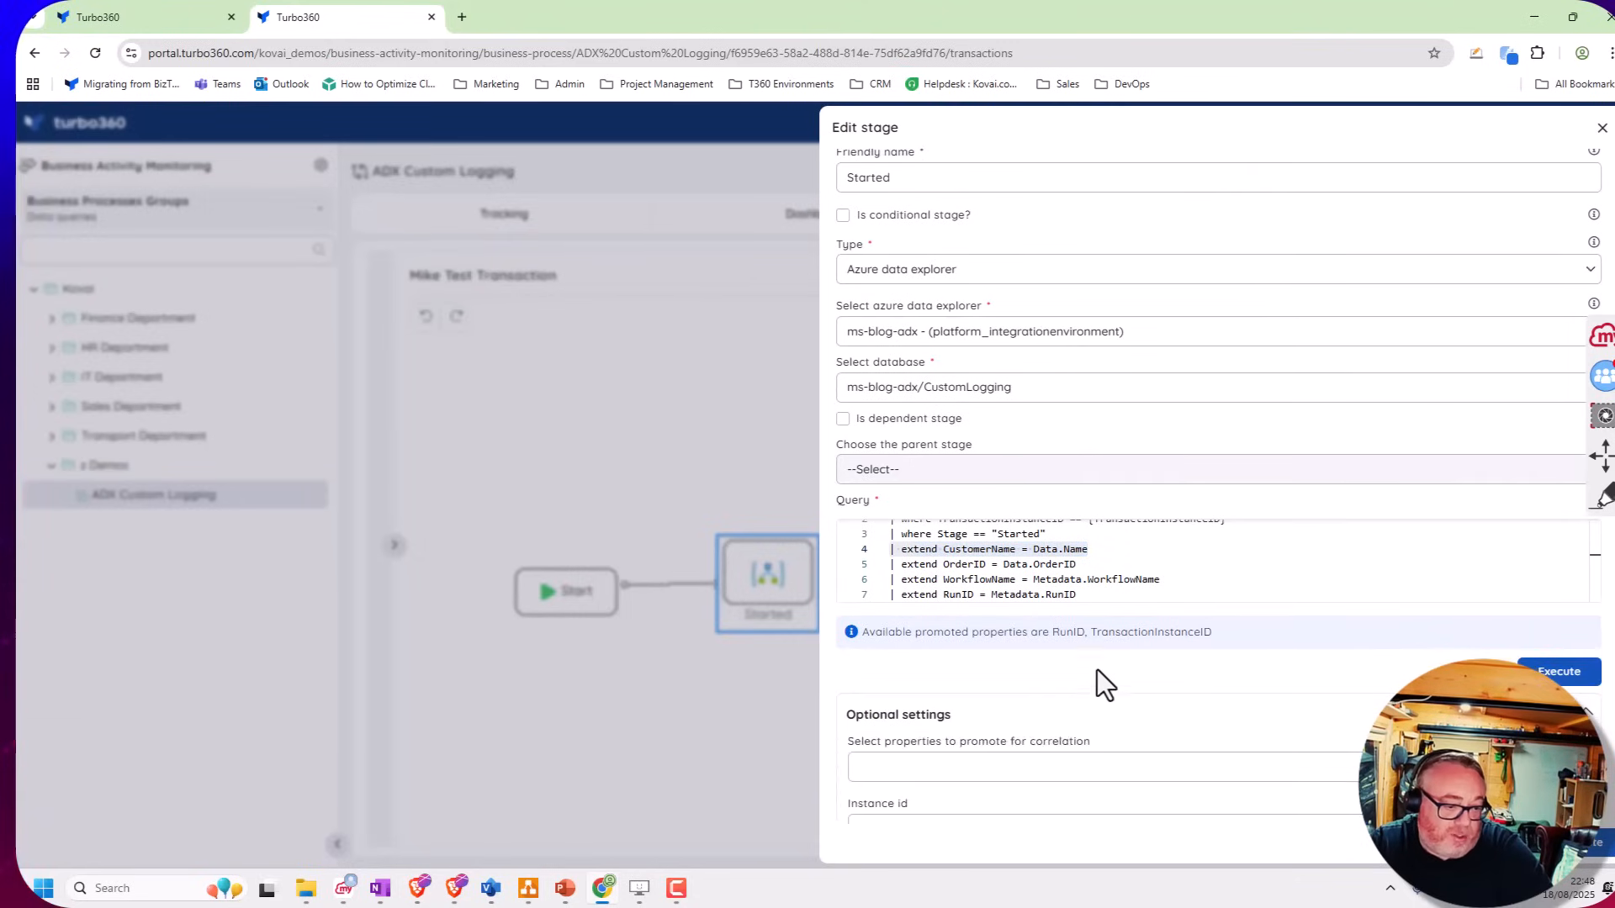
pyautogui.scroll(-3)
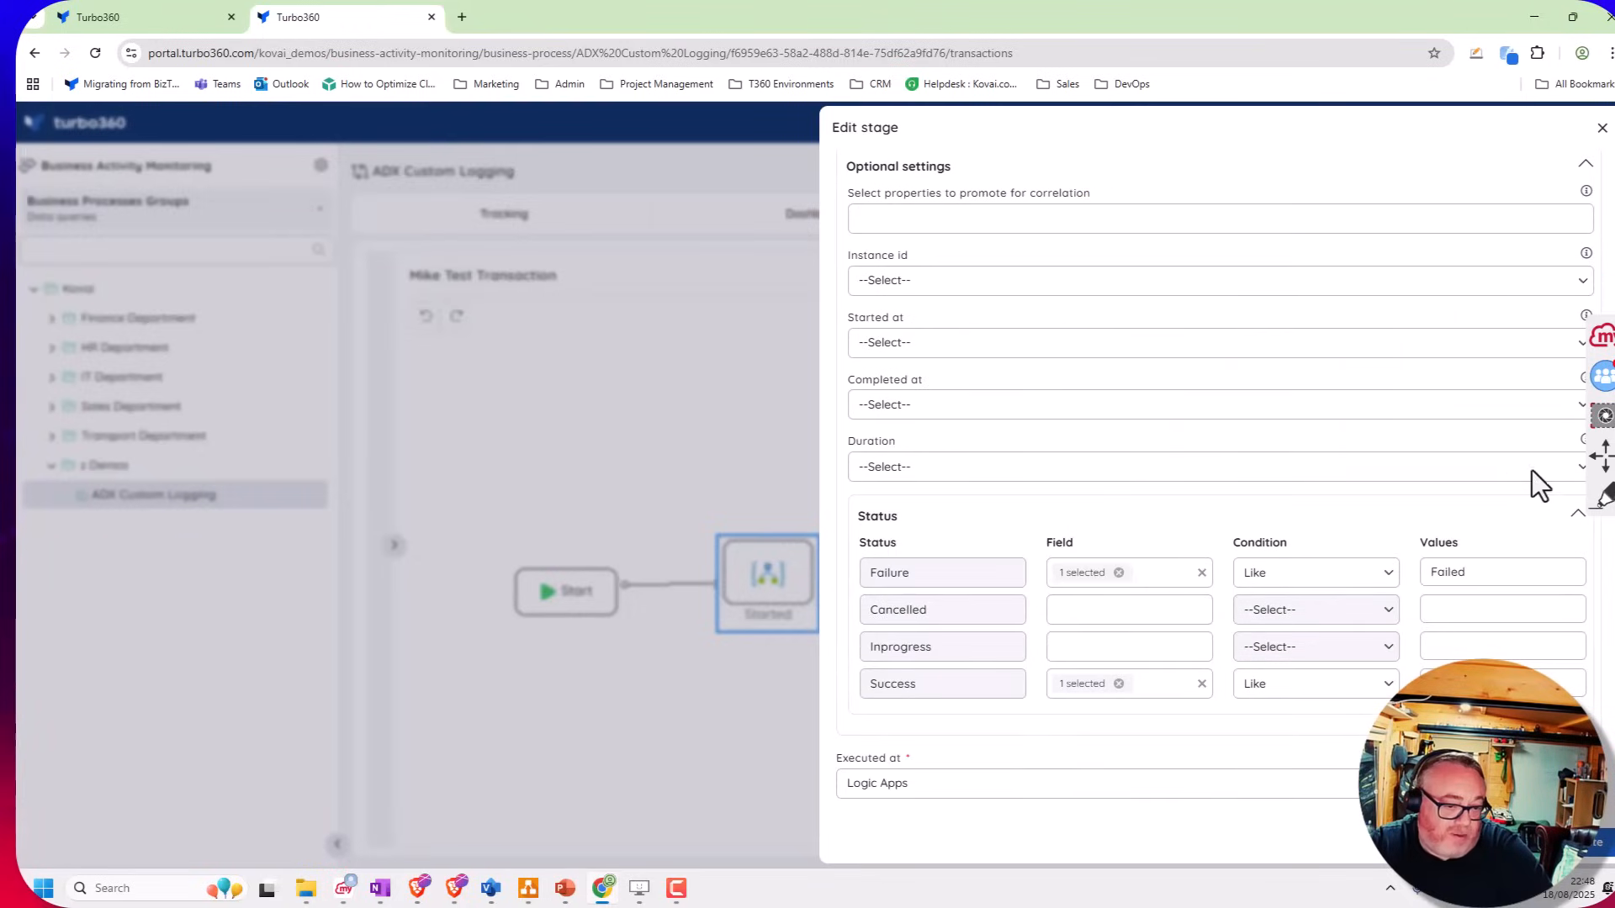
pyautogui.moveTo(1334, 646)
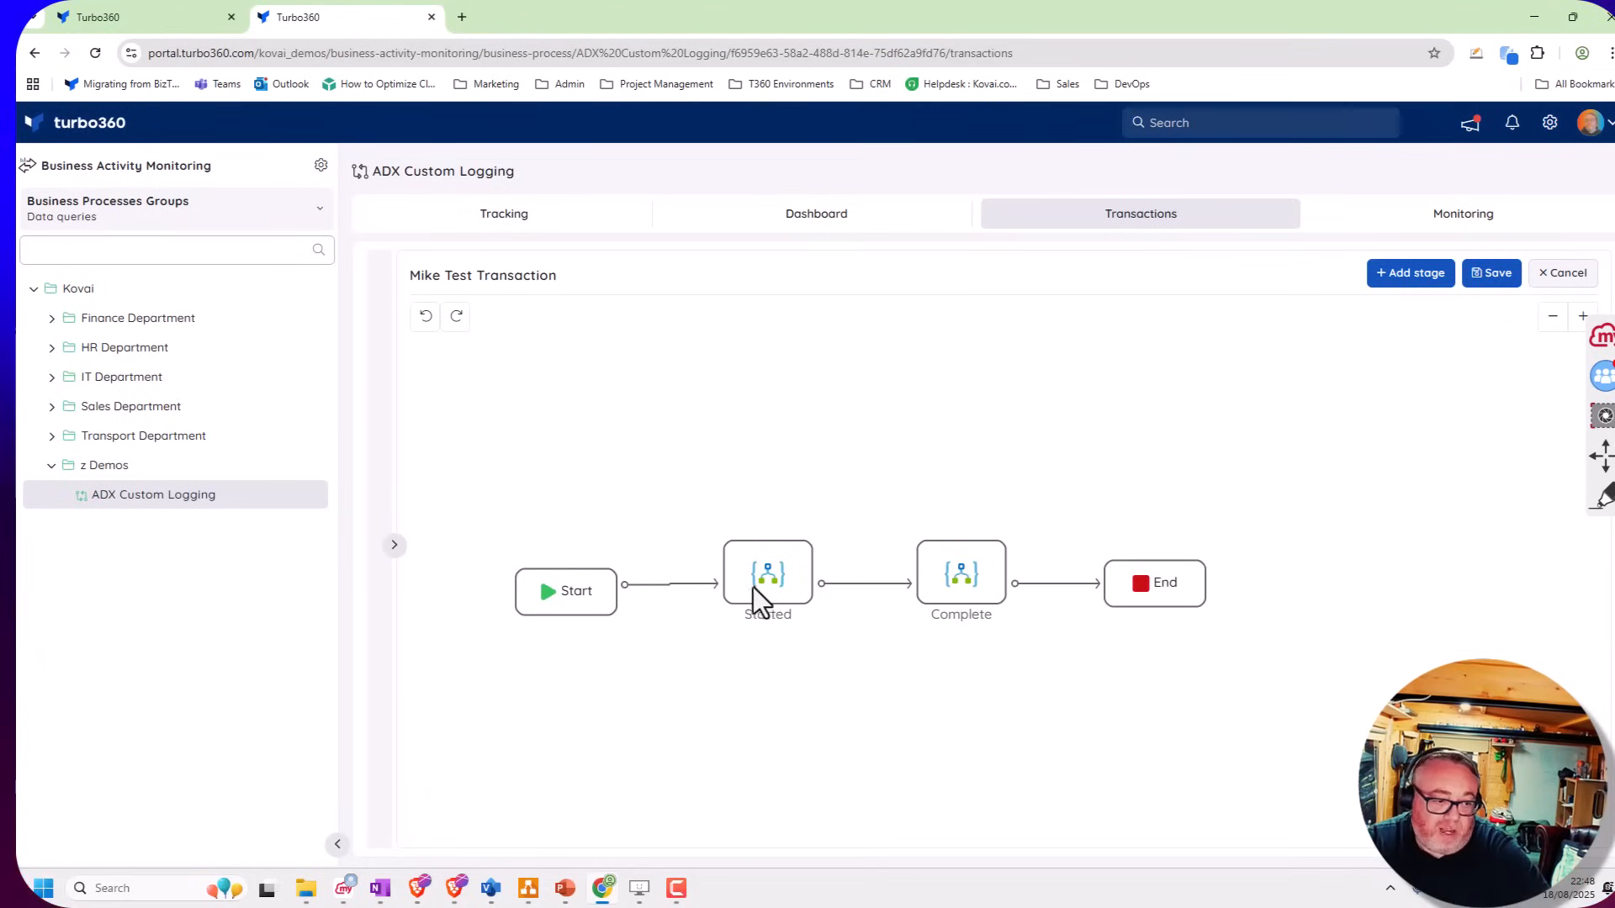
pyautogui.moveTo(975, 595)
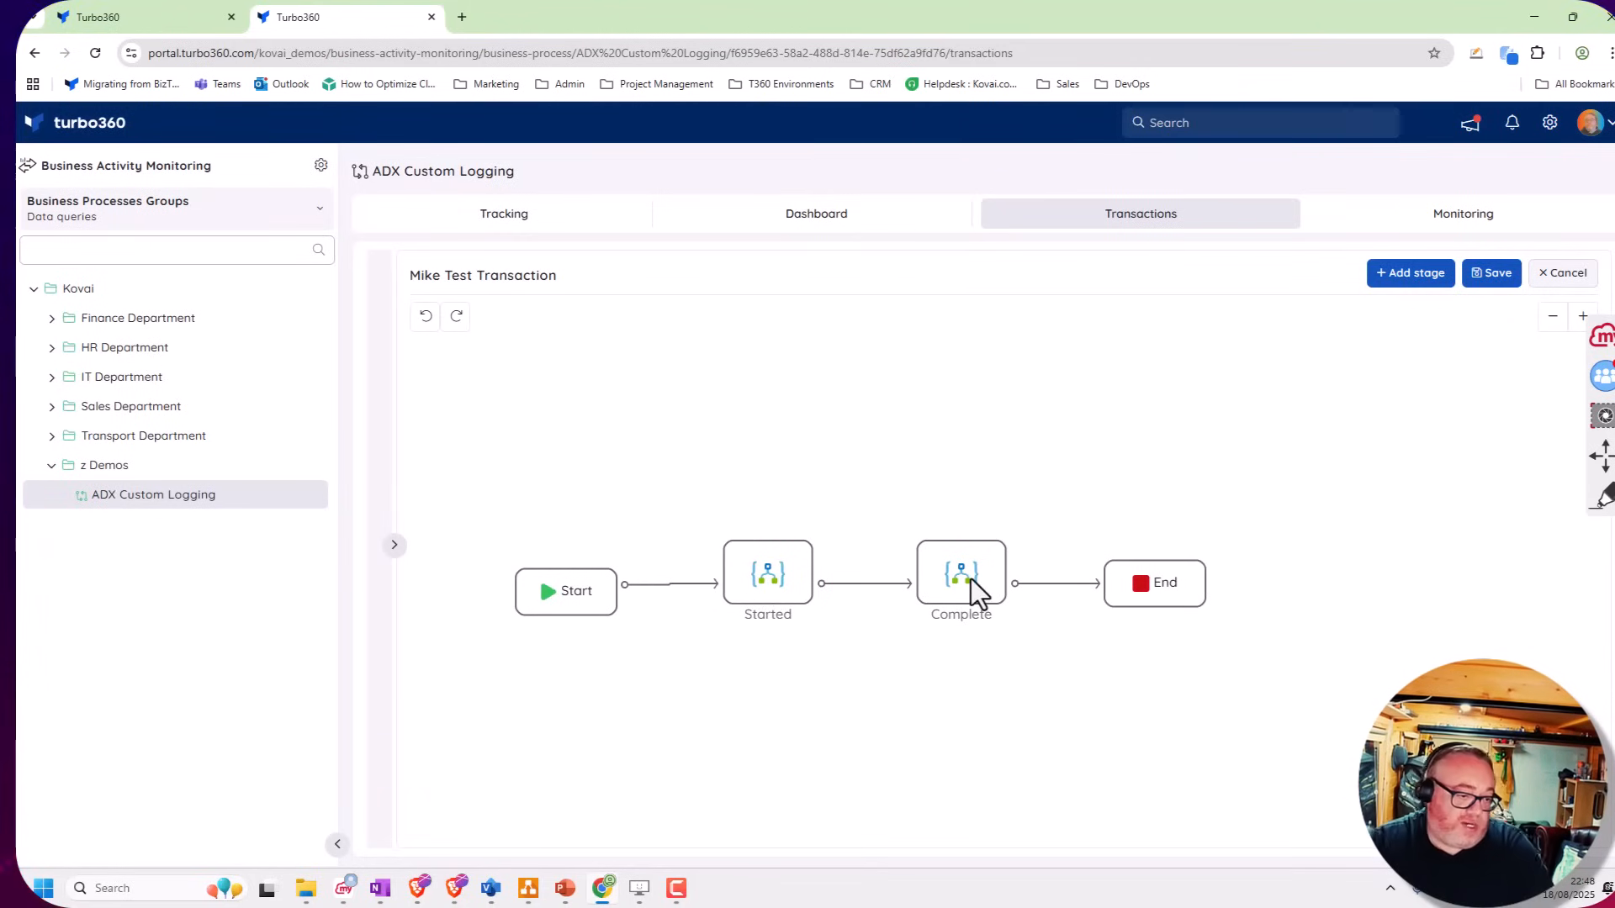
pyautogui.moveTo(787, 565)
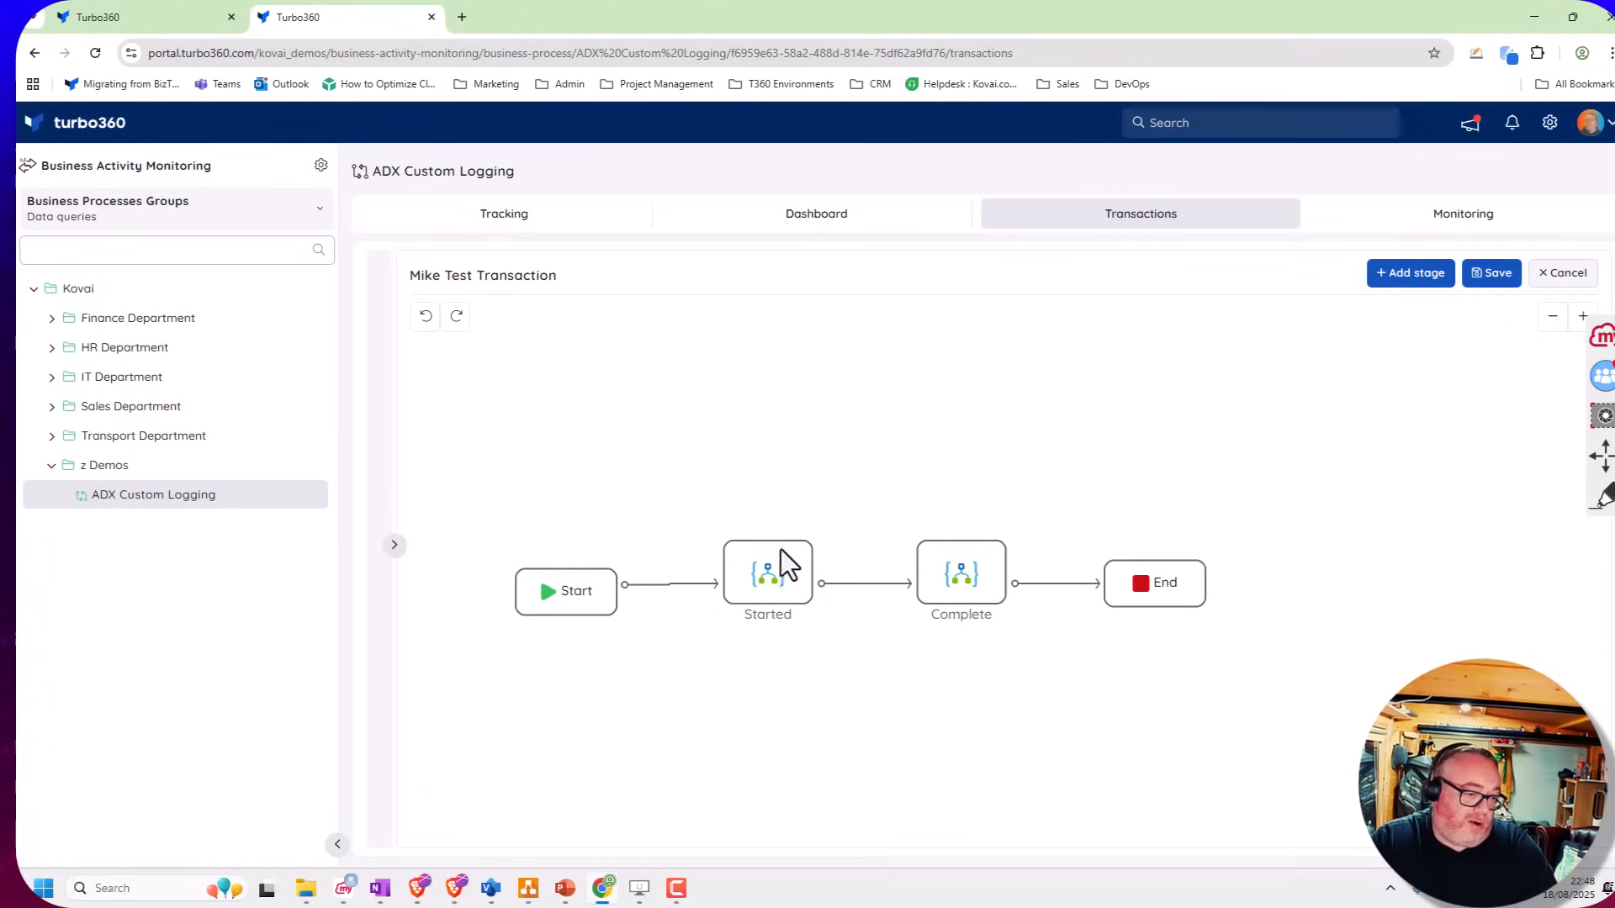
pyautogui.moveTo(976, 553)
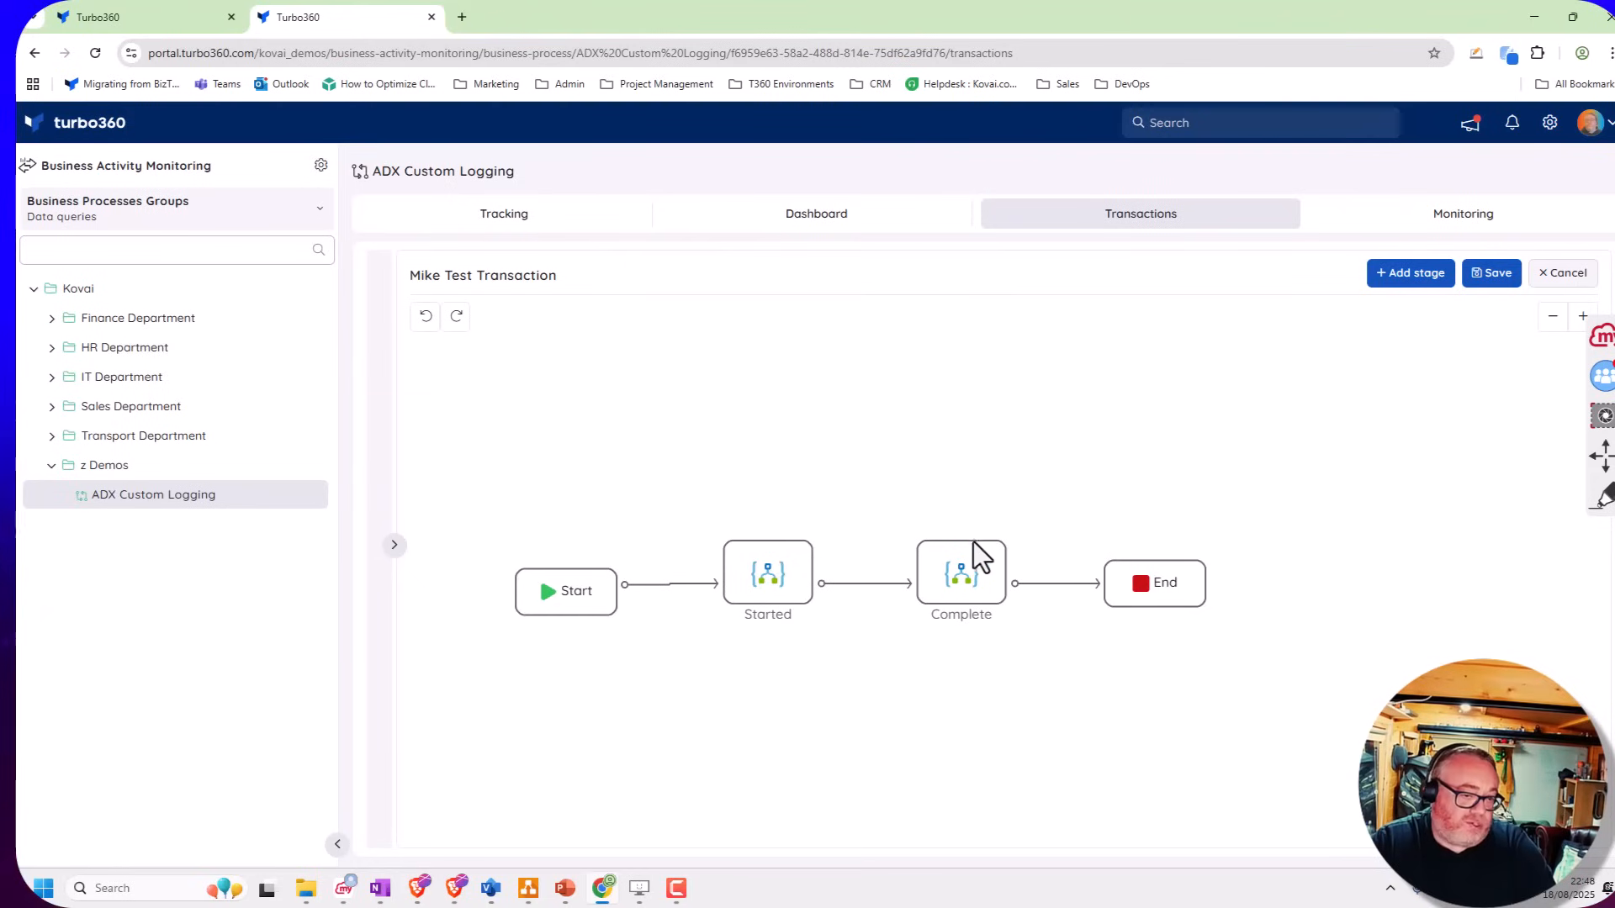
pyautogui.moveTo(1017, 493)
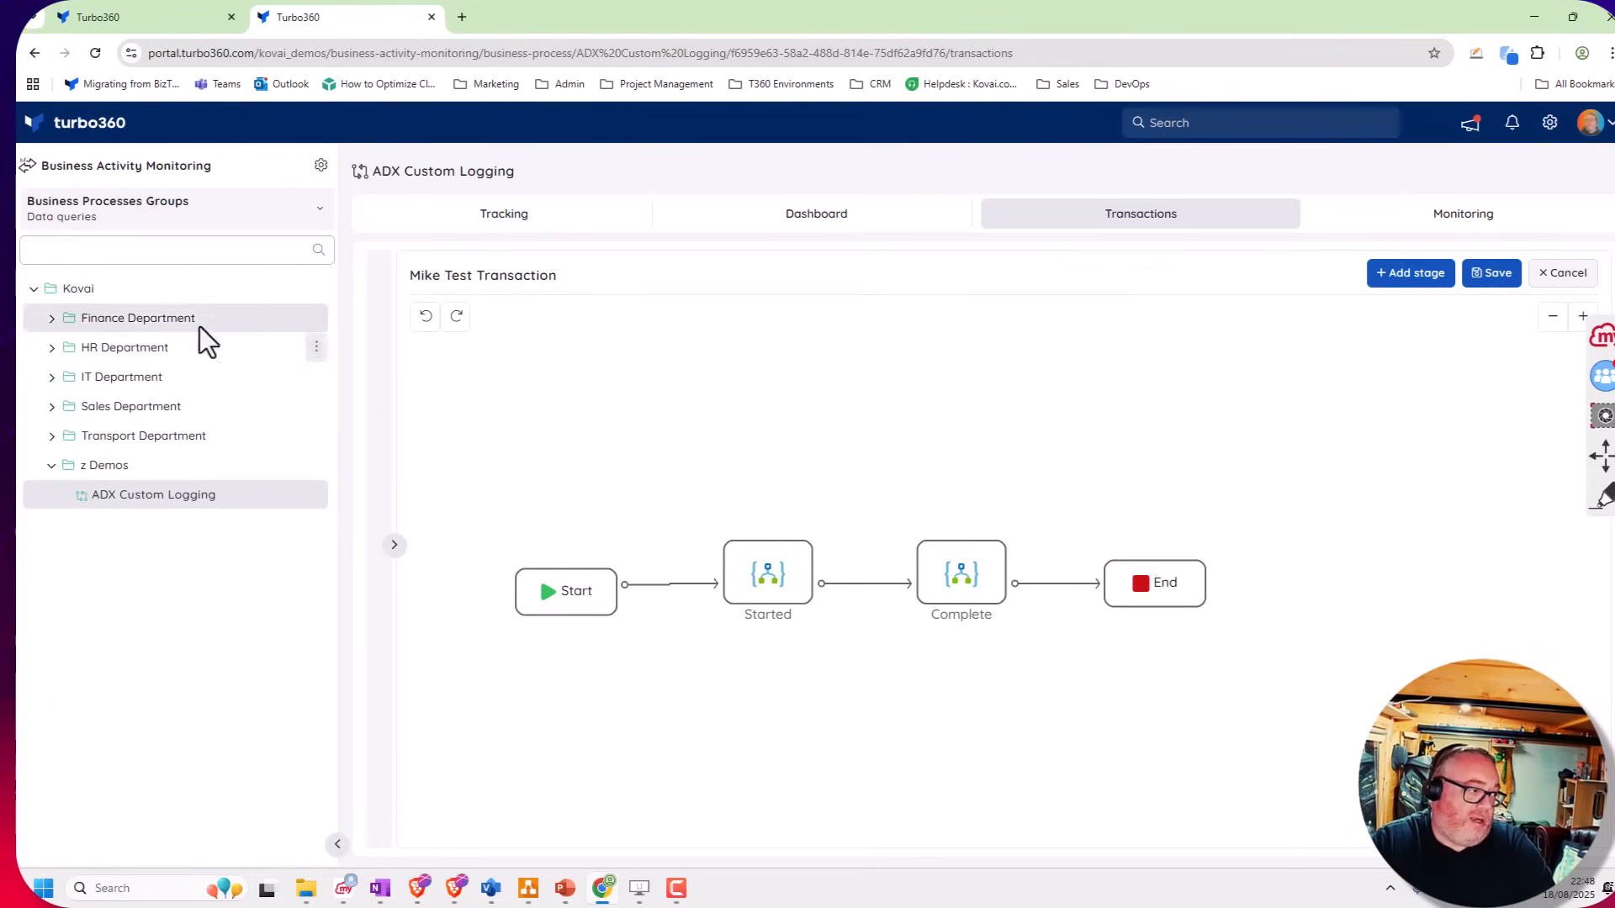
pyautogui.moveTo(117, 347)
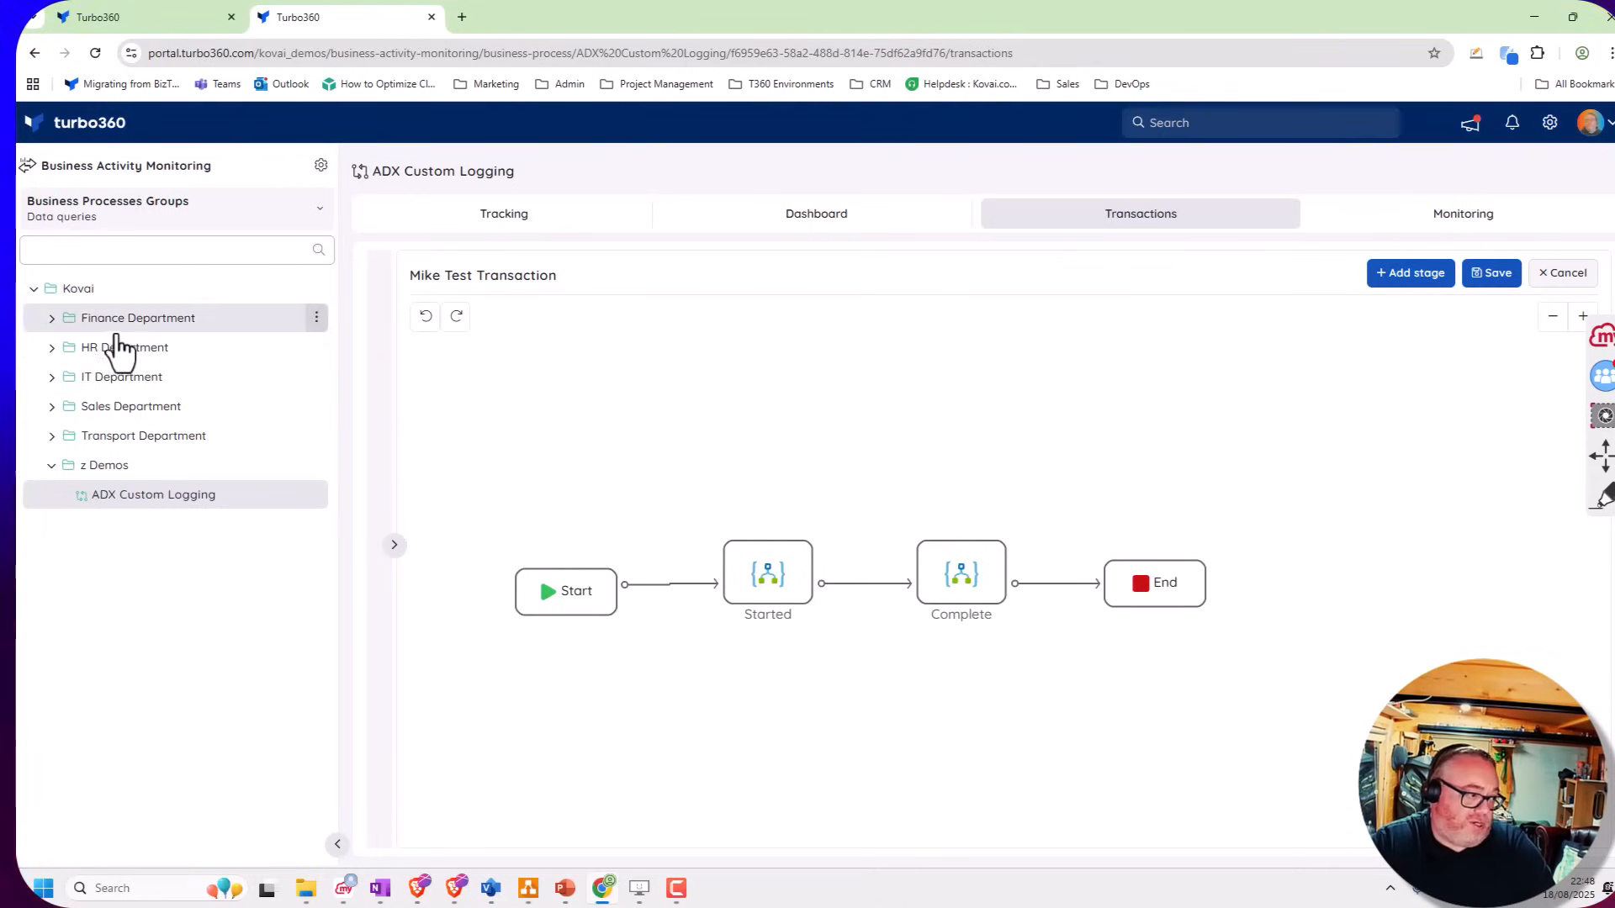
pyautogui.moveTo(121, 510)
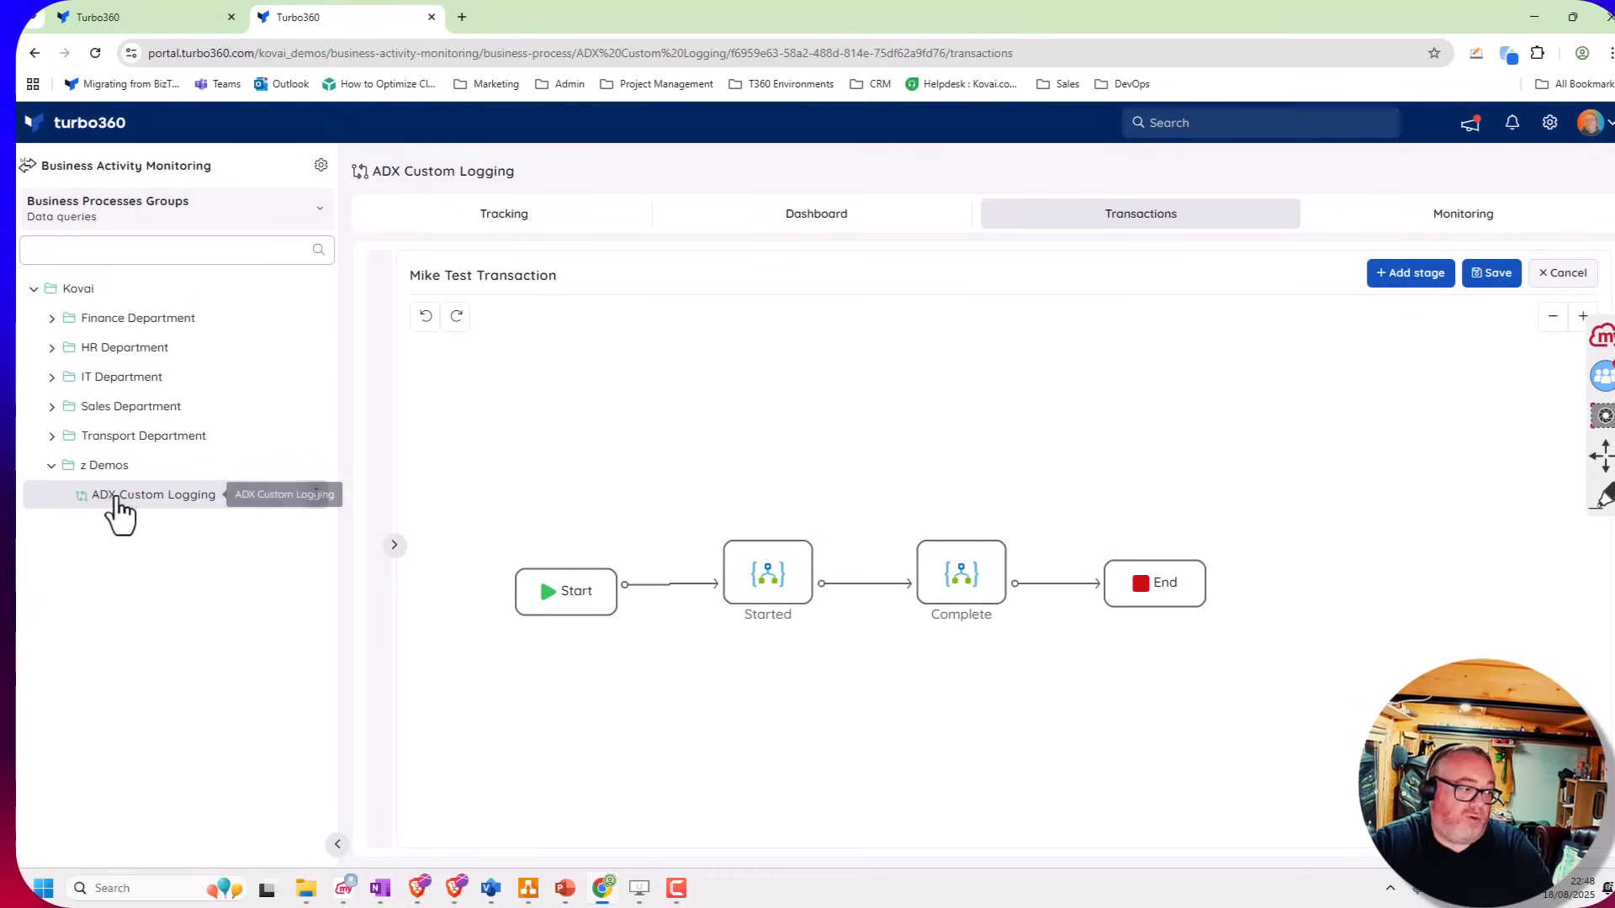
pyautogui.moveTo(429, 323)
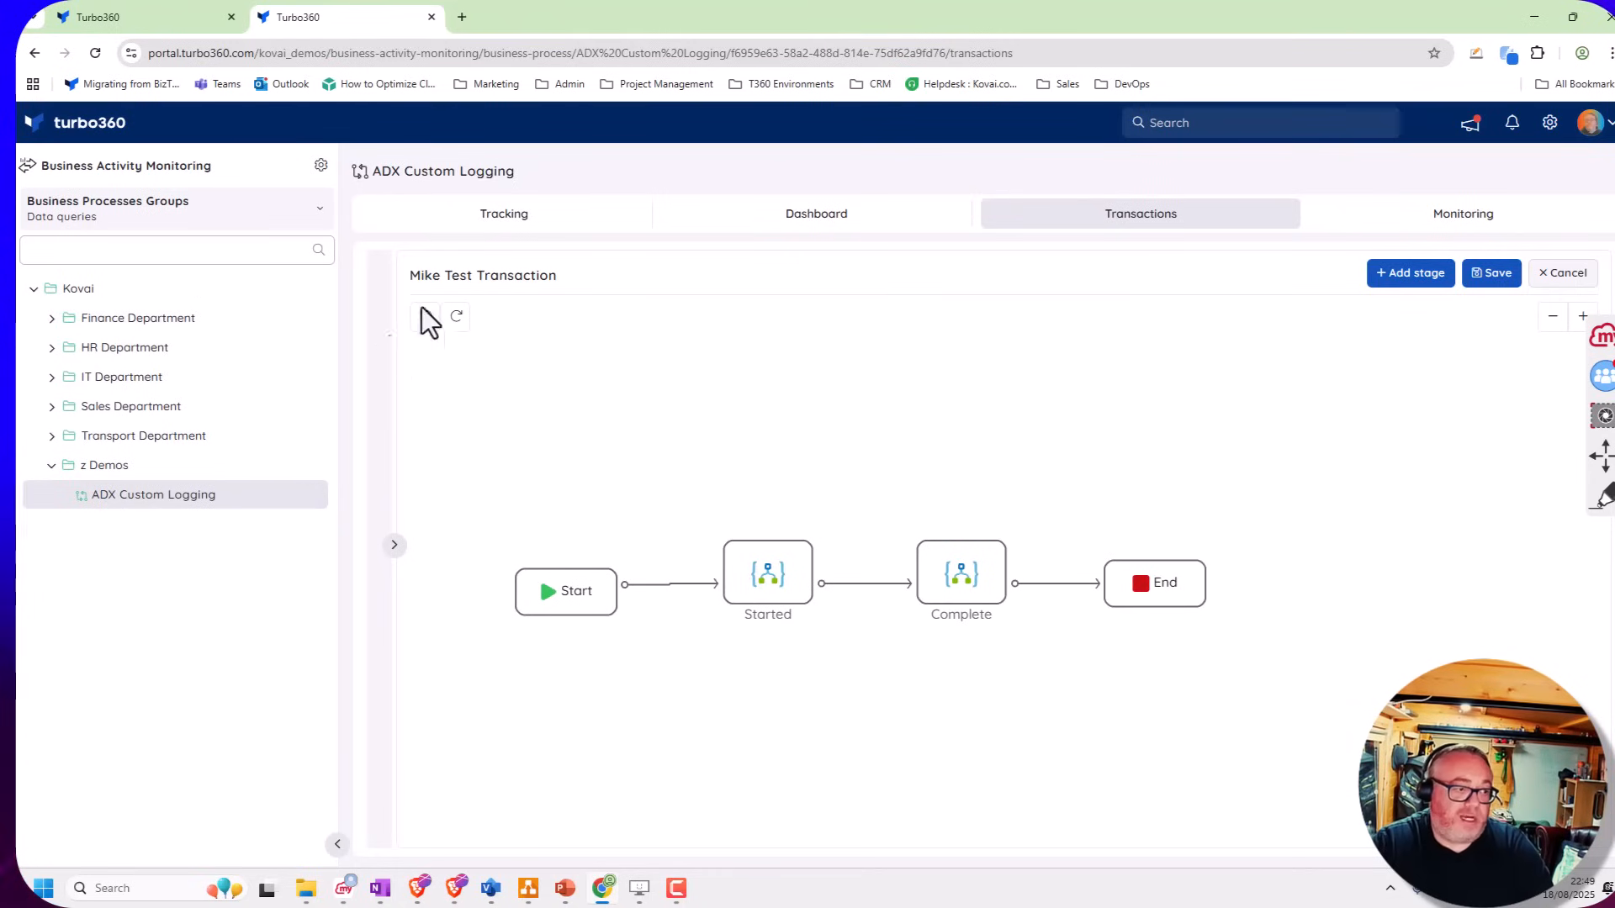
# View the last 7 days of tracked Mike Test Transaction records on the Tracking tab
pyautogui.click(503, 214)
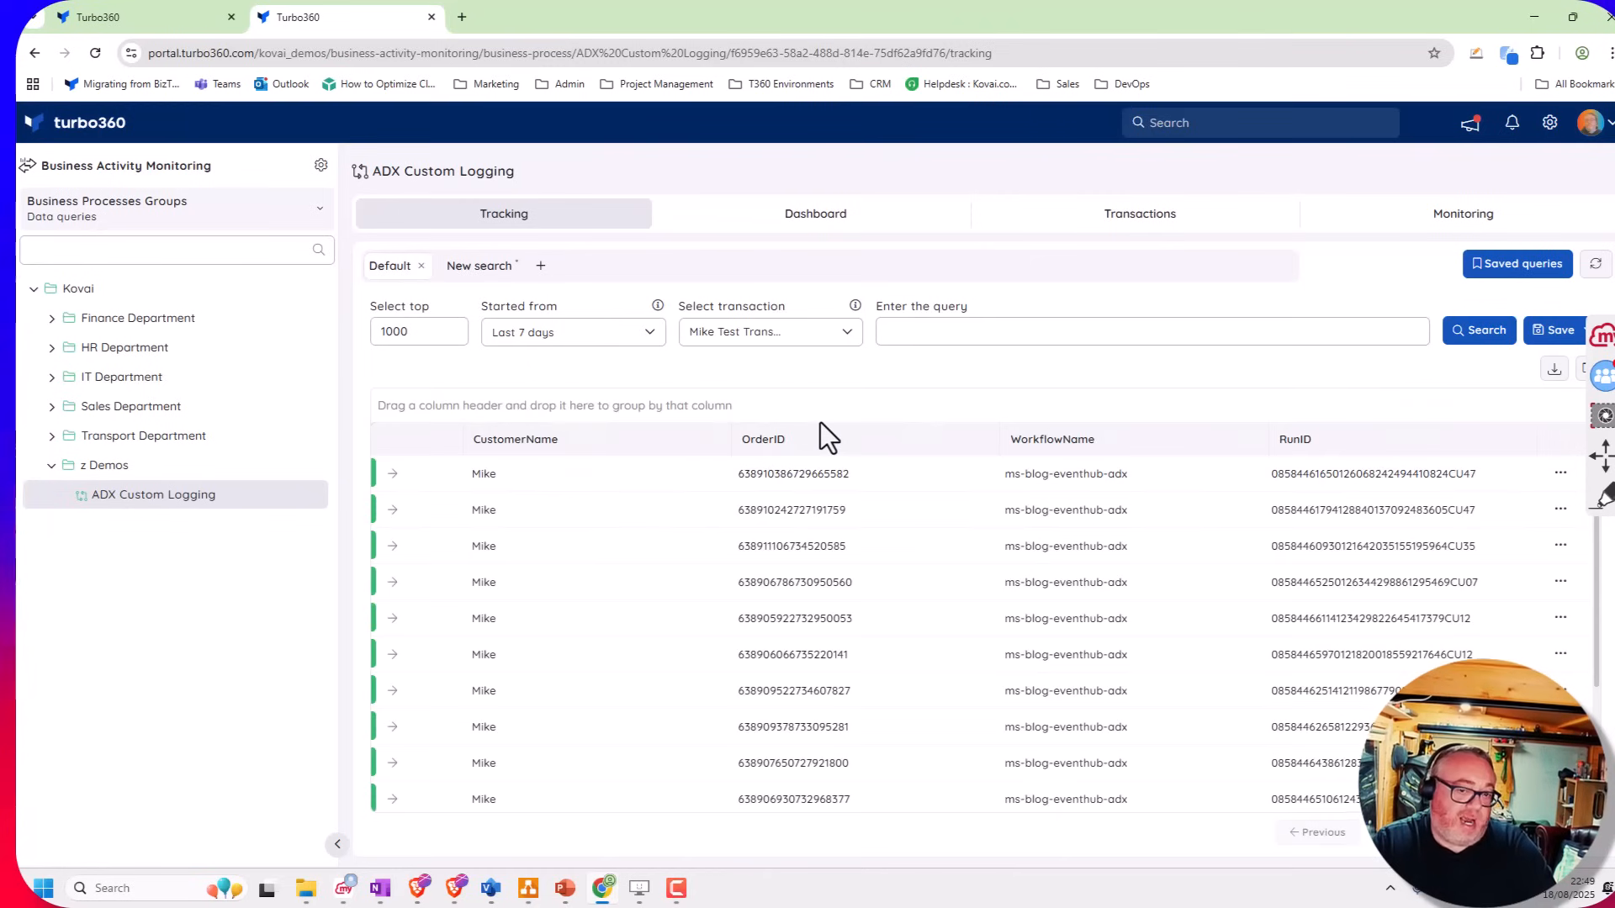
pyautogui.moveTo(1091, 432)
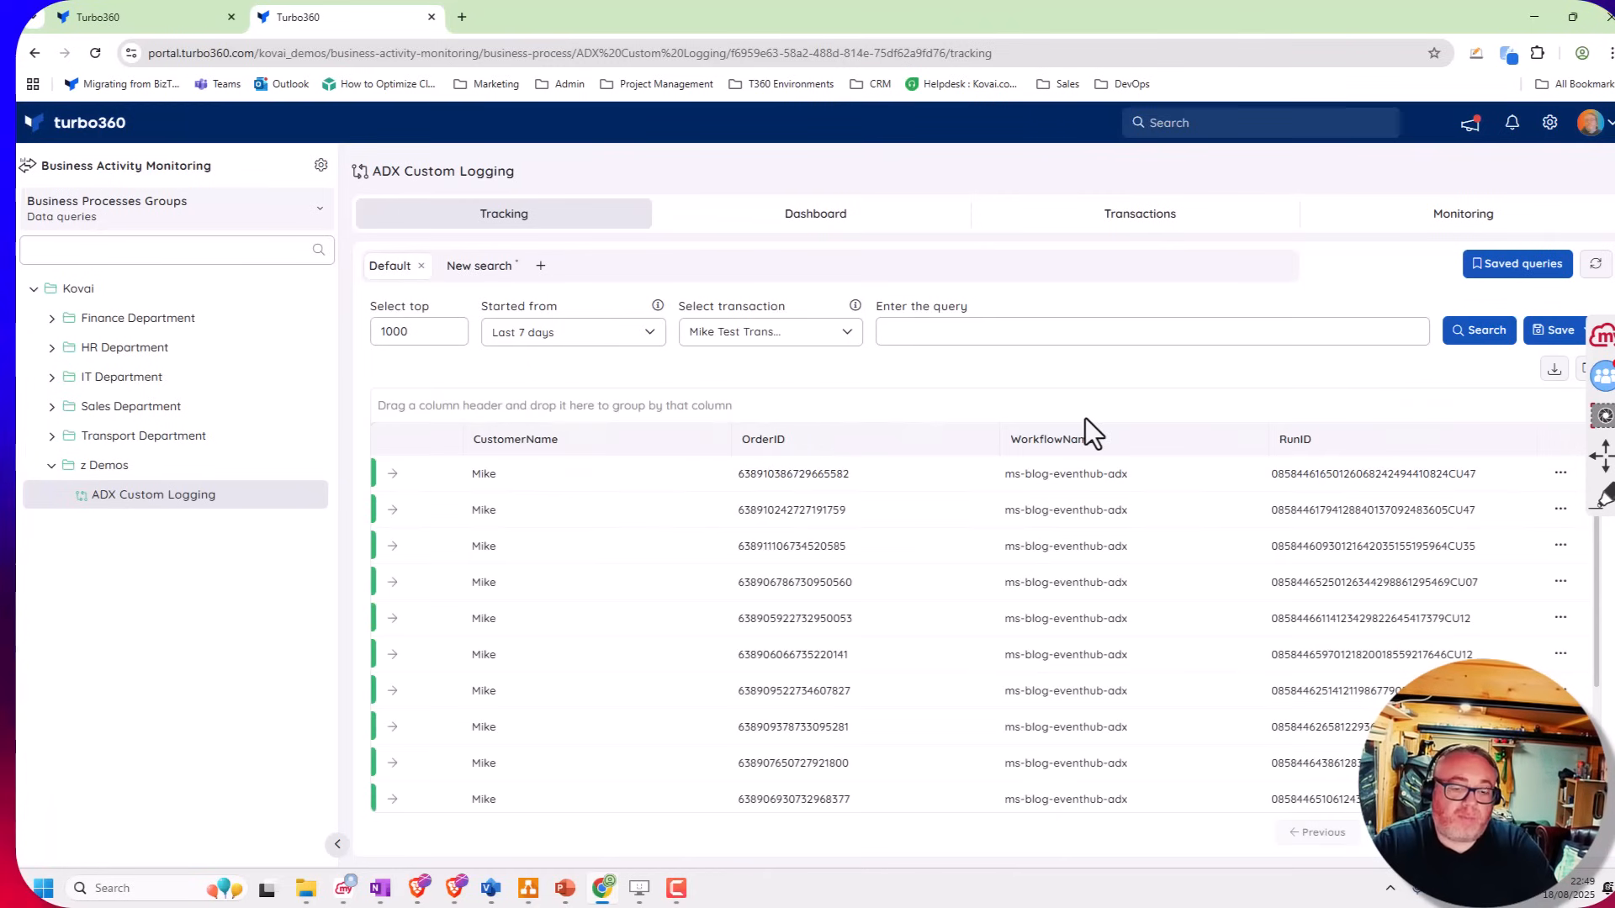